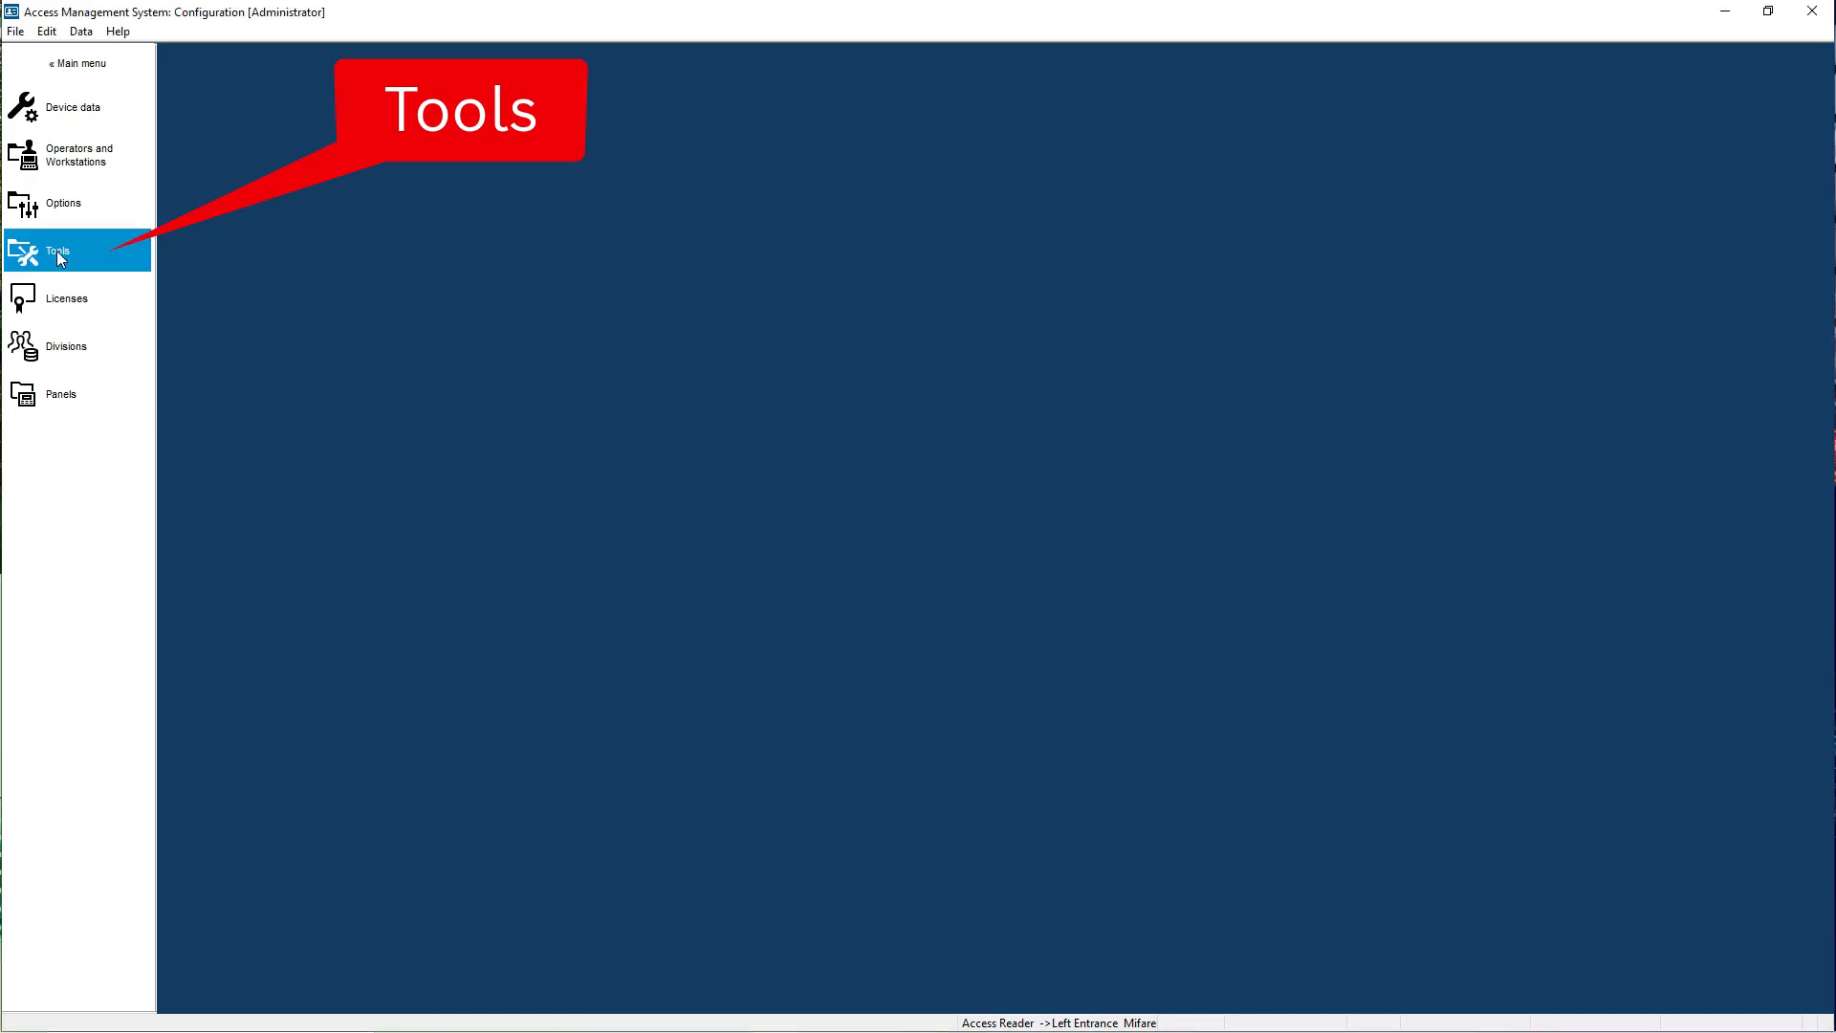
Open Tools in AMS Configuration to launch BioConfig with its detected fingerprint readers.
{"action": "left_click", "coordinate": [59, 251]}
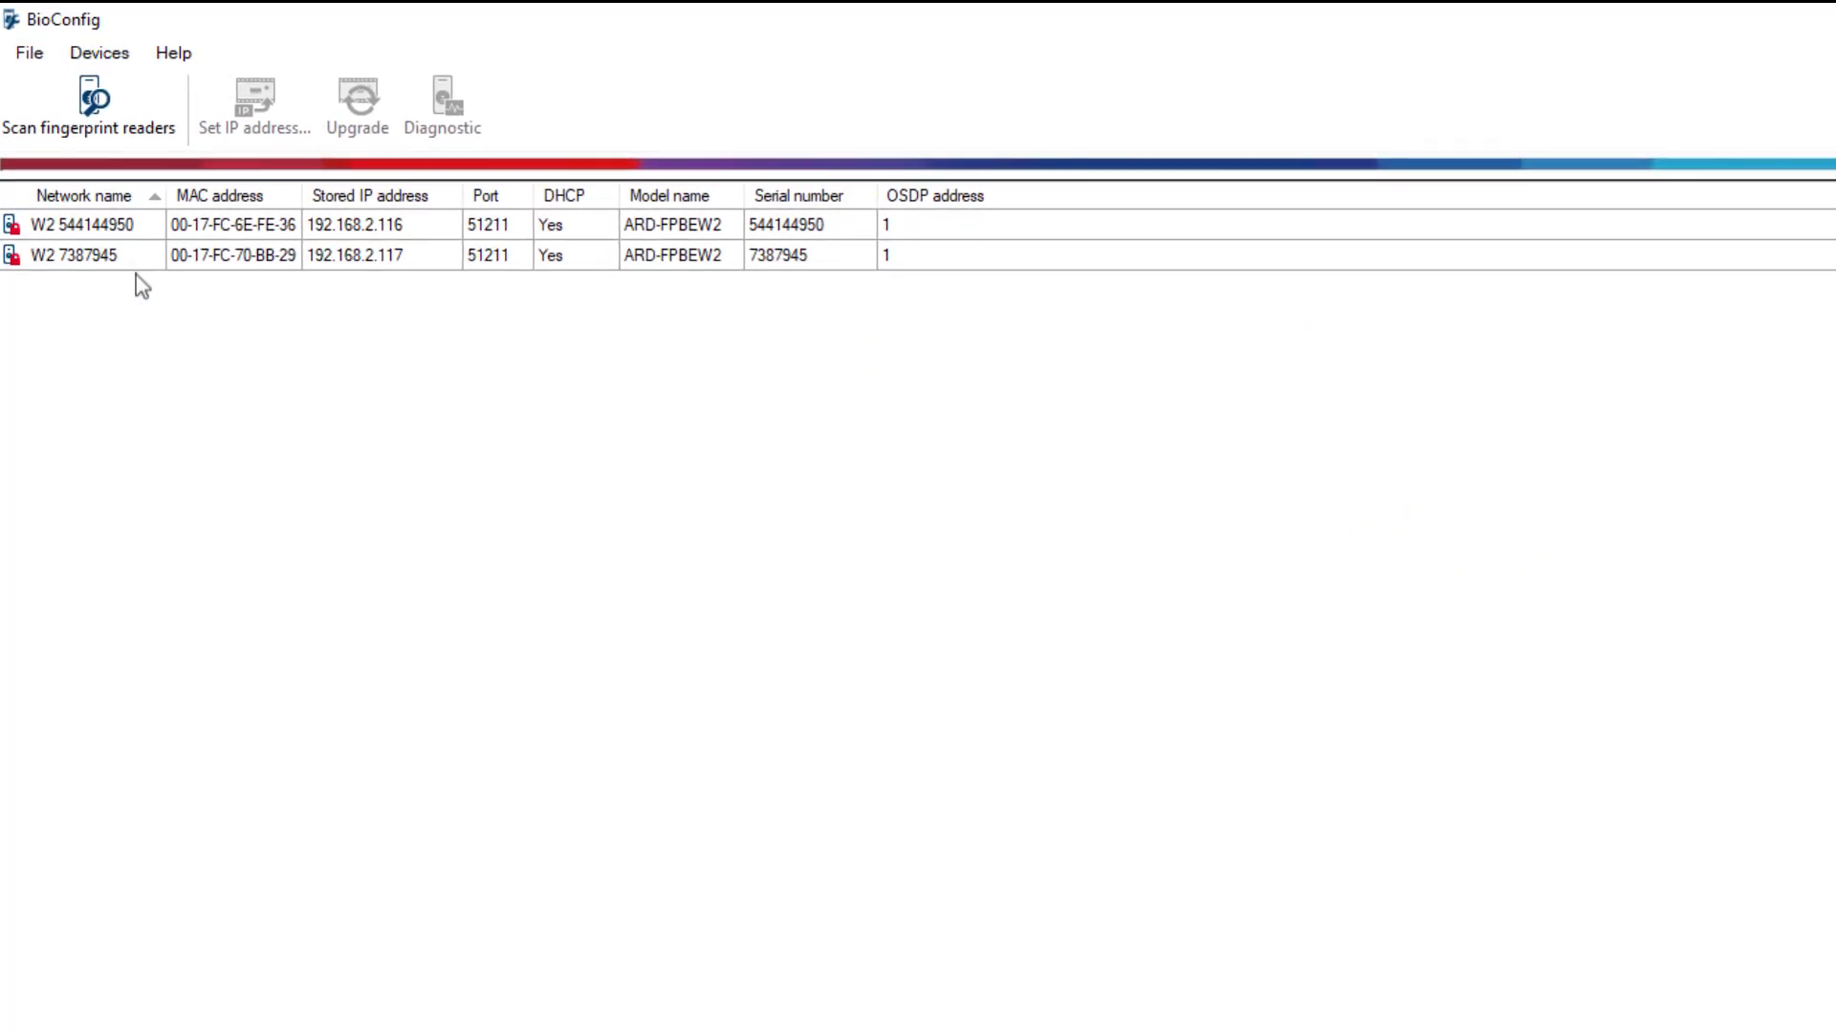
{"action": "mouse_move", "coordinate": [126, 229]}
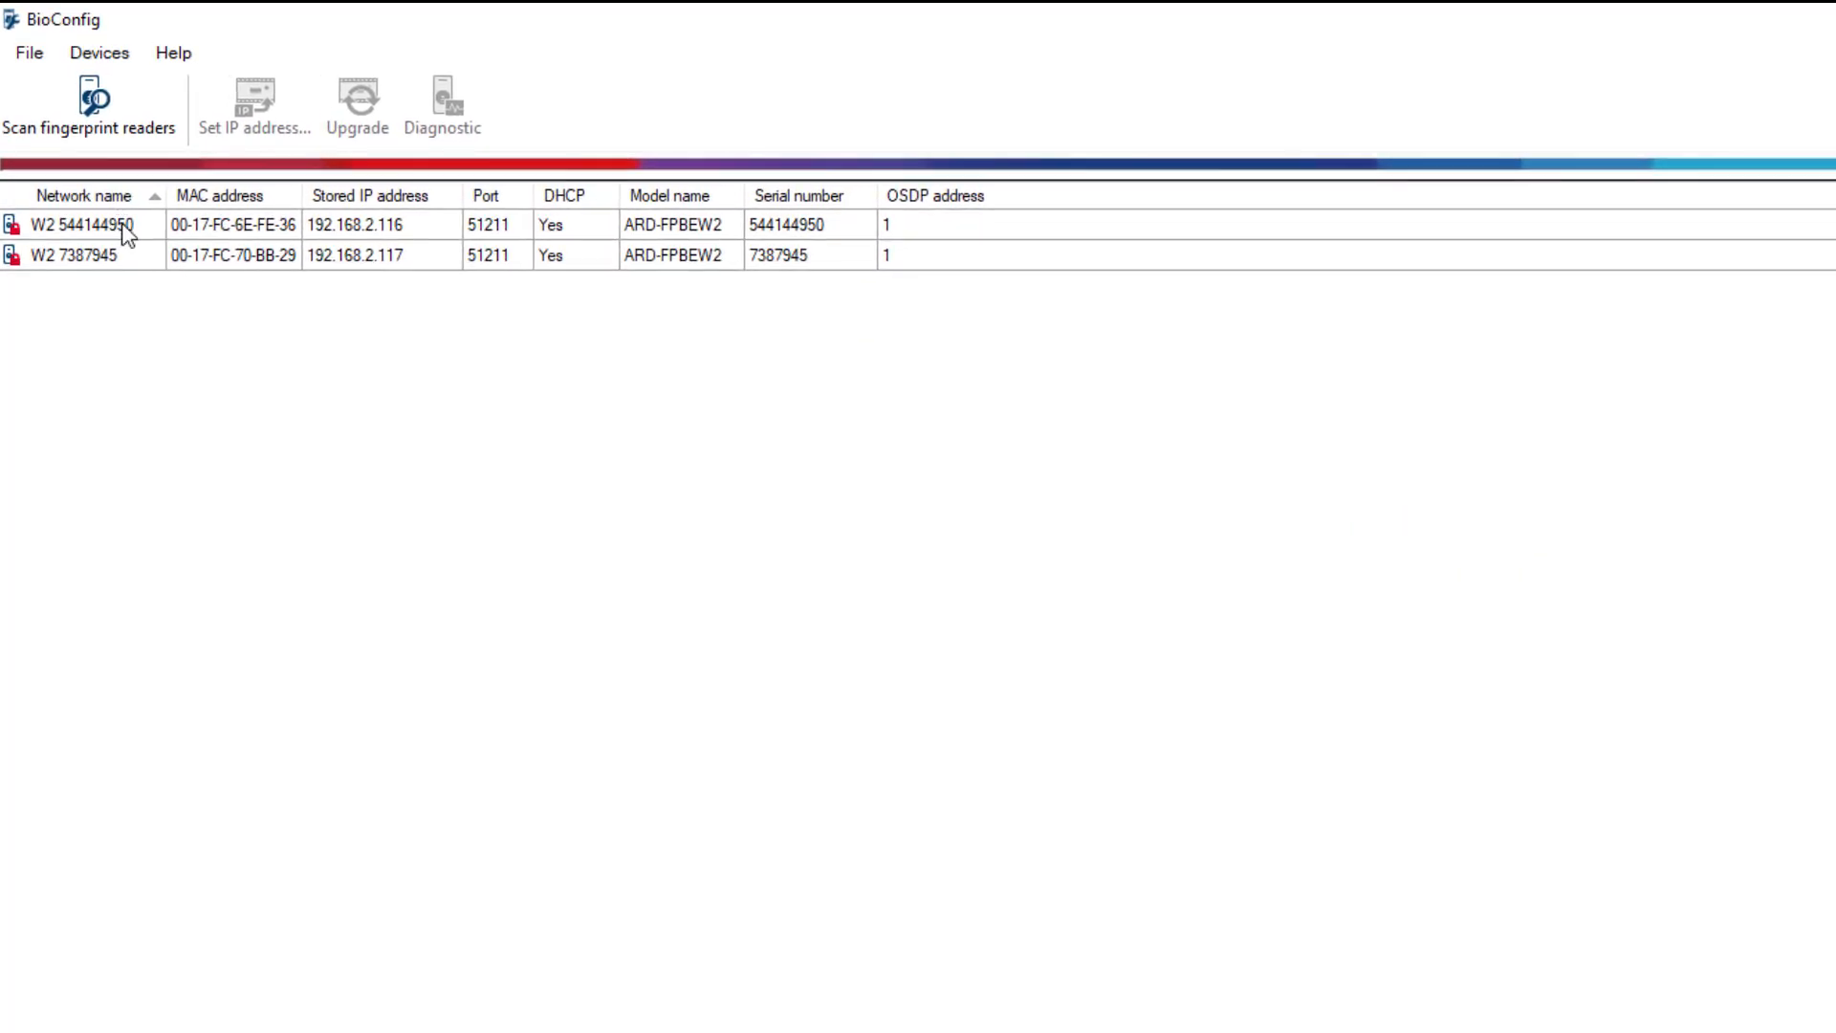
{"action": "left_click", "coordinate": [82, 224]}
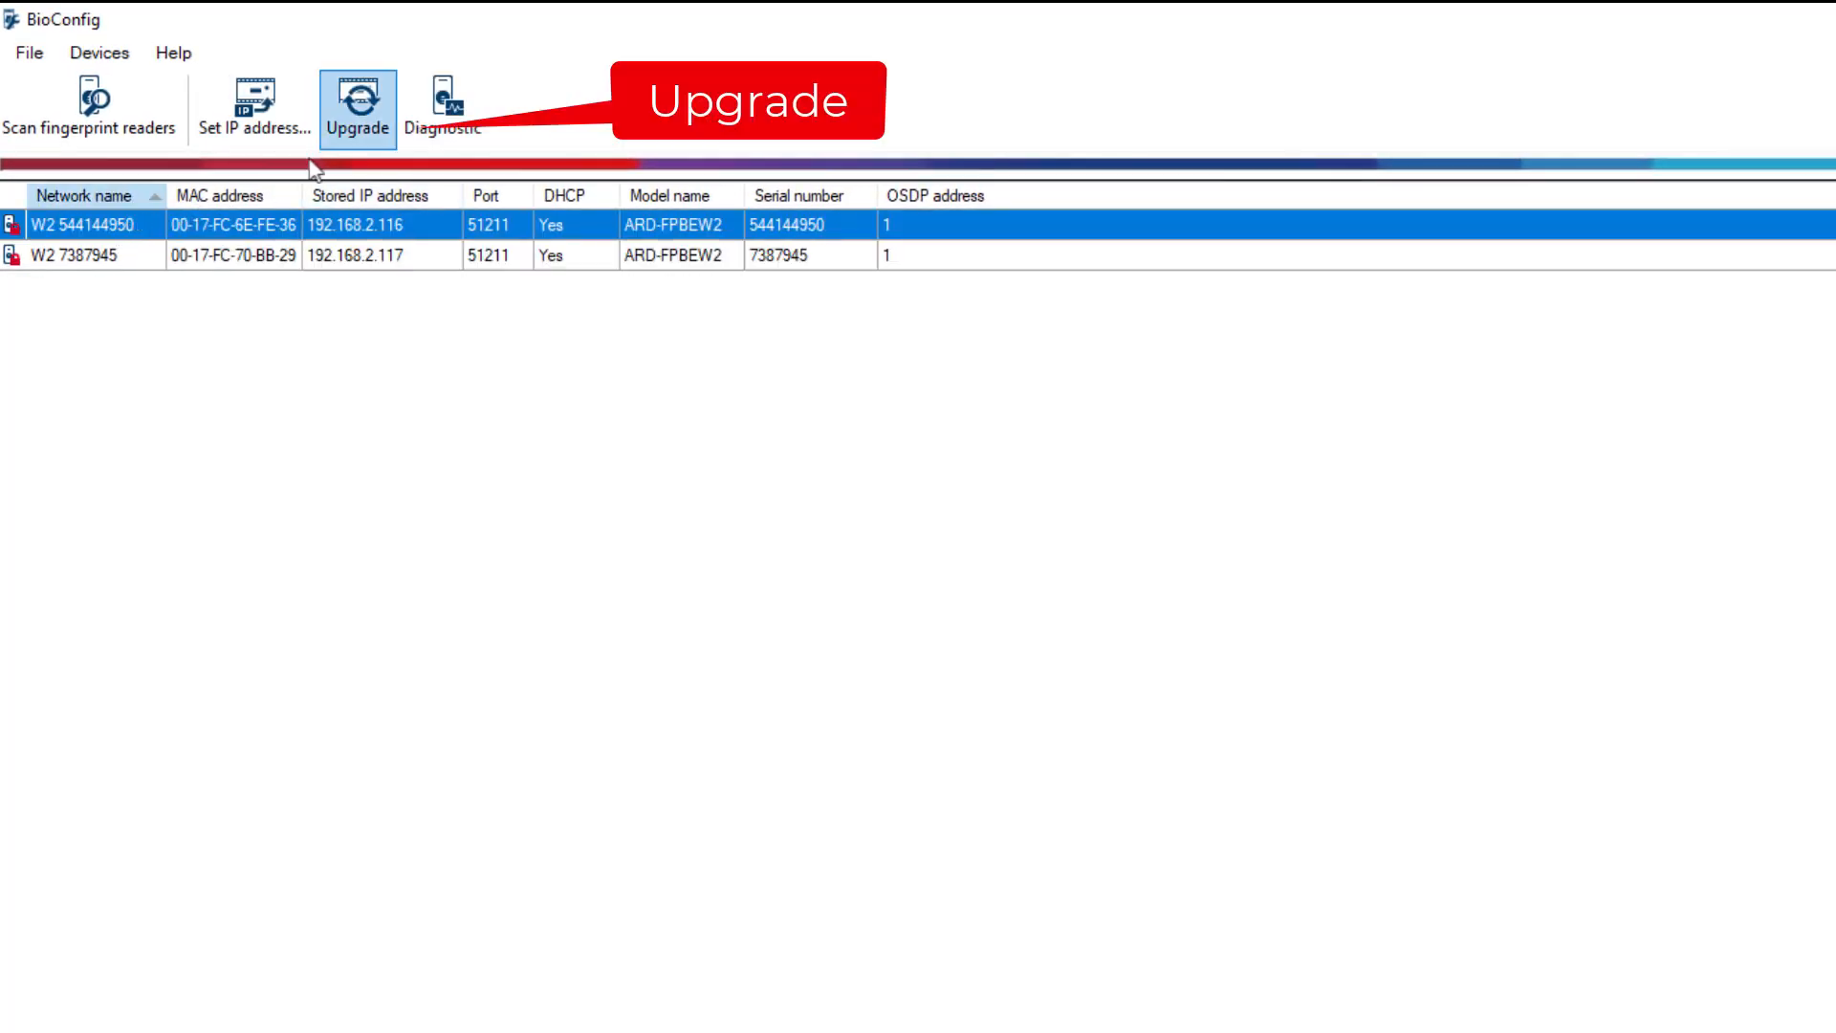
{"action": "left_click", "coordinate": [358, 105]}
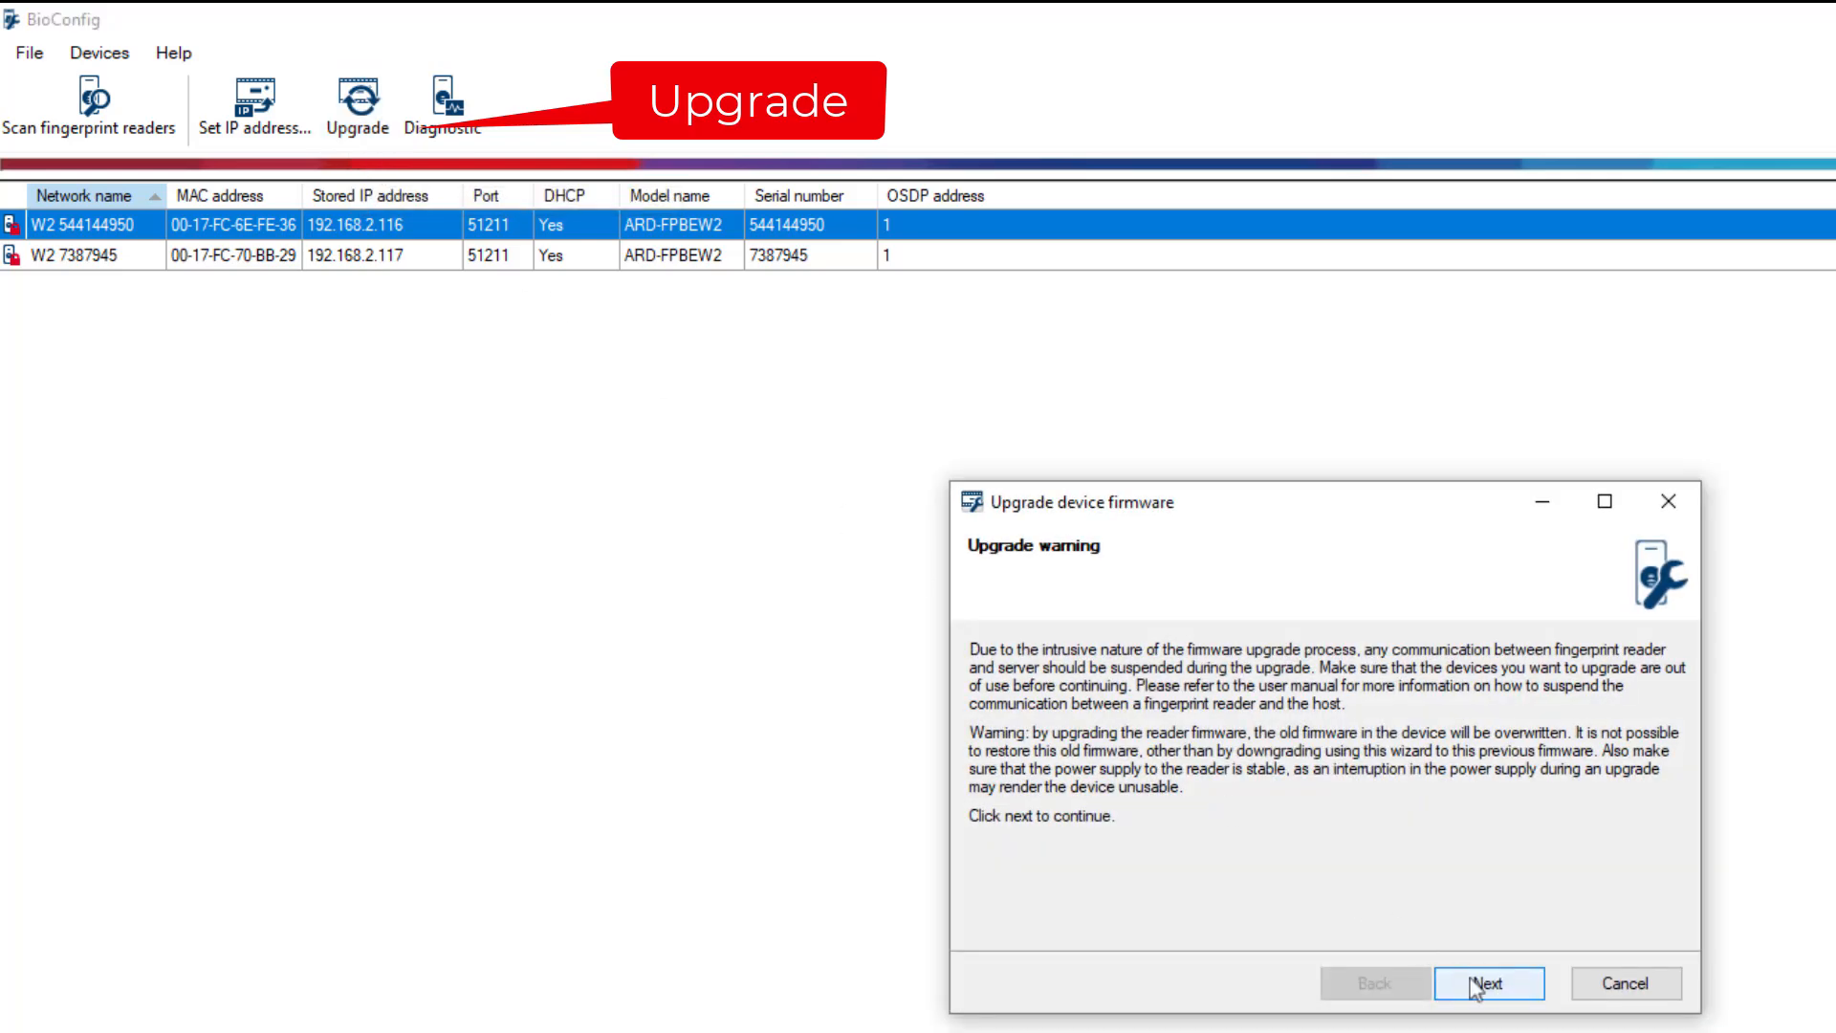
{"action": "left_click", "coordinate": [1487, 983]}
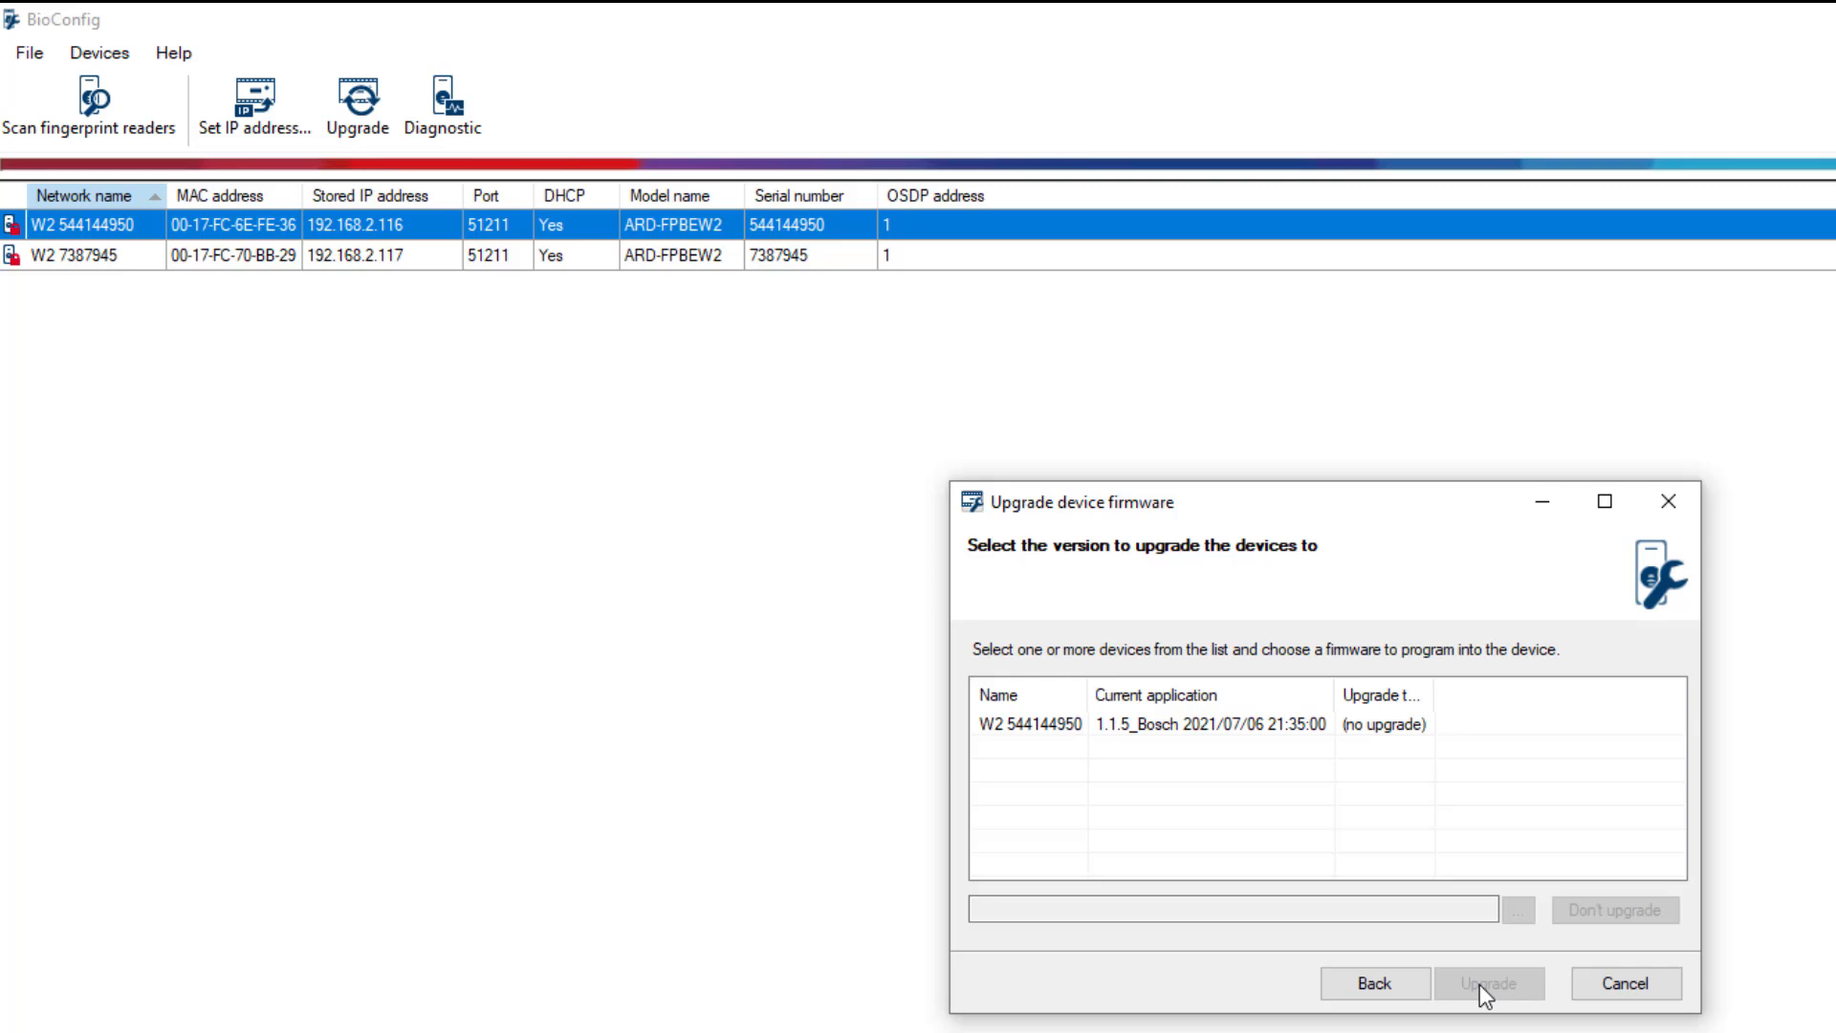
{"action": "left_click", "coordinate": [1206, 723]}
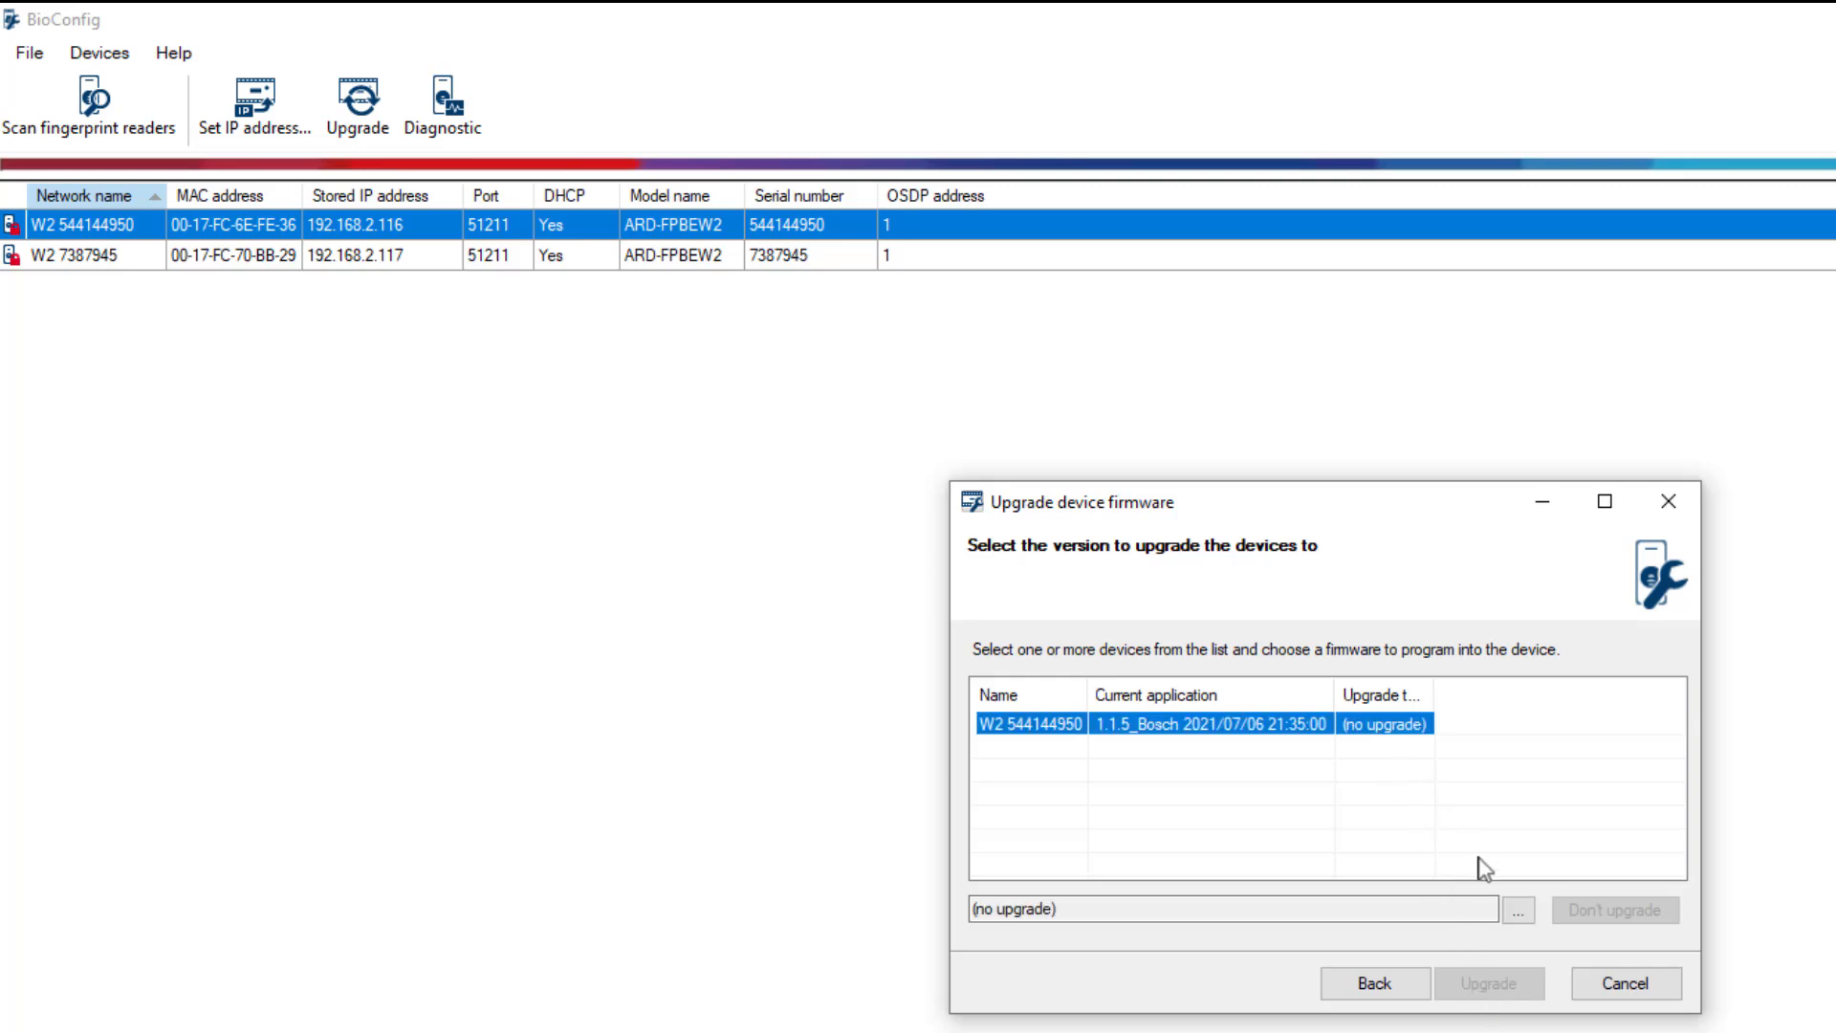
Load the .bin firmware from AddOns\Advanced\BioConfig\Firmware and run the upgrade.
{"action": "left_click", "coordinate": [1517, 910]}
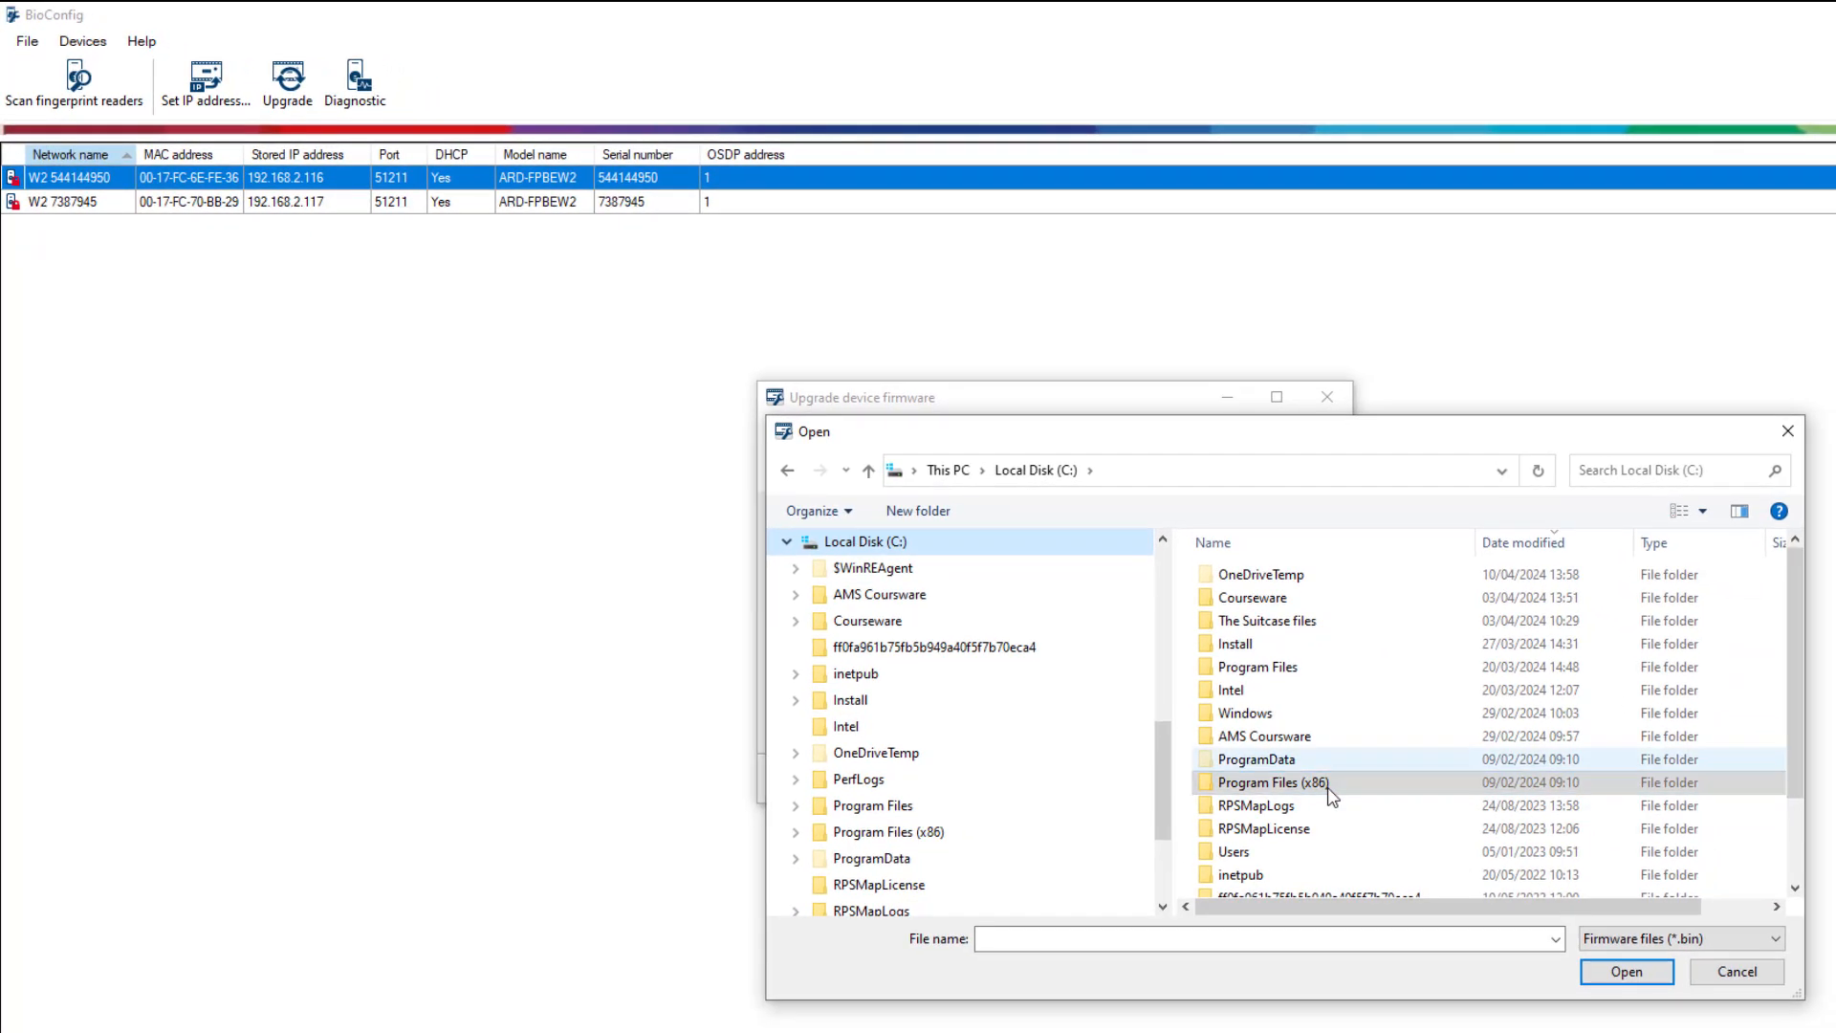
{"action": "double_click", "coordinate": [849, 700]}
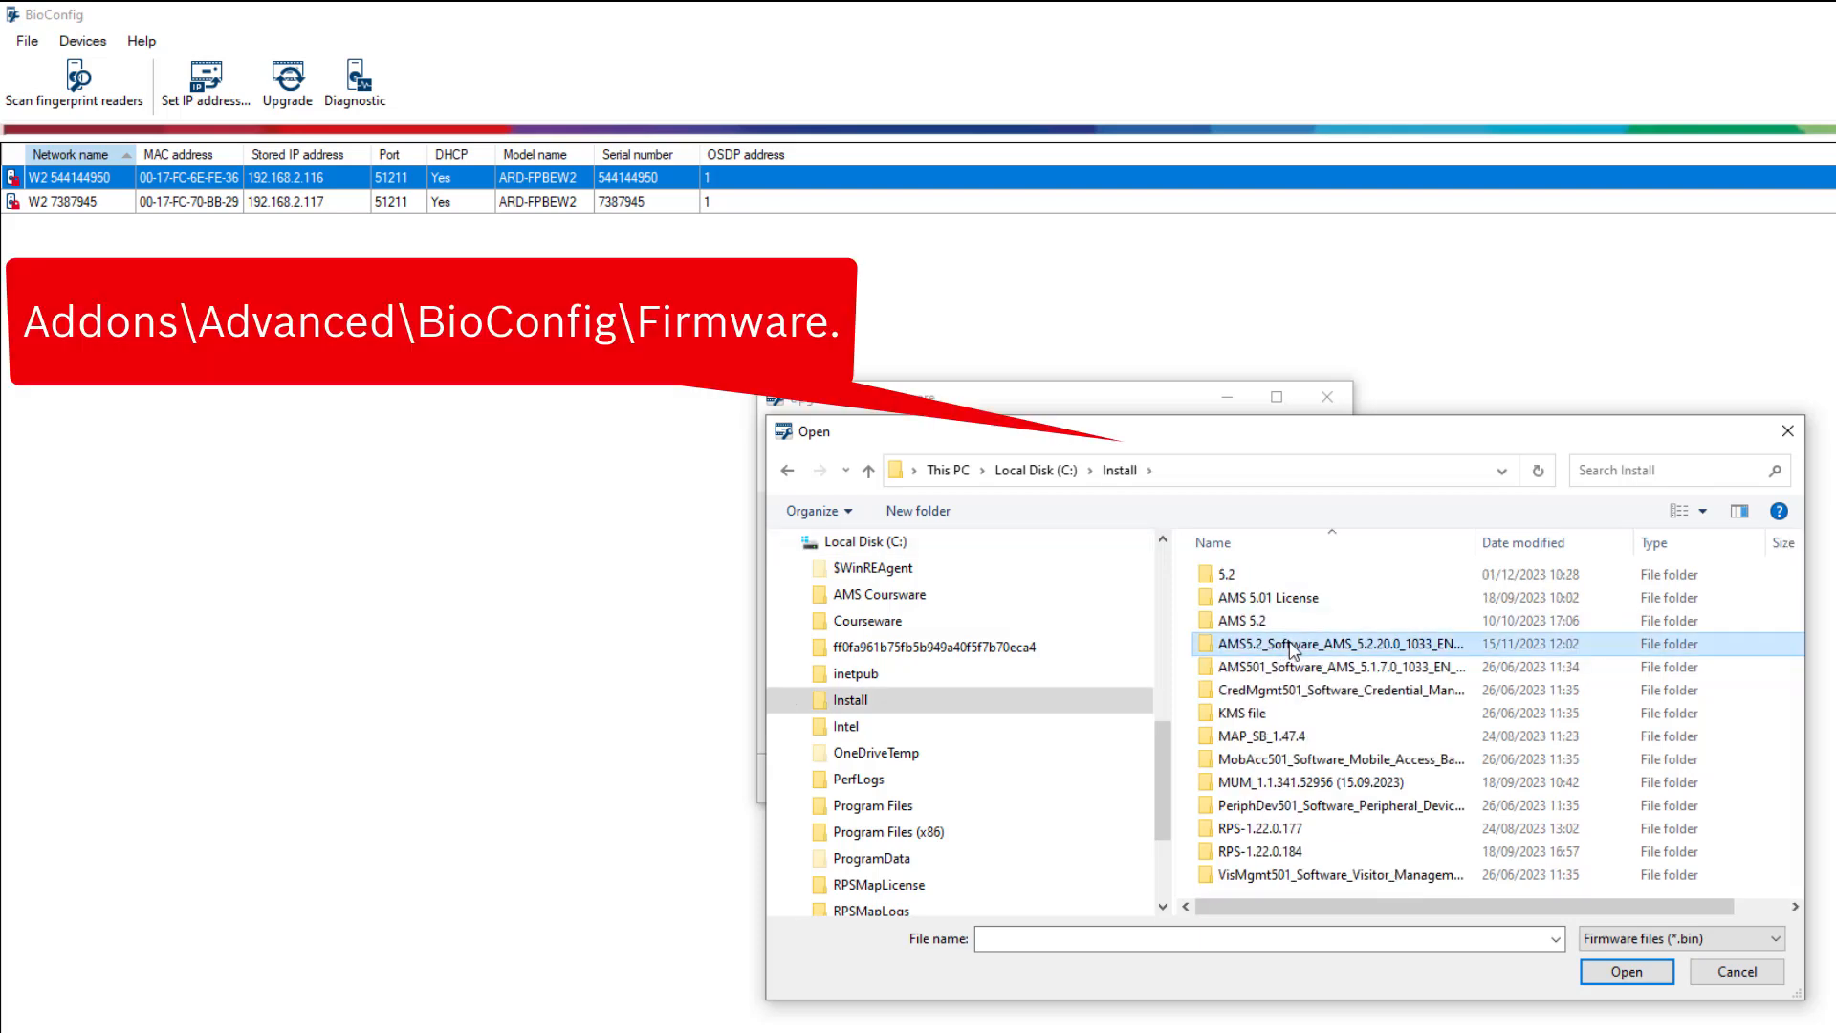
{"action": "double_click", "coordinate": [1331, 642]}
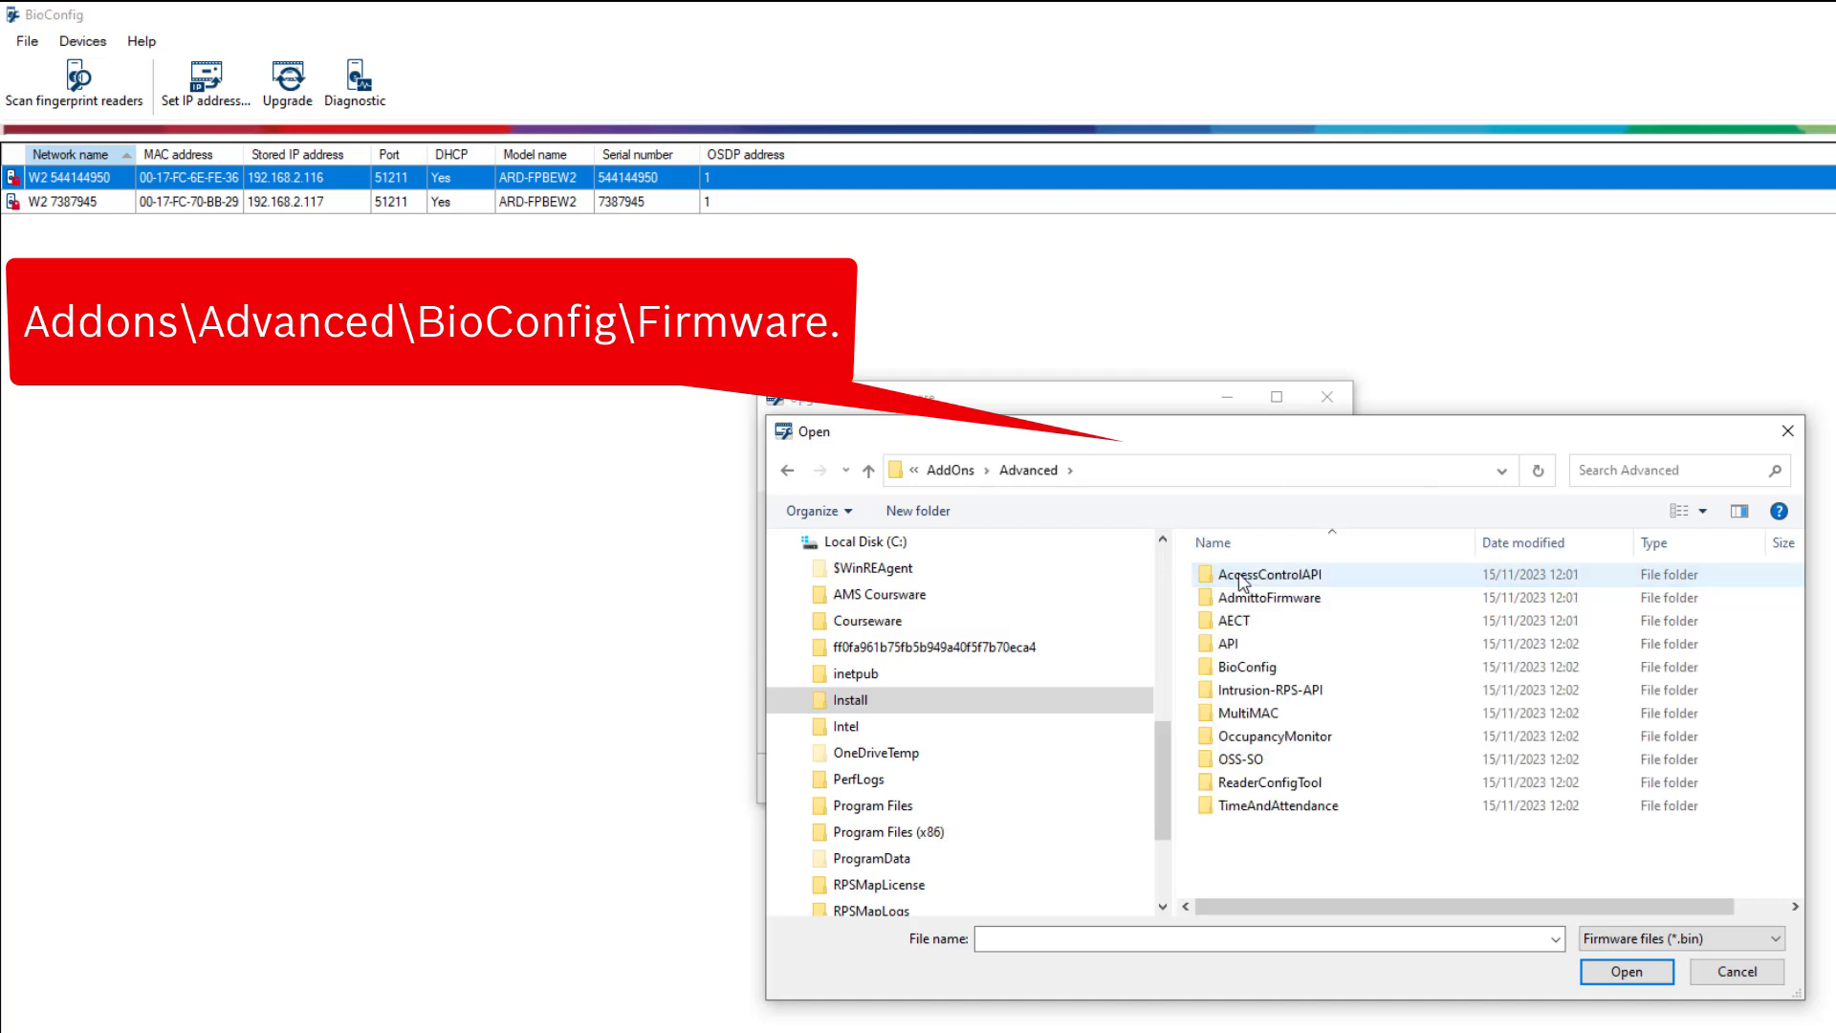
{"action": "double_click", "coordinate": [1245, 665]}
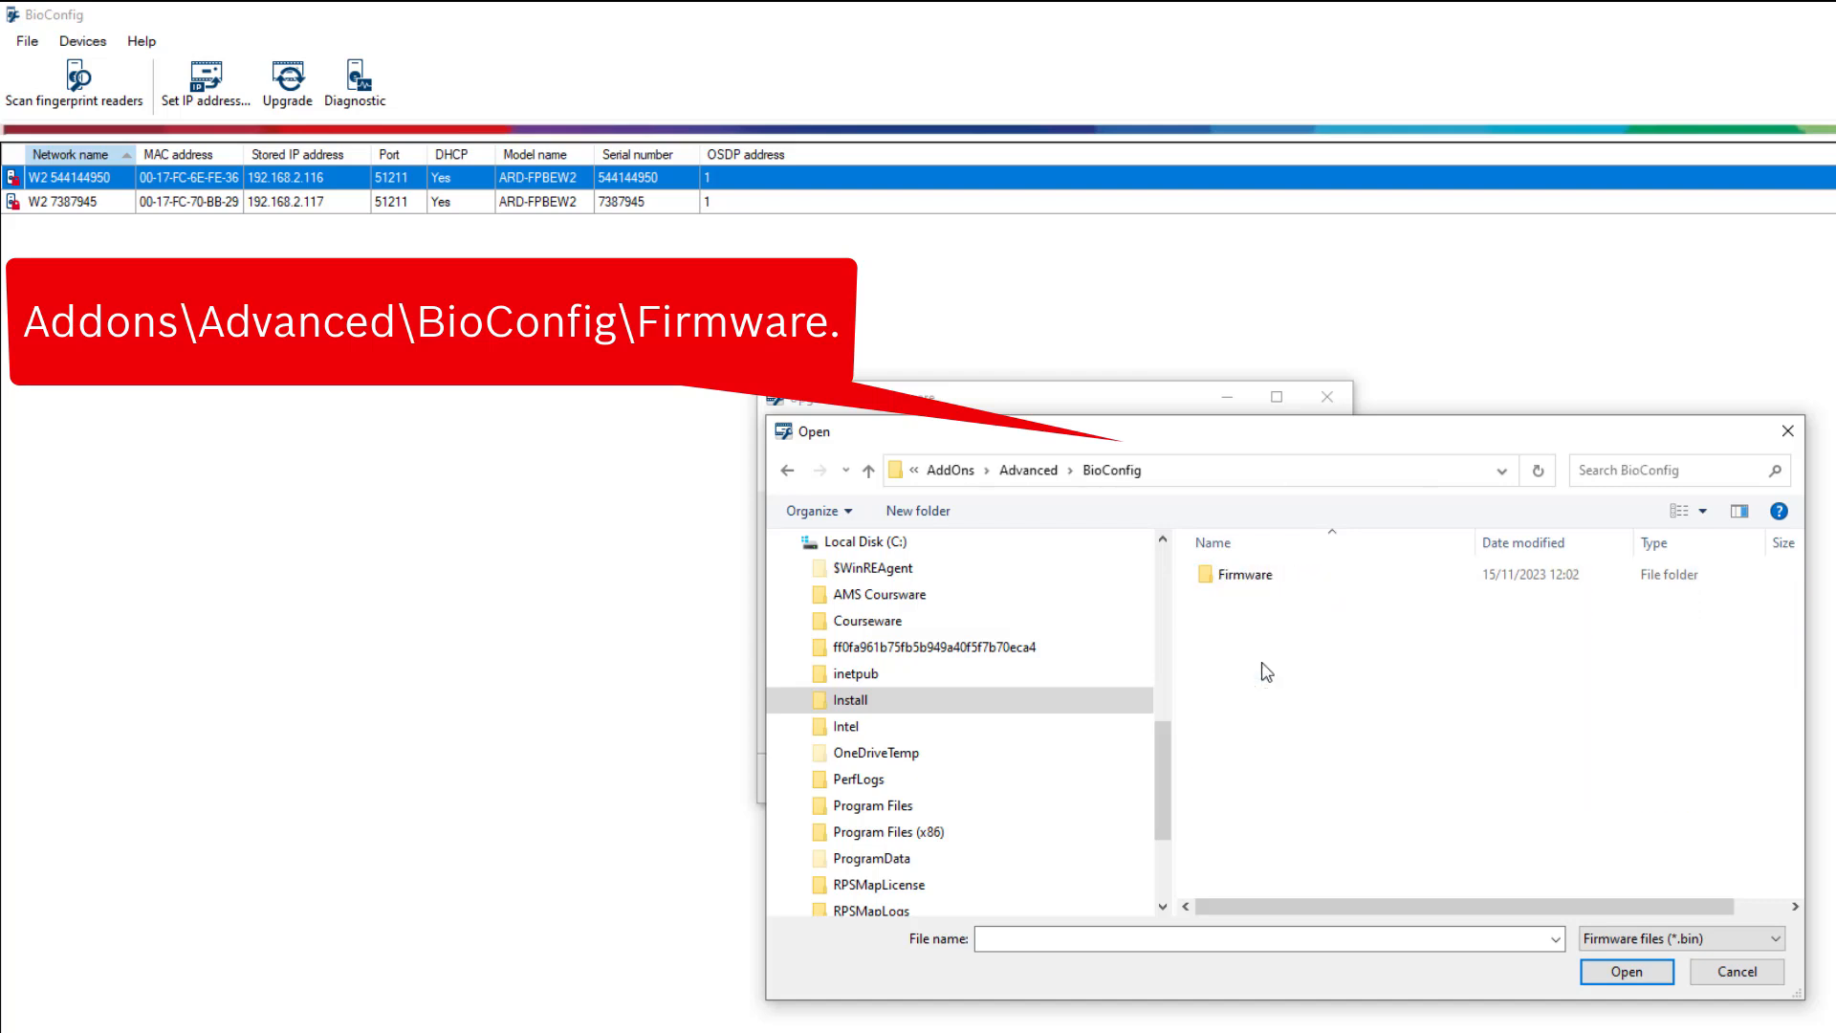
{"action": "double_click", "coordinate": [1245, 574]}
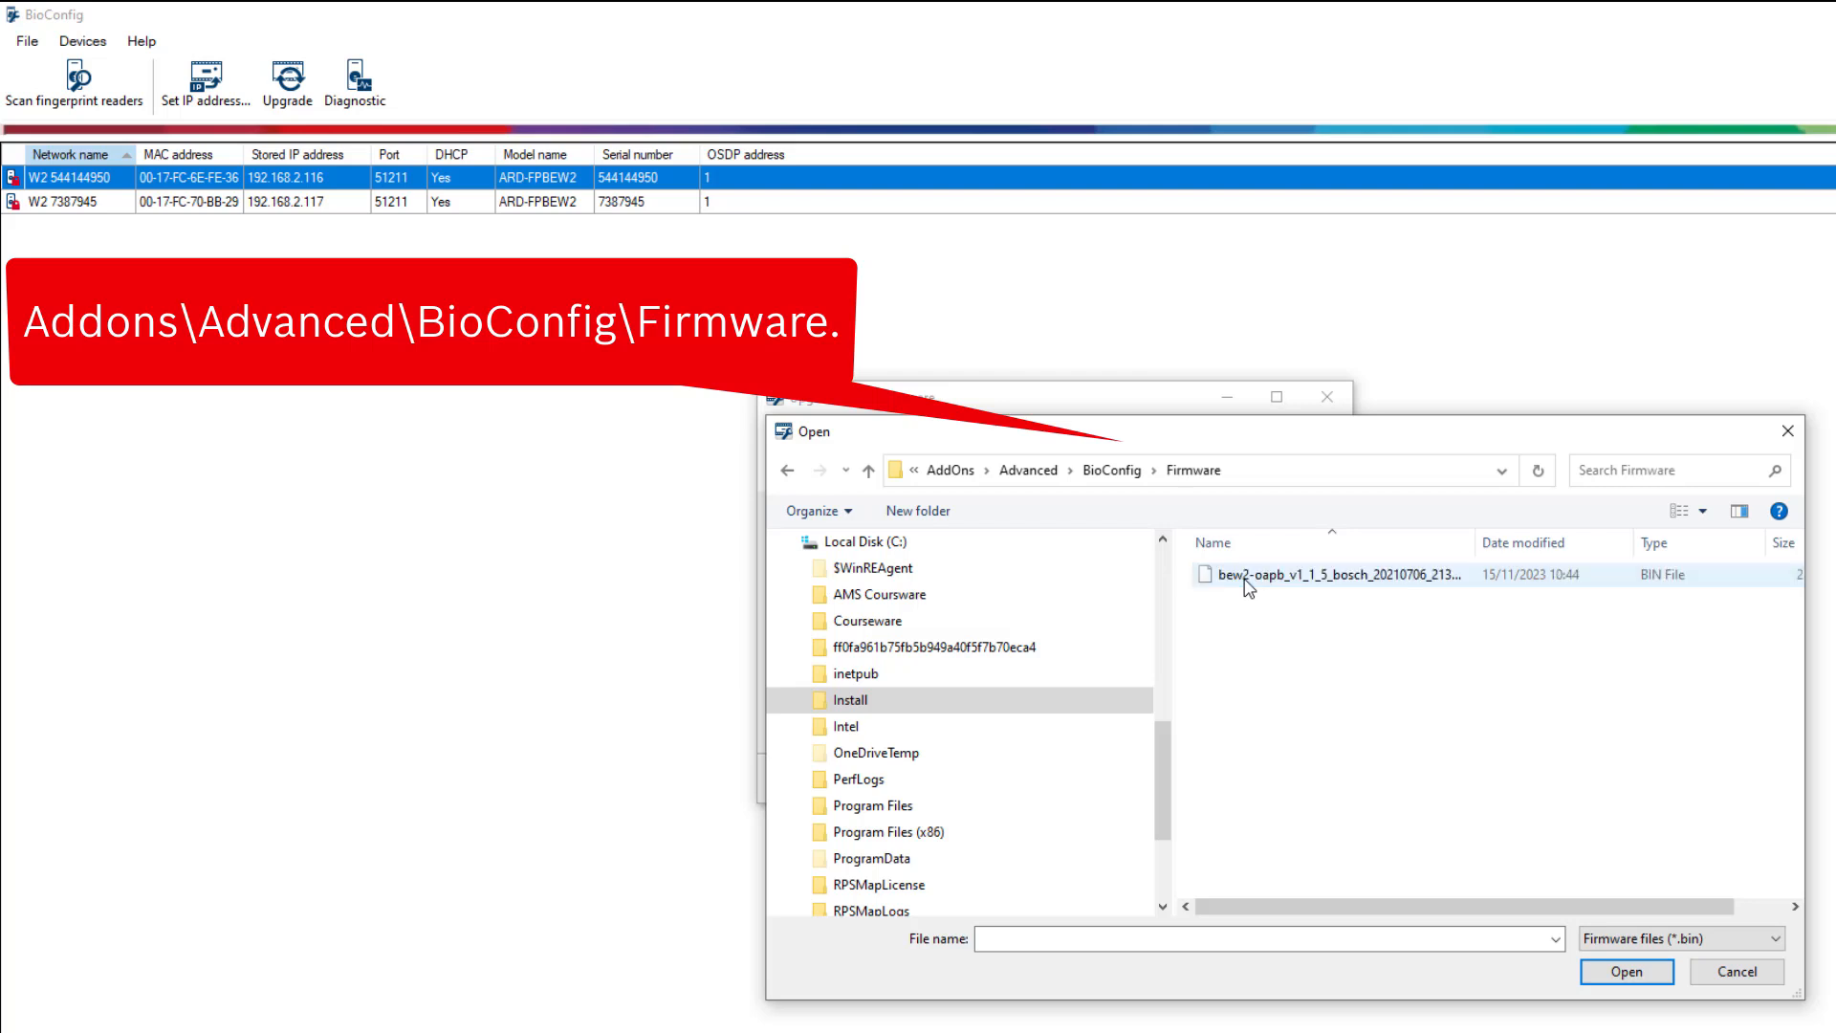
{"action": "left_click", "coordinate": [1328, 575]}
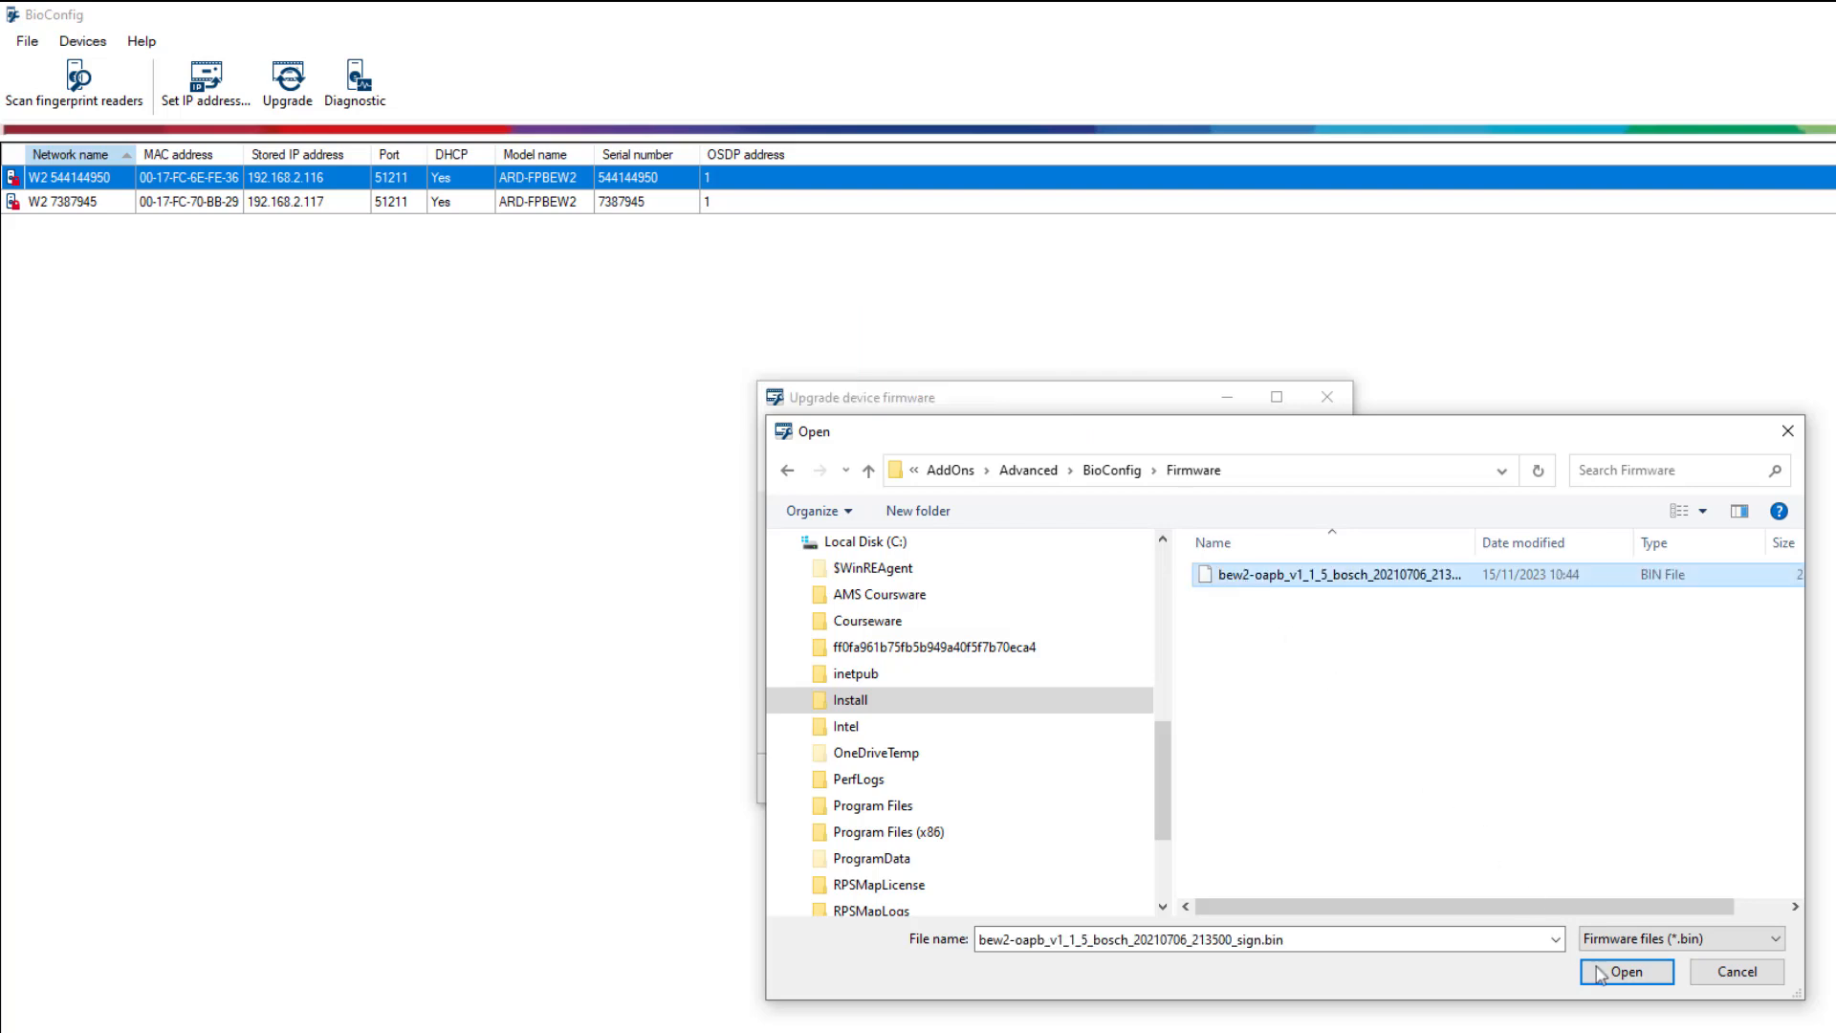
{"action": "left_click", "coordinate": [1624, 972]}
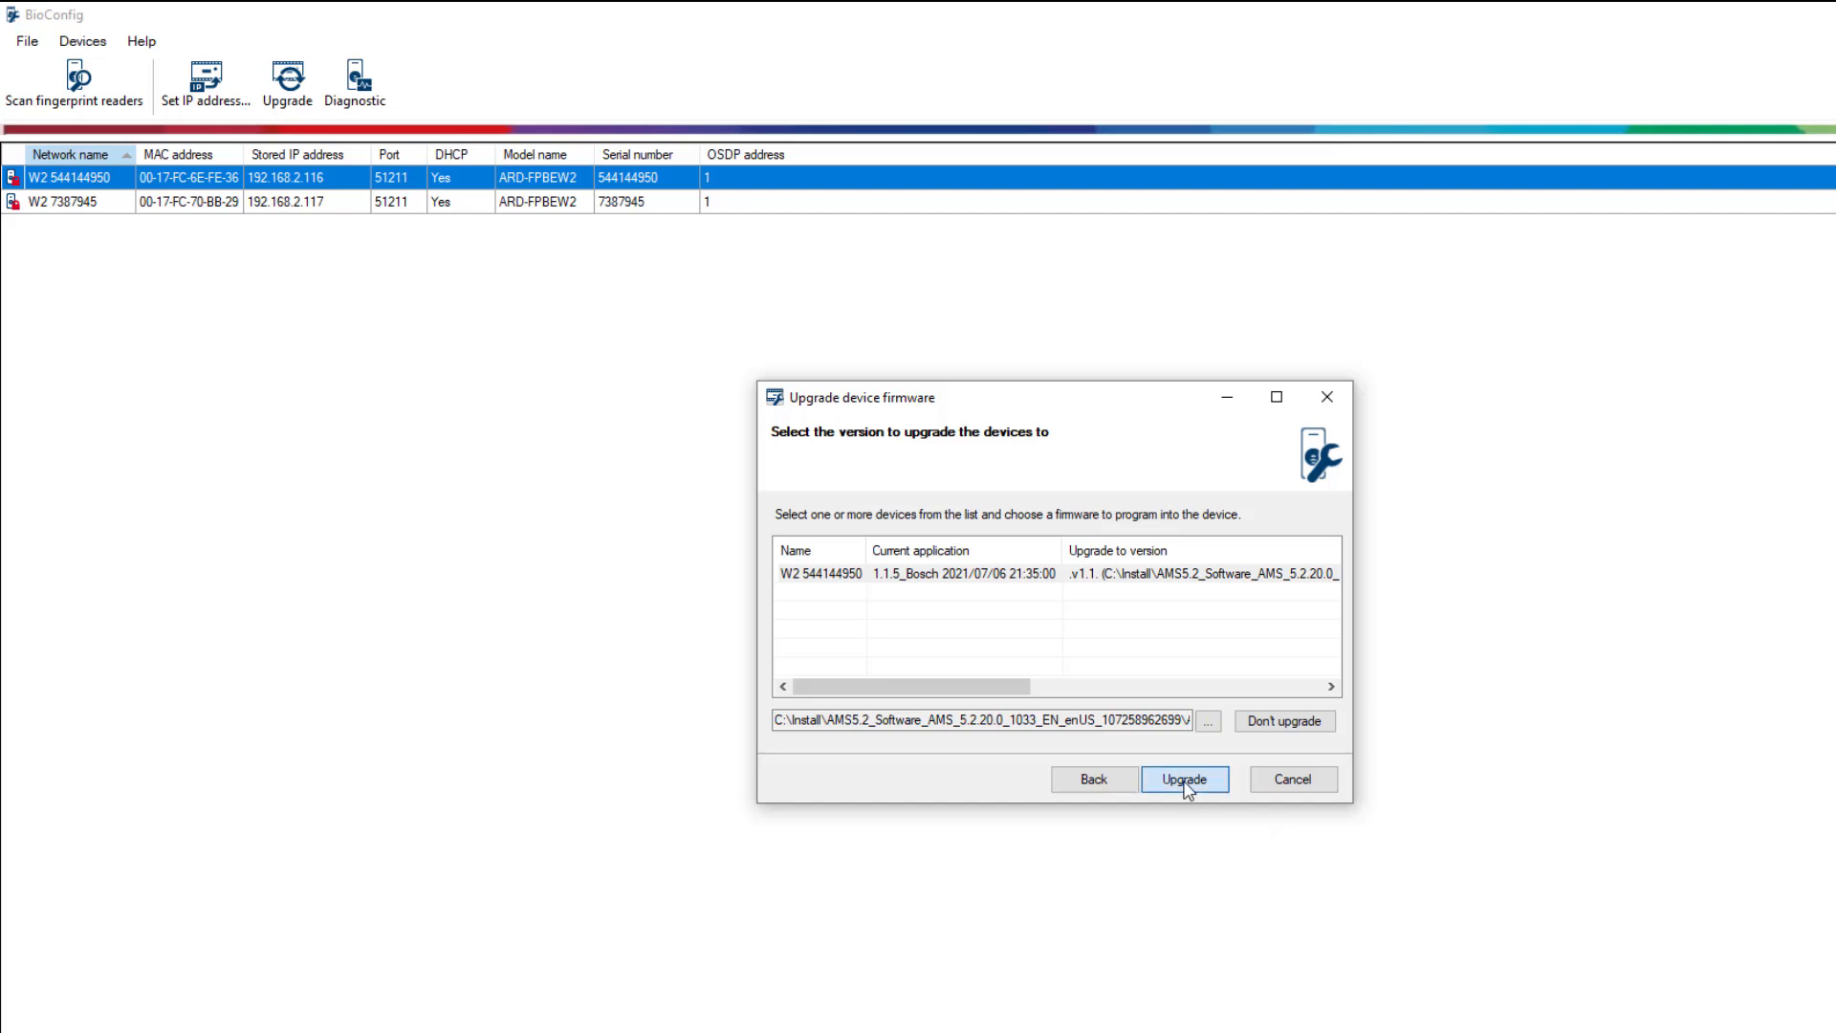
{"action": "left_click", "coordinate": [1184, 778]}
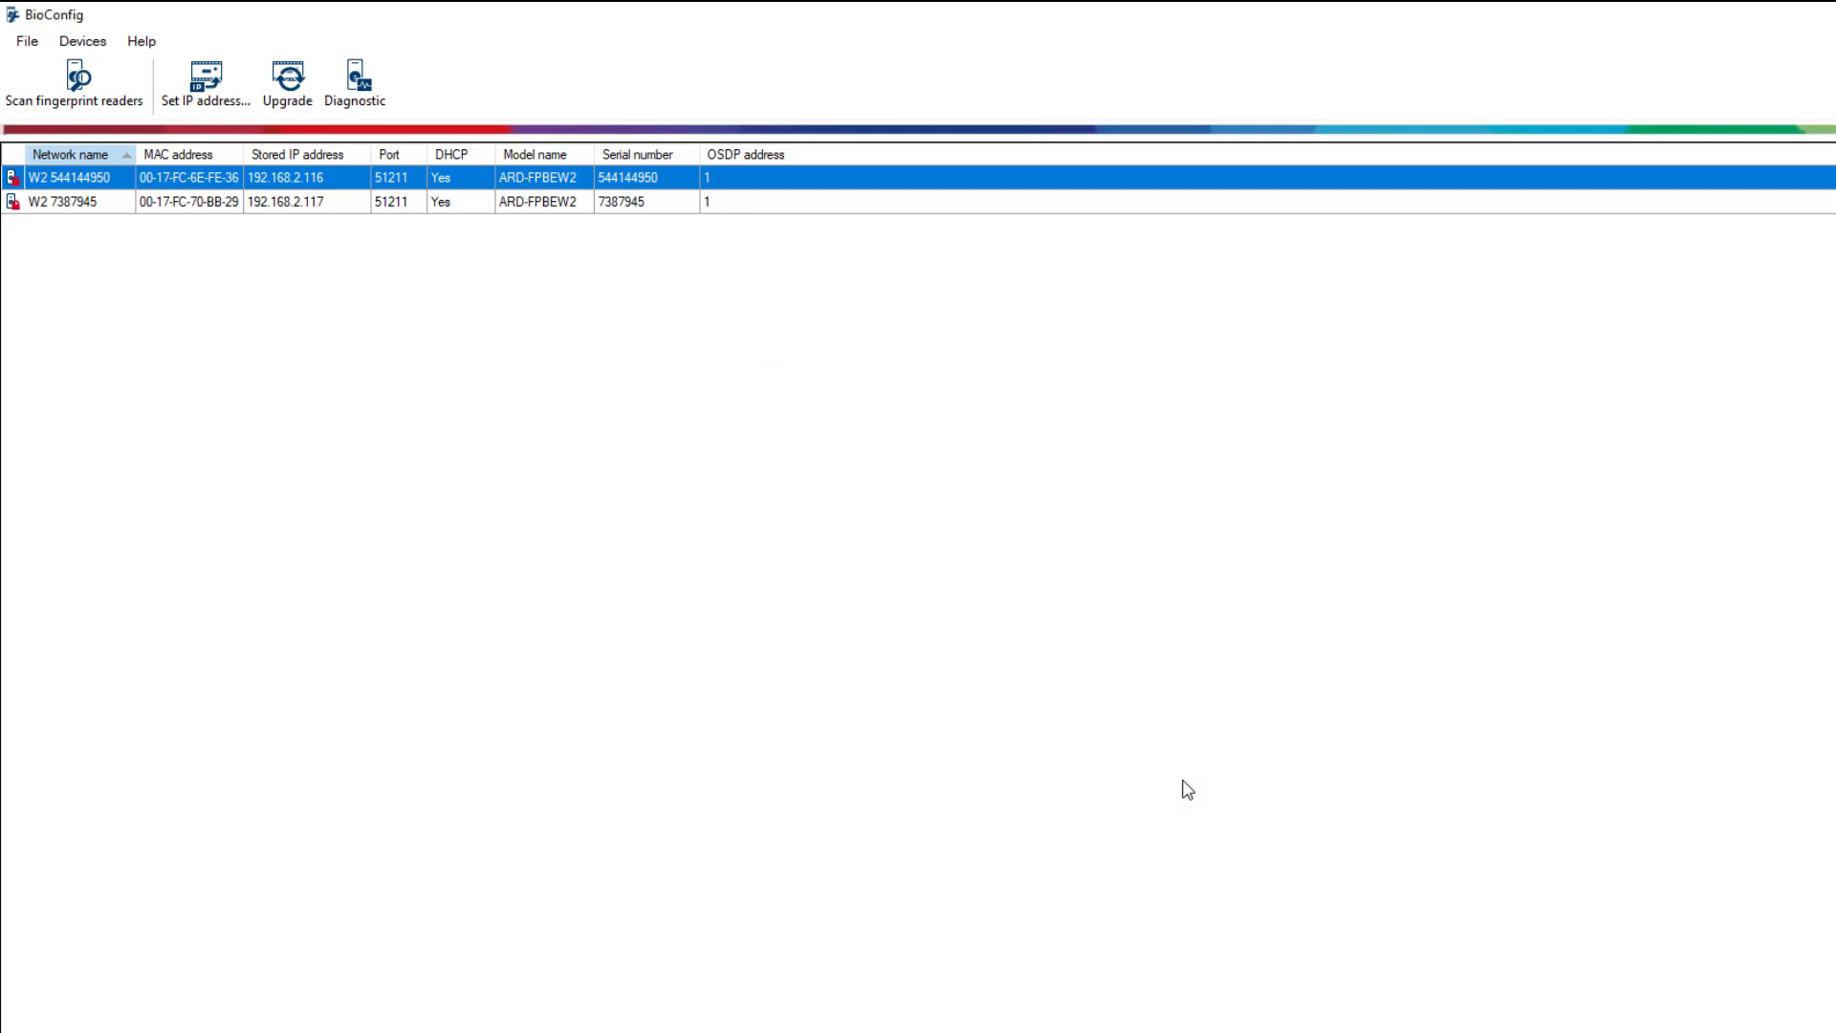
{"action": "mouse_move", "coordinate": [115, 183]}
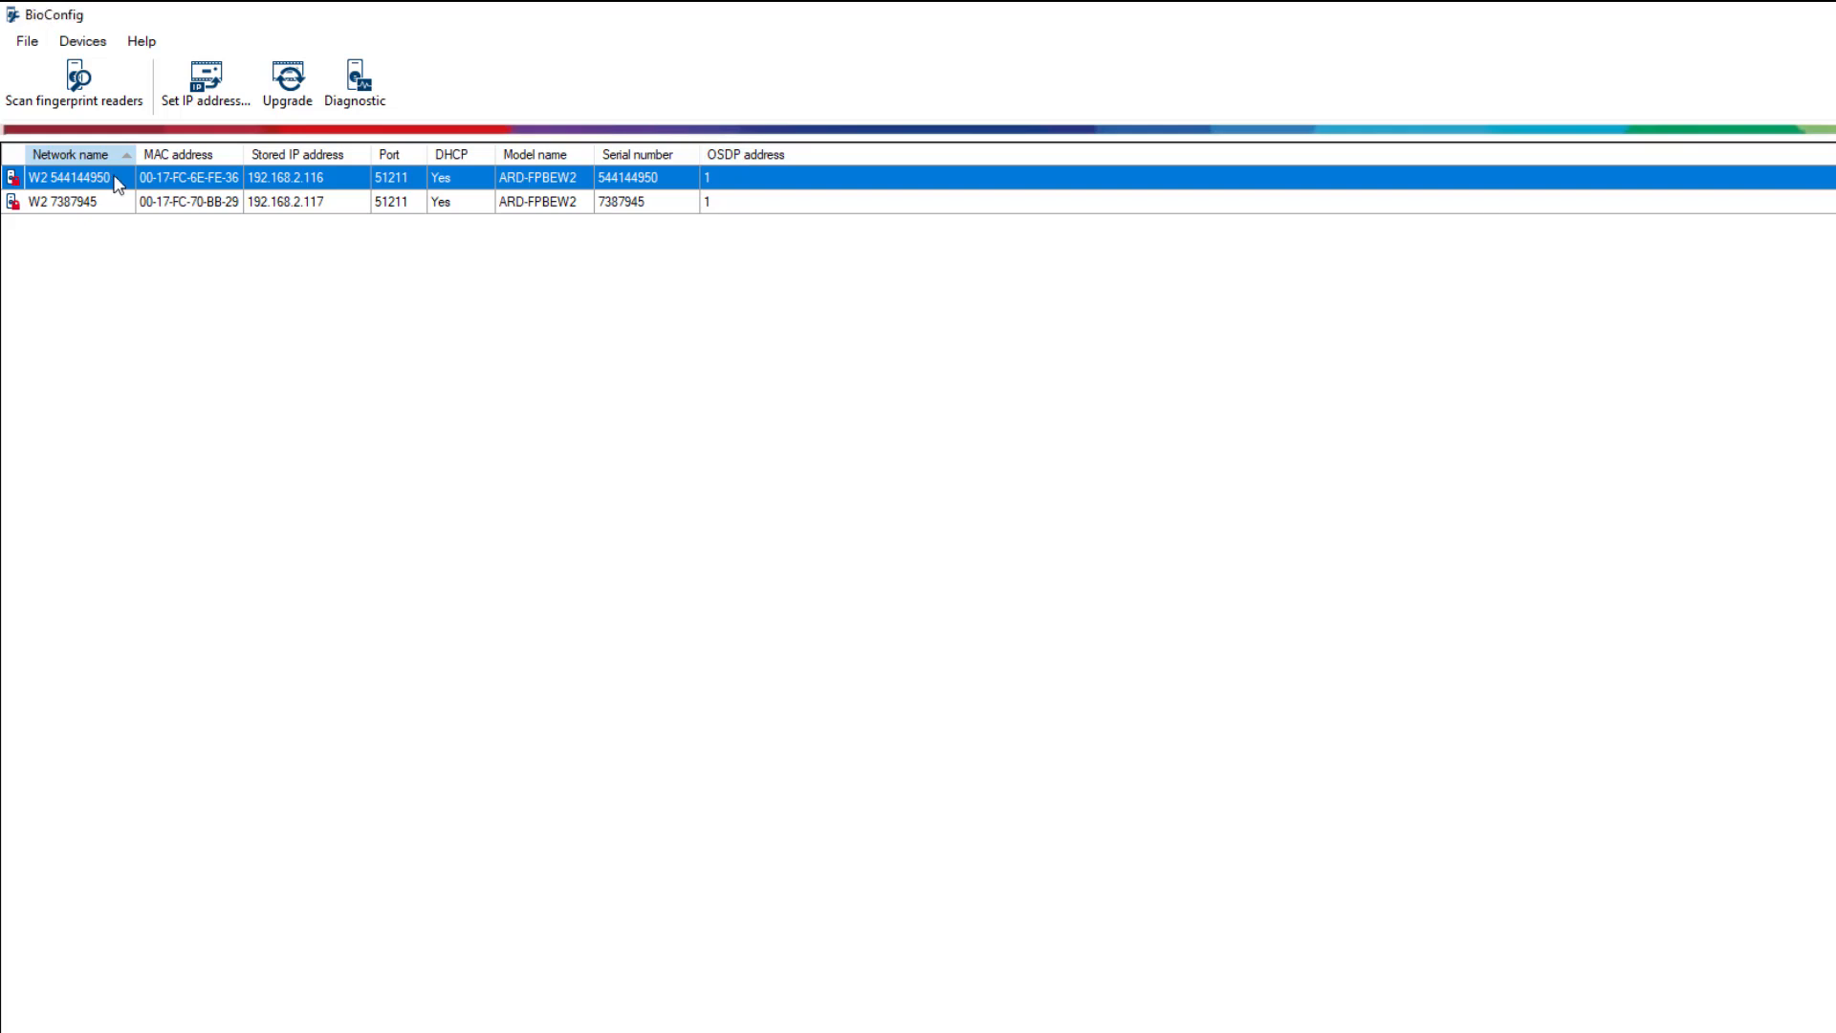
{"action": "left_click", "coordinate": [205, 82]}
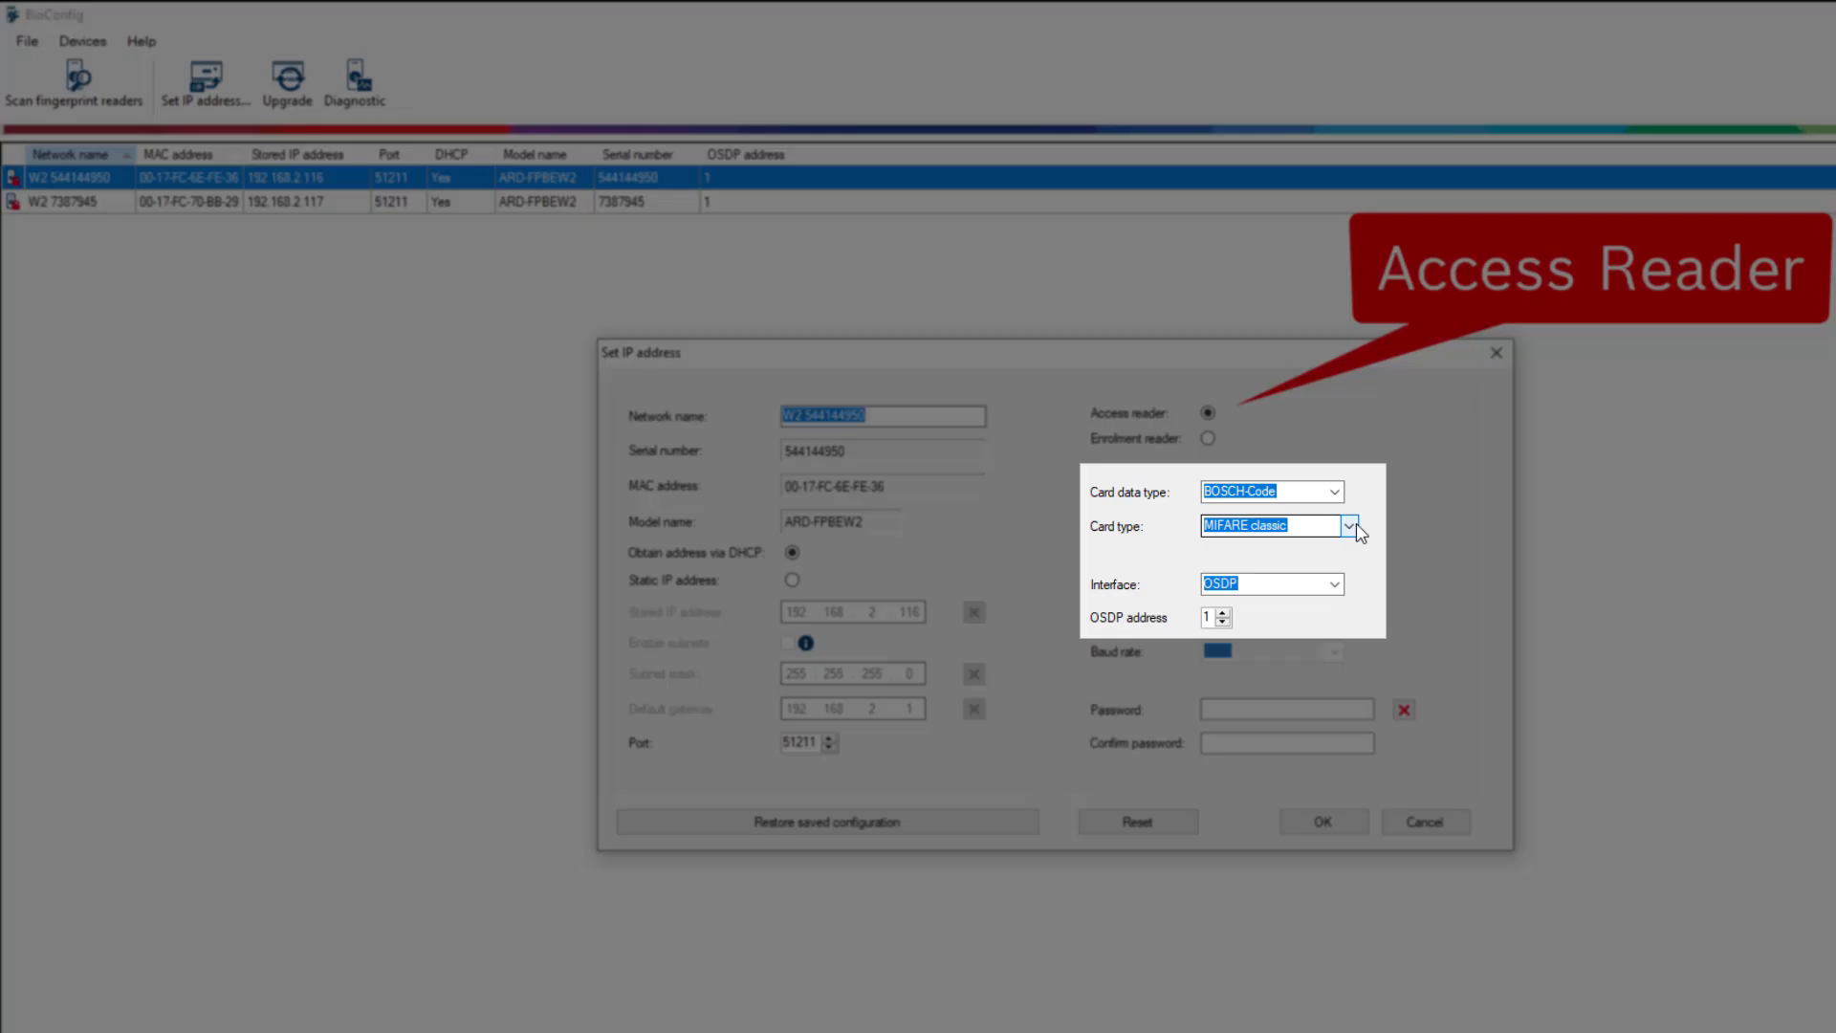
{"action": "left_click", "coordinate": [1346, 524]}
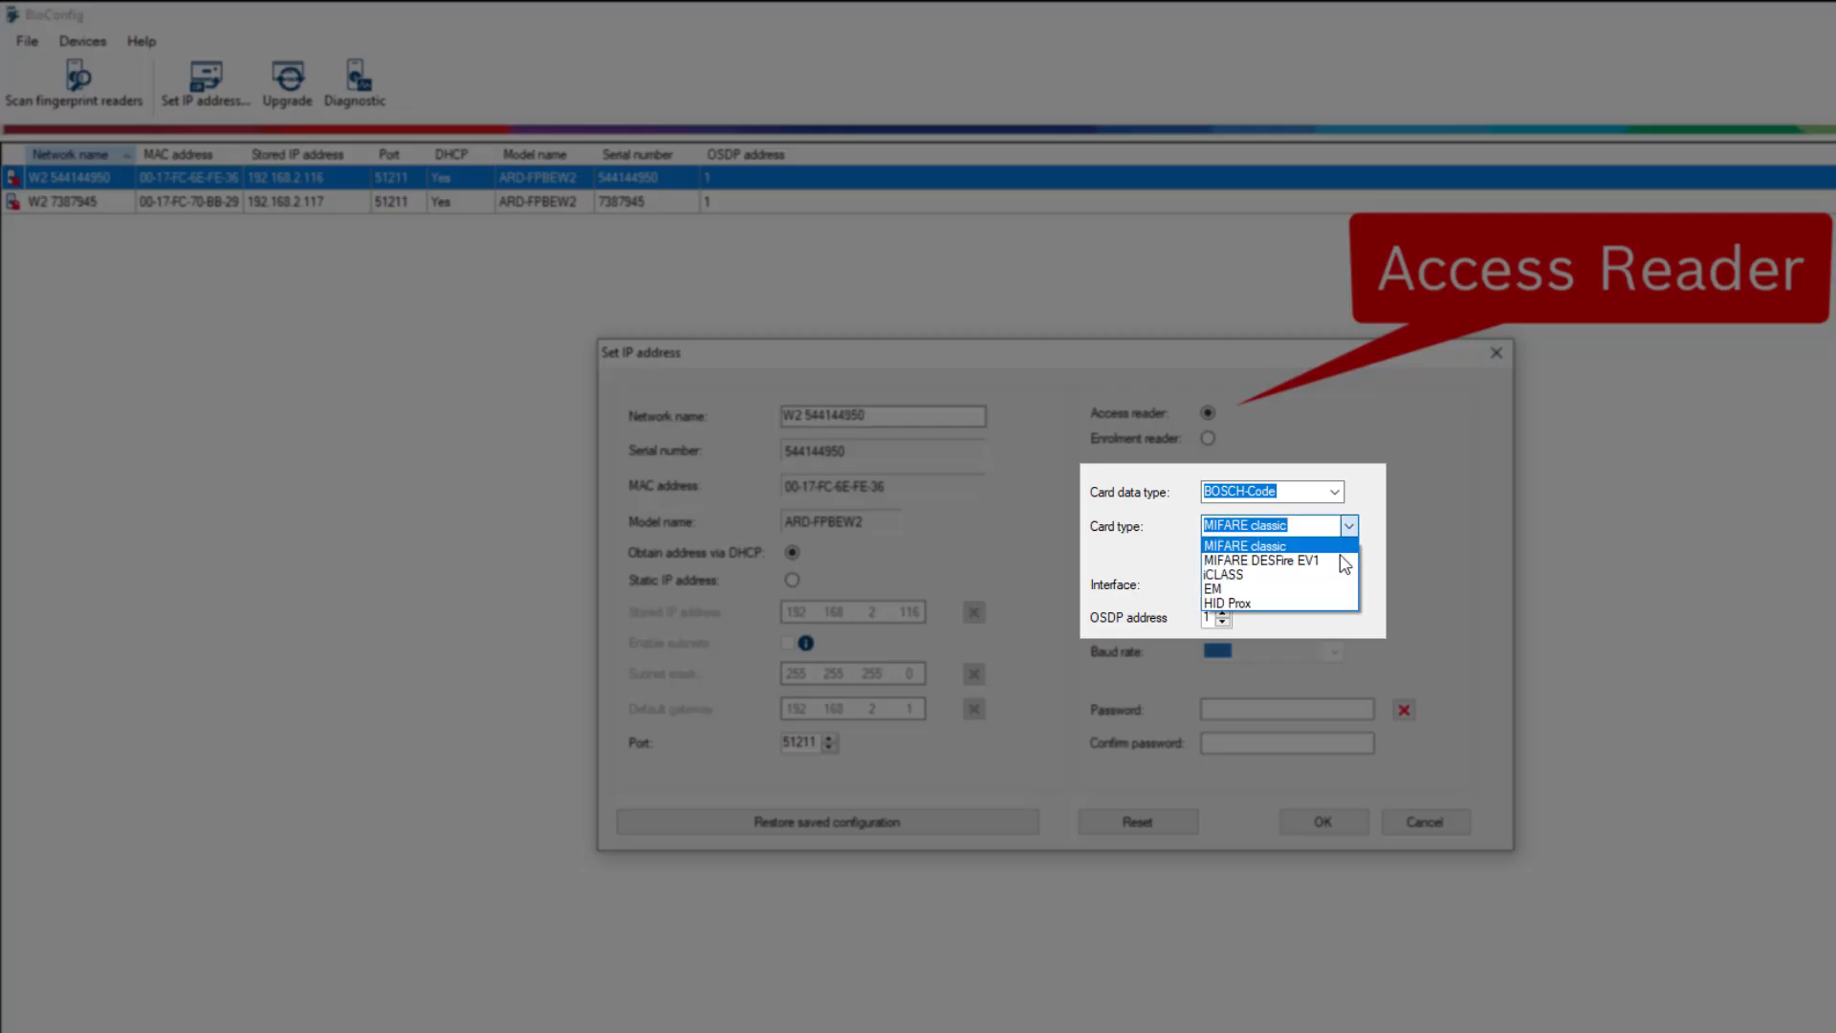
{"action": "left_click", "coordinate": [1258, 560]}
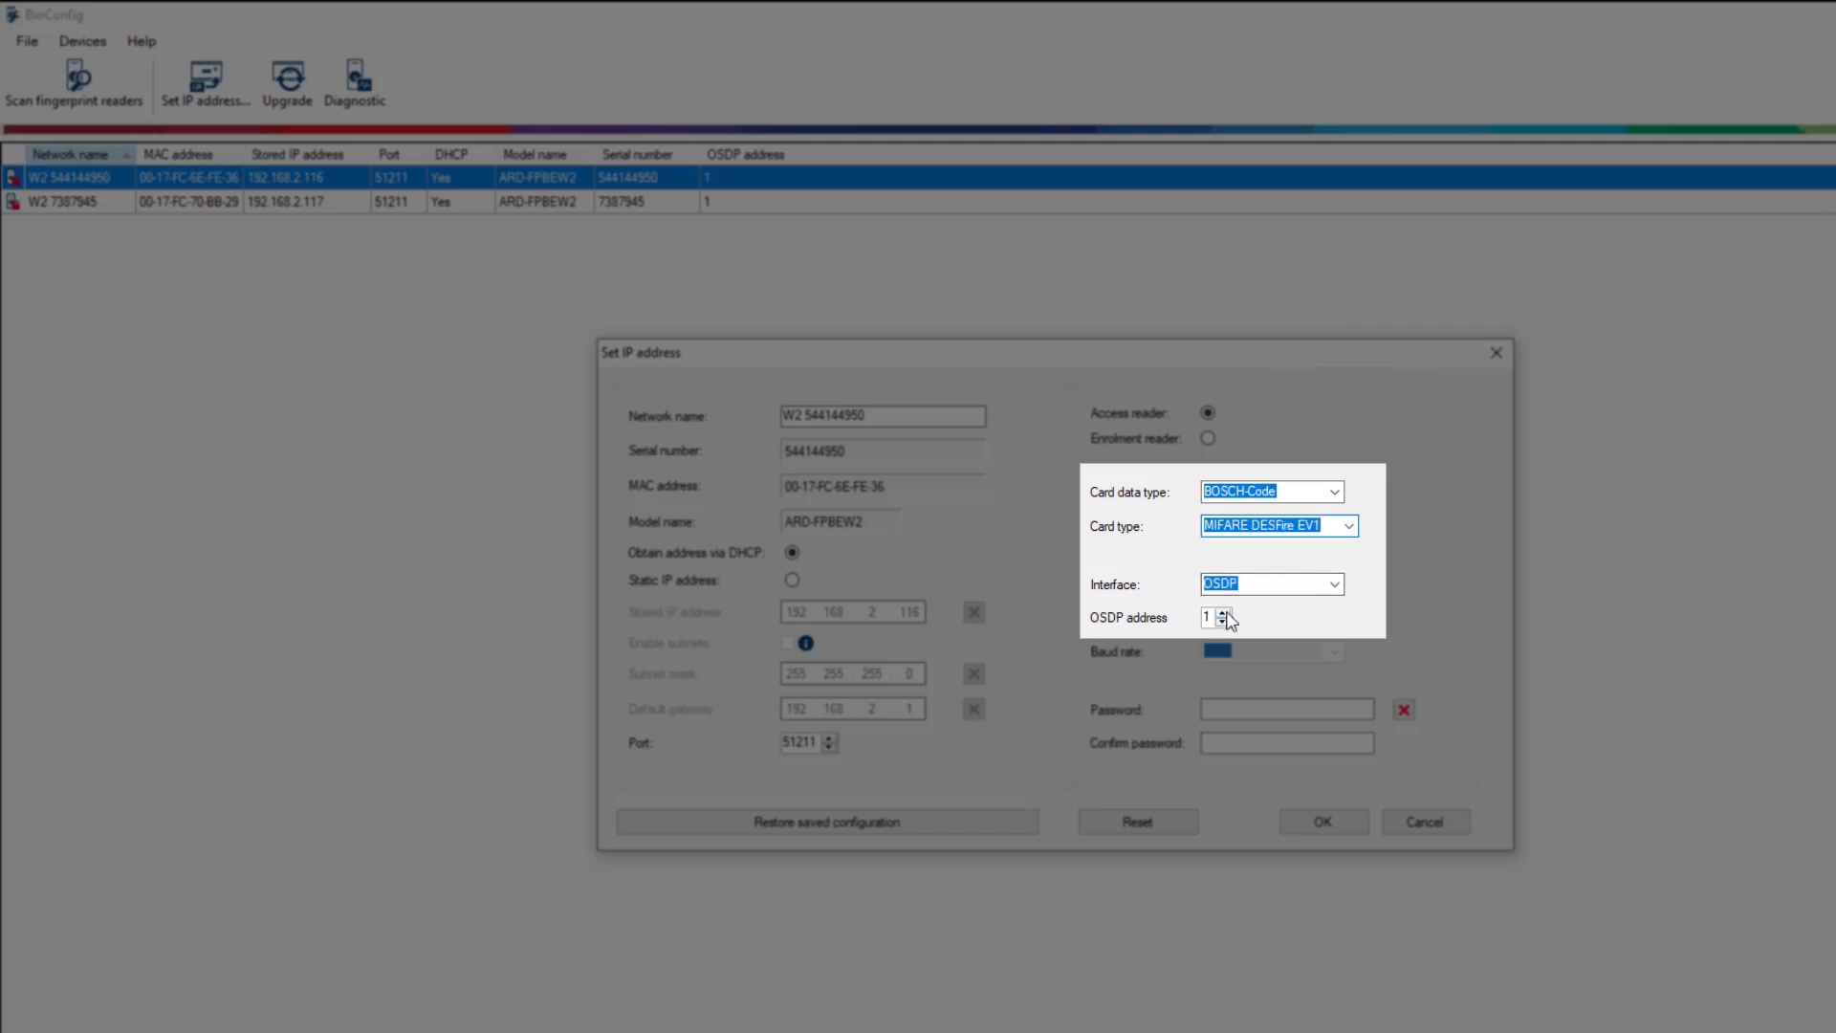
{"action": "left_click", "coordinate": [1227, 614]}
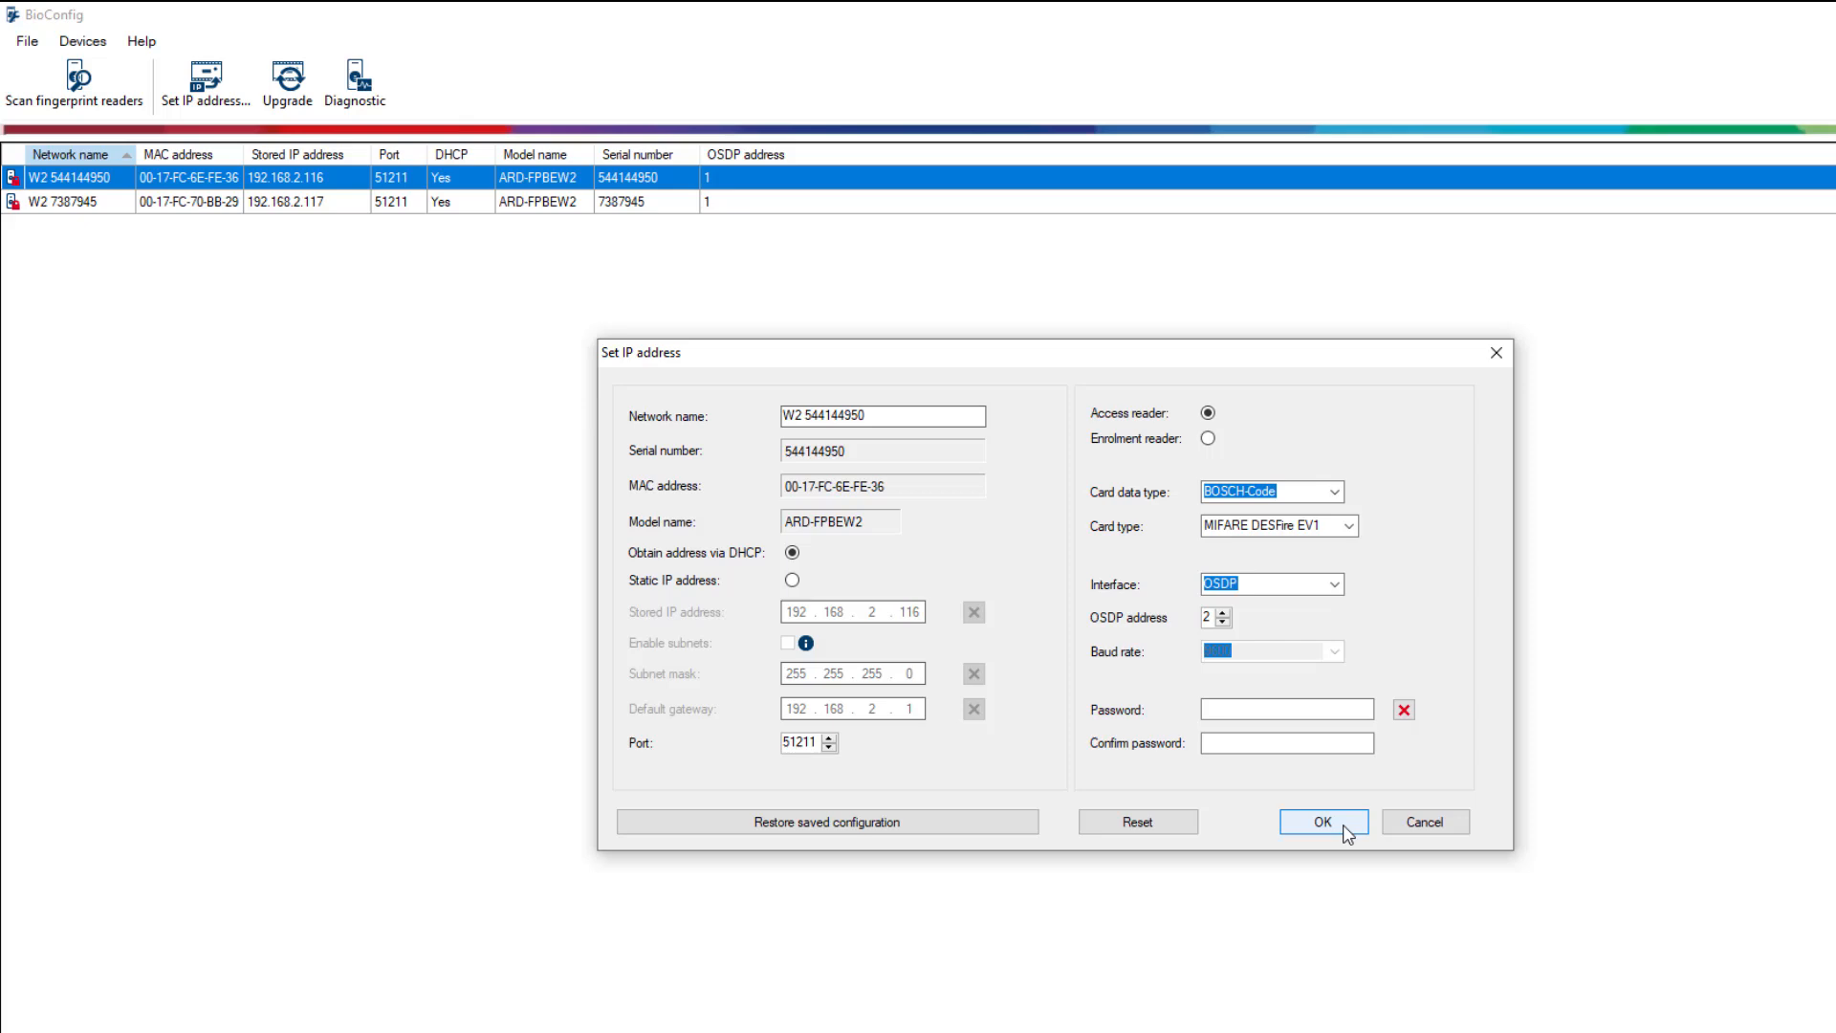
{"action": "left_click", "coordinate": [1323, 821]}
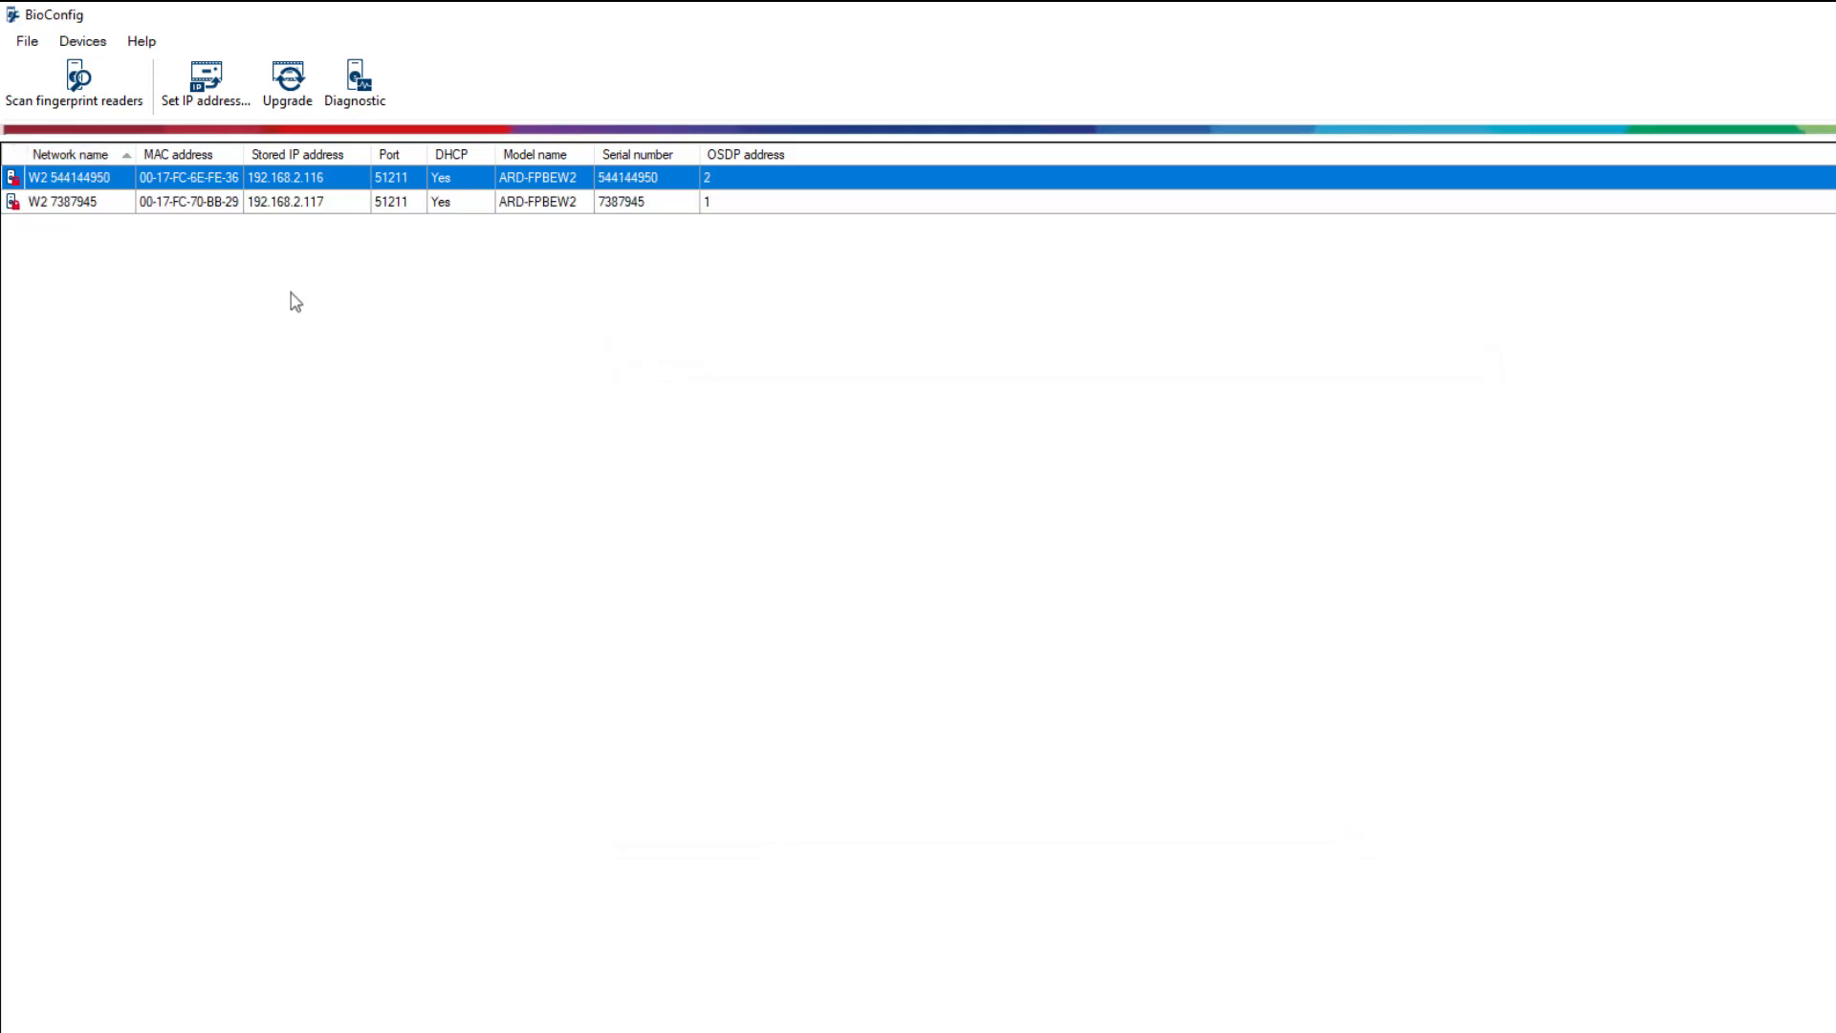
{"action": "left_click", "coordinate": [165, 200]}
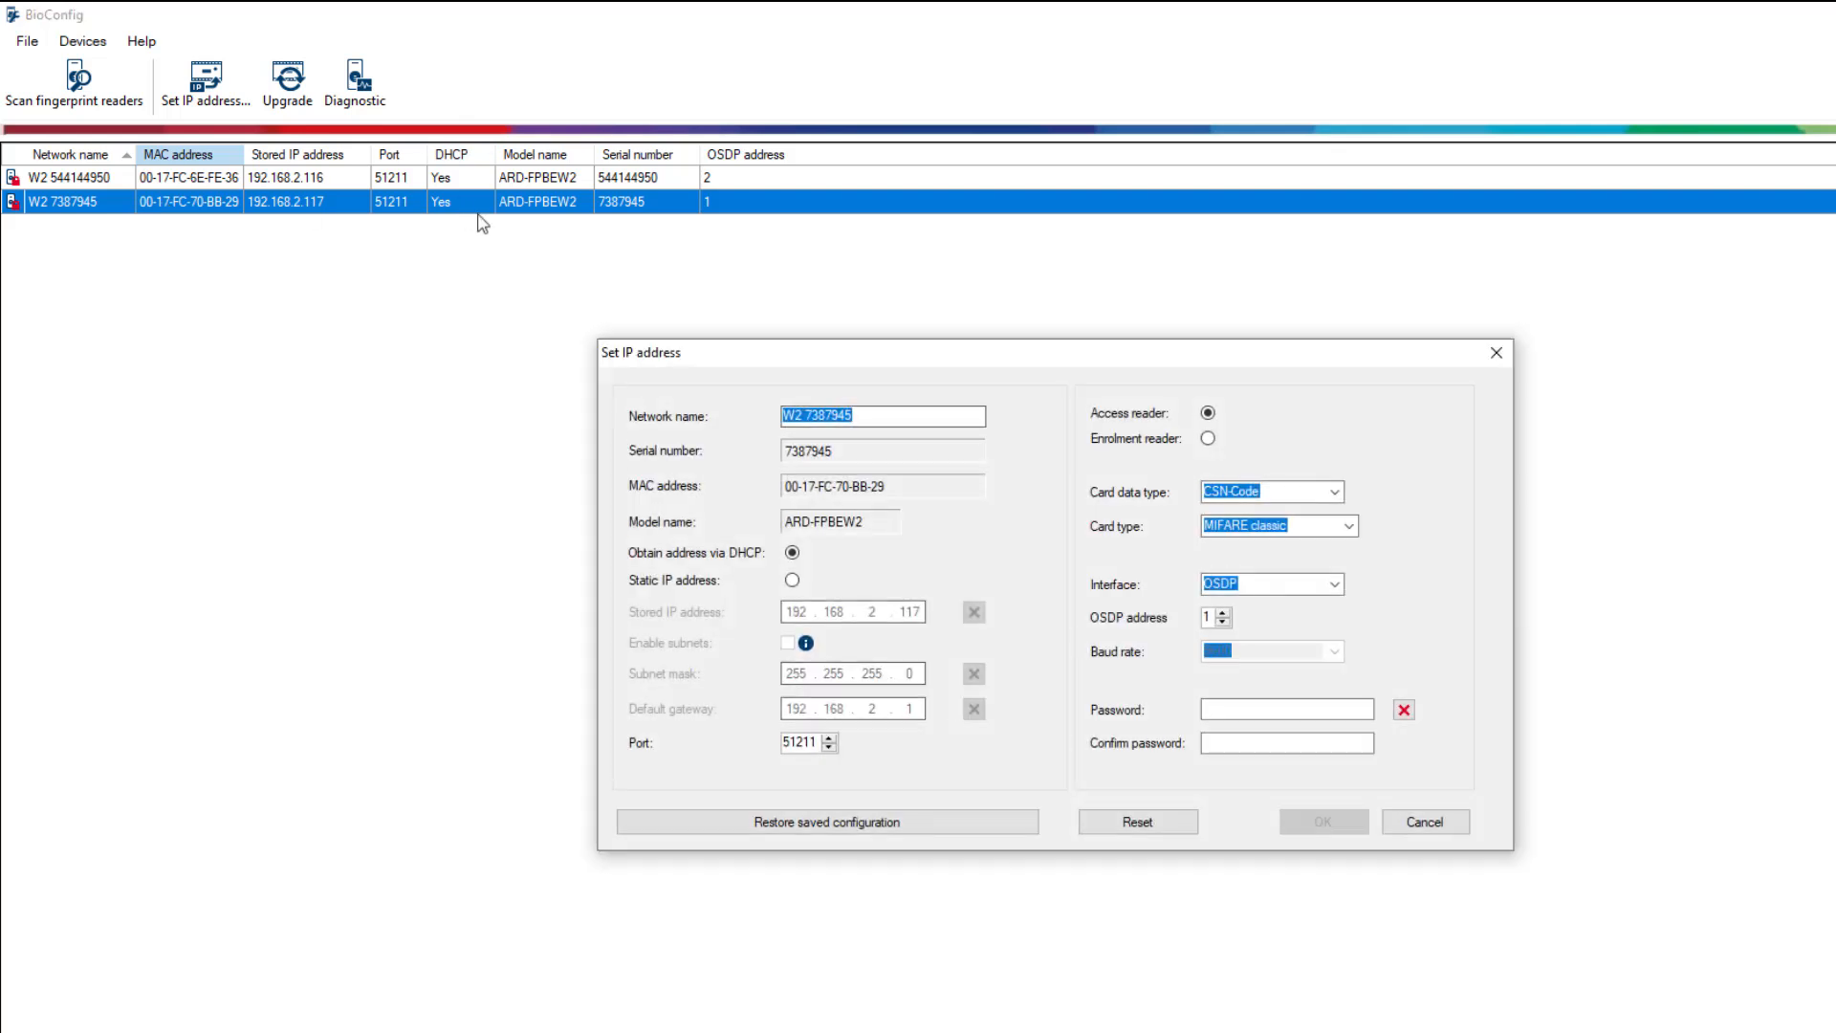
Make reader W2 7387945 an enrolment reader, accepting the reset to enrolment defaults, and save.
{"action": "left_click", "coordinate": [1207, 438]}
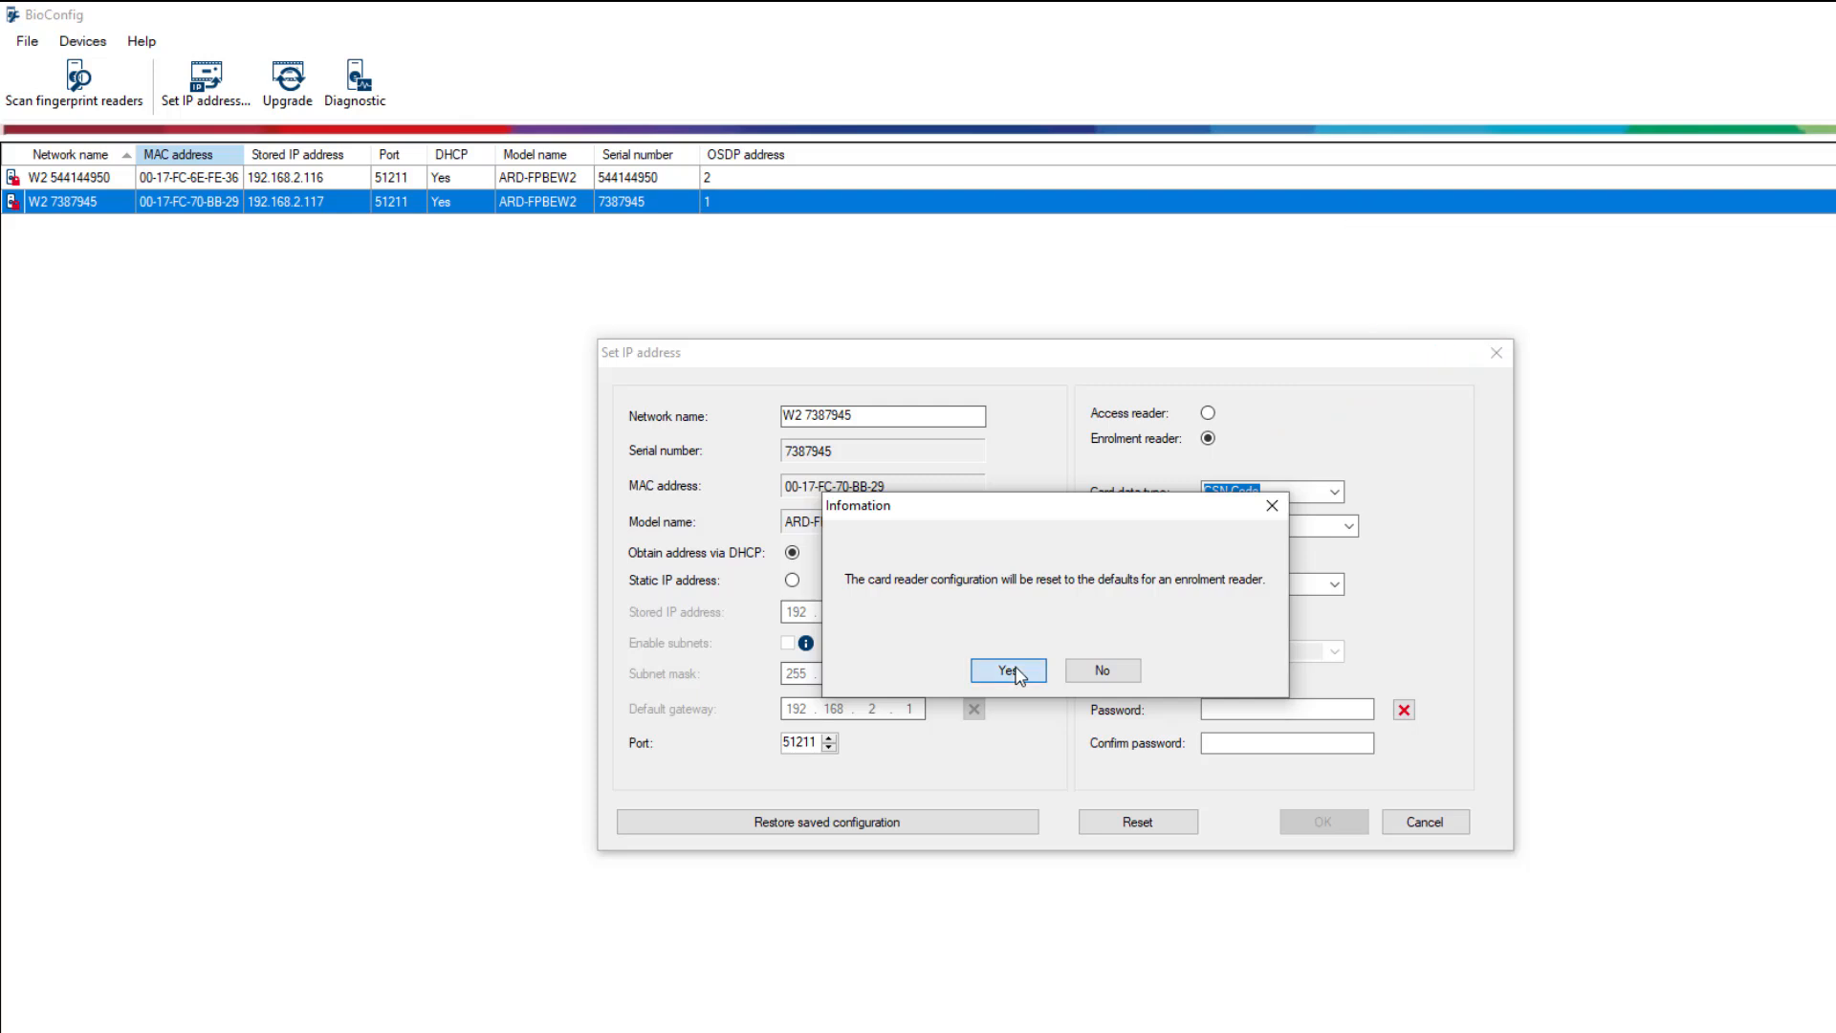
{"action": "left_click", "coordinate": [1004, 670]}
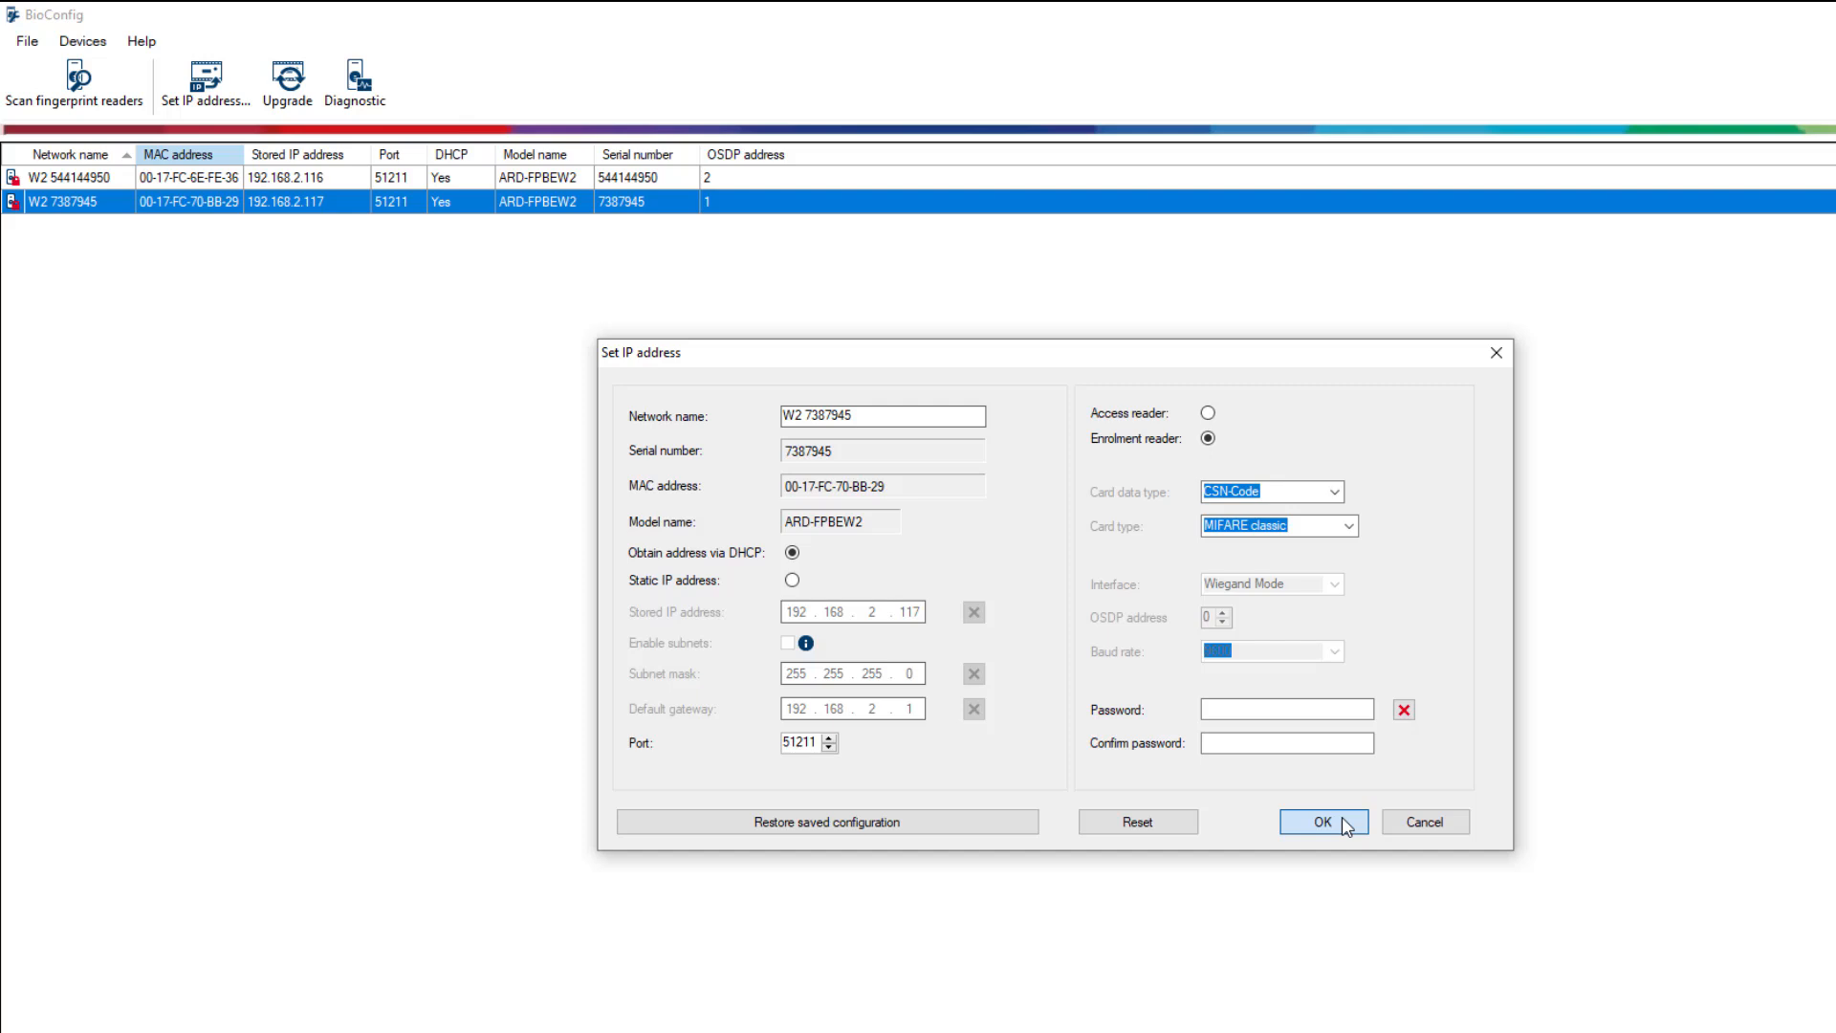
{"action": "left_click", "coordinate": [1321, 820]}
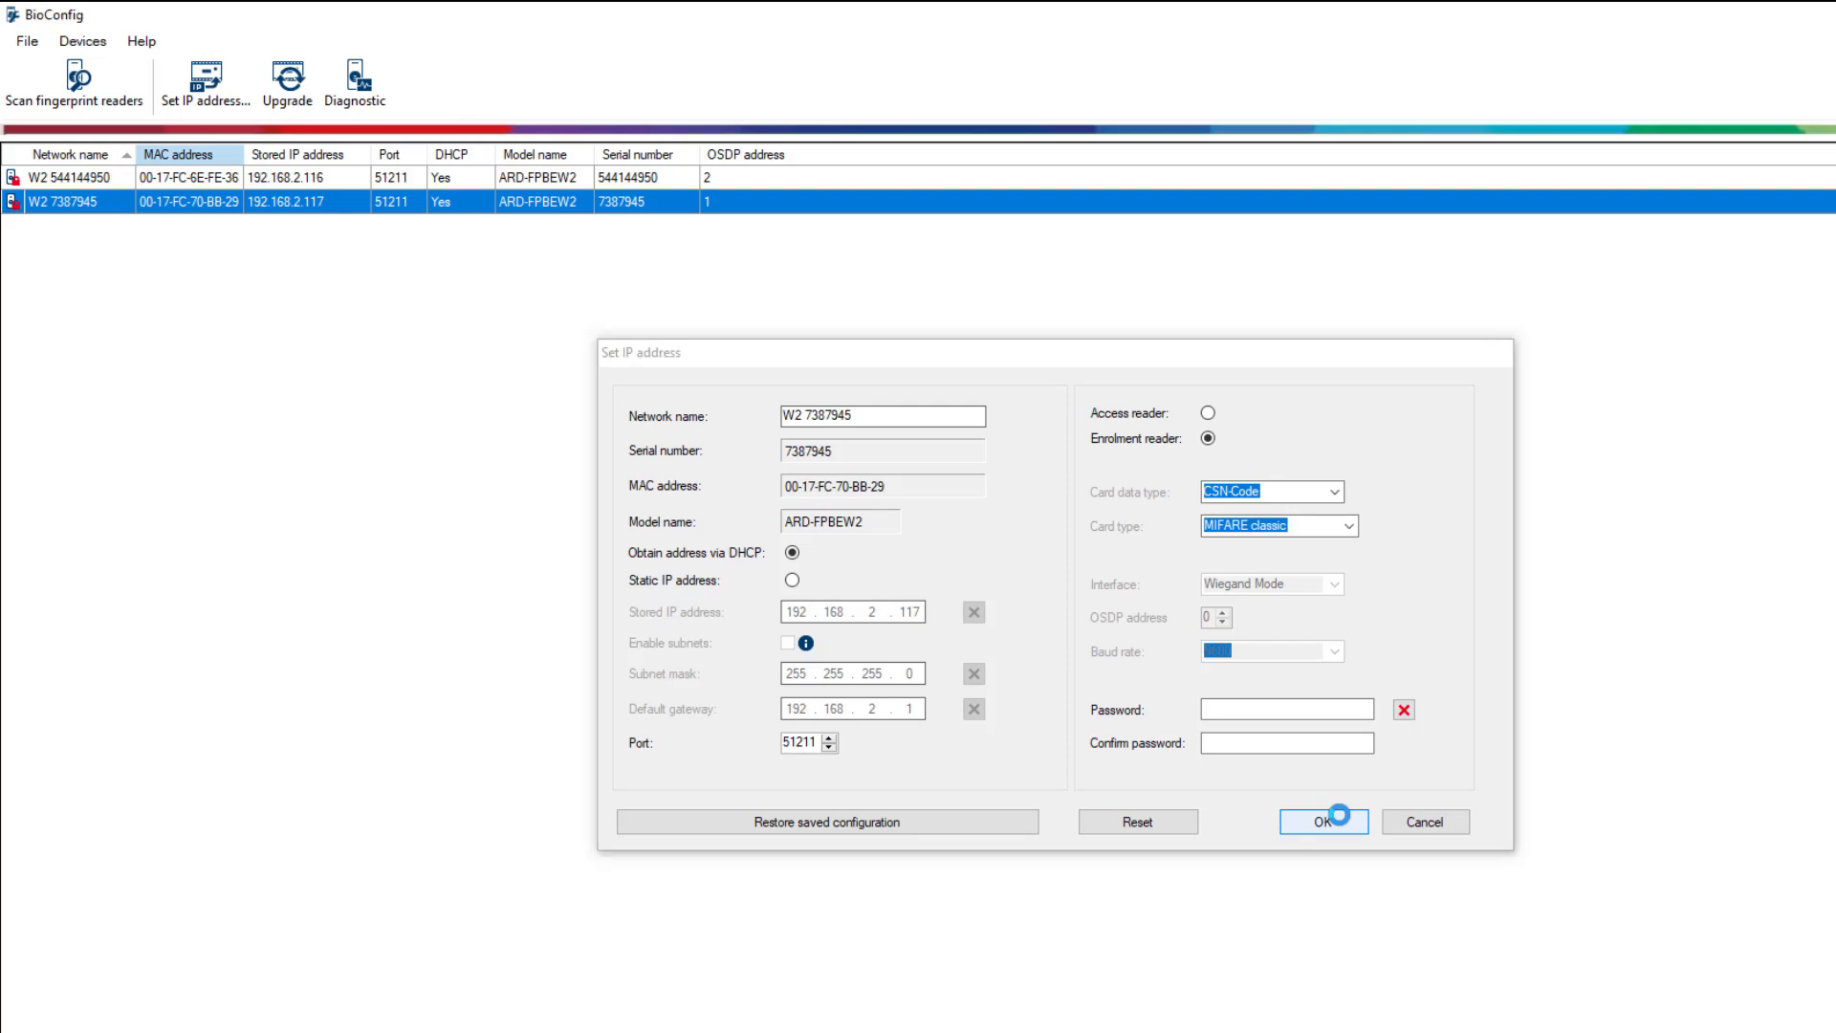
{"action": "left_click", "coordinate": [1321, 821]}
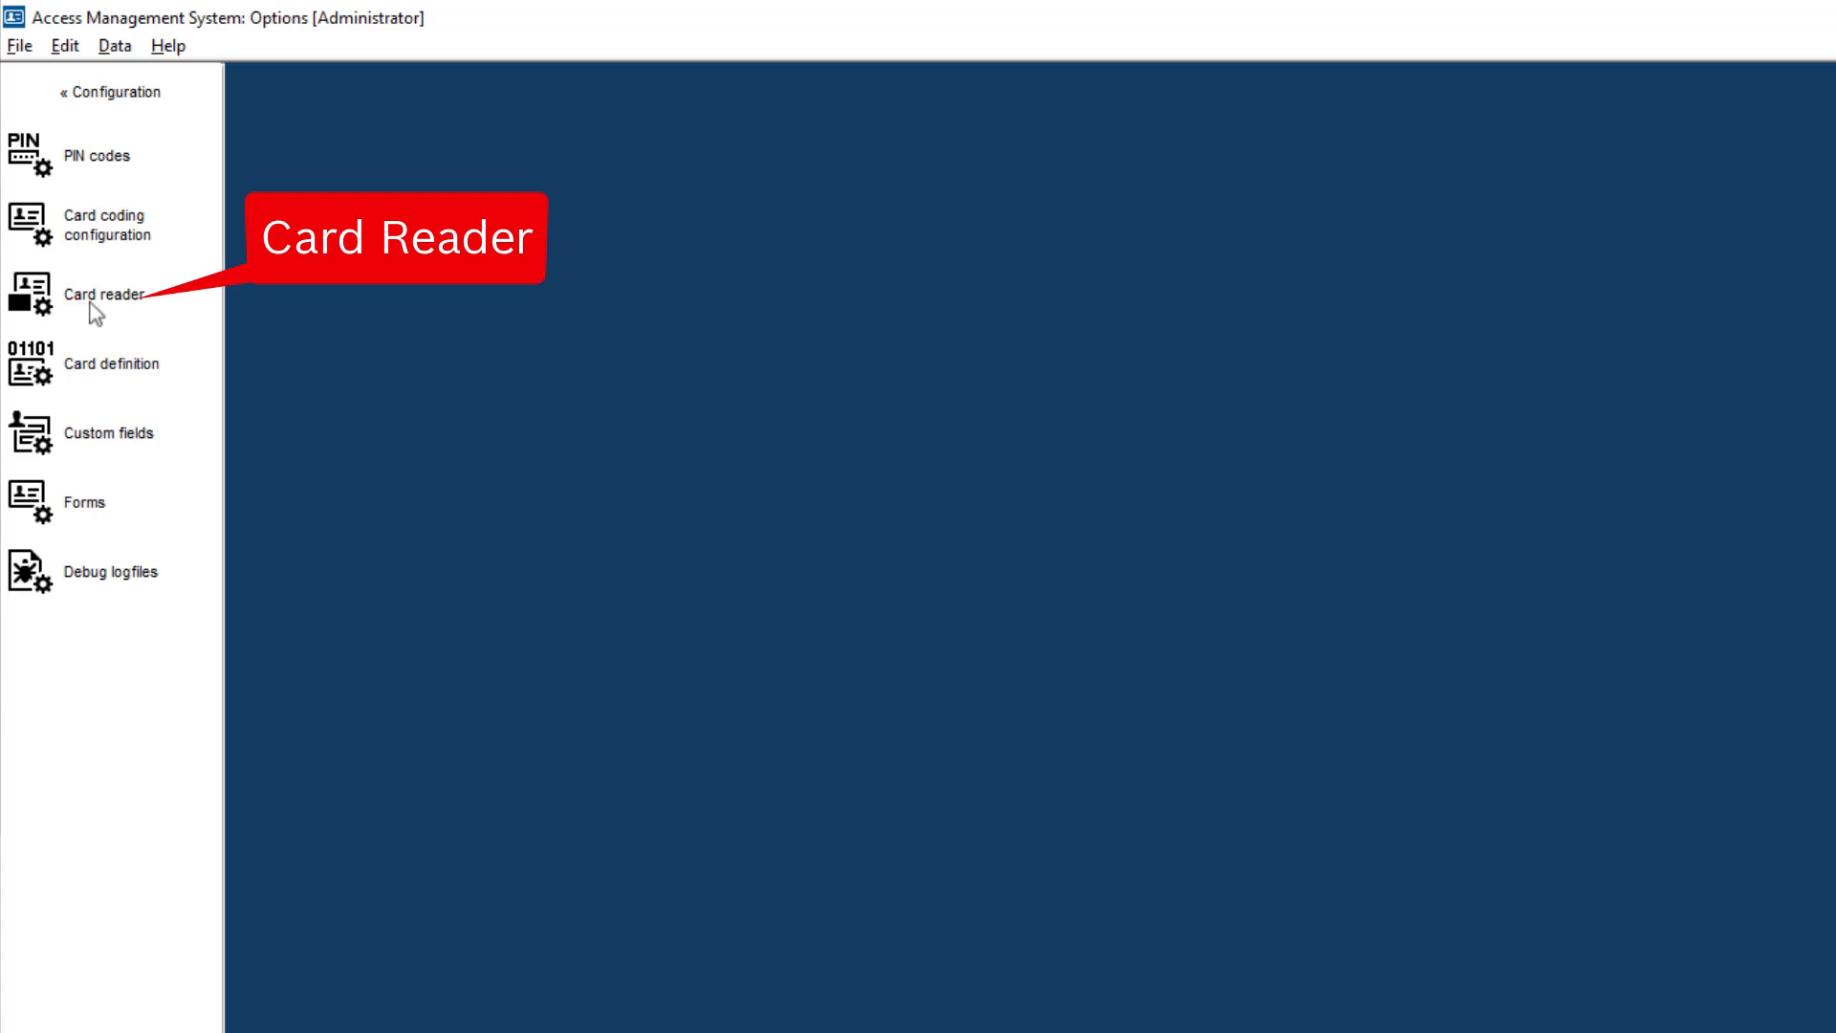
Add an ARD-FPBEW2 fingerprint reader (TCP/IP) at 192.168.2.117 under the workstation.
{"action": "left_click", "coordinate": [105, 292]}
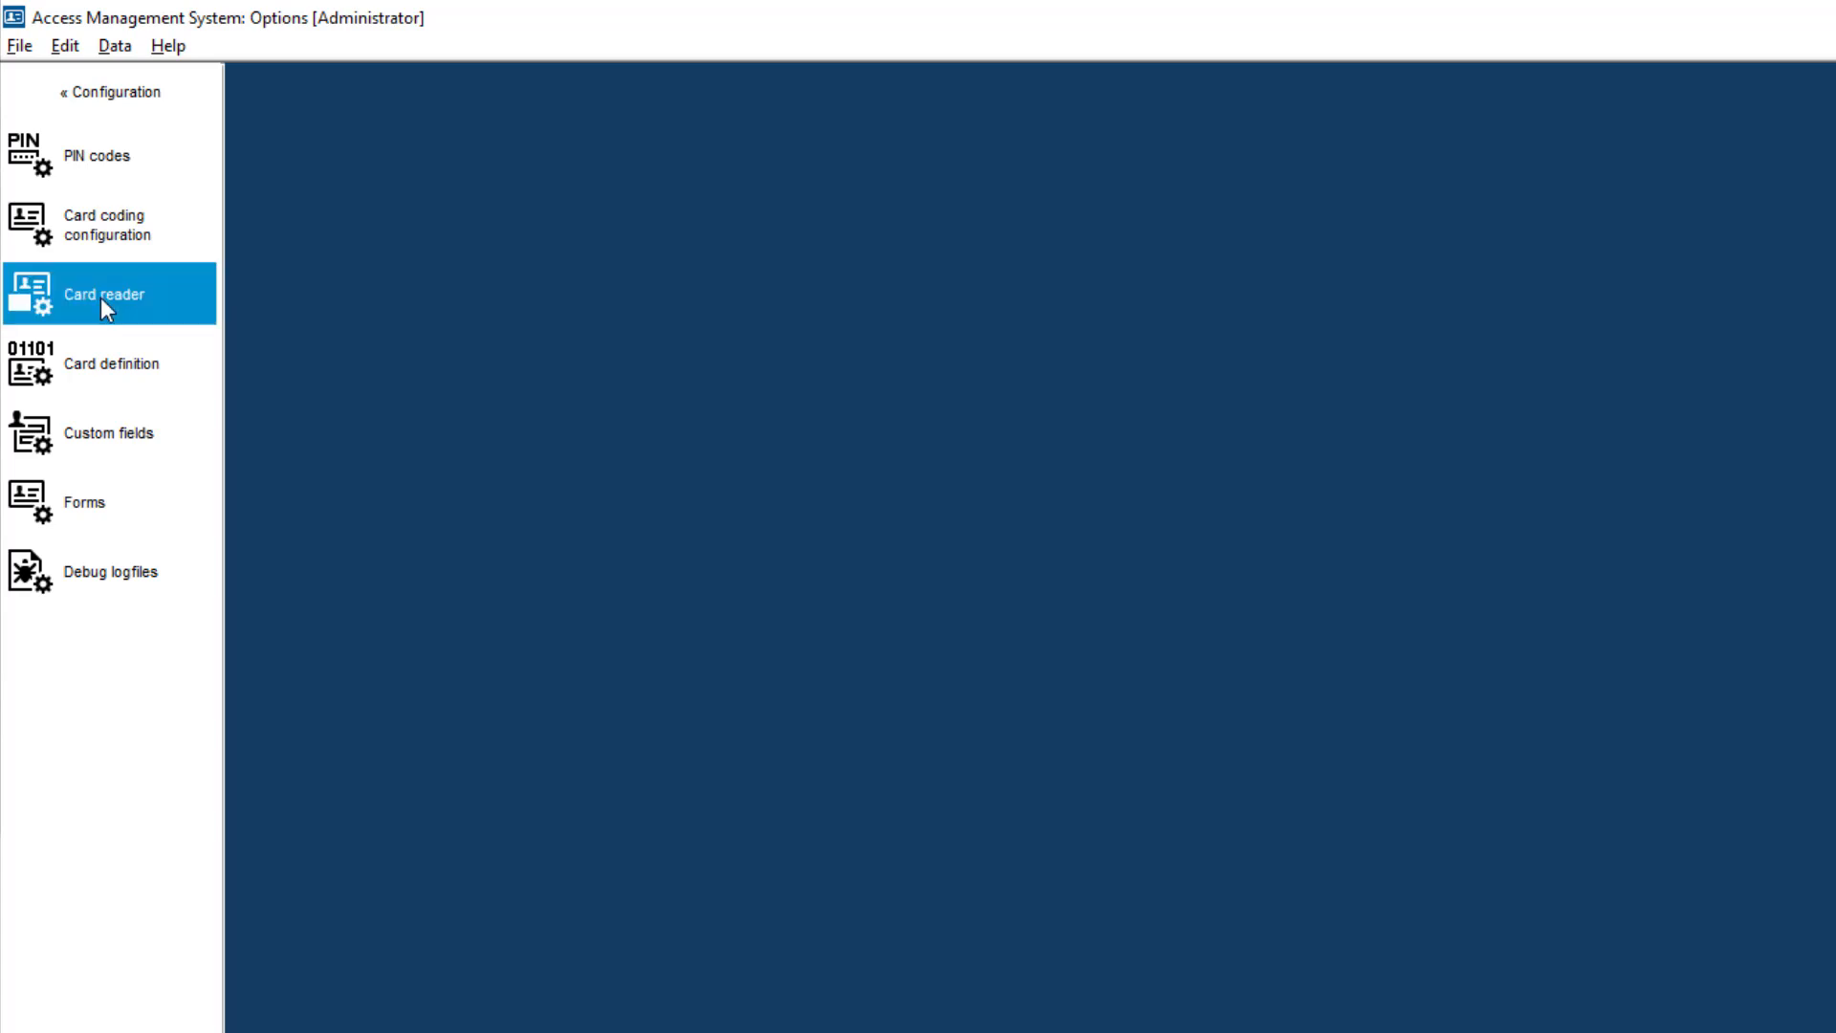
{"action": "left_click", "coordinate": [105, 292]}
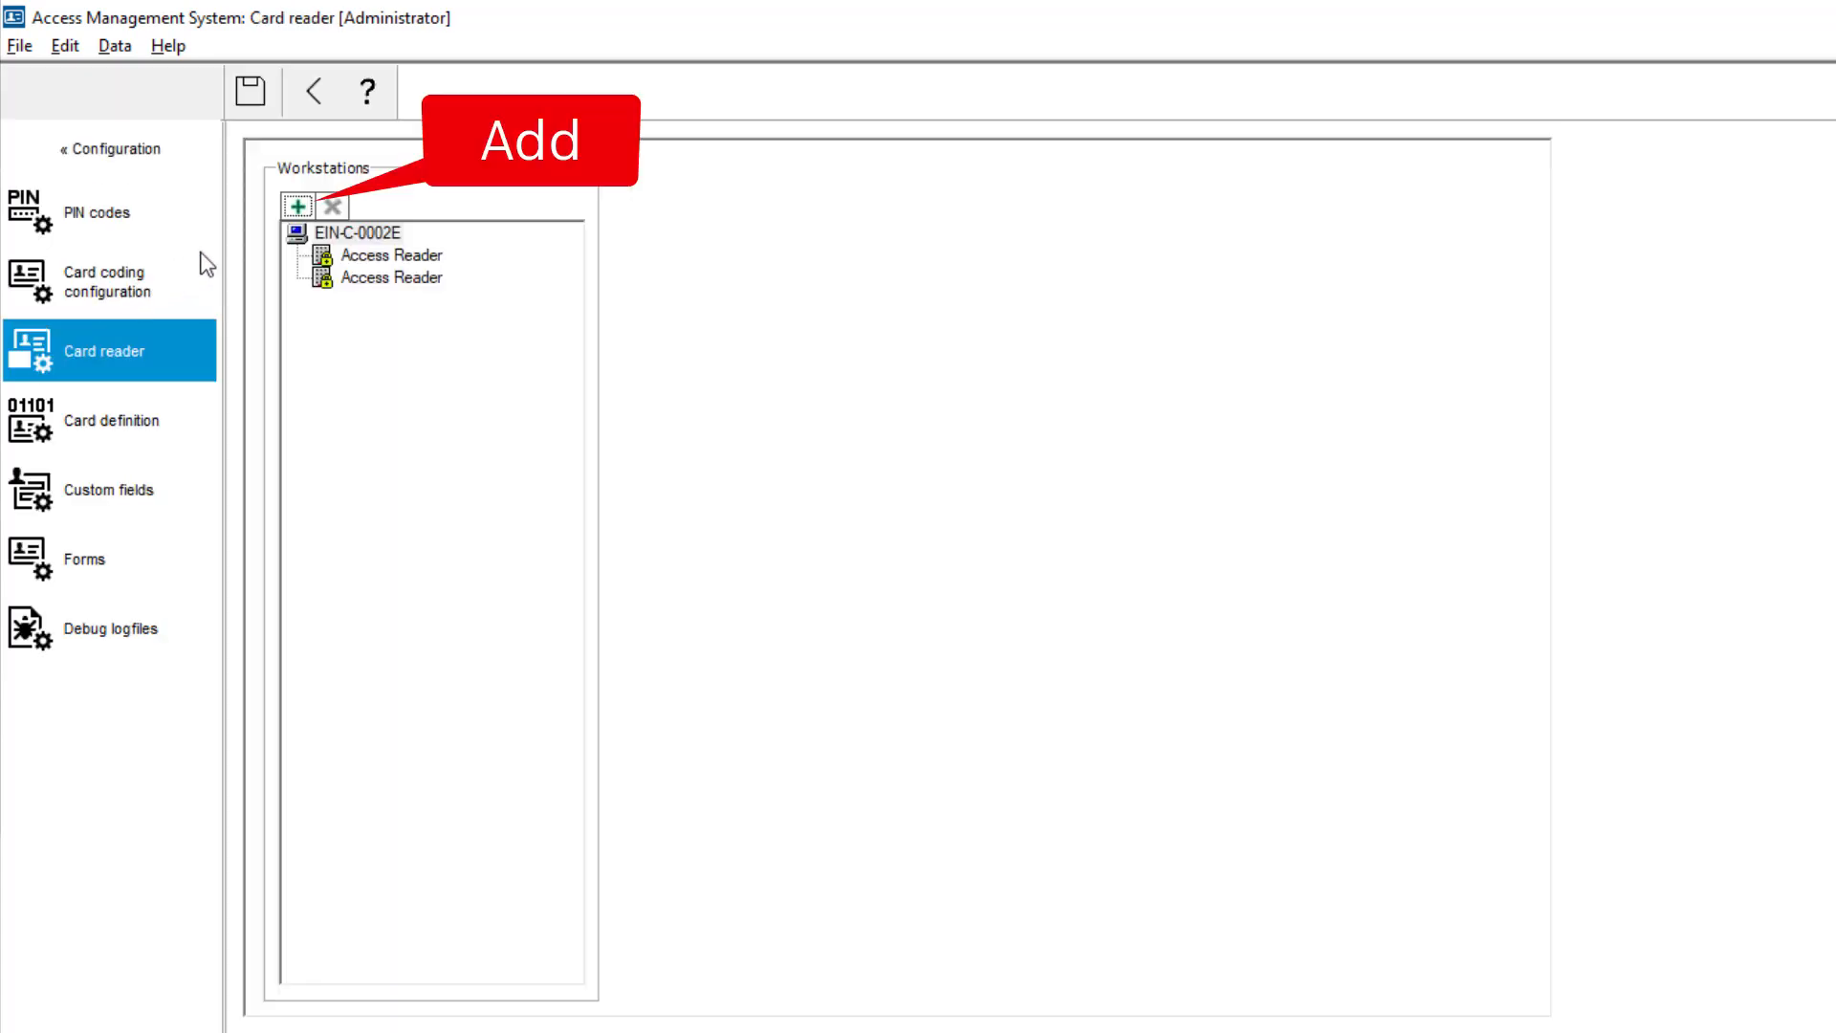
{"action": "left_click", "coordinate": [299, 206]}
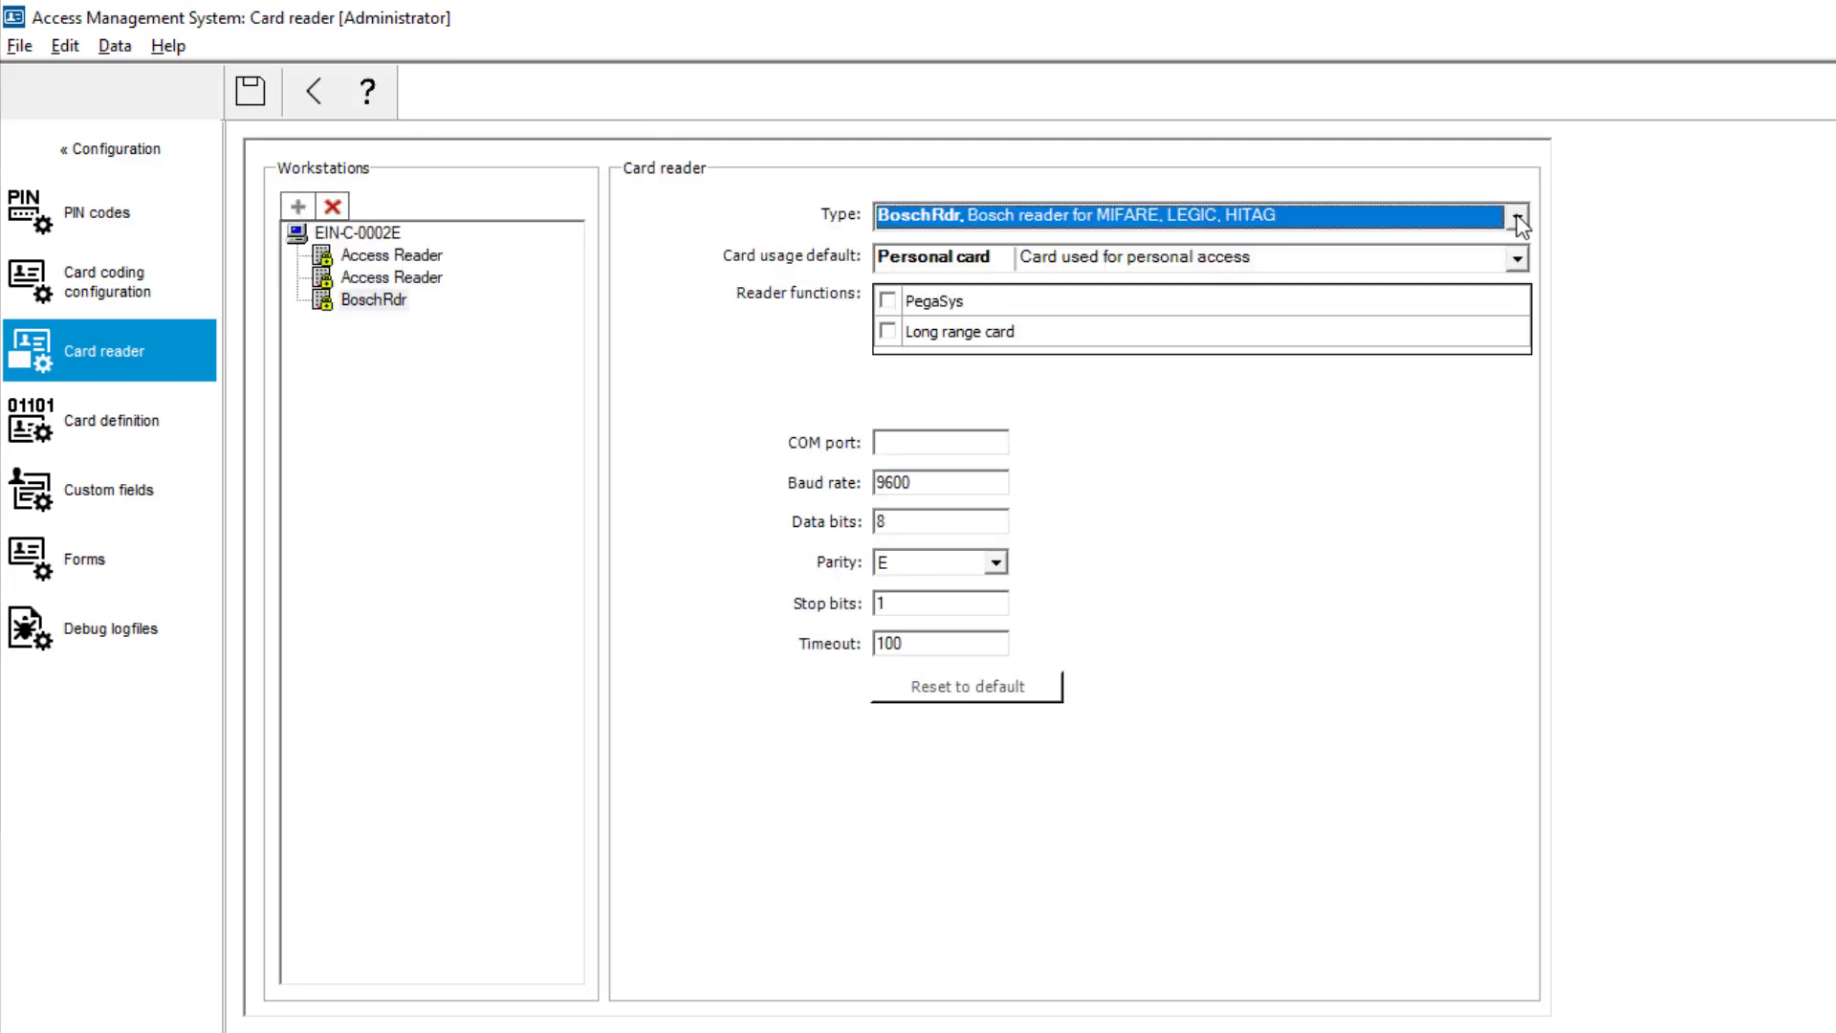
{"action": "left_click", "coordinate": [1516, 216]}
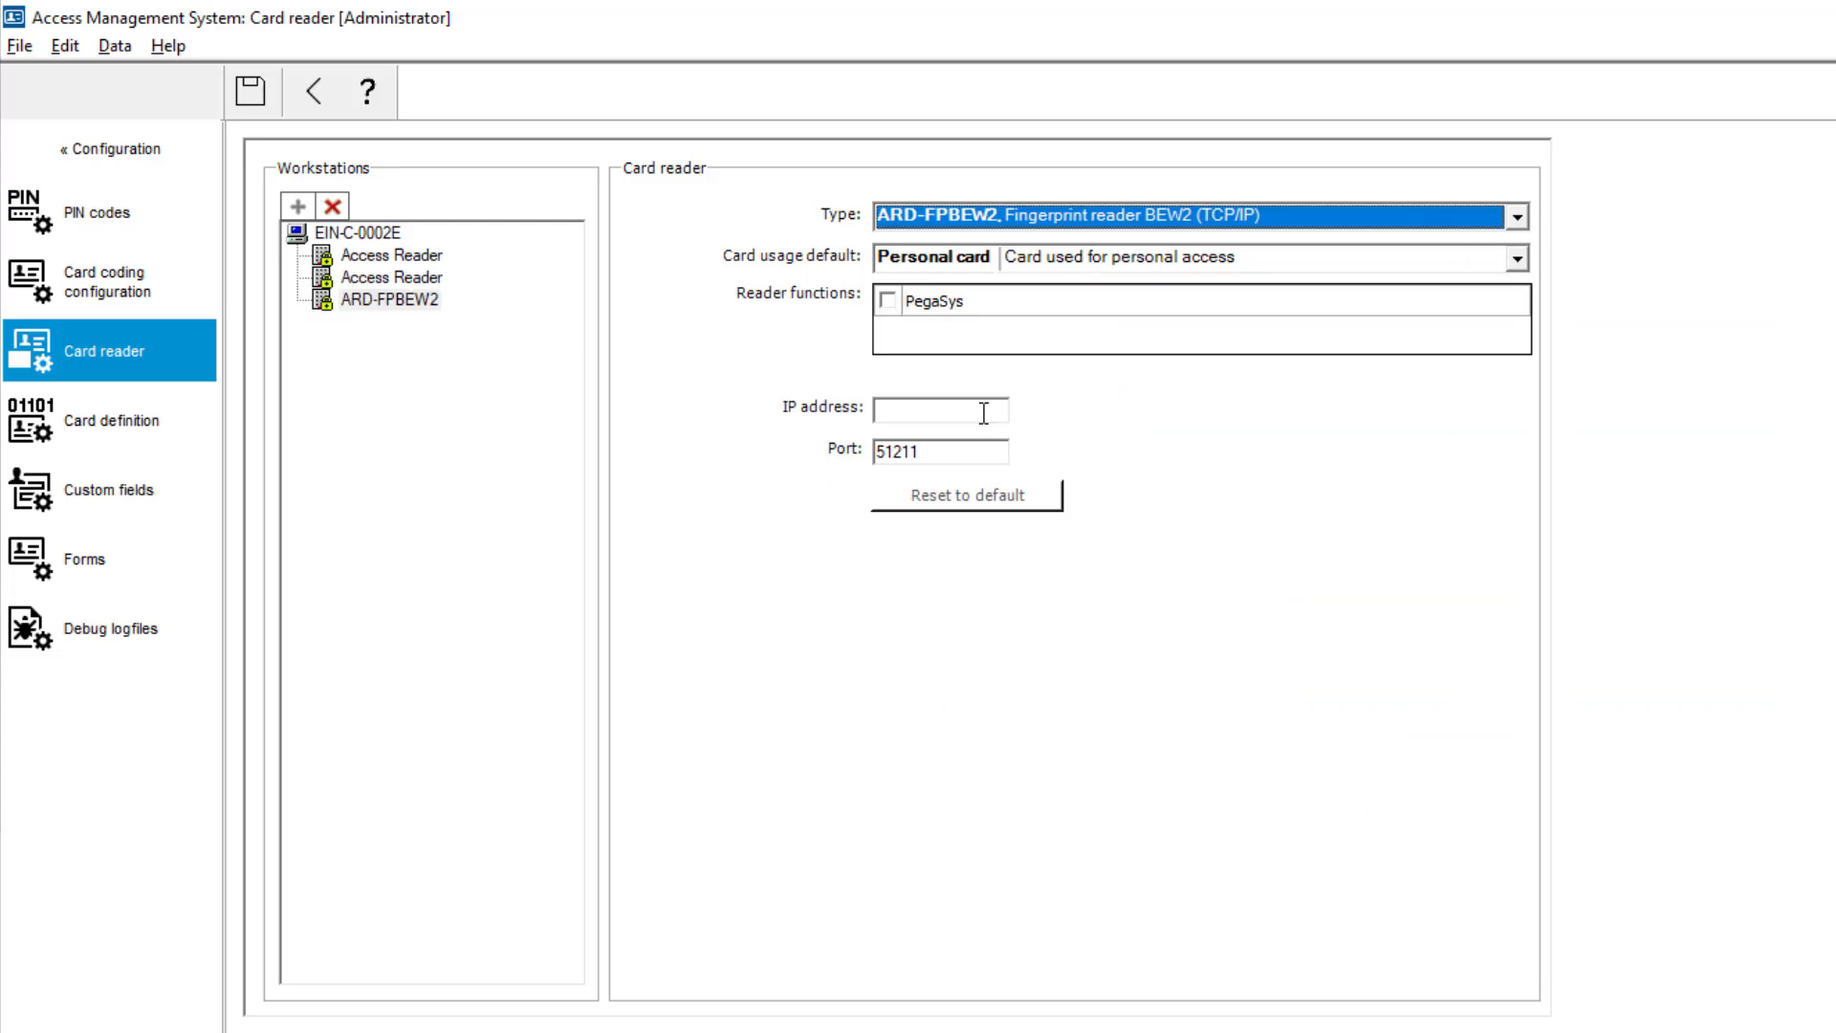
{"action": "type", "text": "192.168.2"}
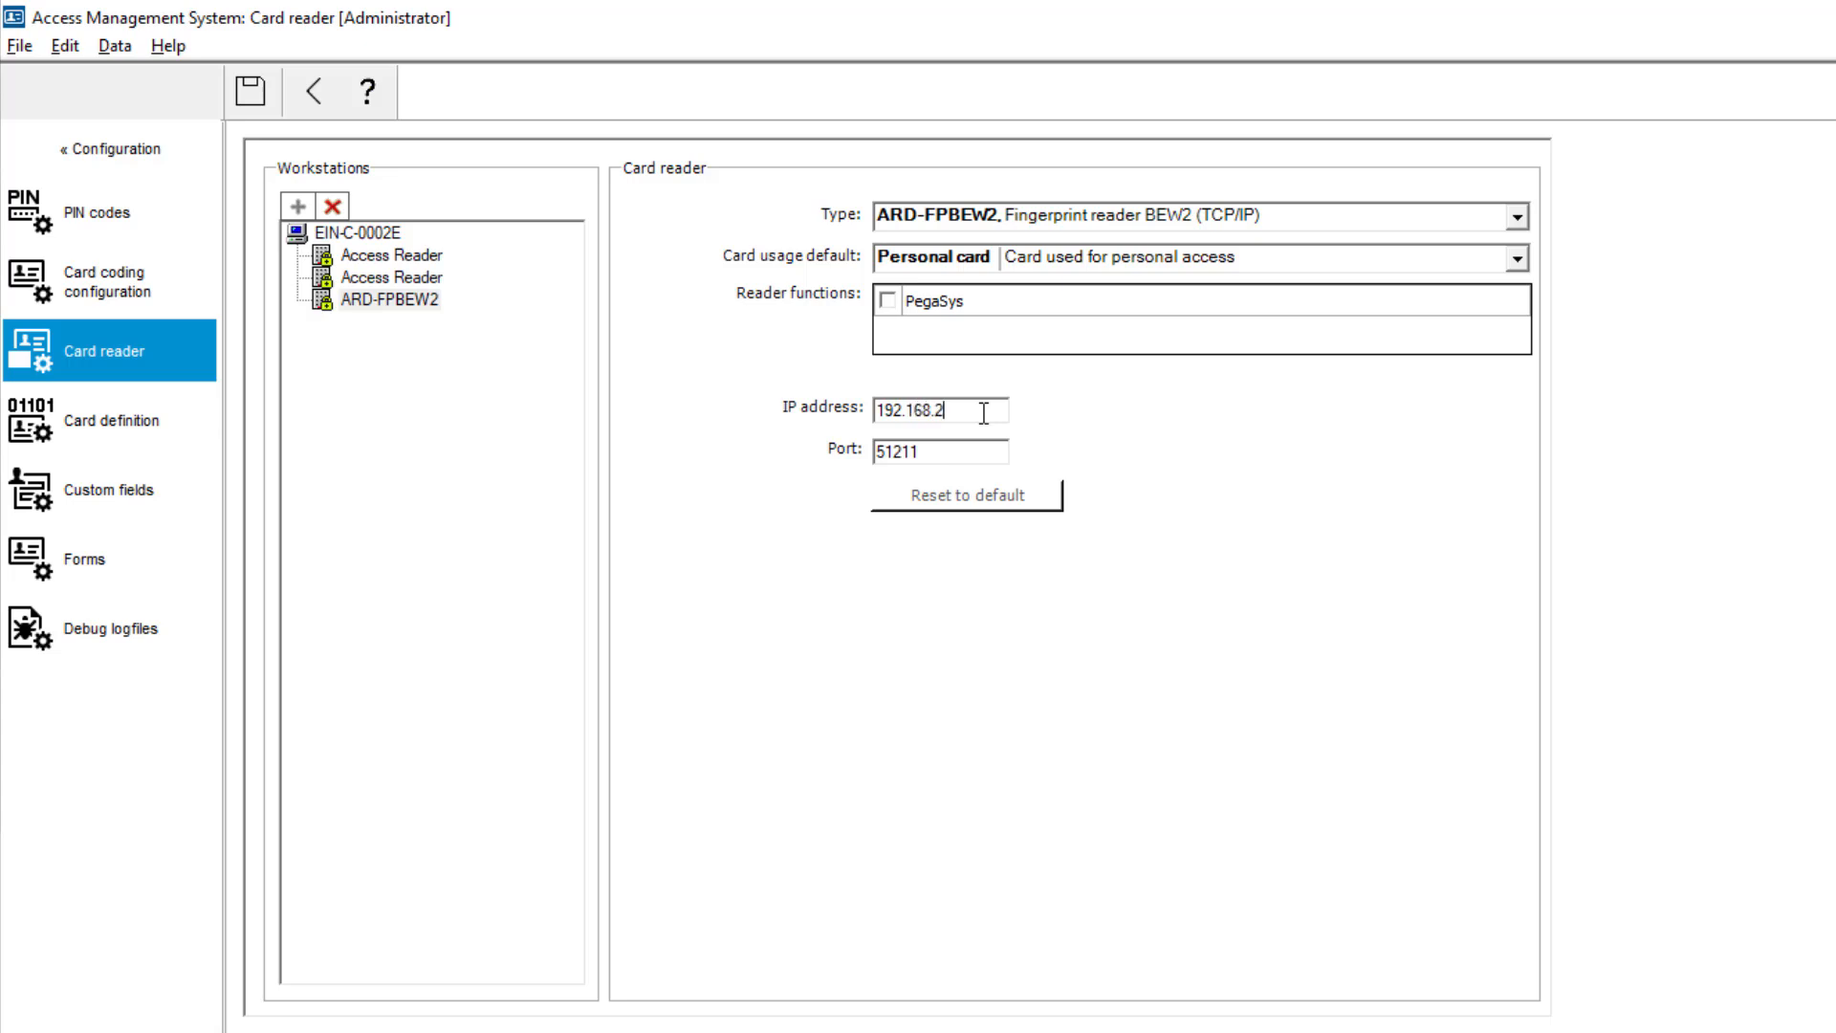
{"action": "type", "text": "117"}
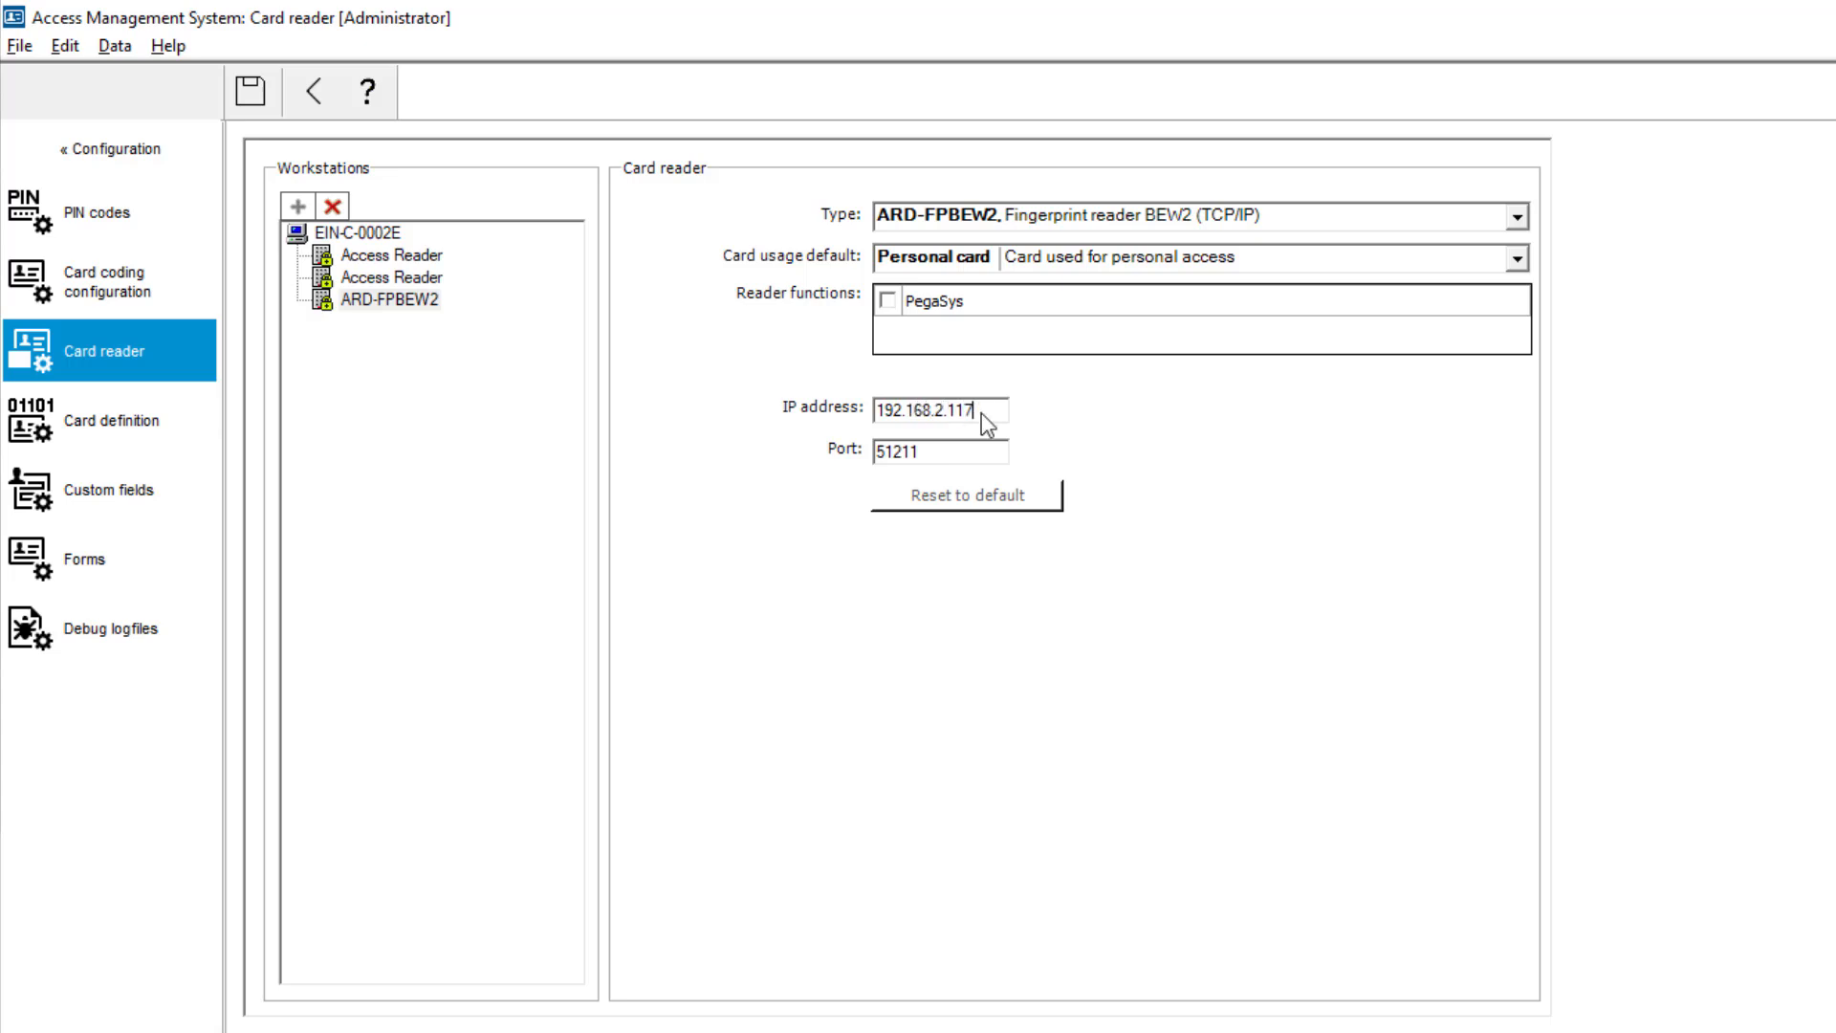
{"action": "triple_click", "coordinate": [941, 410]}
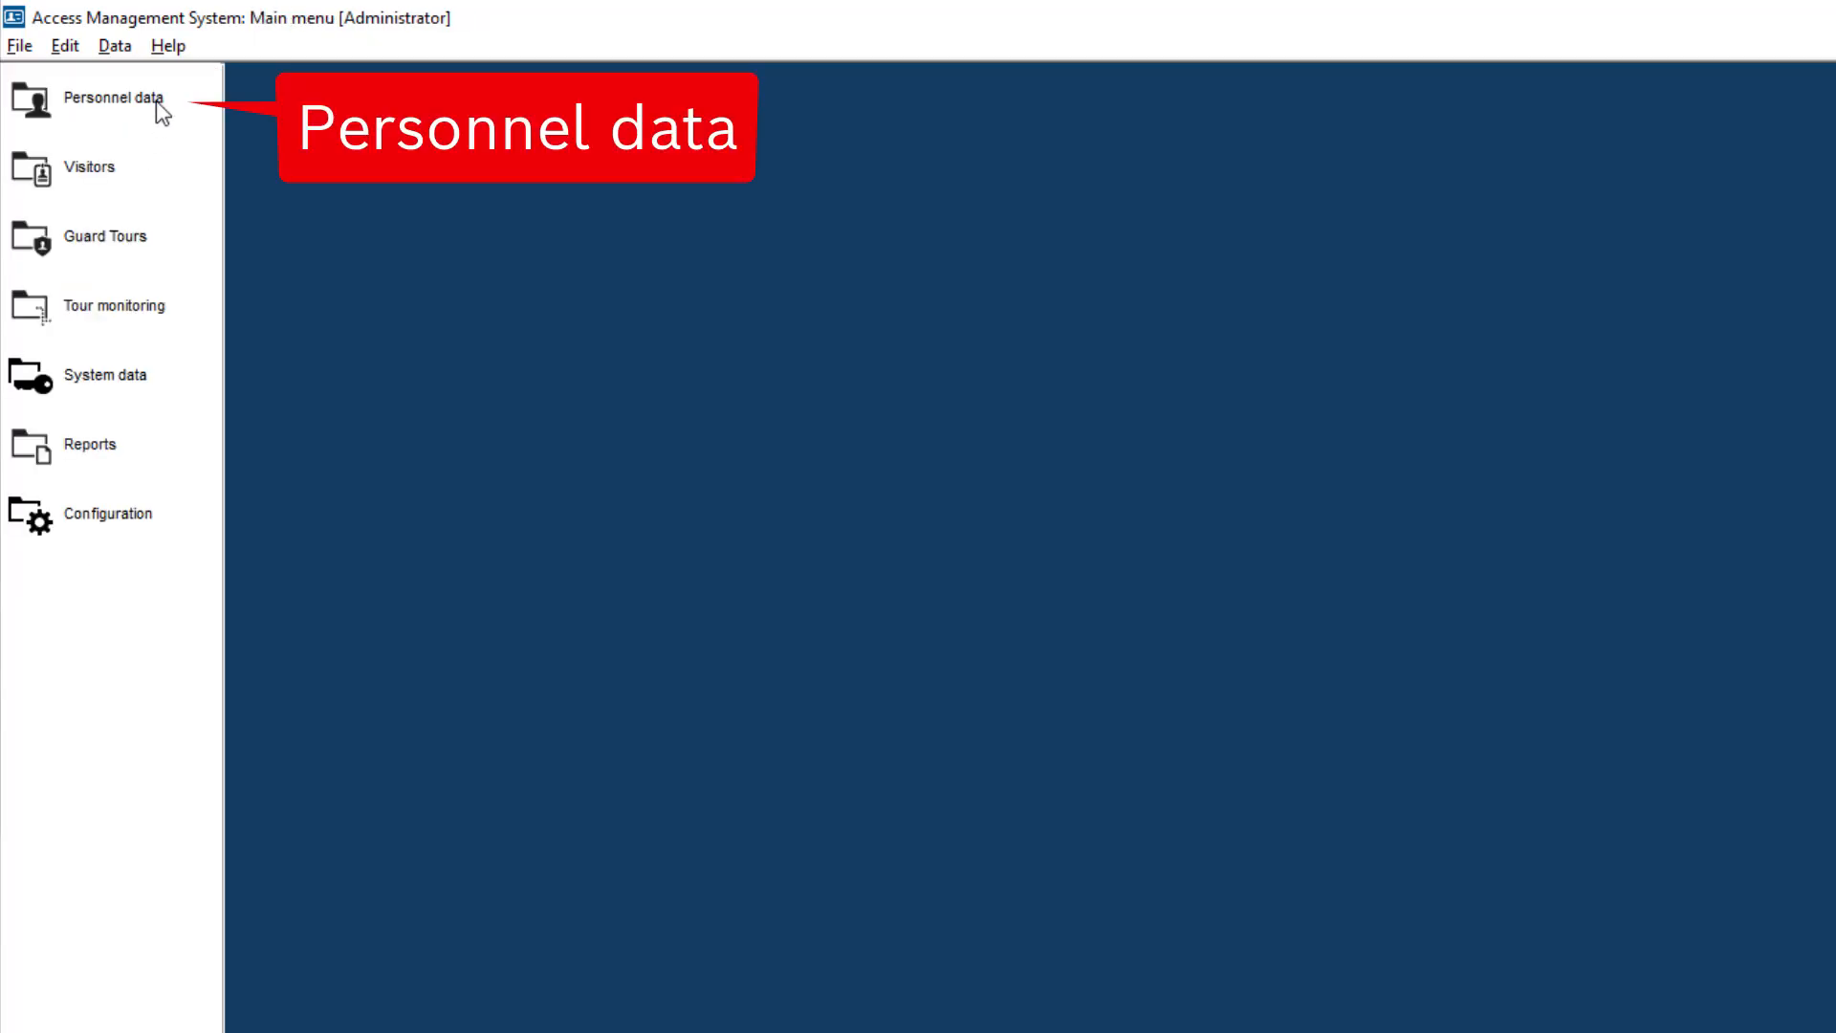
Load the person's record from Personnel data and show its Fingerprints section.
{"action": "left_click", "coordinate": [113, 98]}
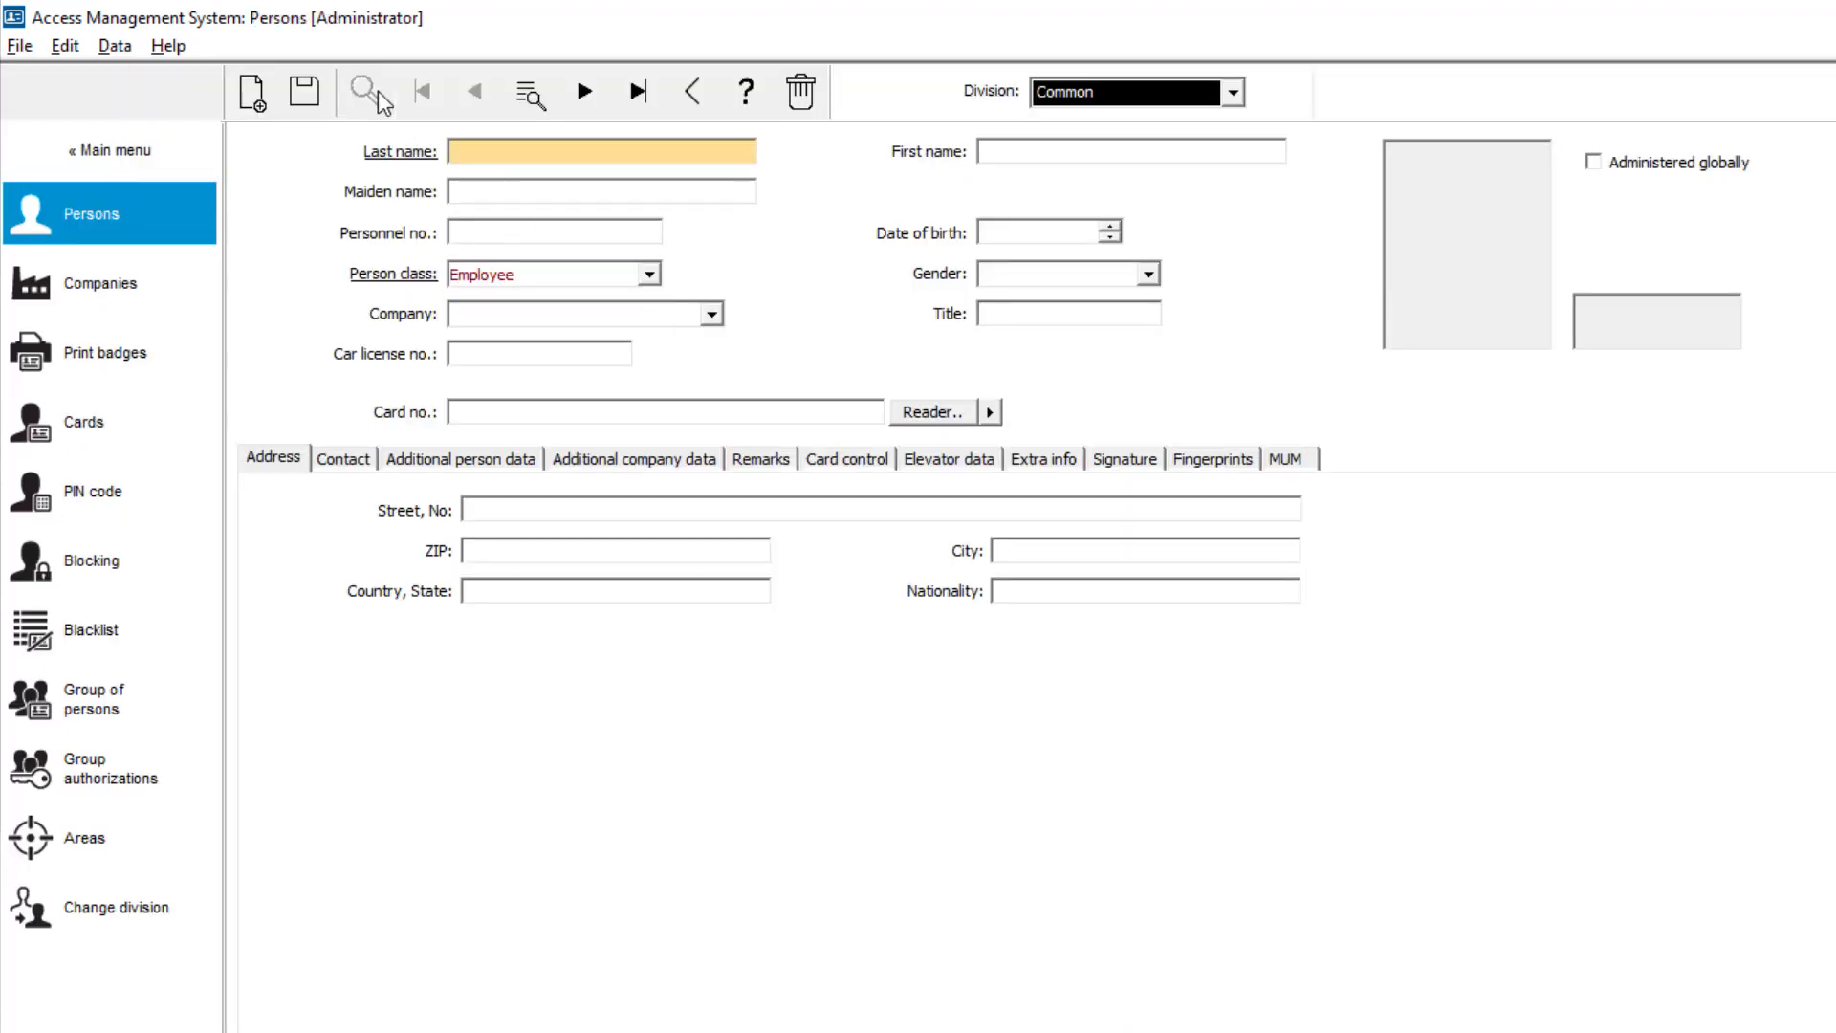
{"action": "left_click", "coordinate": [365, 92]}
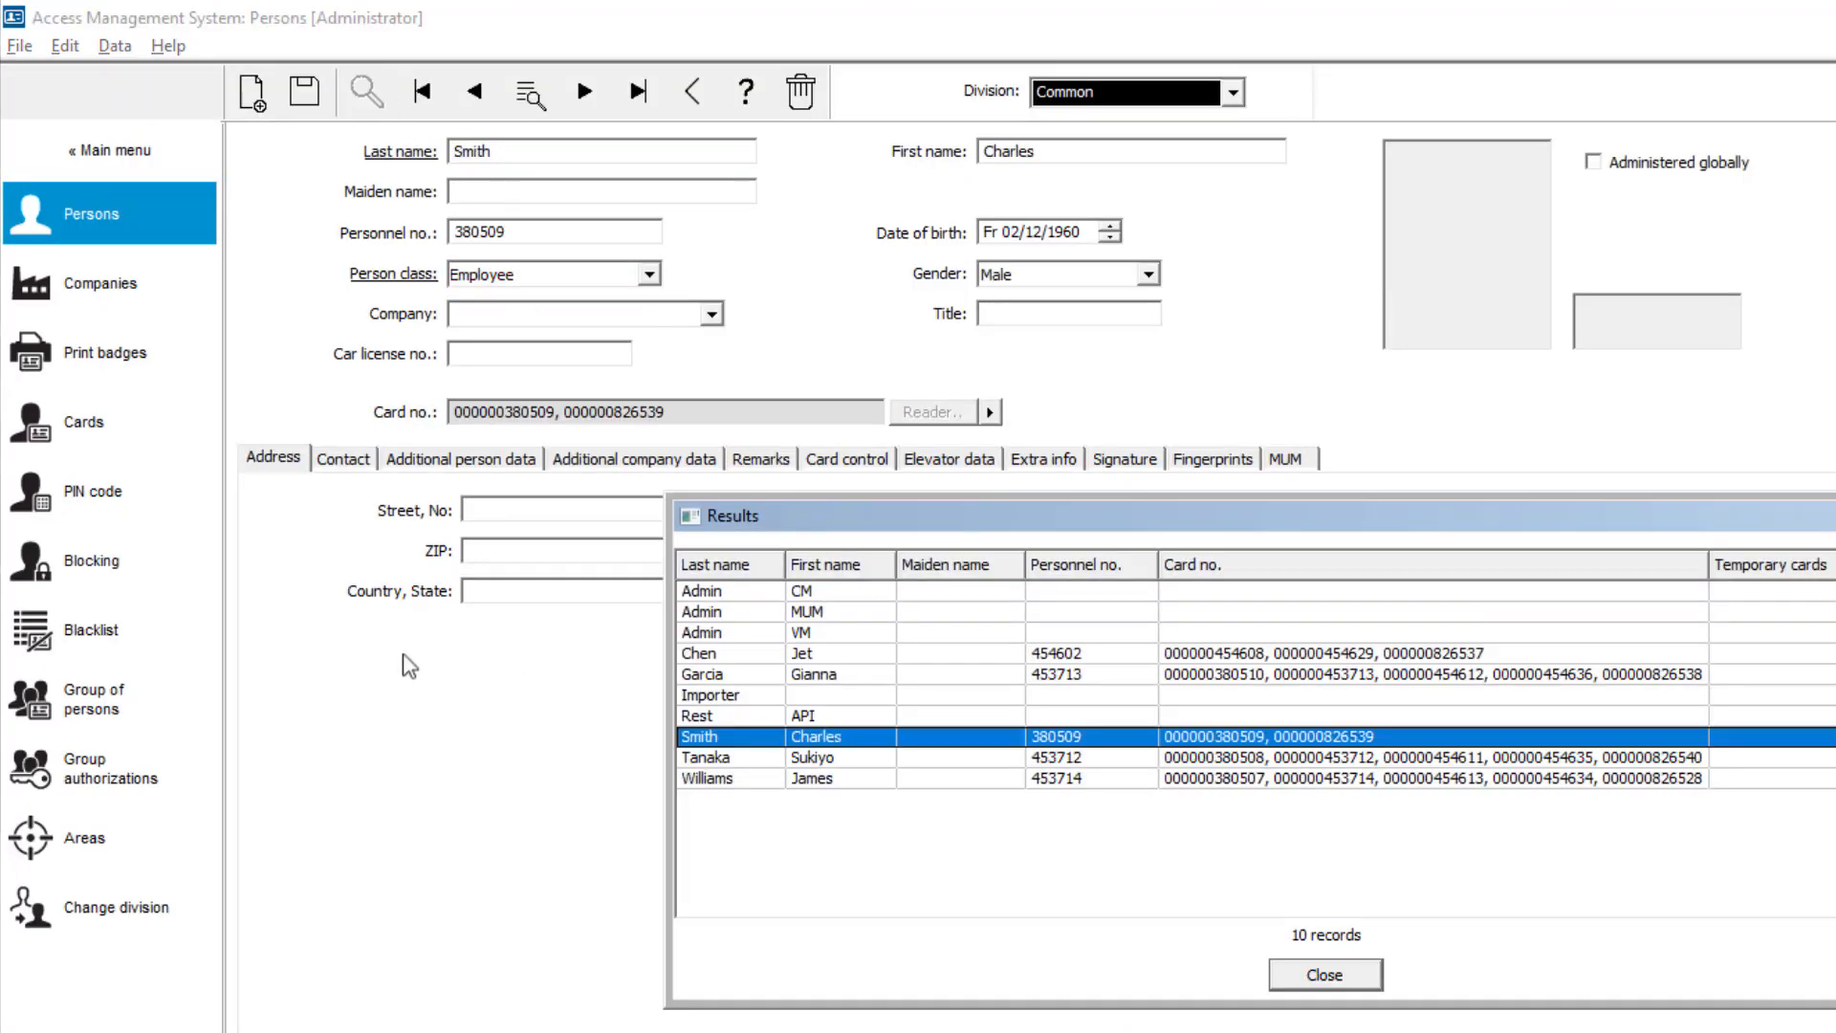
{"action": "left_click", "coordinate": [1212, 457]}
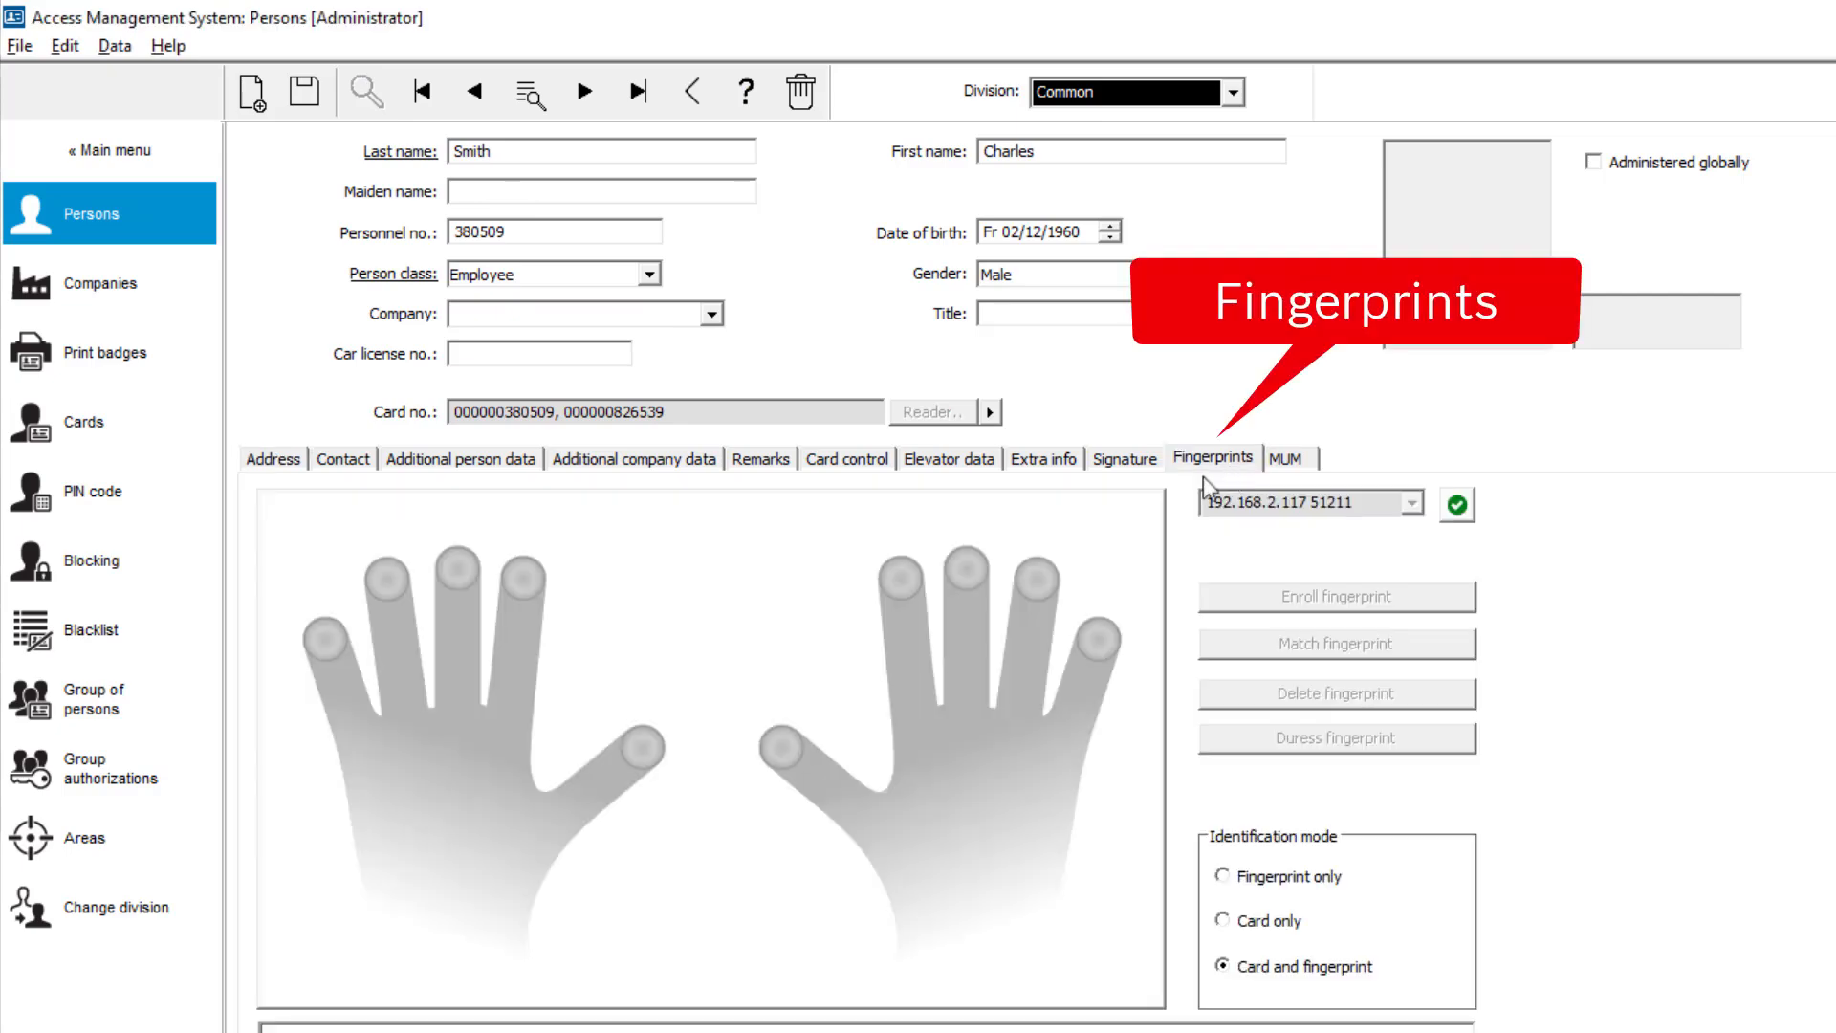
{"action": "mouse_move", "coordinate": [900, 578]}
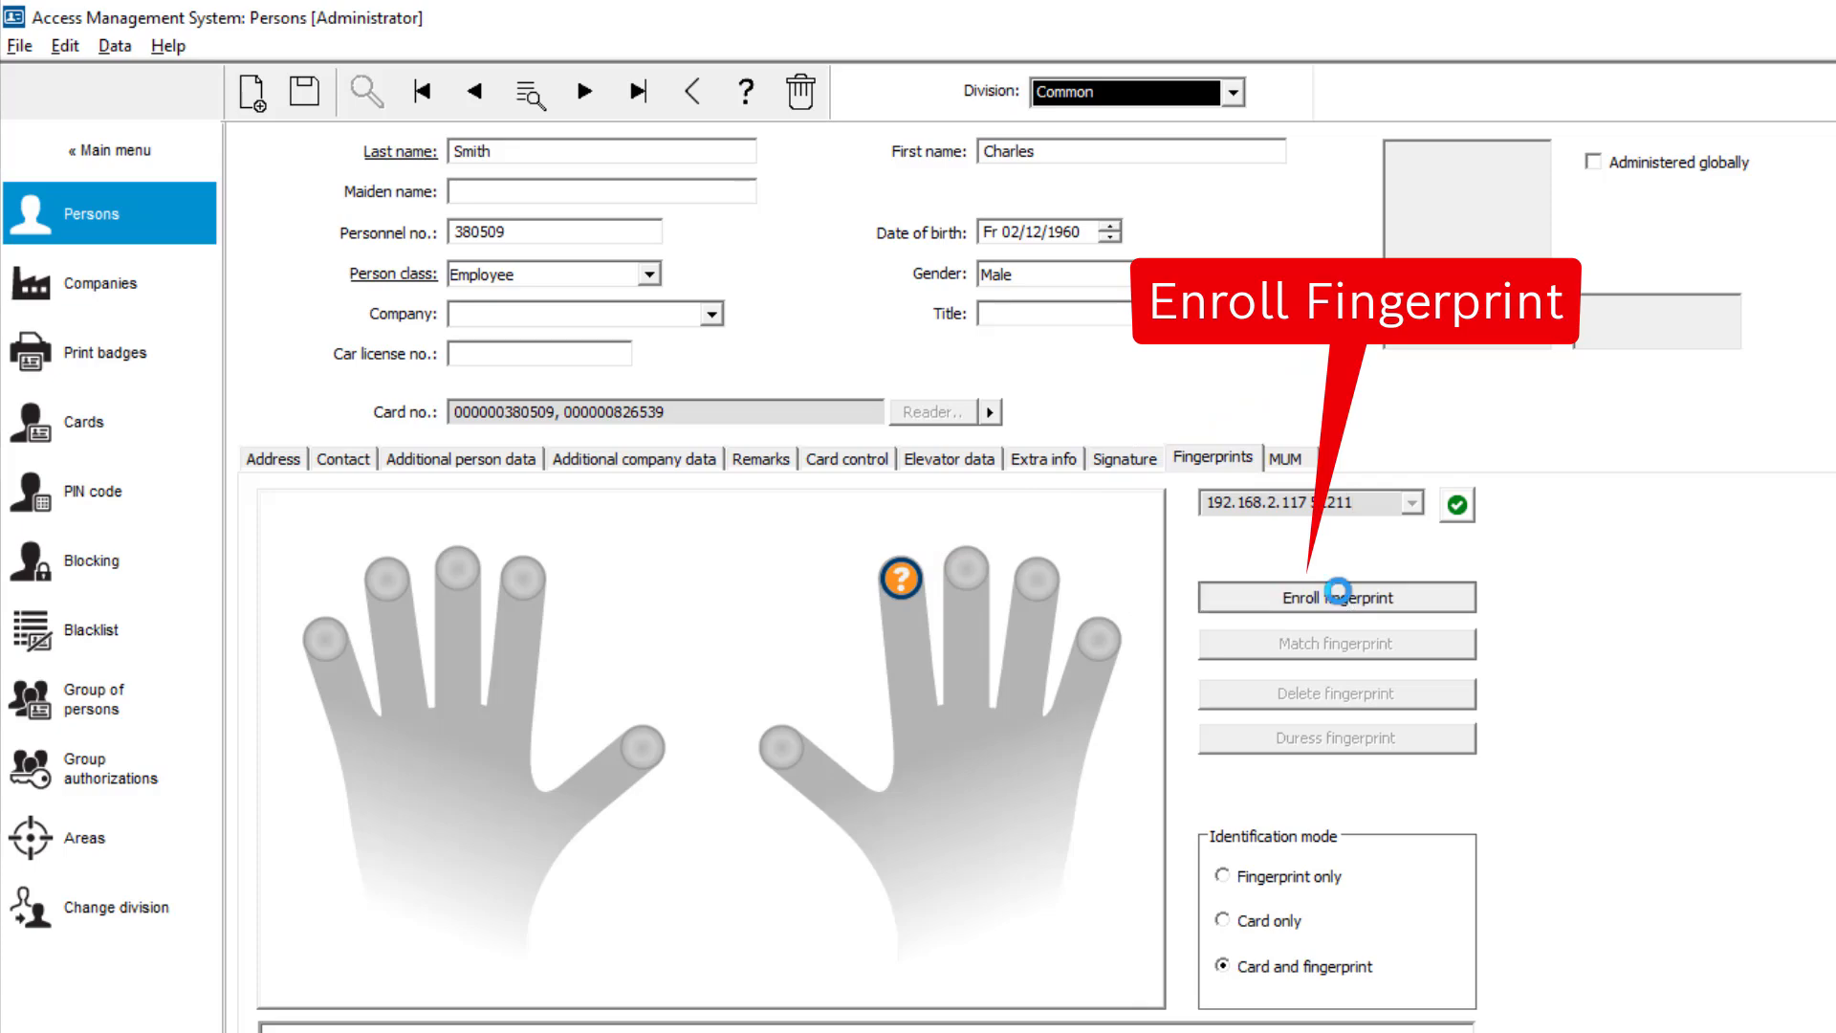
{"action": "left_click", "coordinate": [1336, 597]}
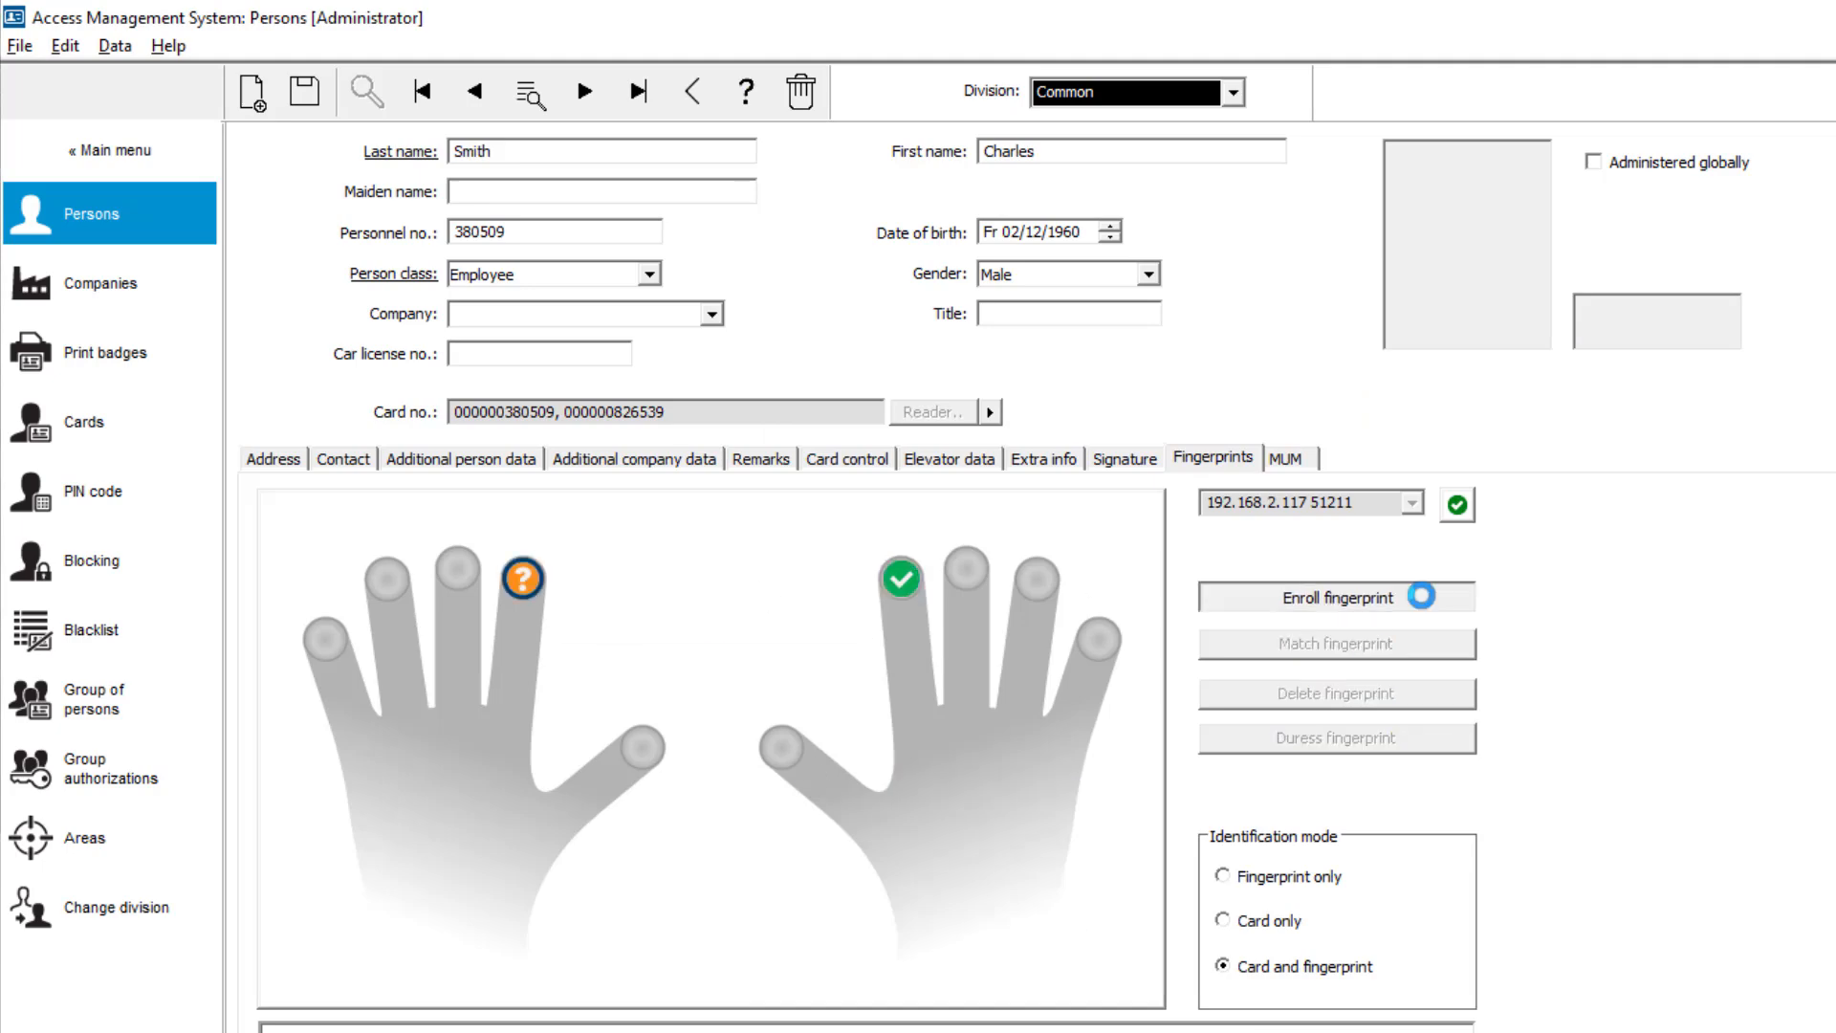
{"action": "left_click", "coordinate": [1333, 597]}
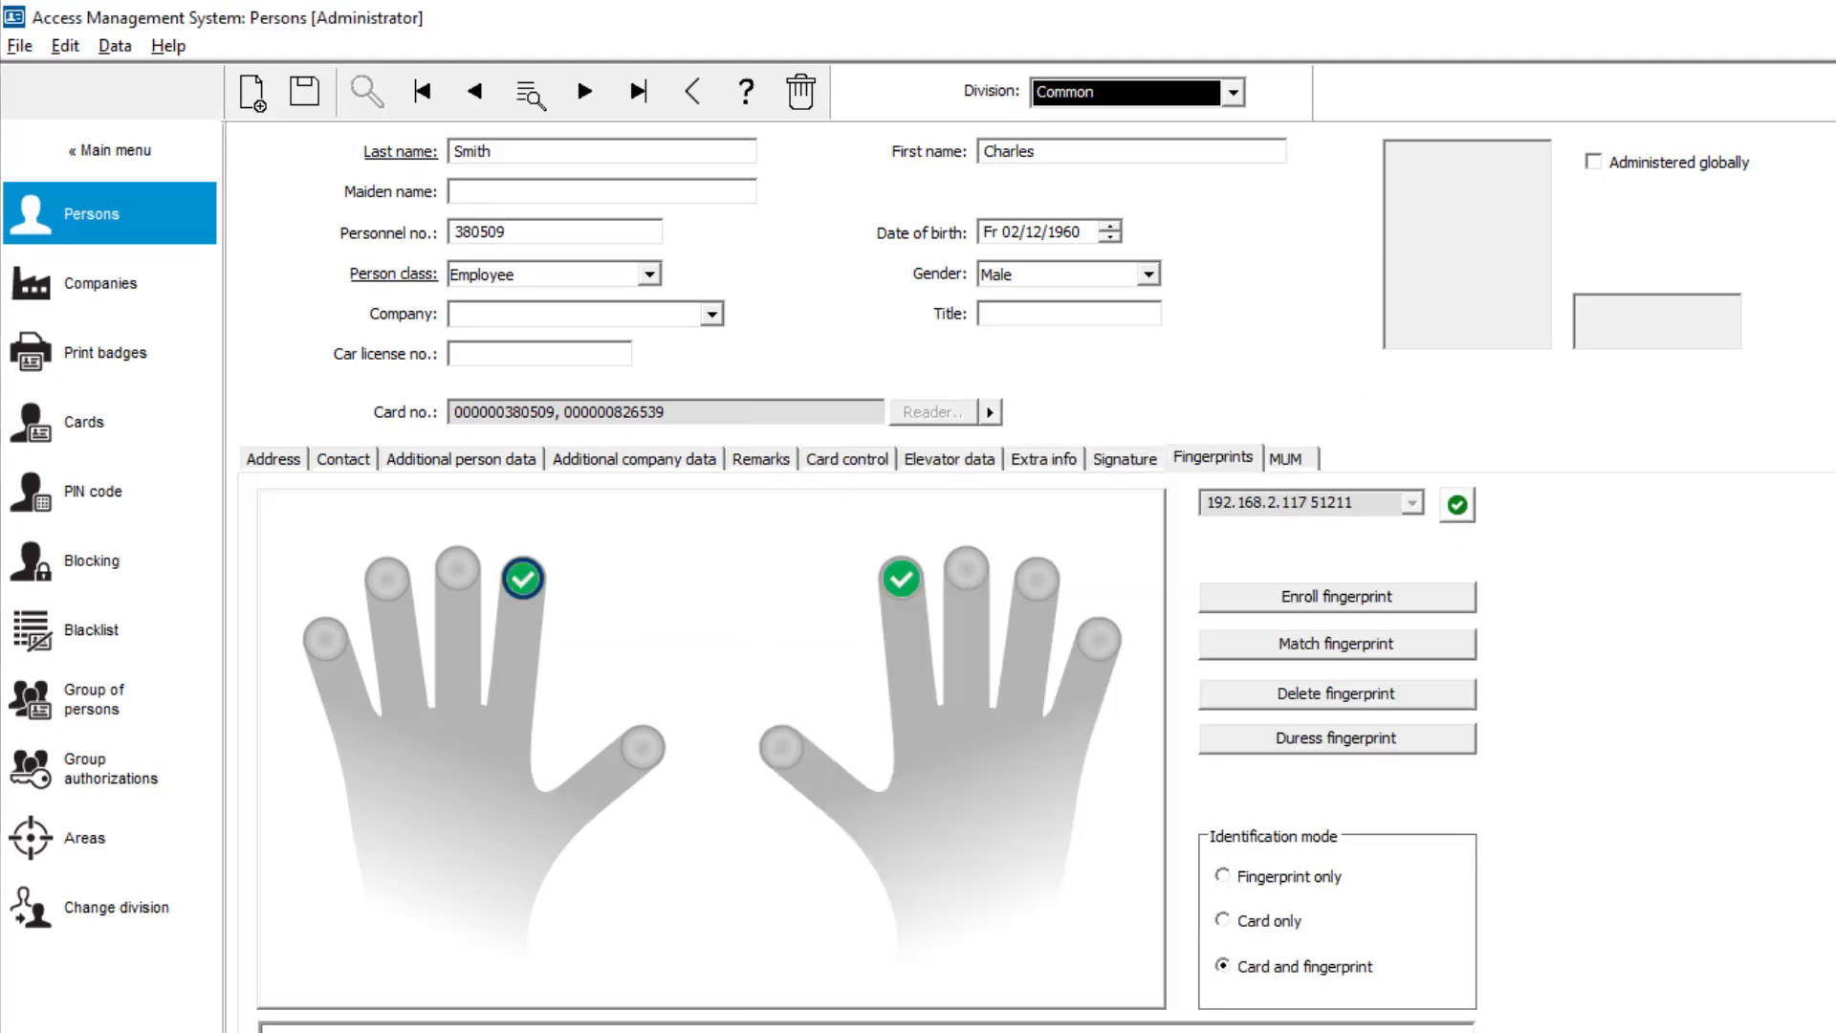
{"action": "left_click", "coordinate": [1333, 597]}
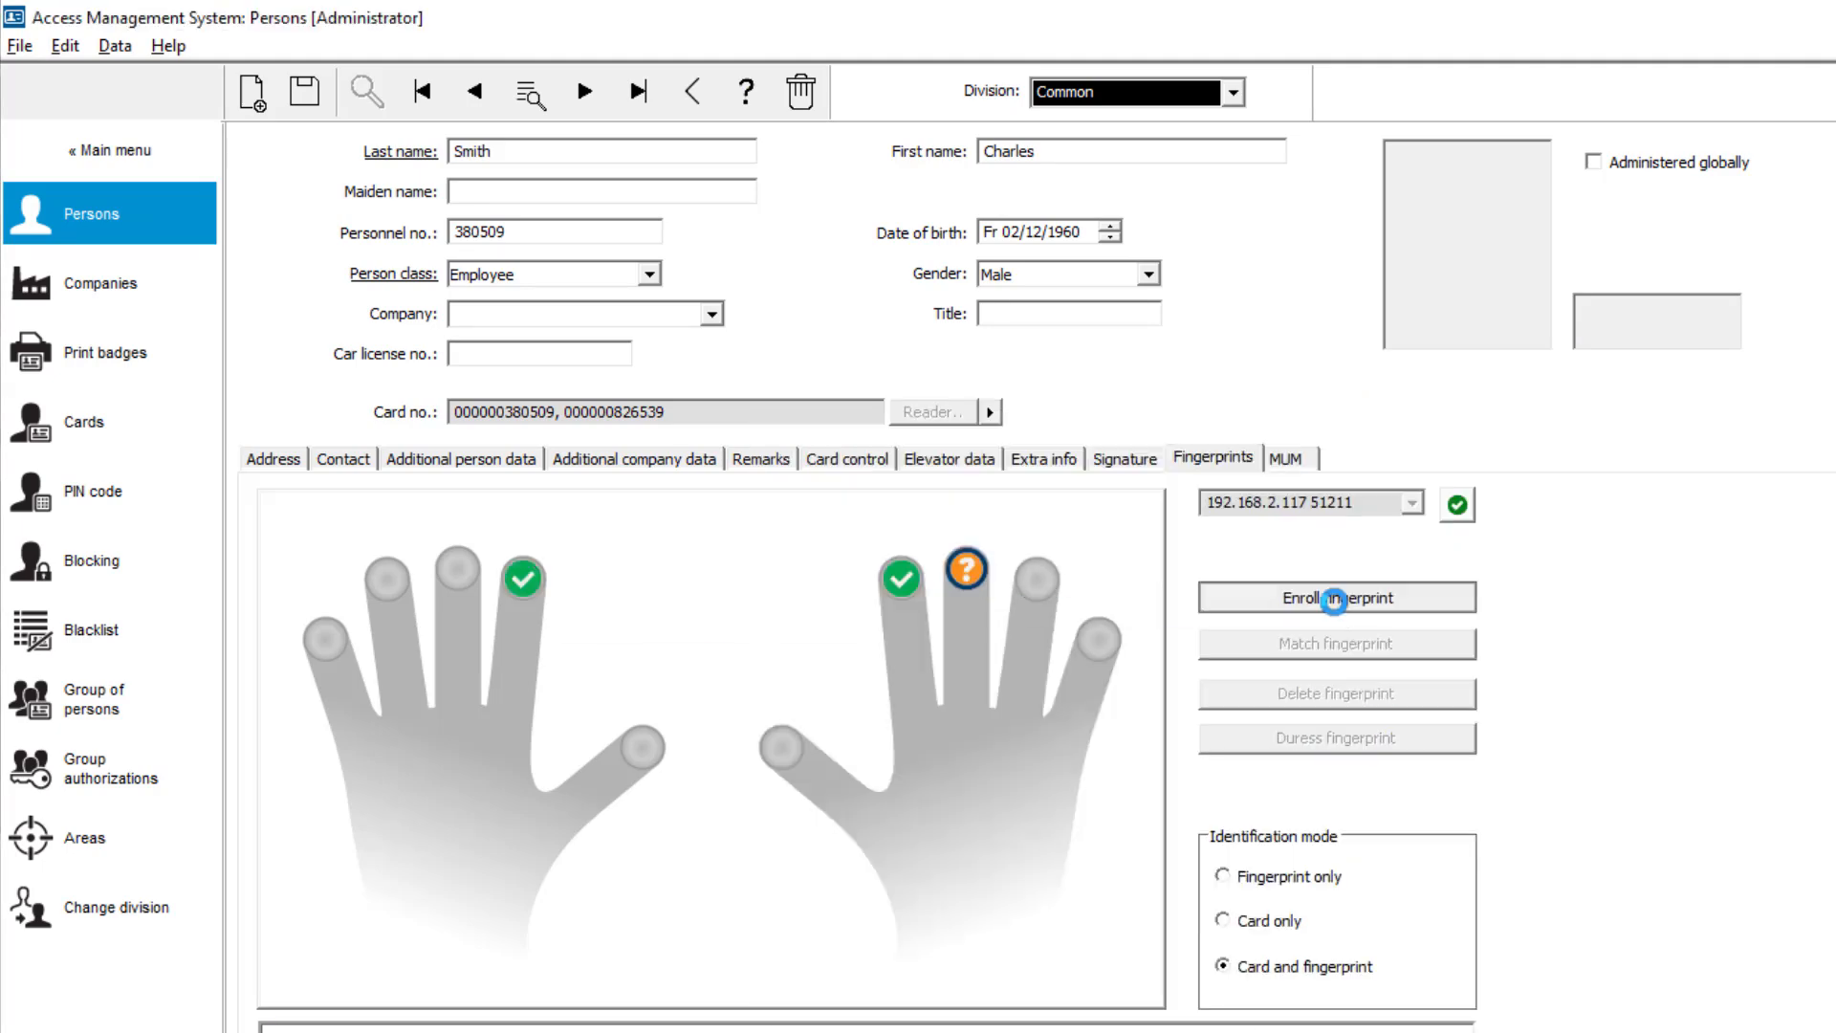
{"action": "left_click", "coordinate": [1335, 597]}
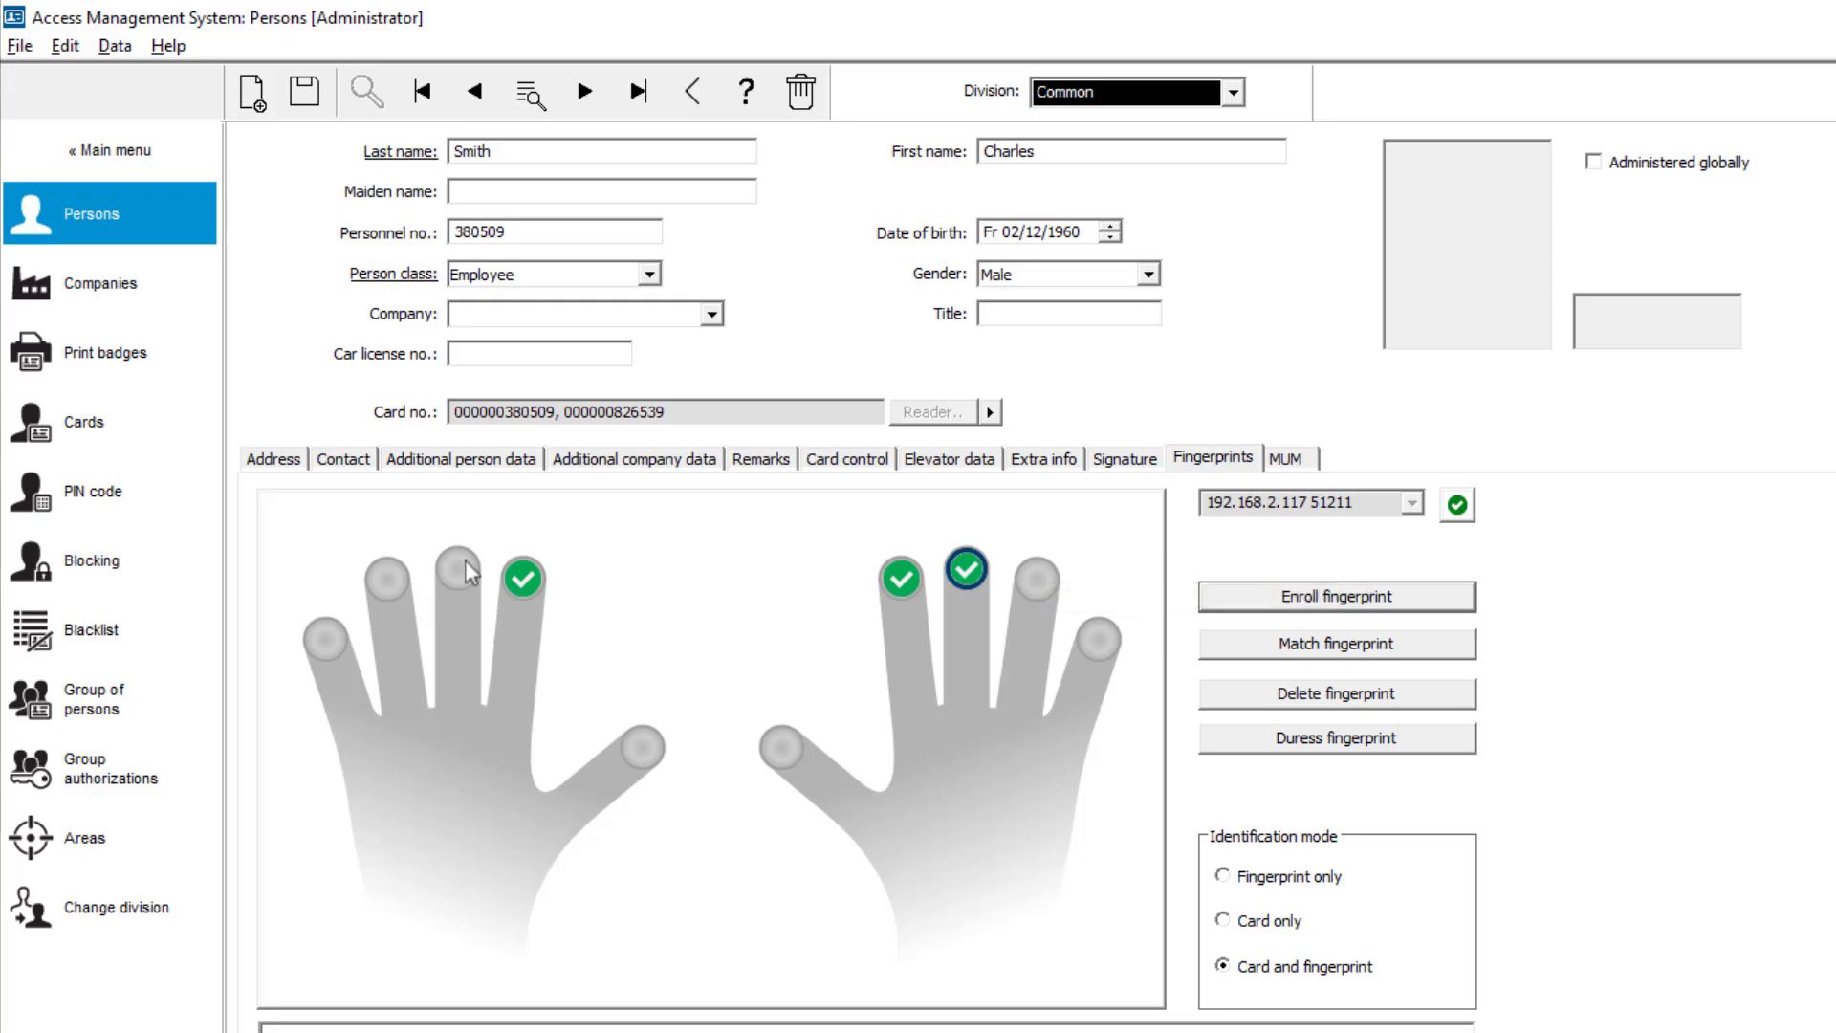
{"action": "left_click", "coordinate": [1335, 597]}
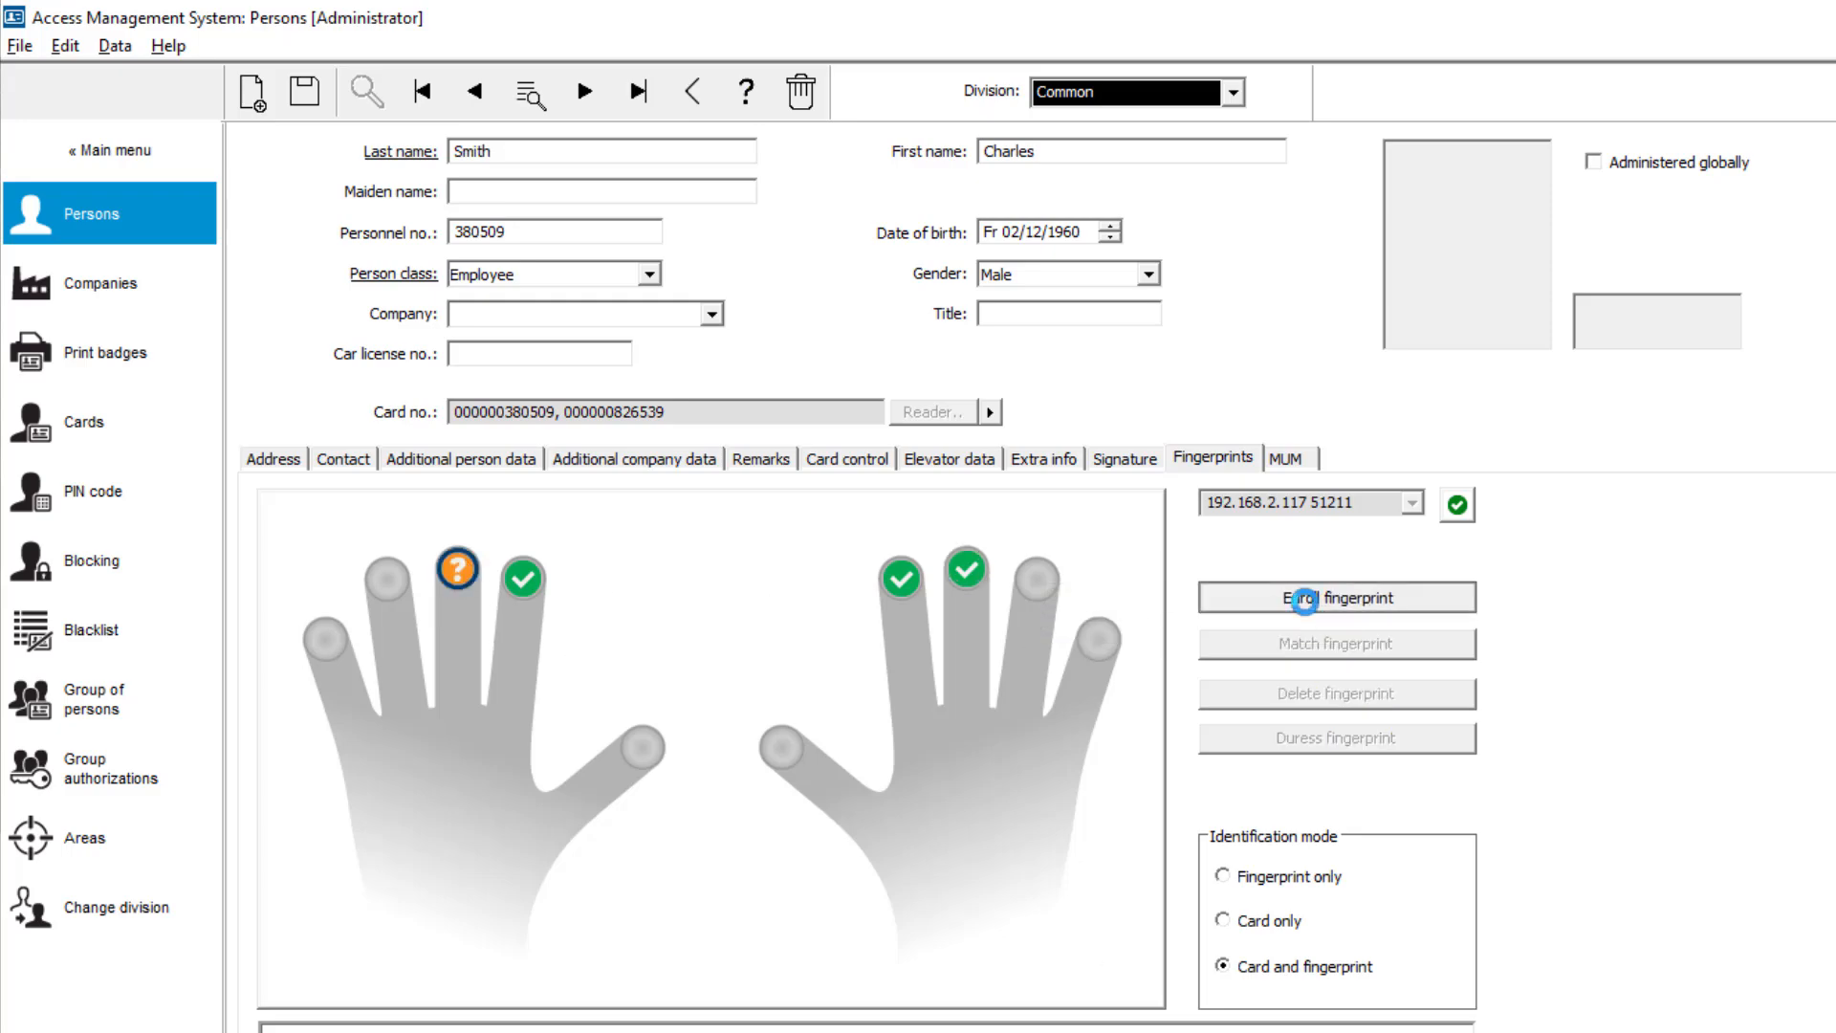
{"action": "left_click", "coordinate": [1335, 596]}
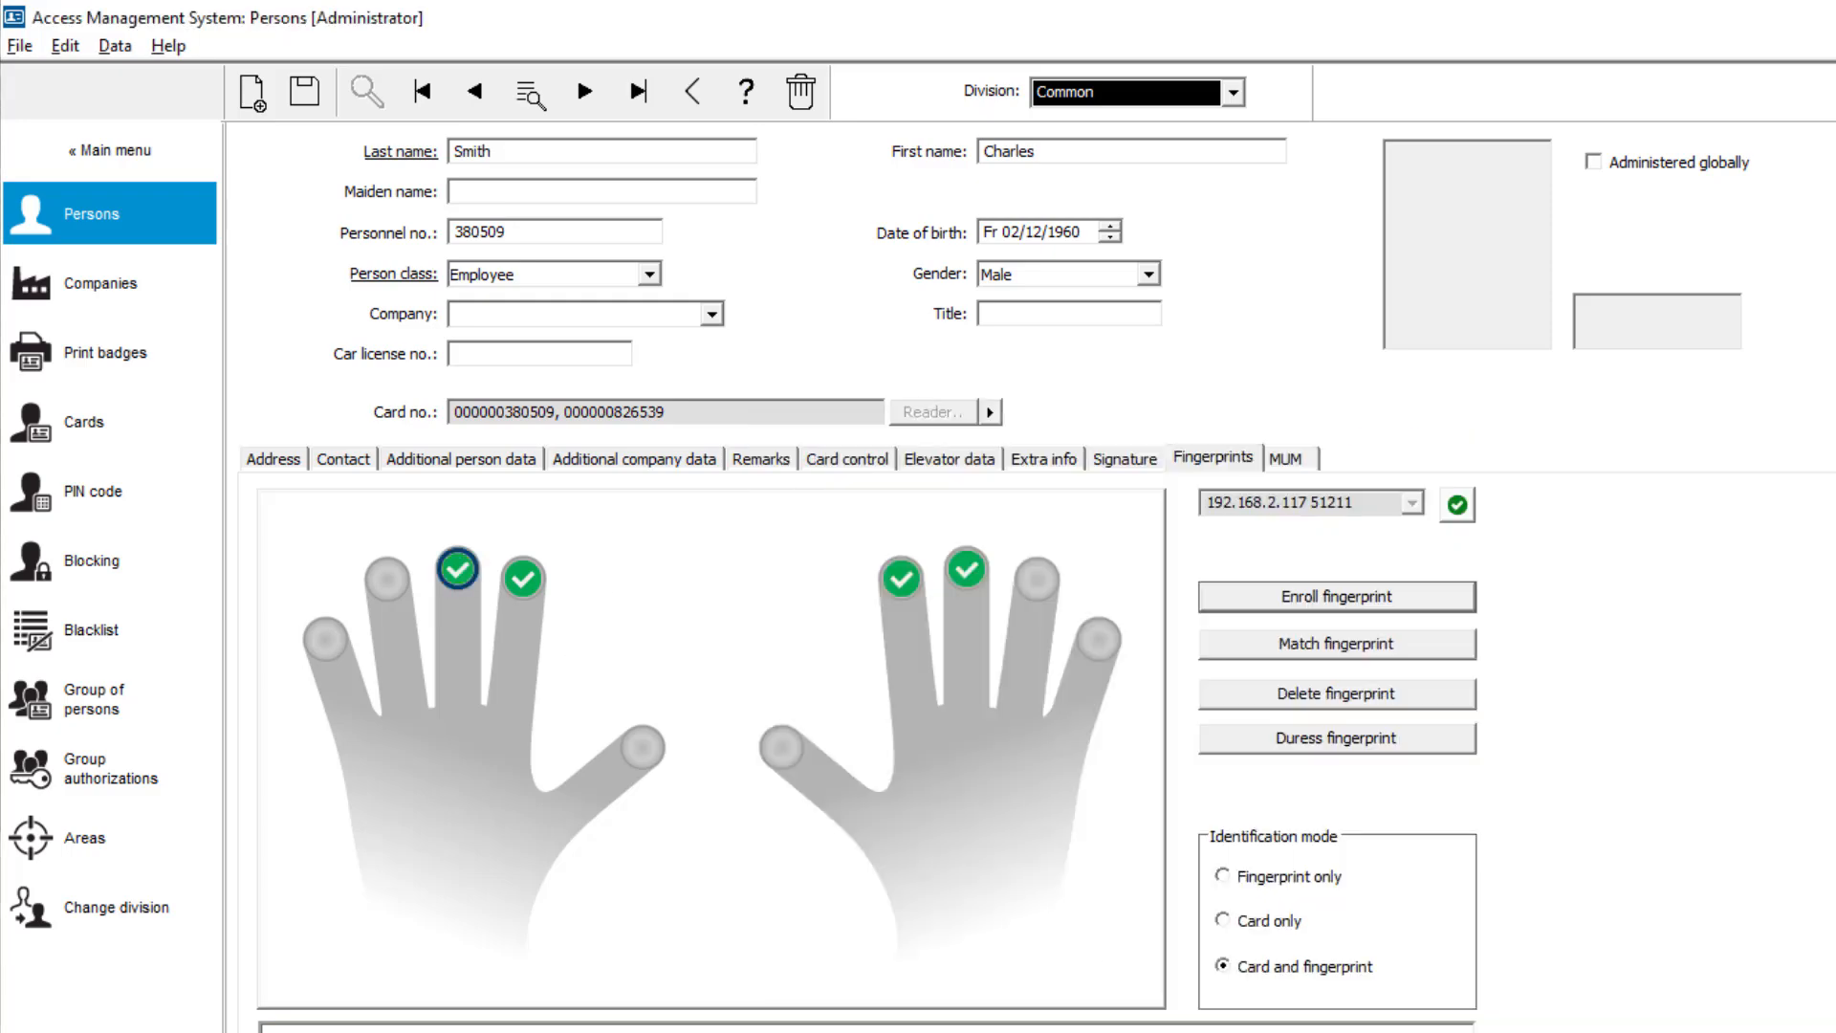
{"action": "left_click", "coordinate": [585, 91]}
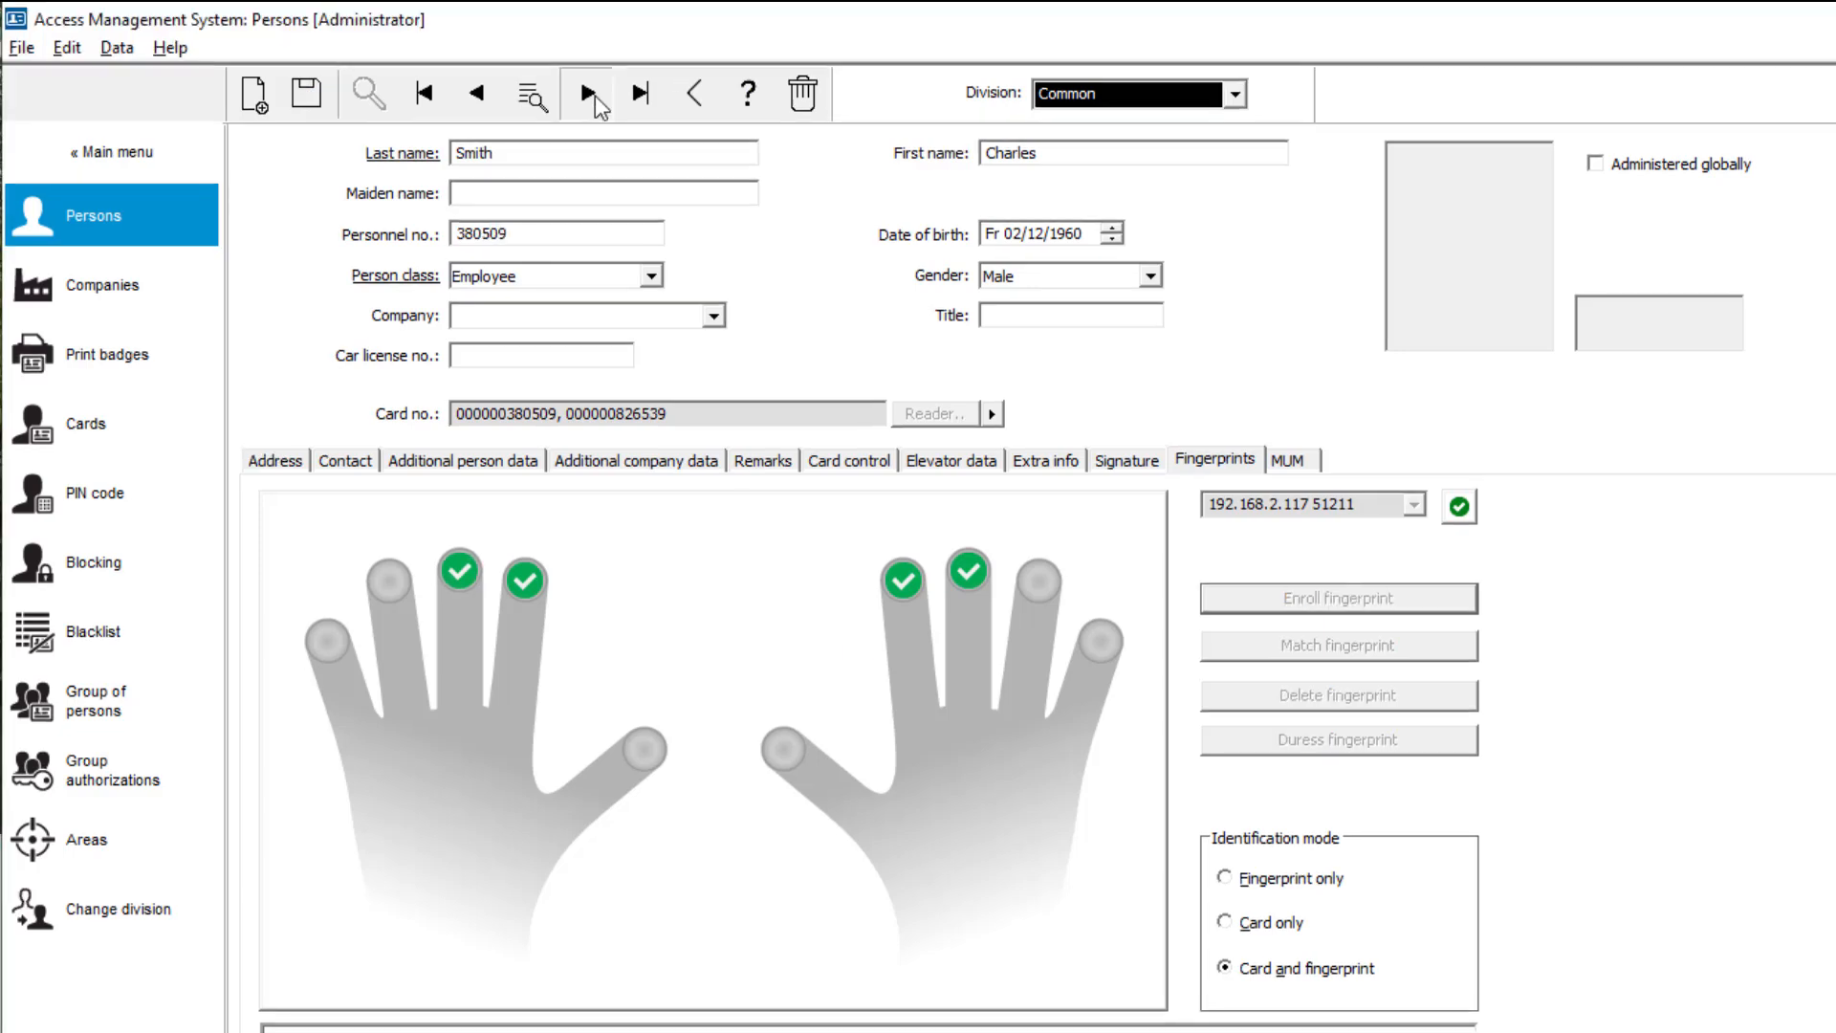
{"action": "left_click", "coordinate": [587, 94]}
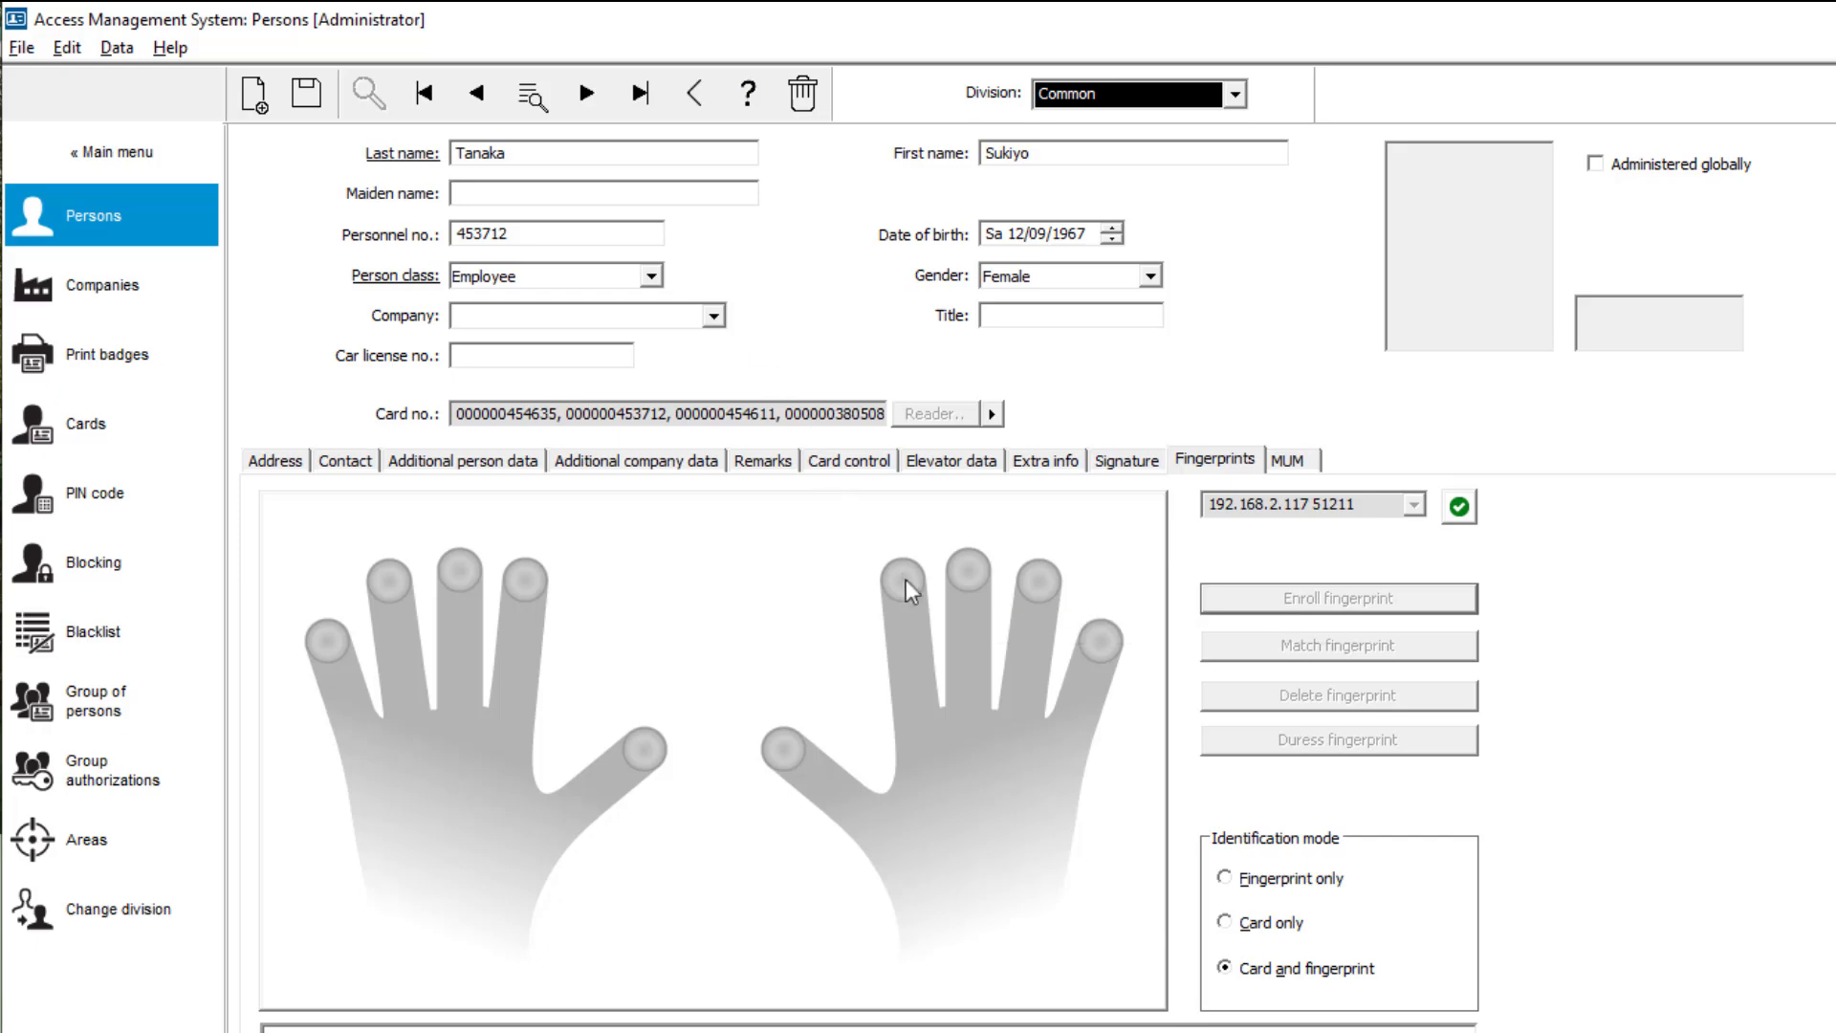
{"action": "left_click", "coordinate": [900, 581]}
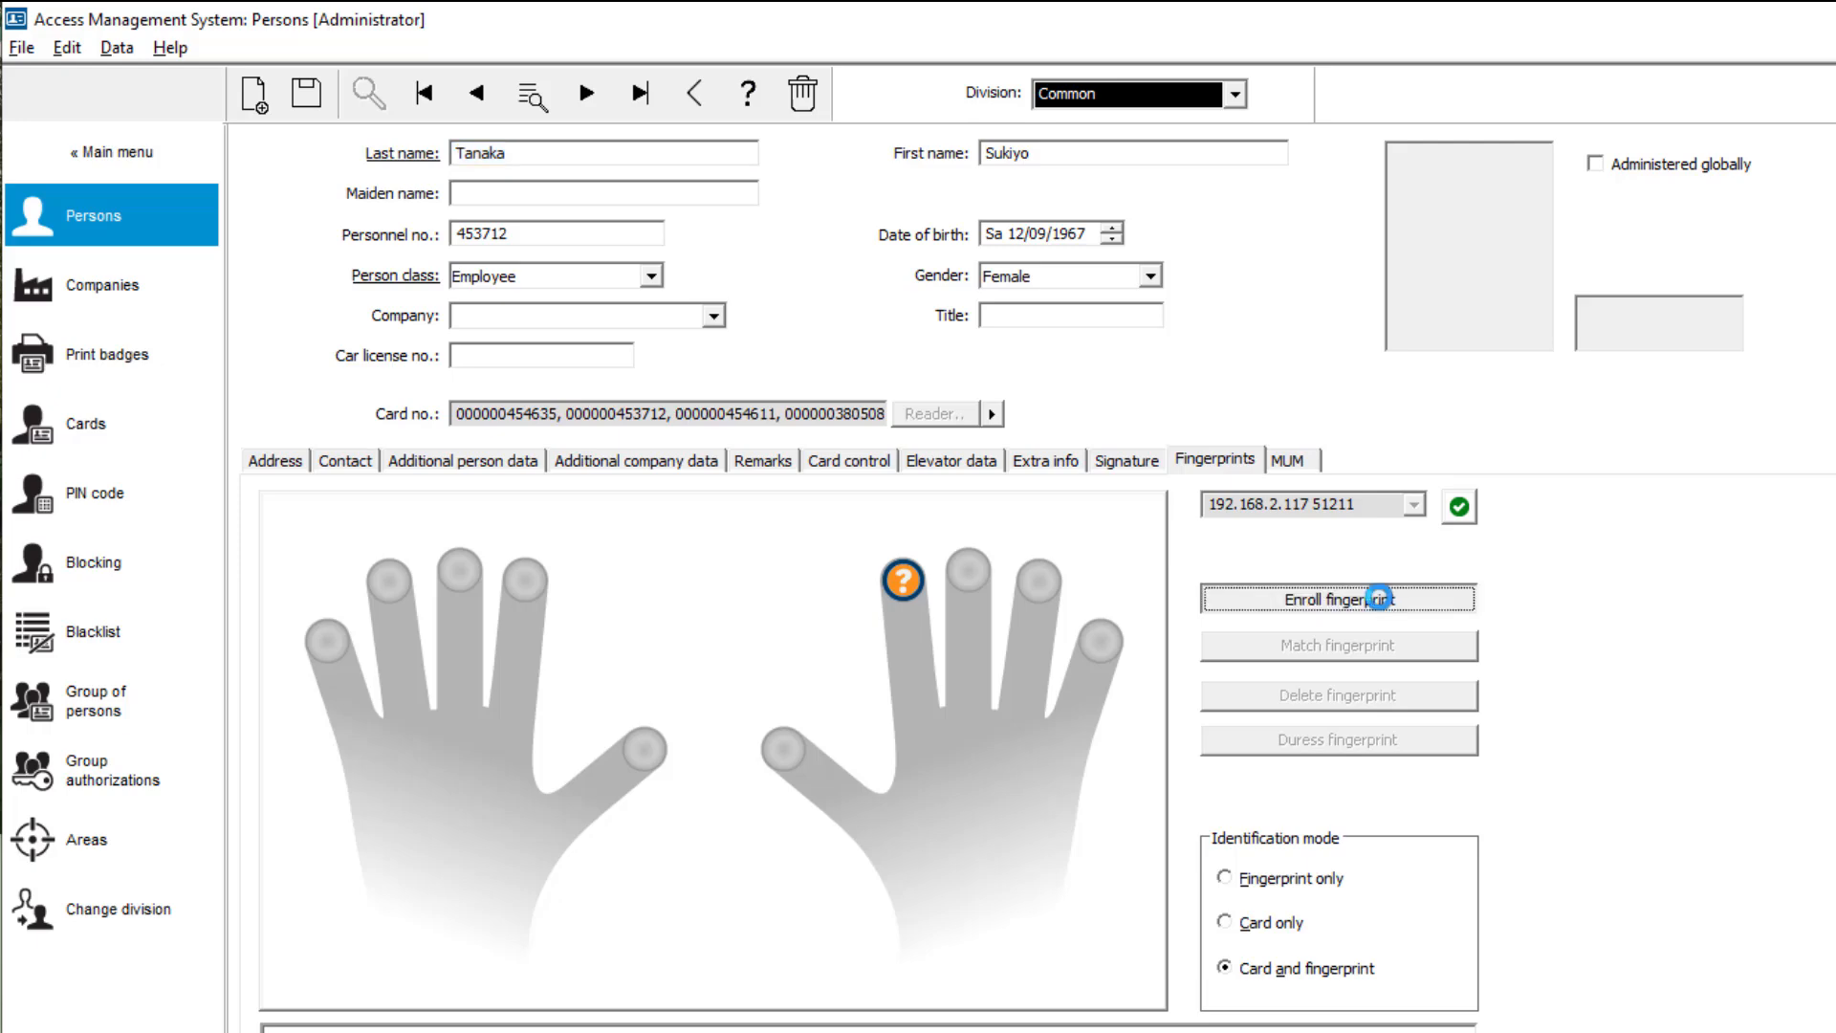
{"action": "left_click", "coordinate": [1337, 598]}
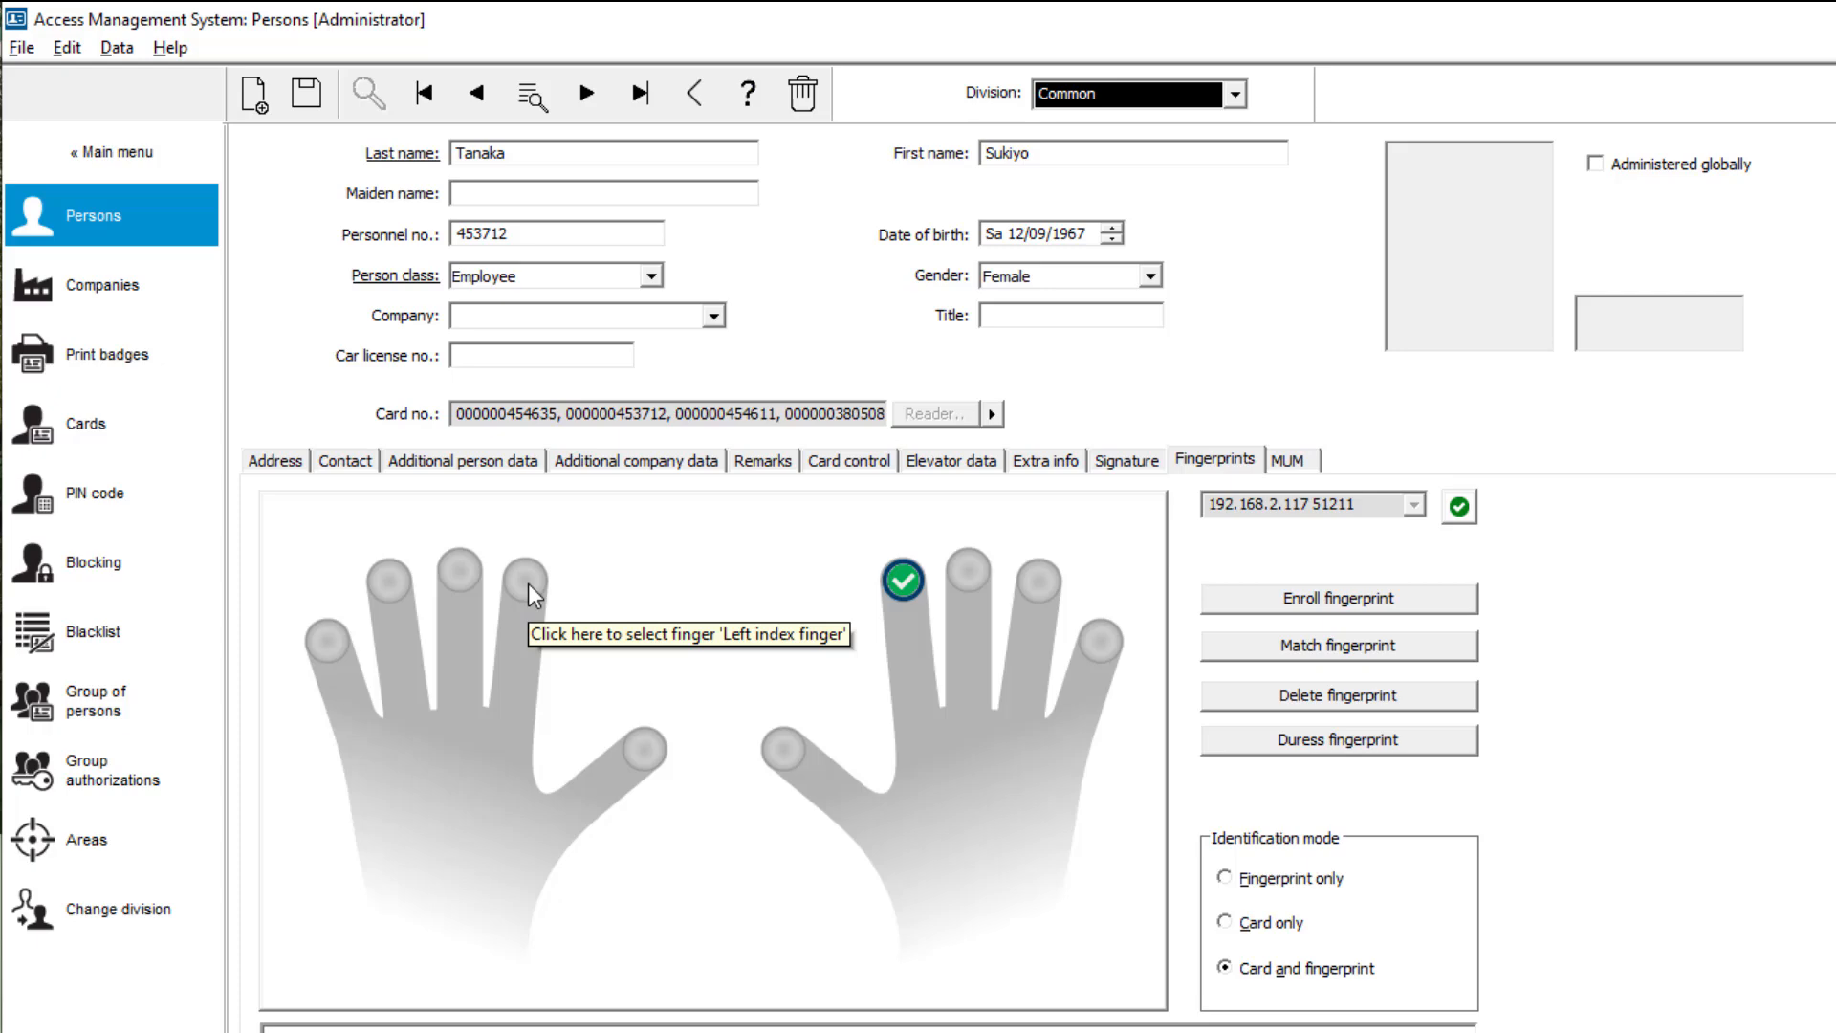
{"action": "left_click", "coordinate": [524, 581]}
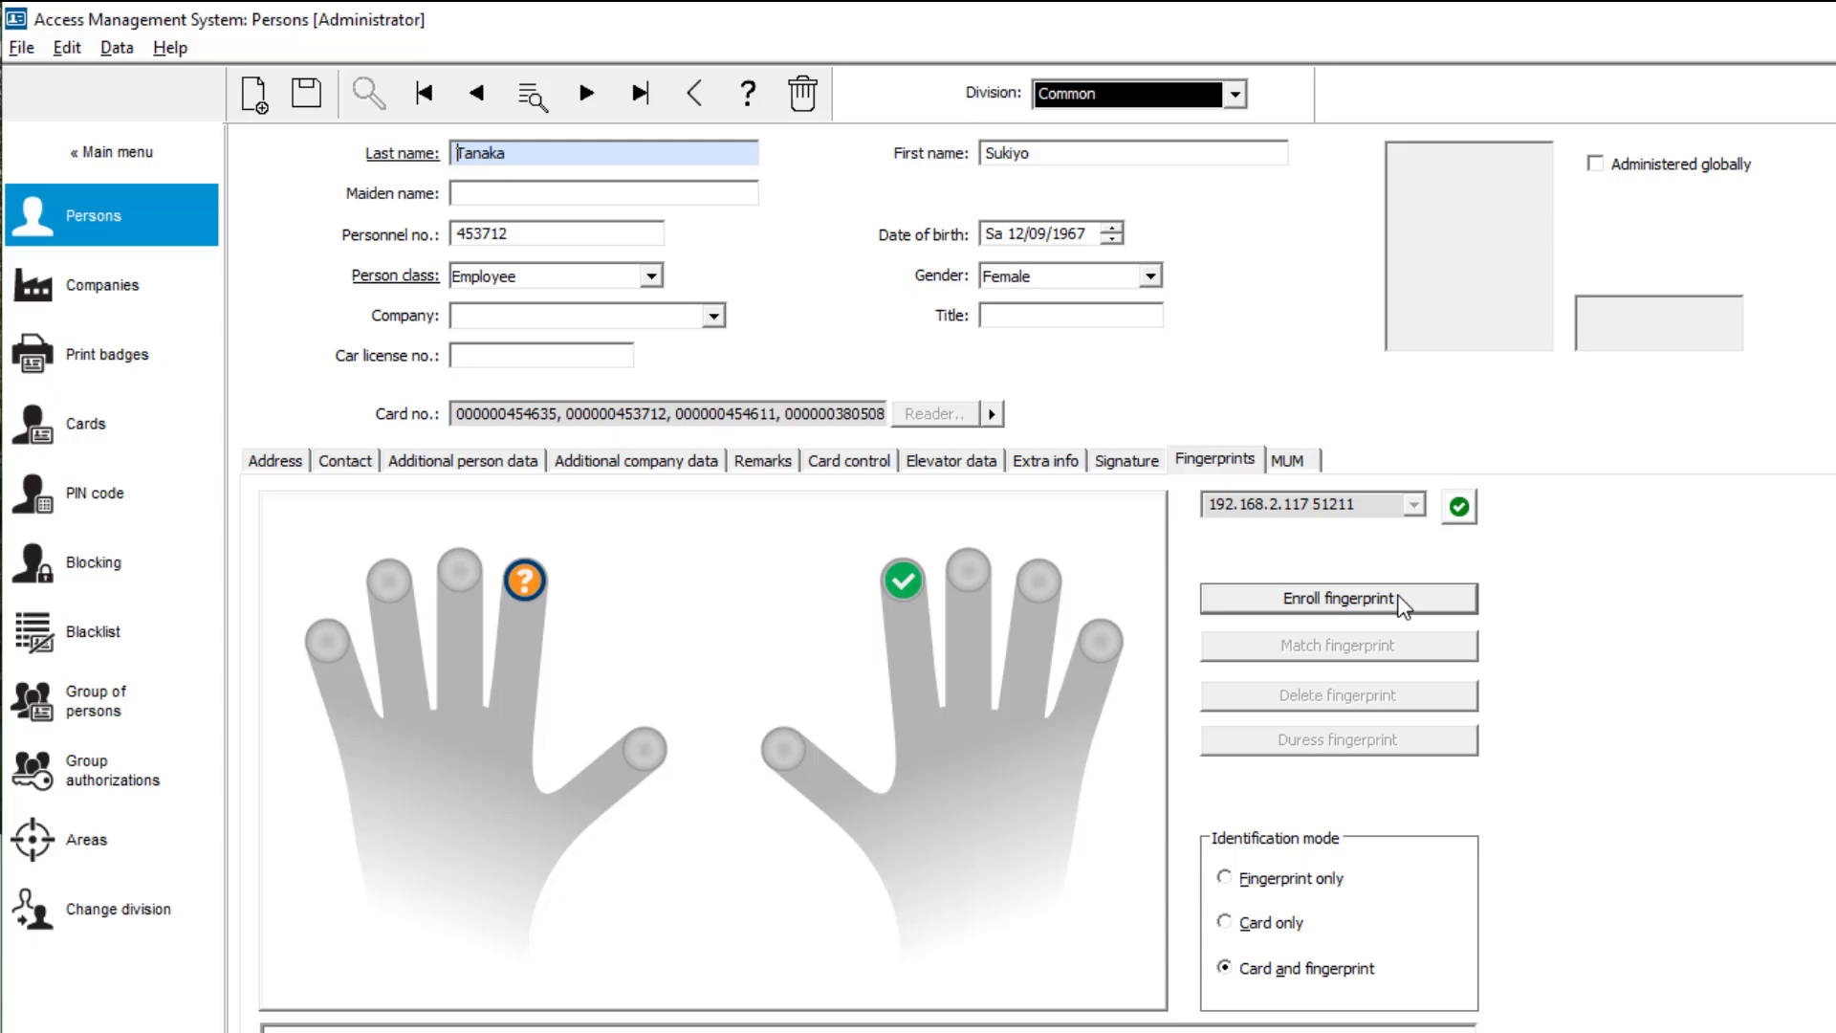
{"action": "left_click", "coordinate": [1337, 599]}
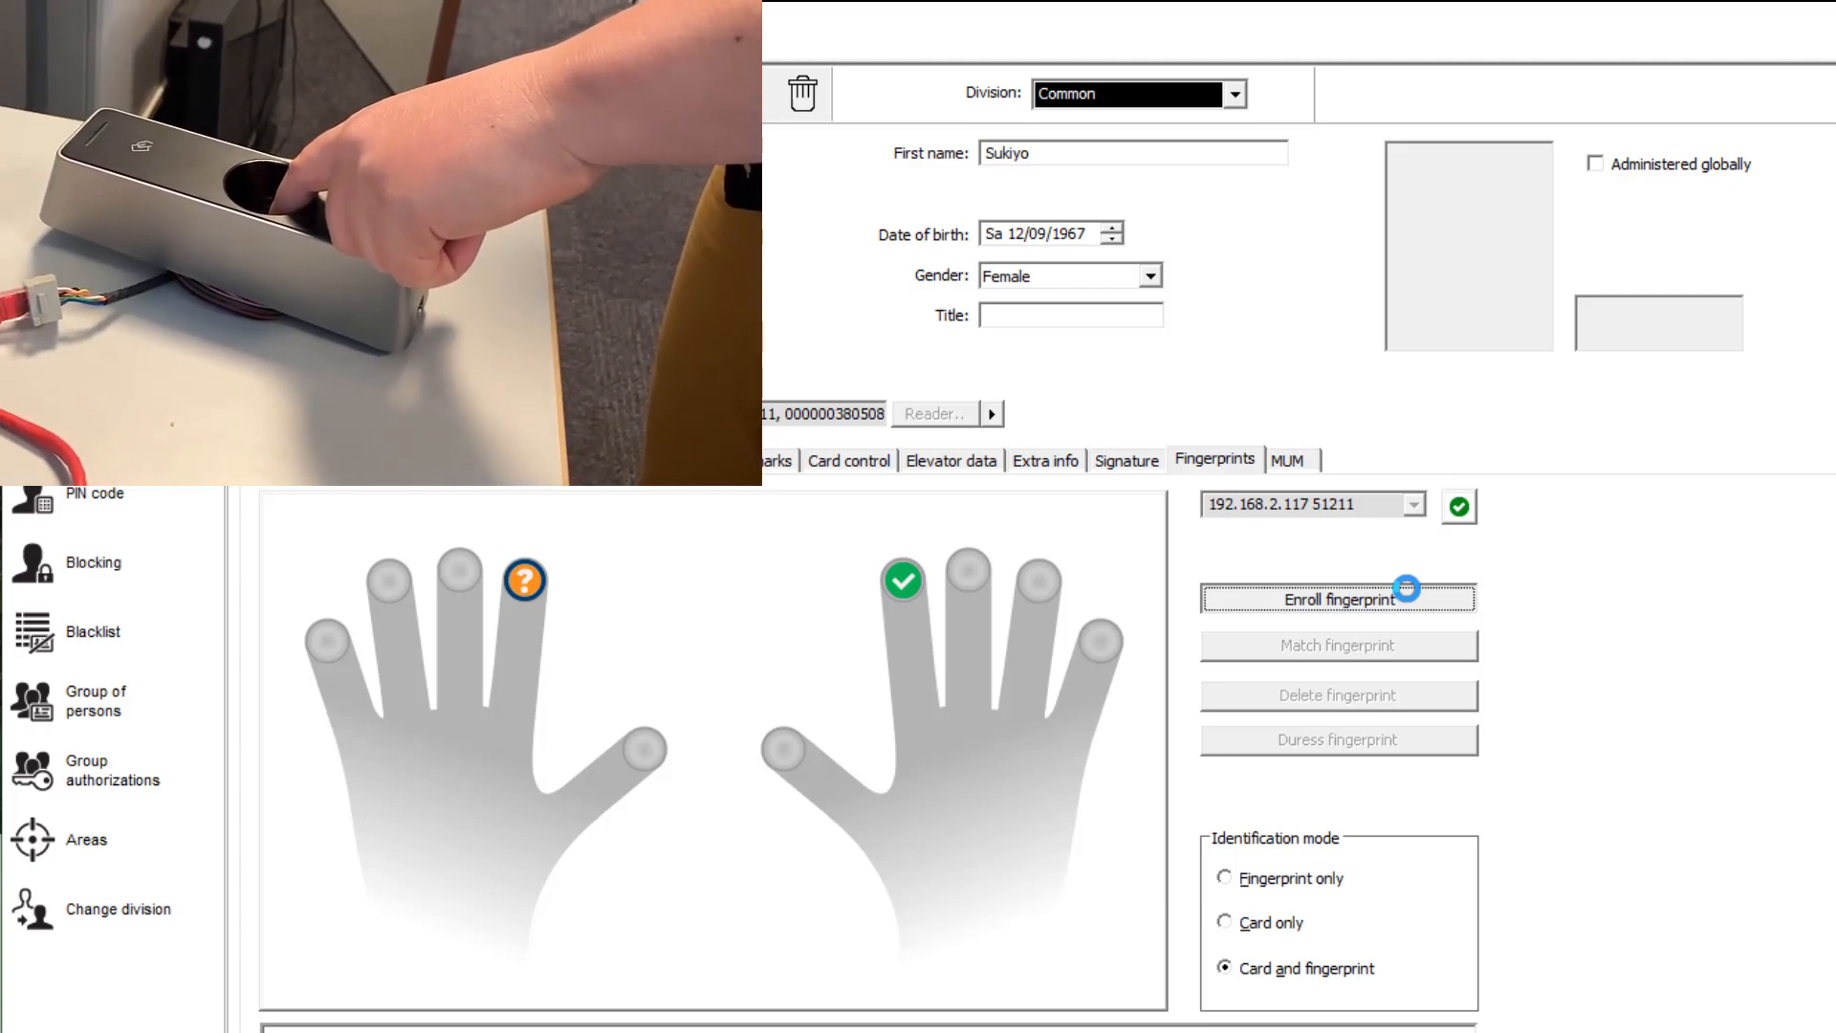
{"action": "left_click", "coordinate": [1337, 598]}
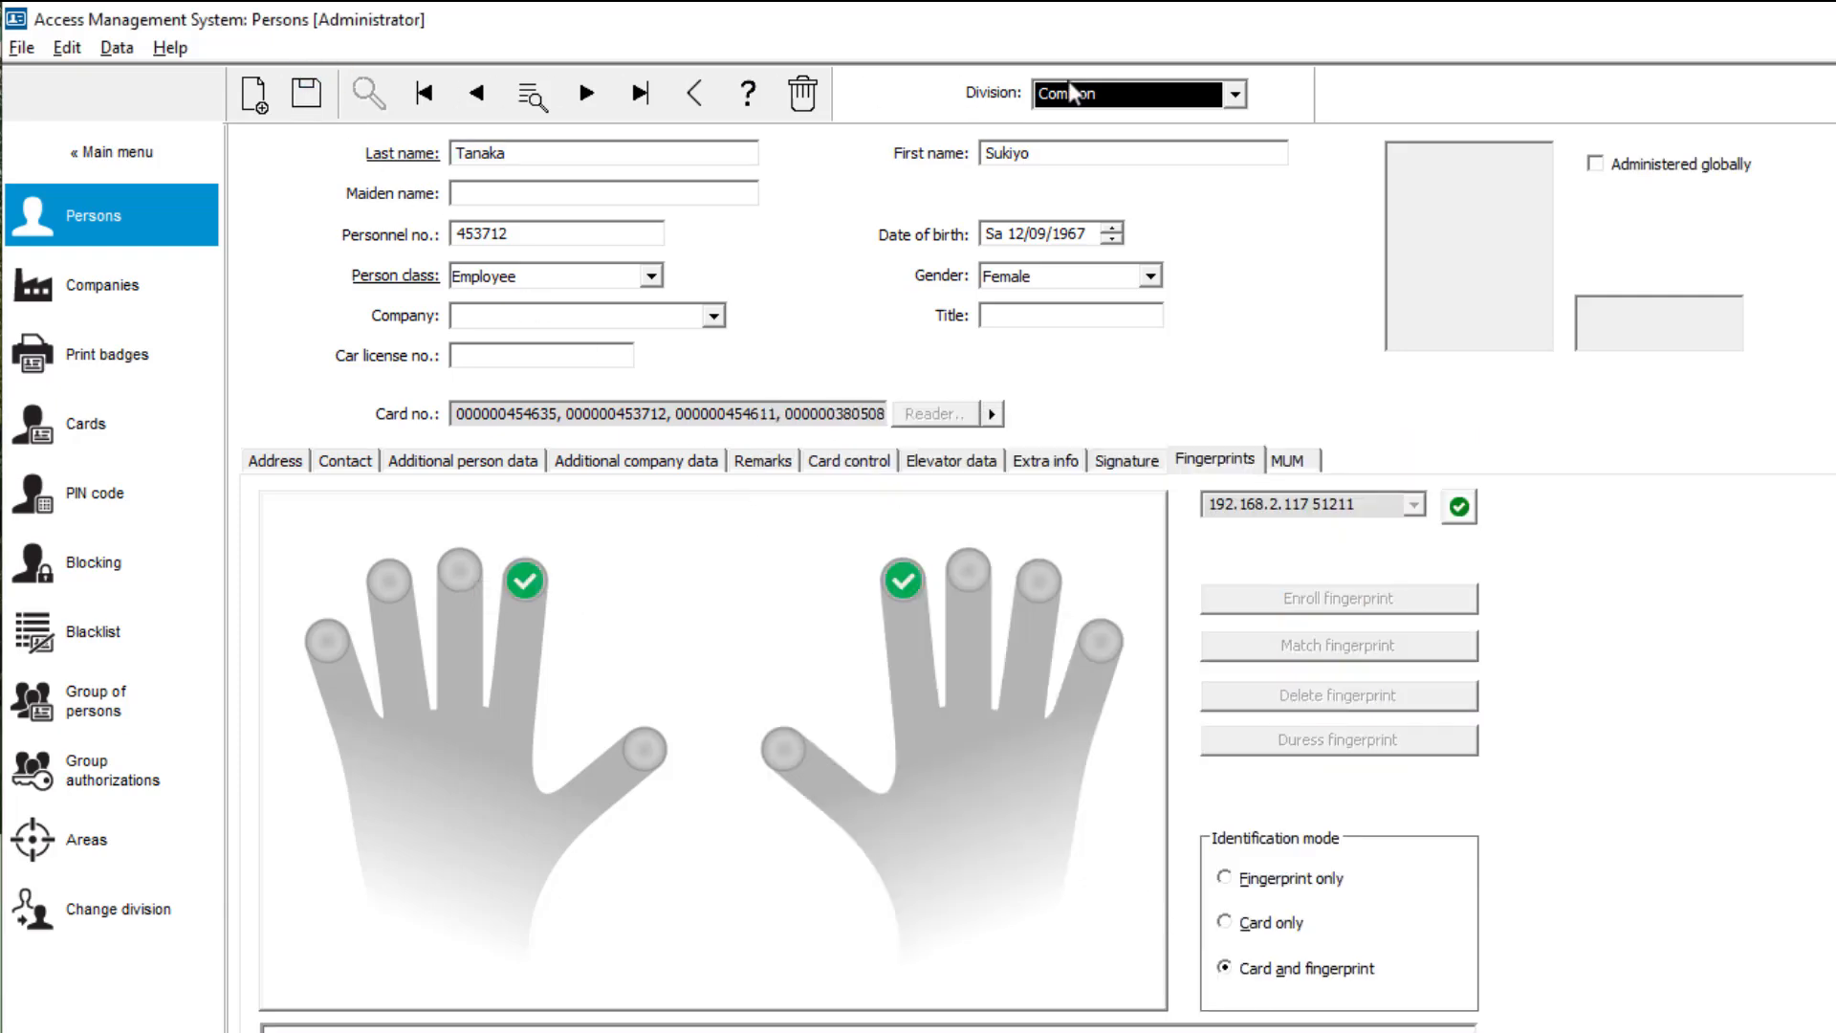
{"action": "mouse_move", "coordinate": [241, 235]}
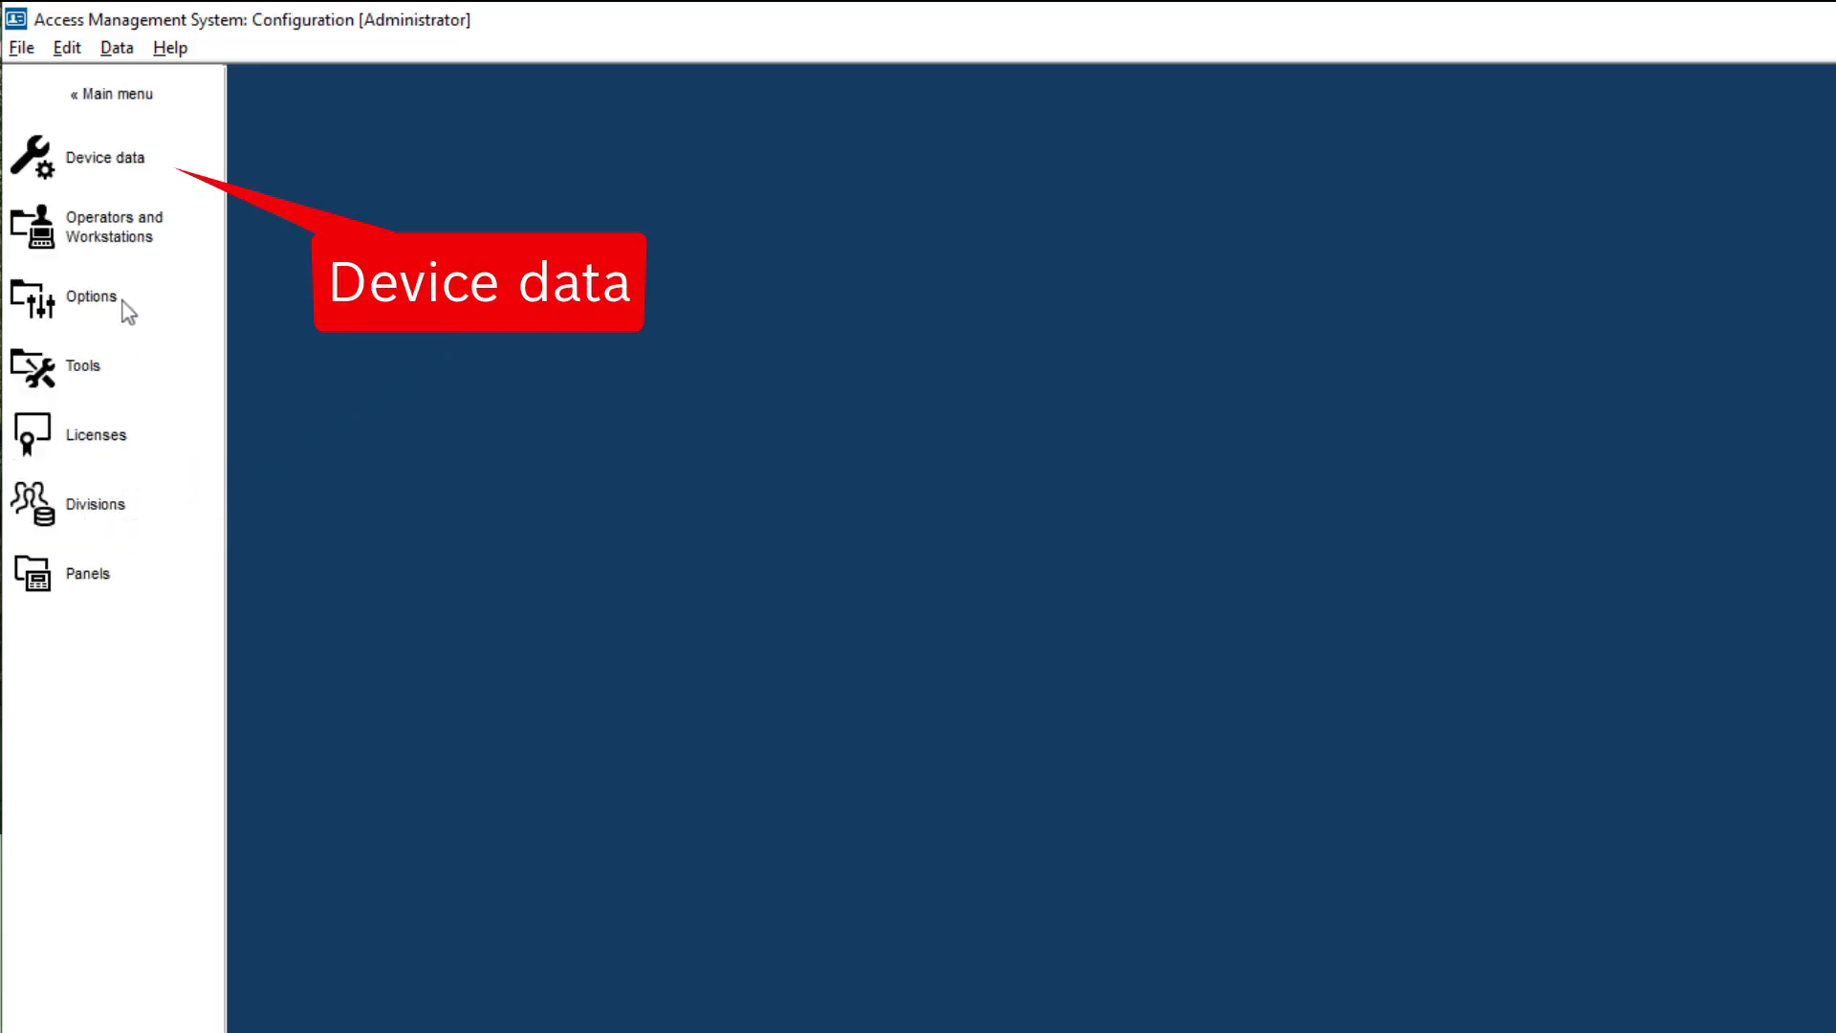
Launch the DevEdit editor from Configuration > Device data.
{"action": "left_click", "coordinate": [103, 157]}
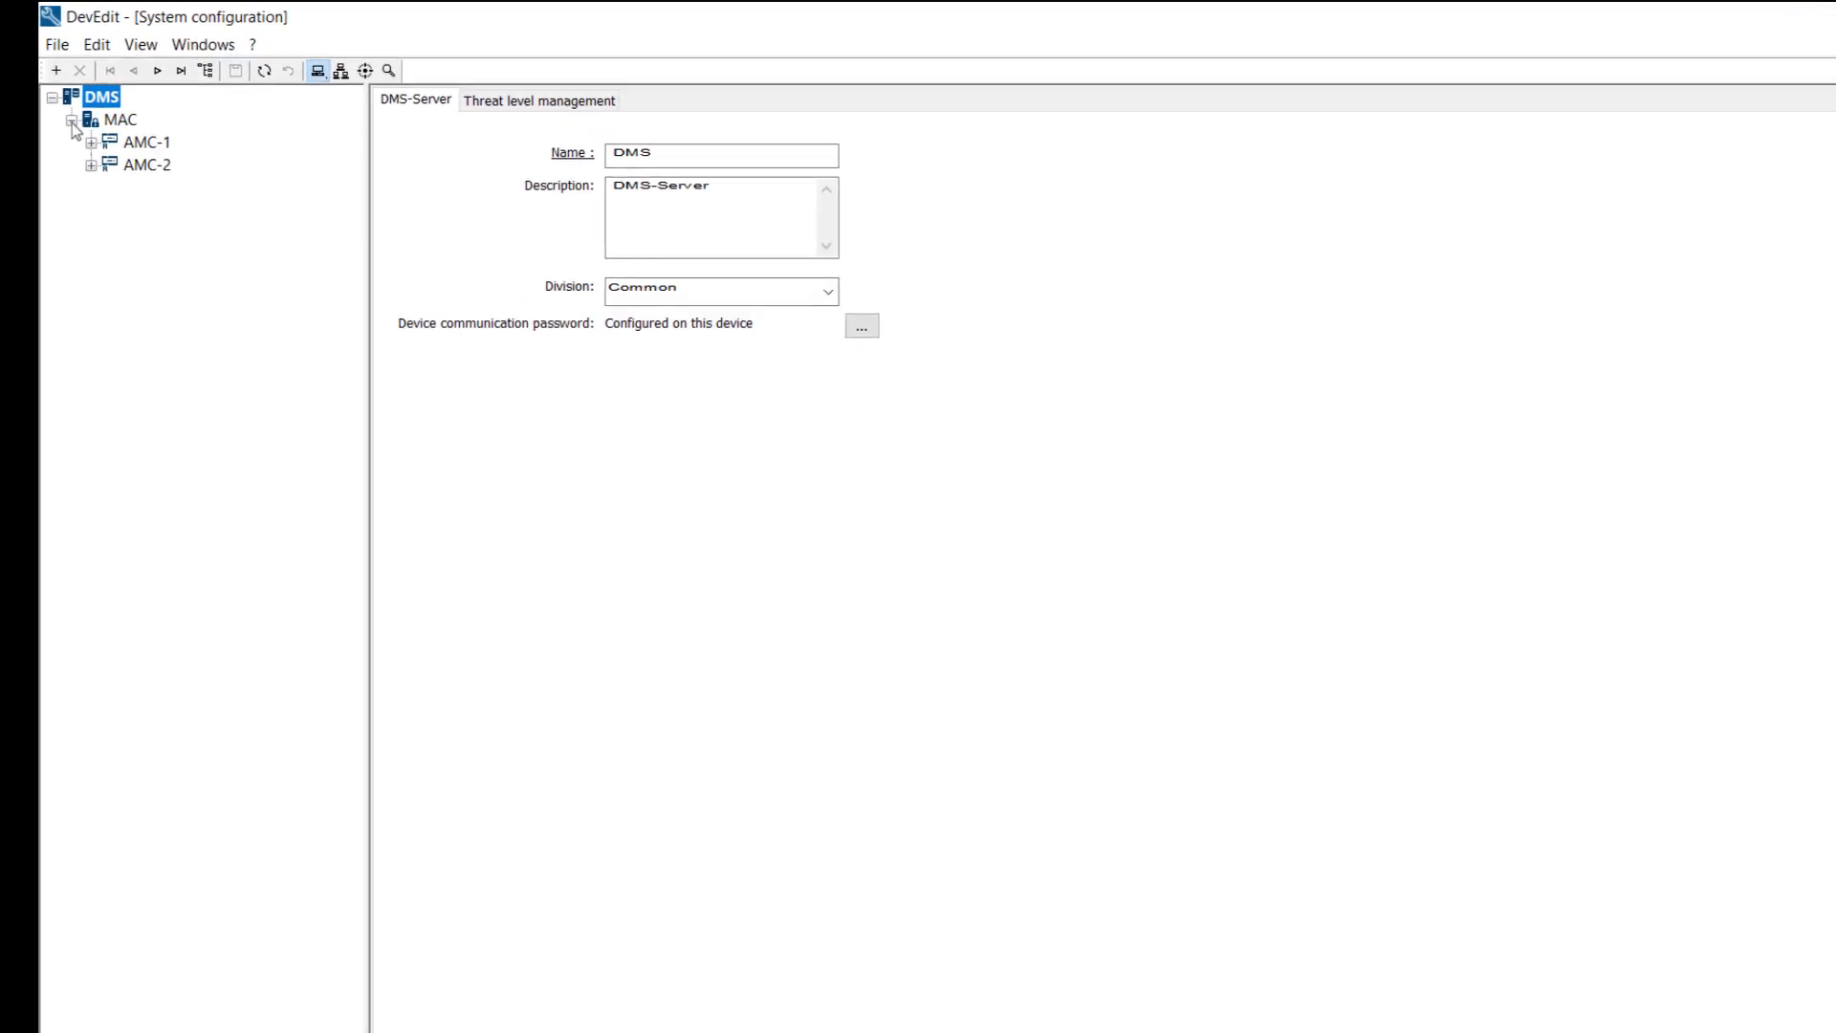
Create a new DM 01b entrance with BEW2 fingerprint entry reader and push button under AMC-2.
{"action": "left_click", "coordinate": [90, 164]}
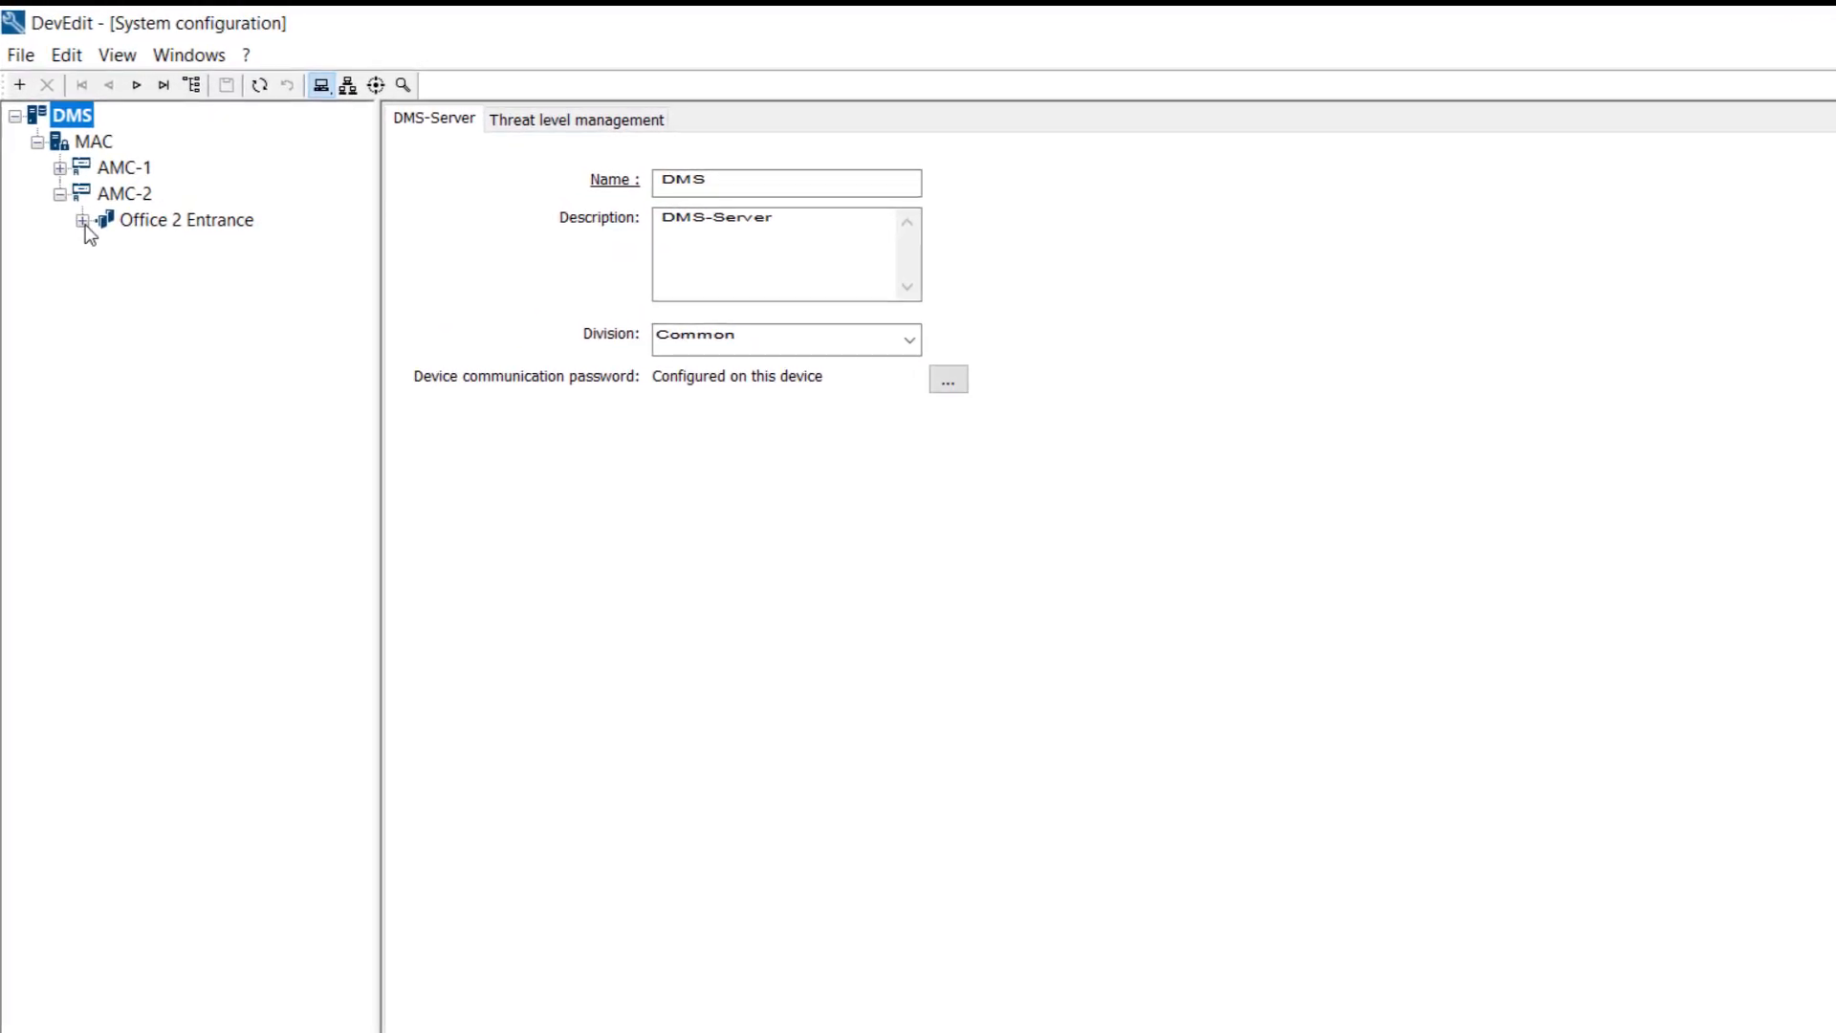
{"action": "left_click", "coordinate": [88, 222]}
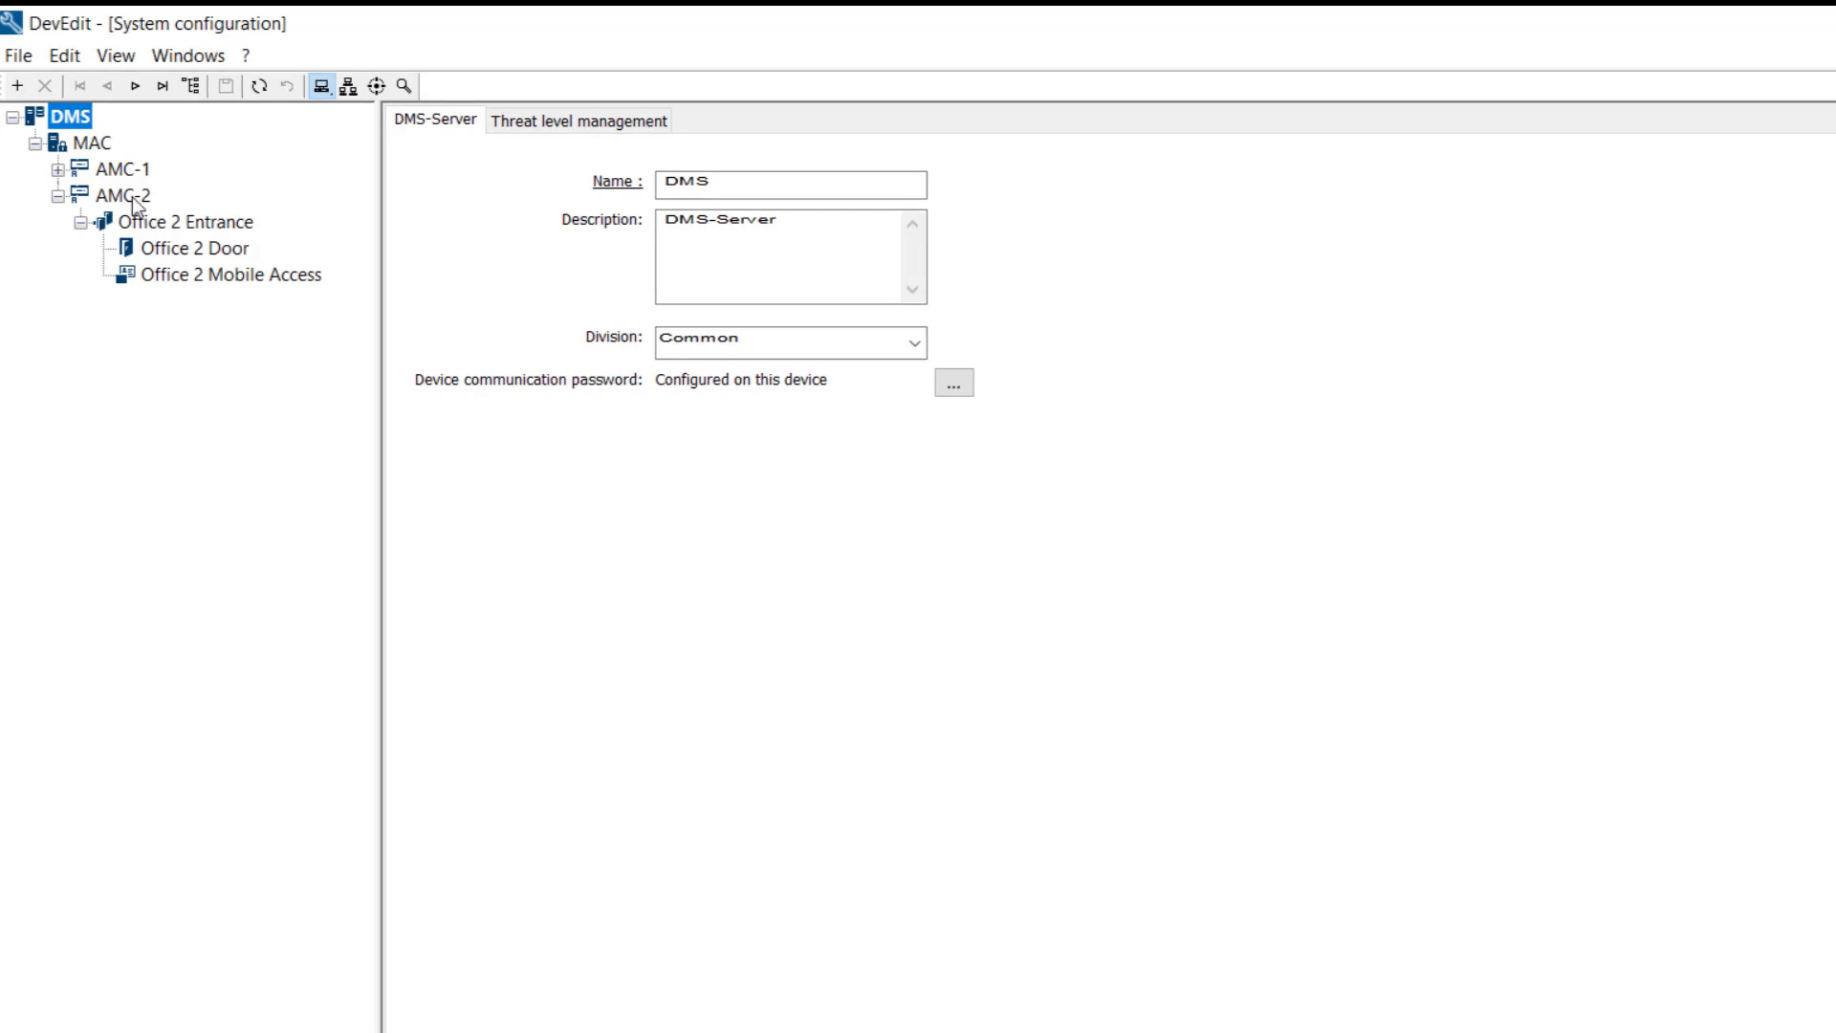
{"action": "right_click", "coordinate": [120, 195]}
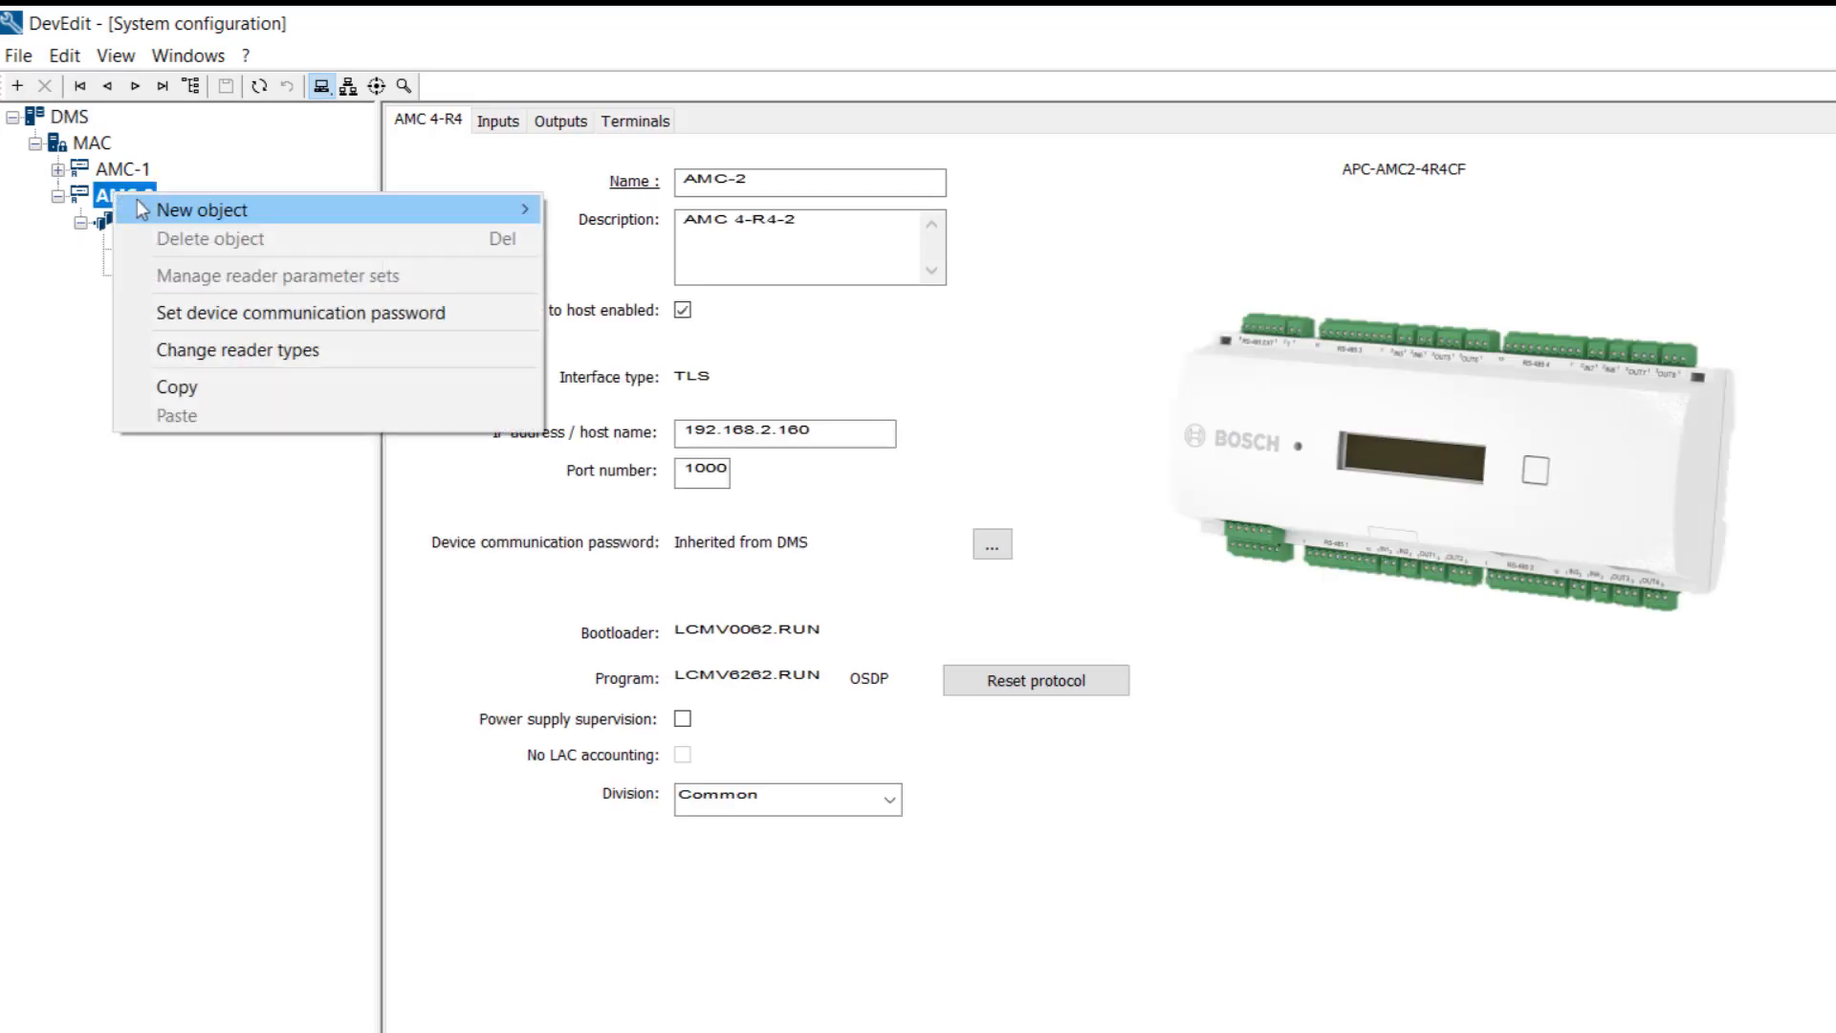
{"action": "left_click", "coordinate": [199, 210]}
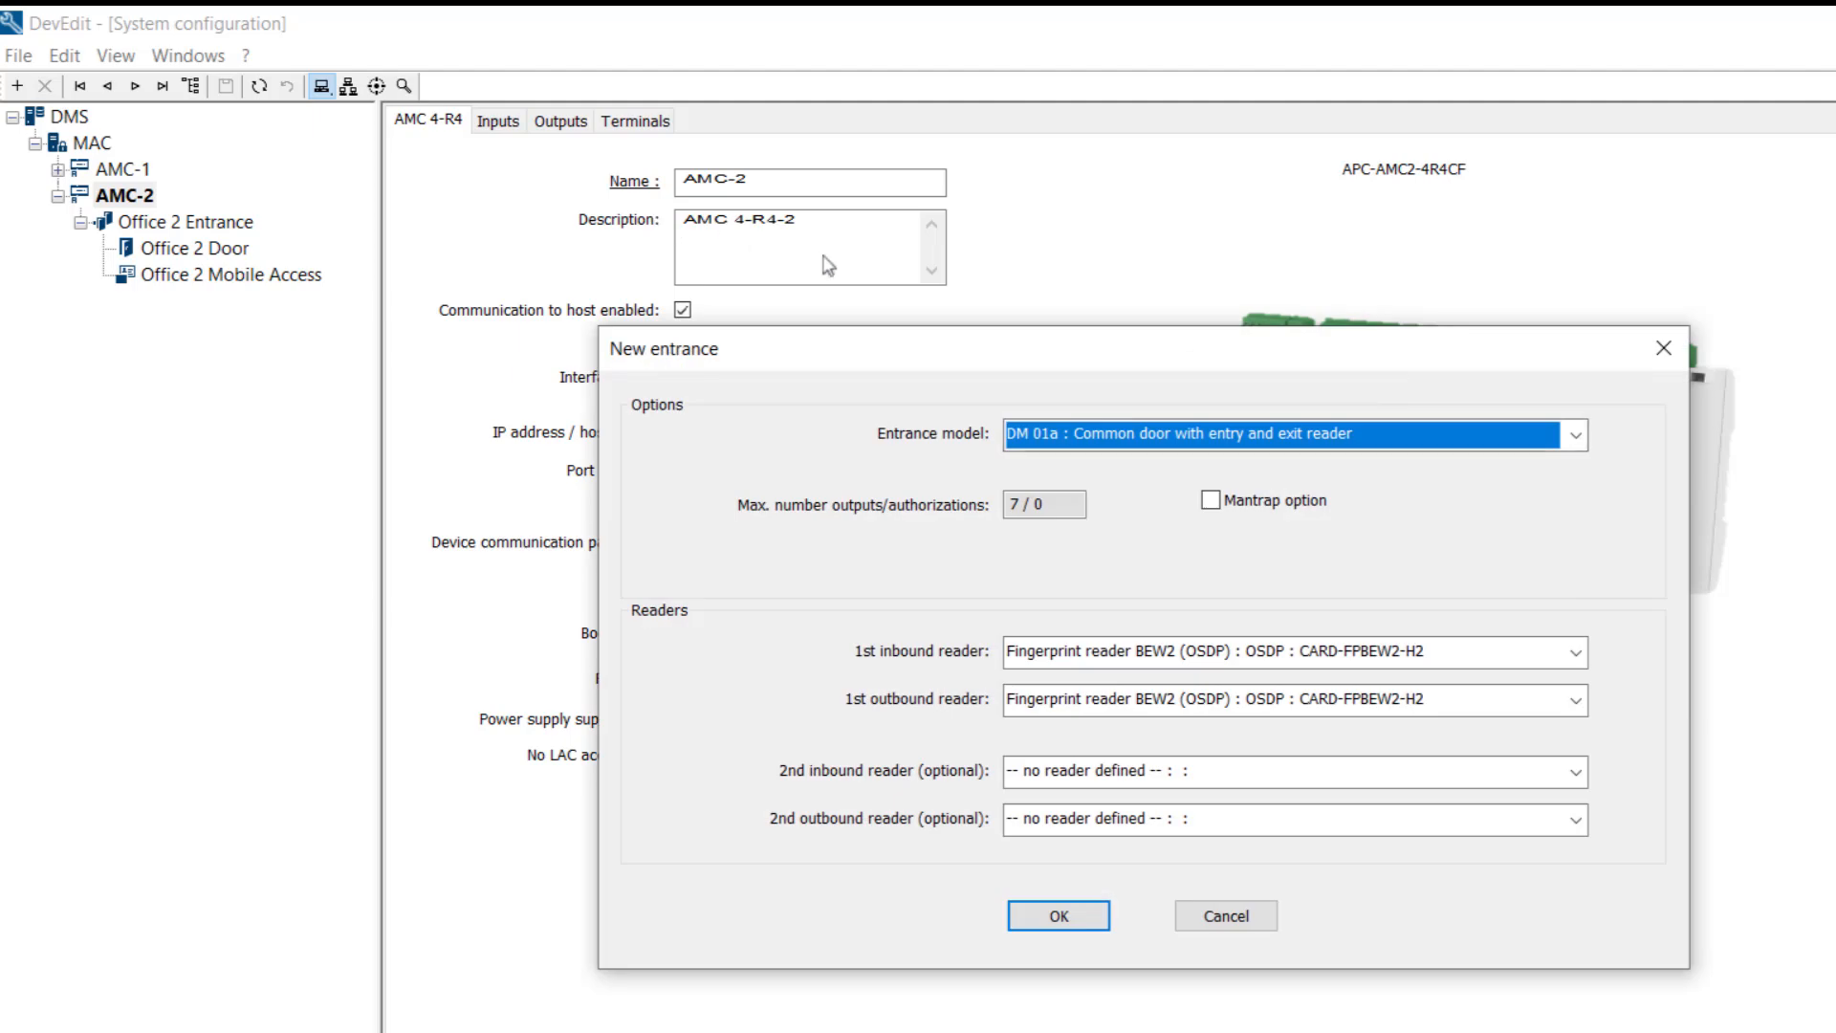
{"action": "left_click", "coordinate": [1292, 434]}
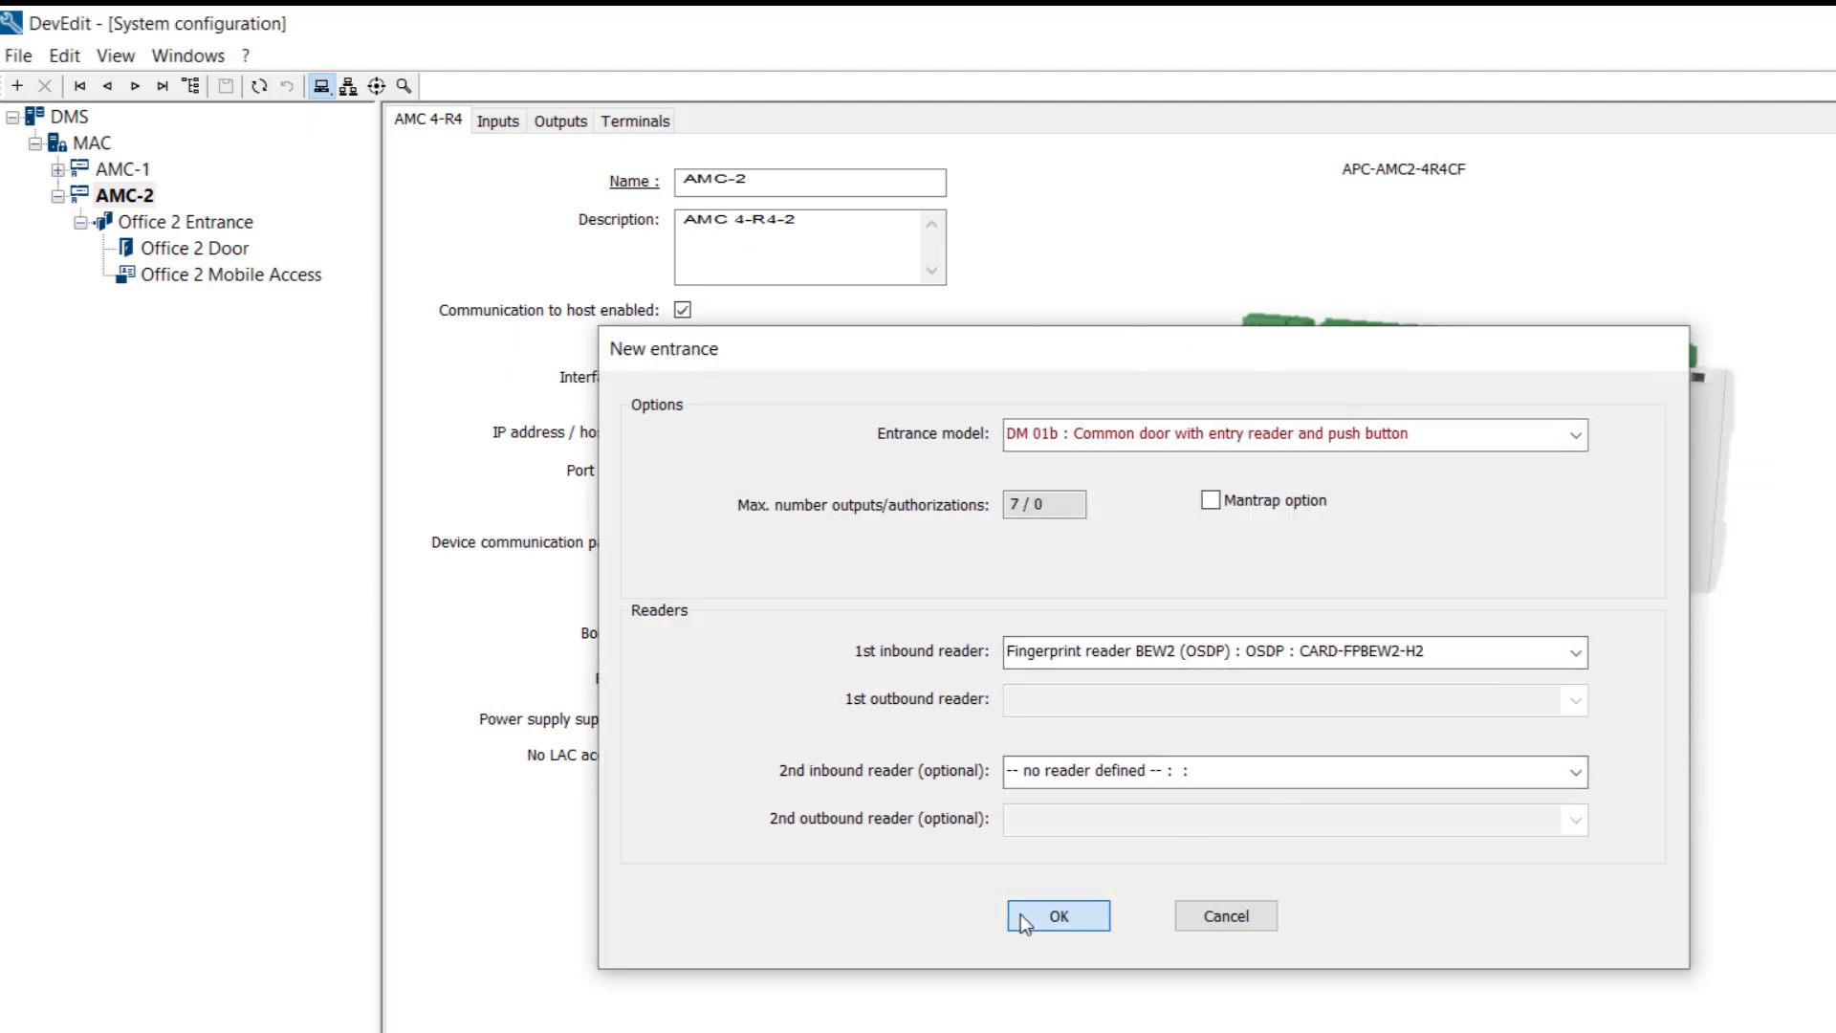
{"action": "left_click", "coordinate": [1055, 916]}
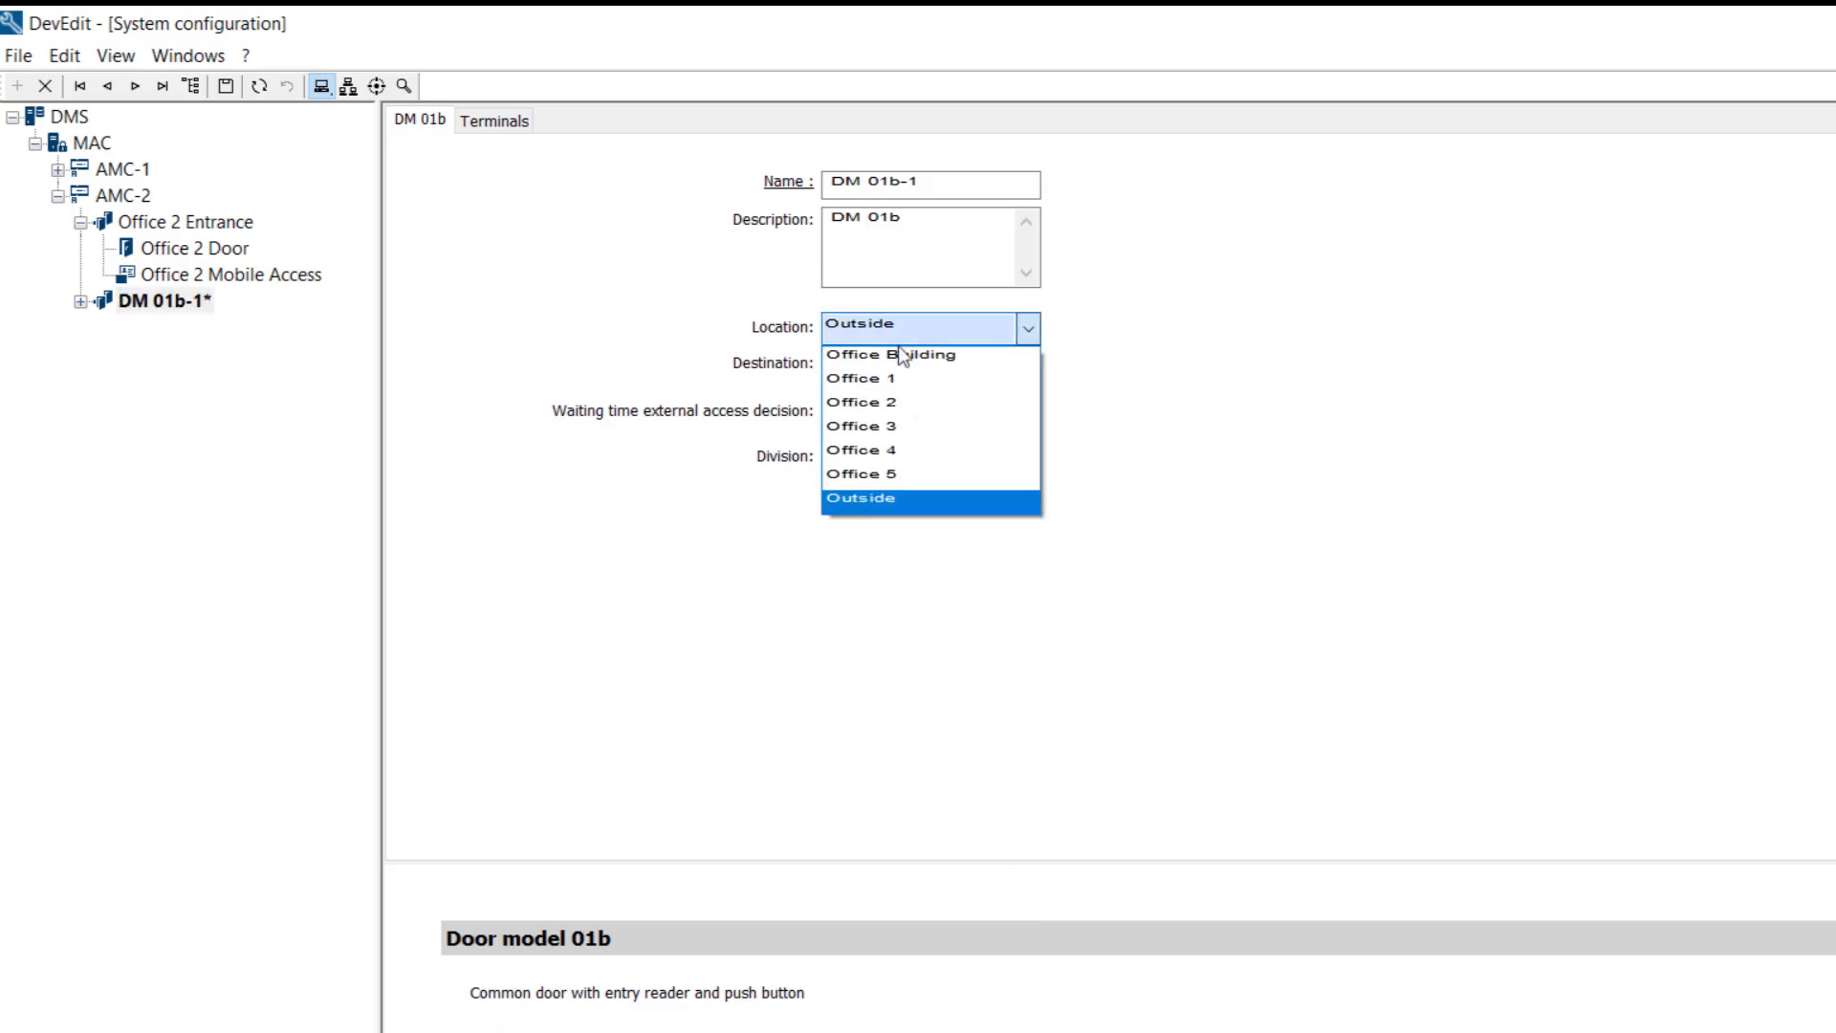
Name the entrance Office 5 Entrance in Office Building leading to Office 5, with door Office 5 Door.
{"action": "left_click", "coordinate": [893, 354]}
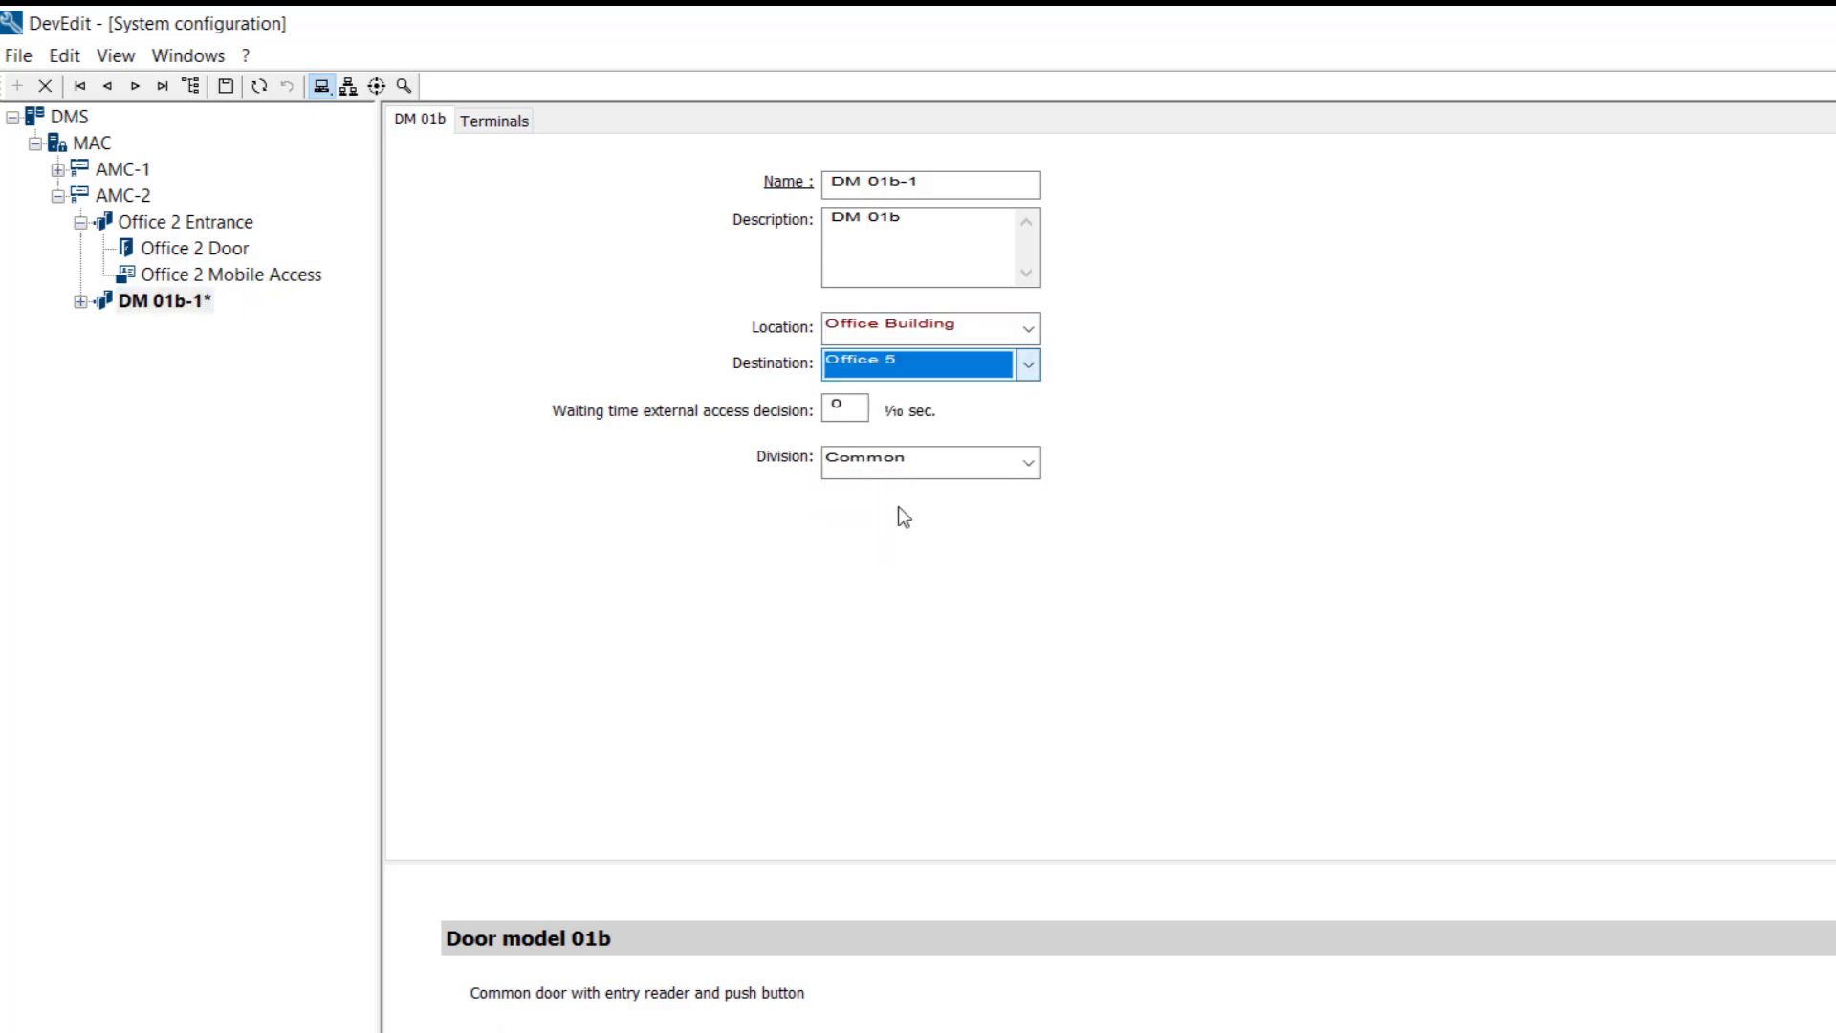
{"action": "left_click", "coordinate": [932, 184]}
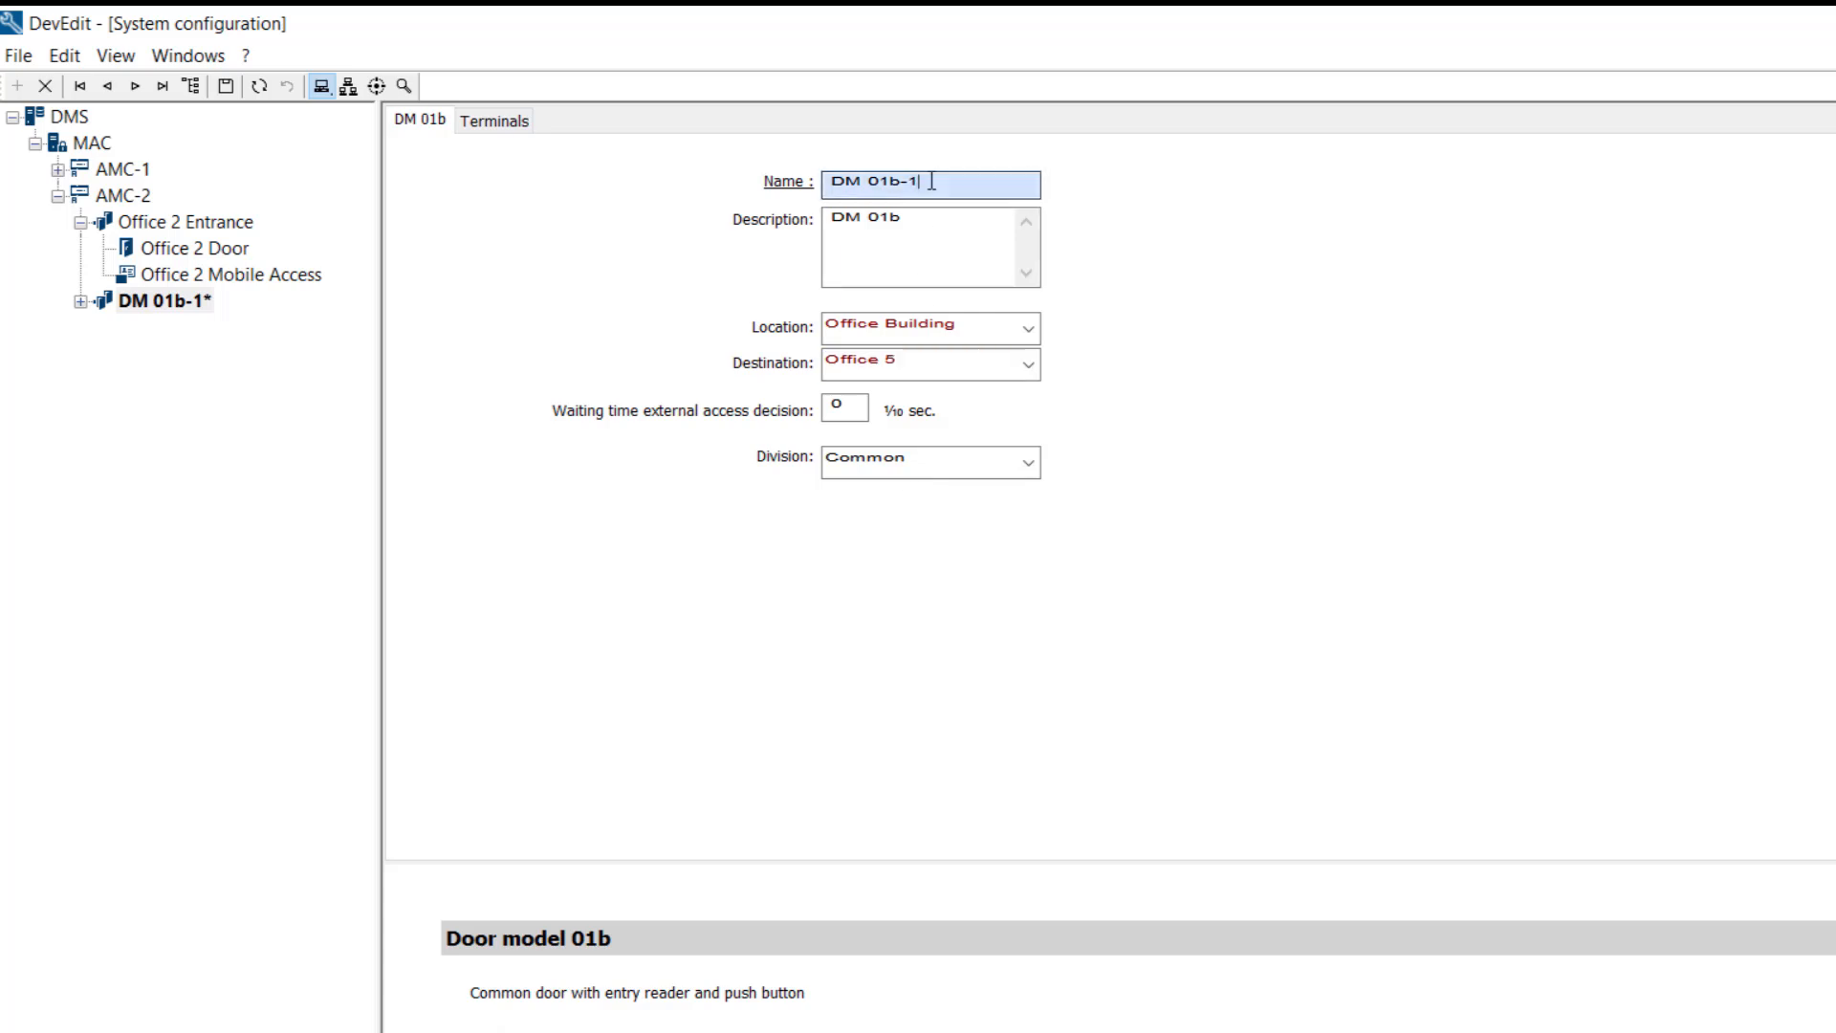
{"action": "type", "text": "Office 5 Entrance"}
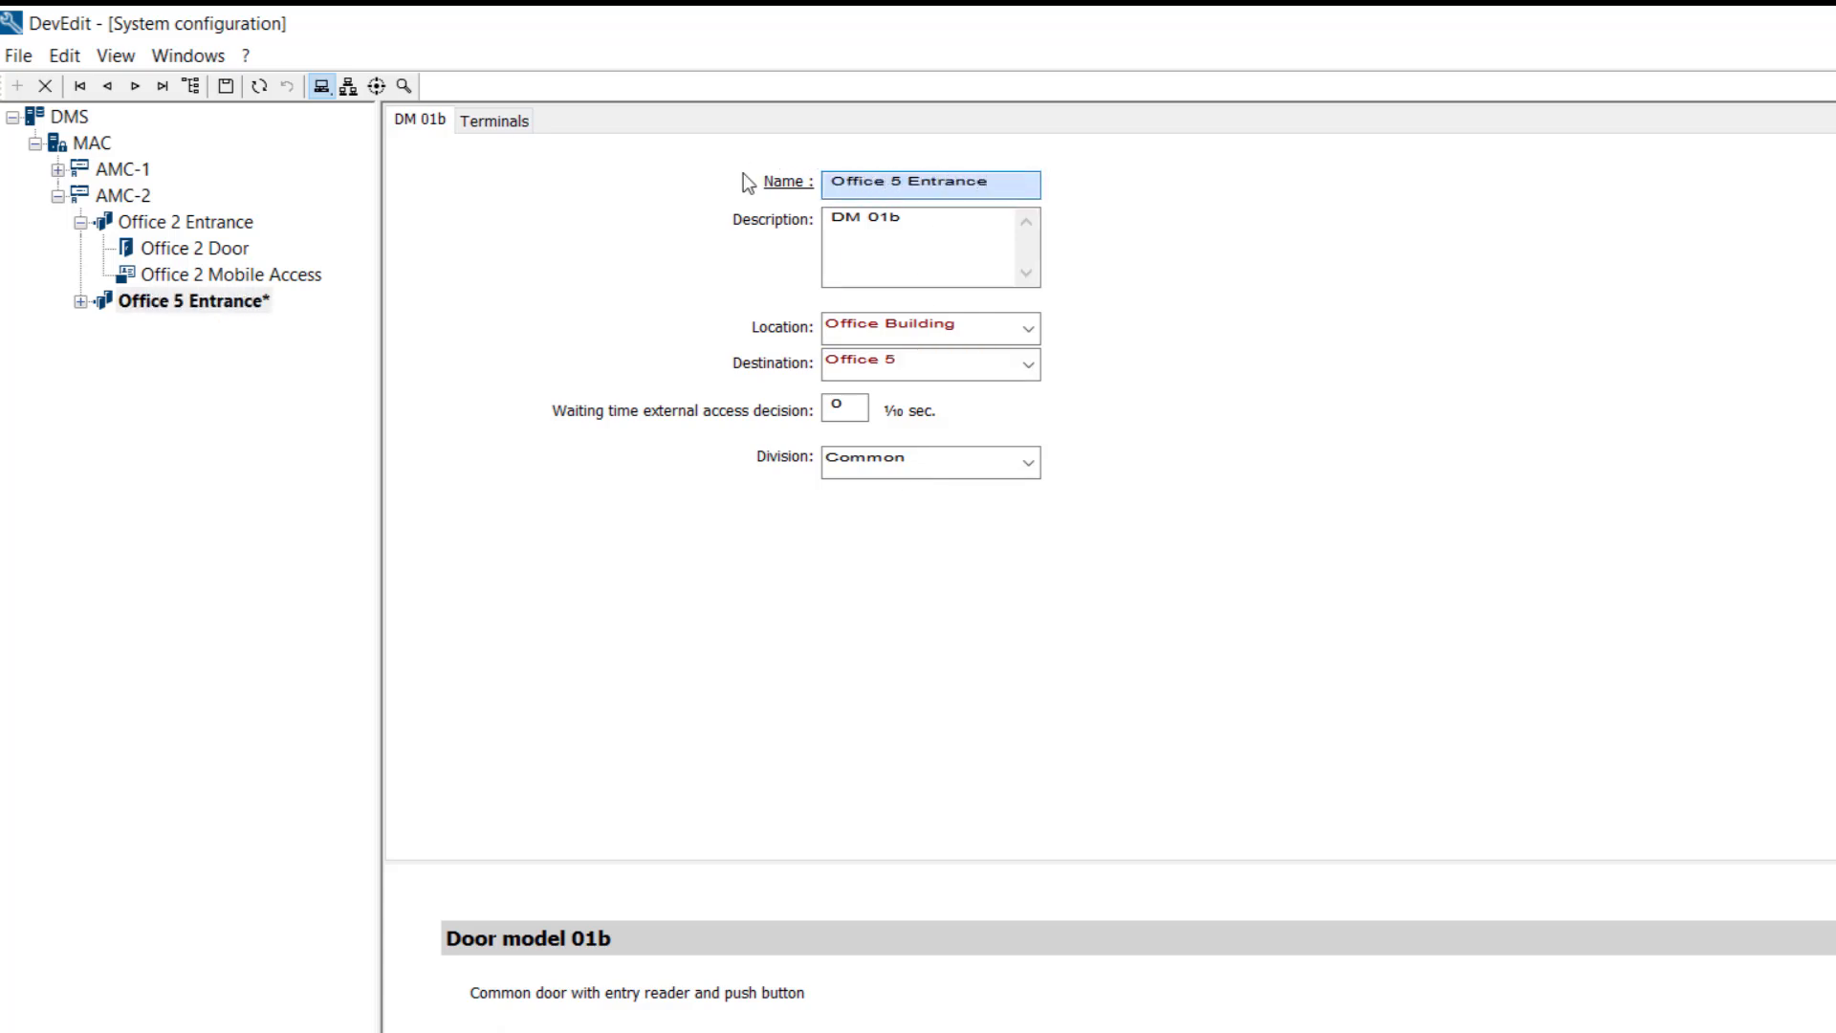
{"action": "left_click", "coordinate": [195, 300]}
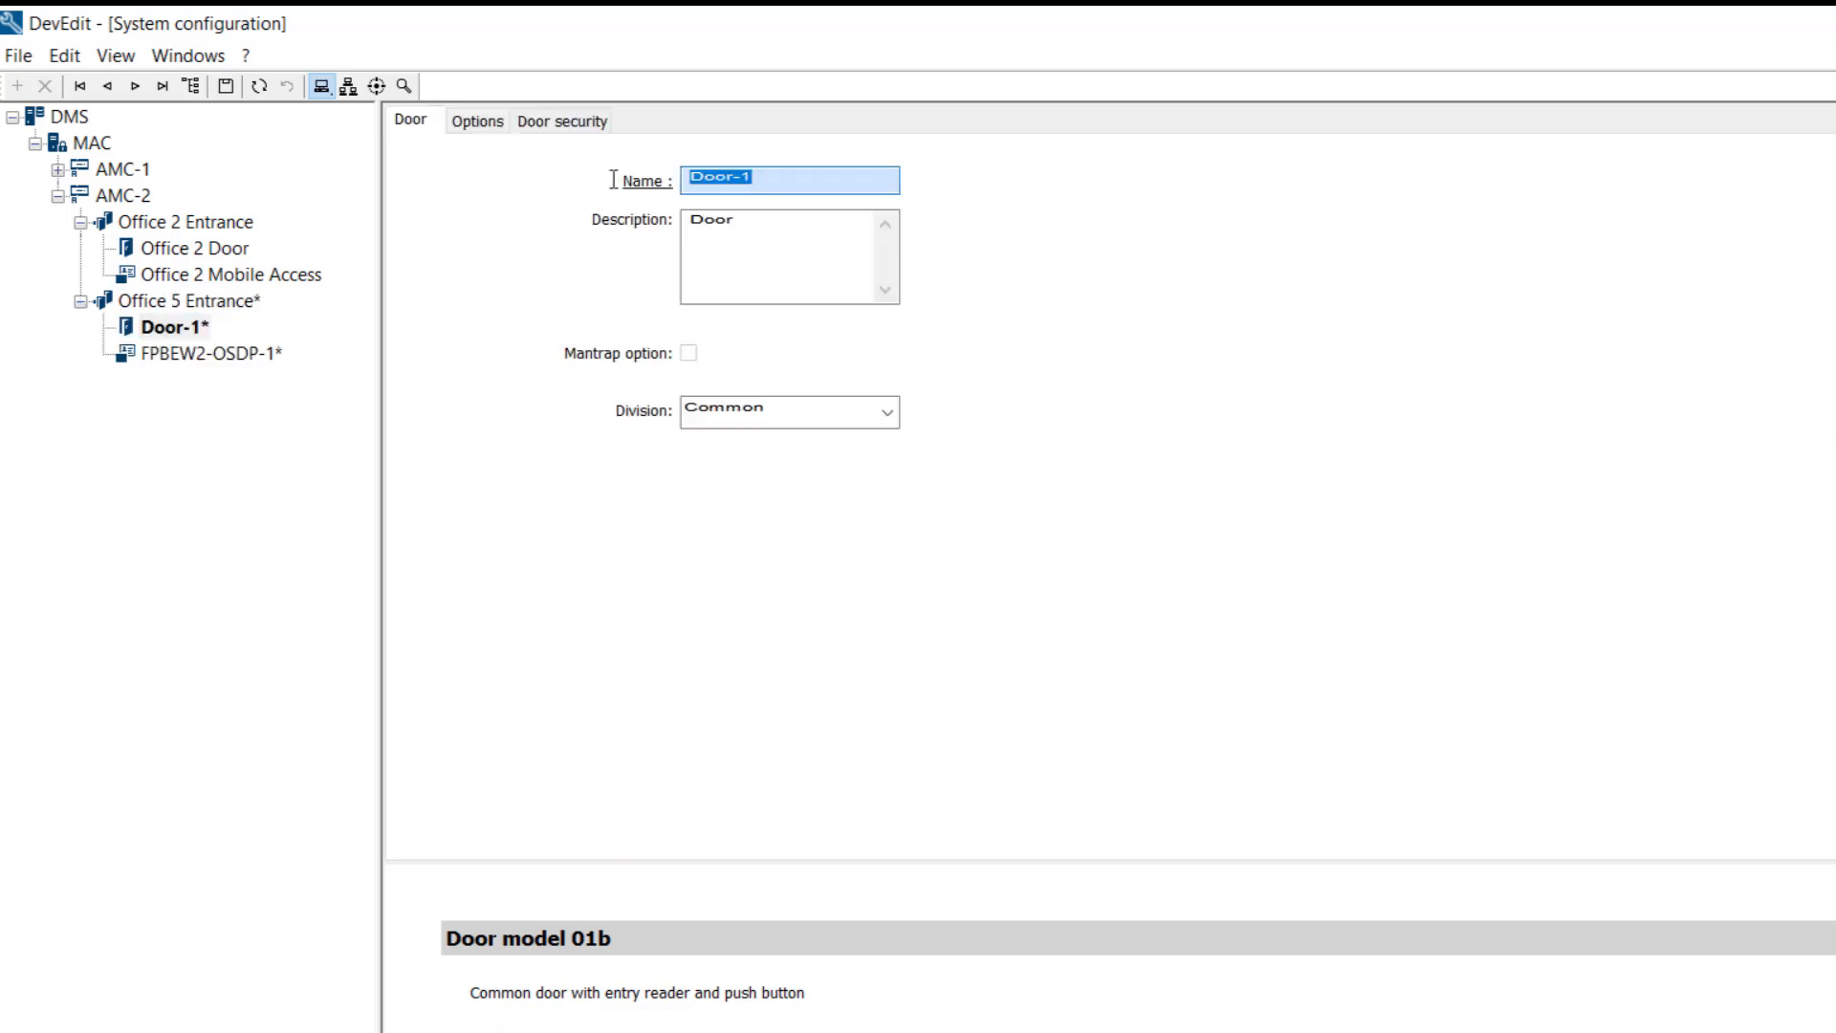
{"action": "type", "text": "Office 5"}
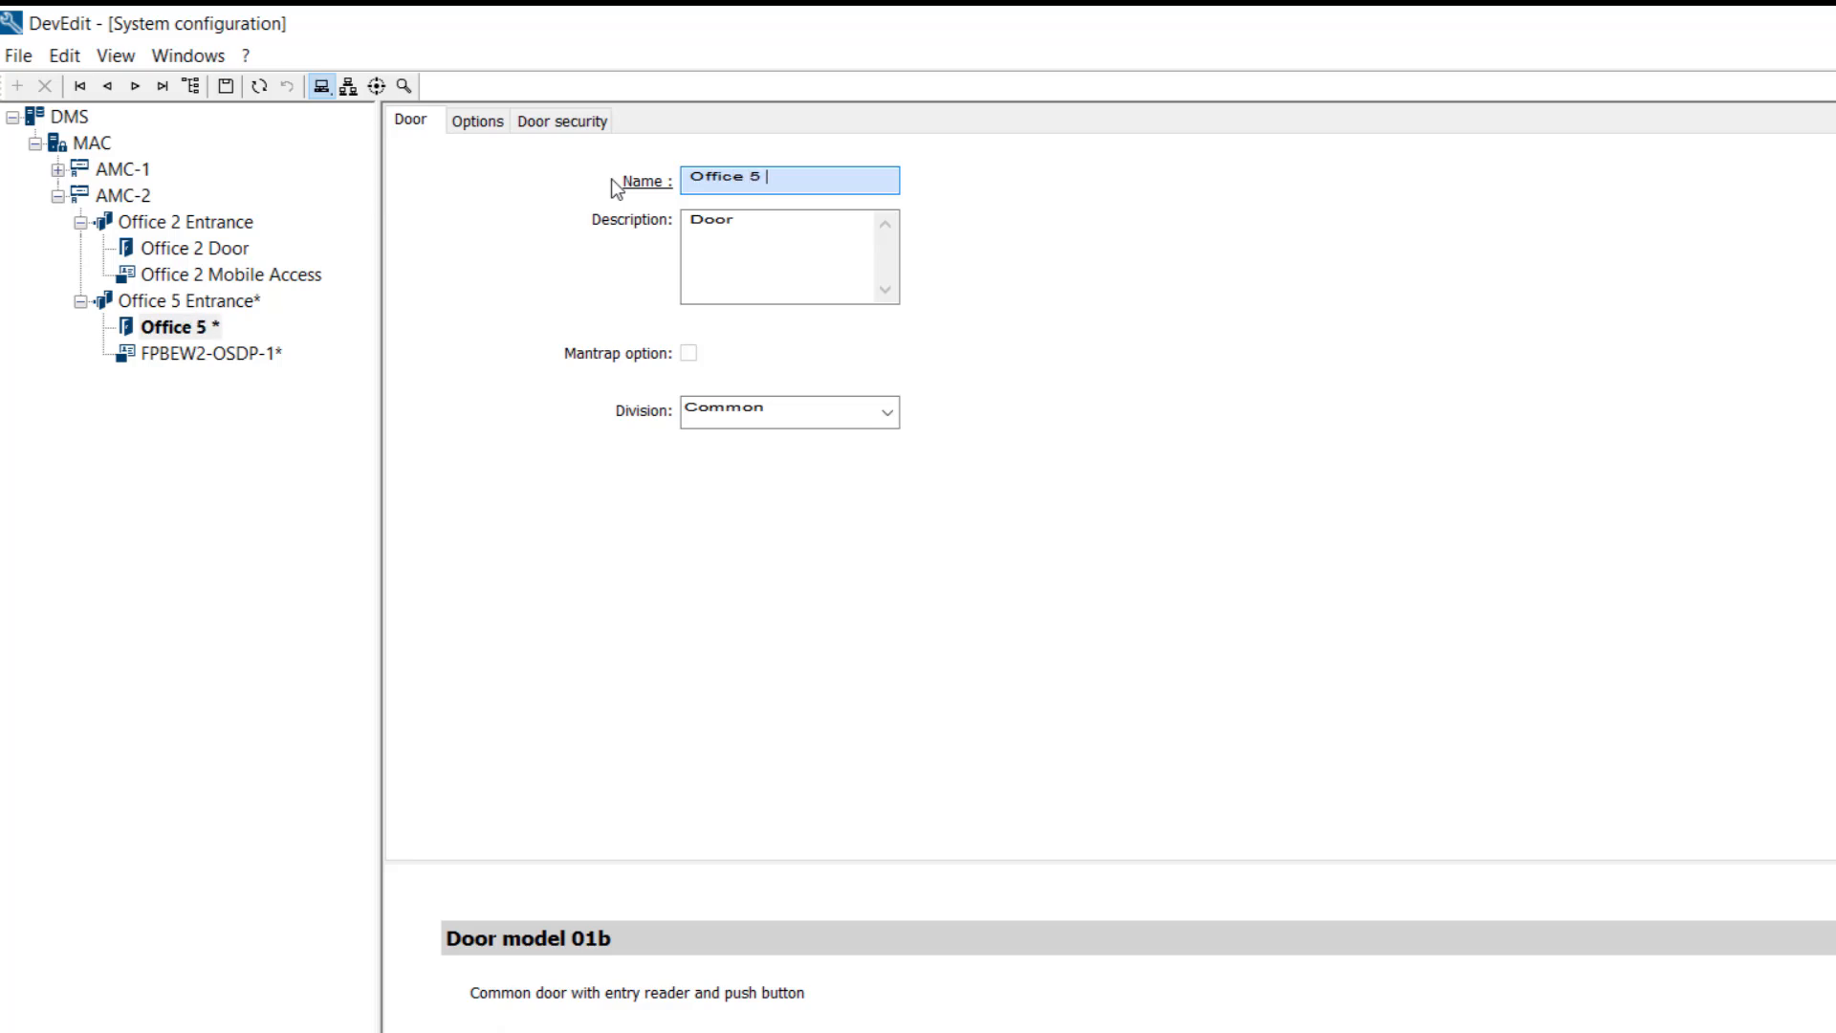
{"action": "left_click", "coordinate": [213, 354]}
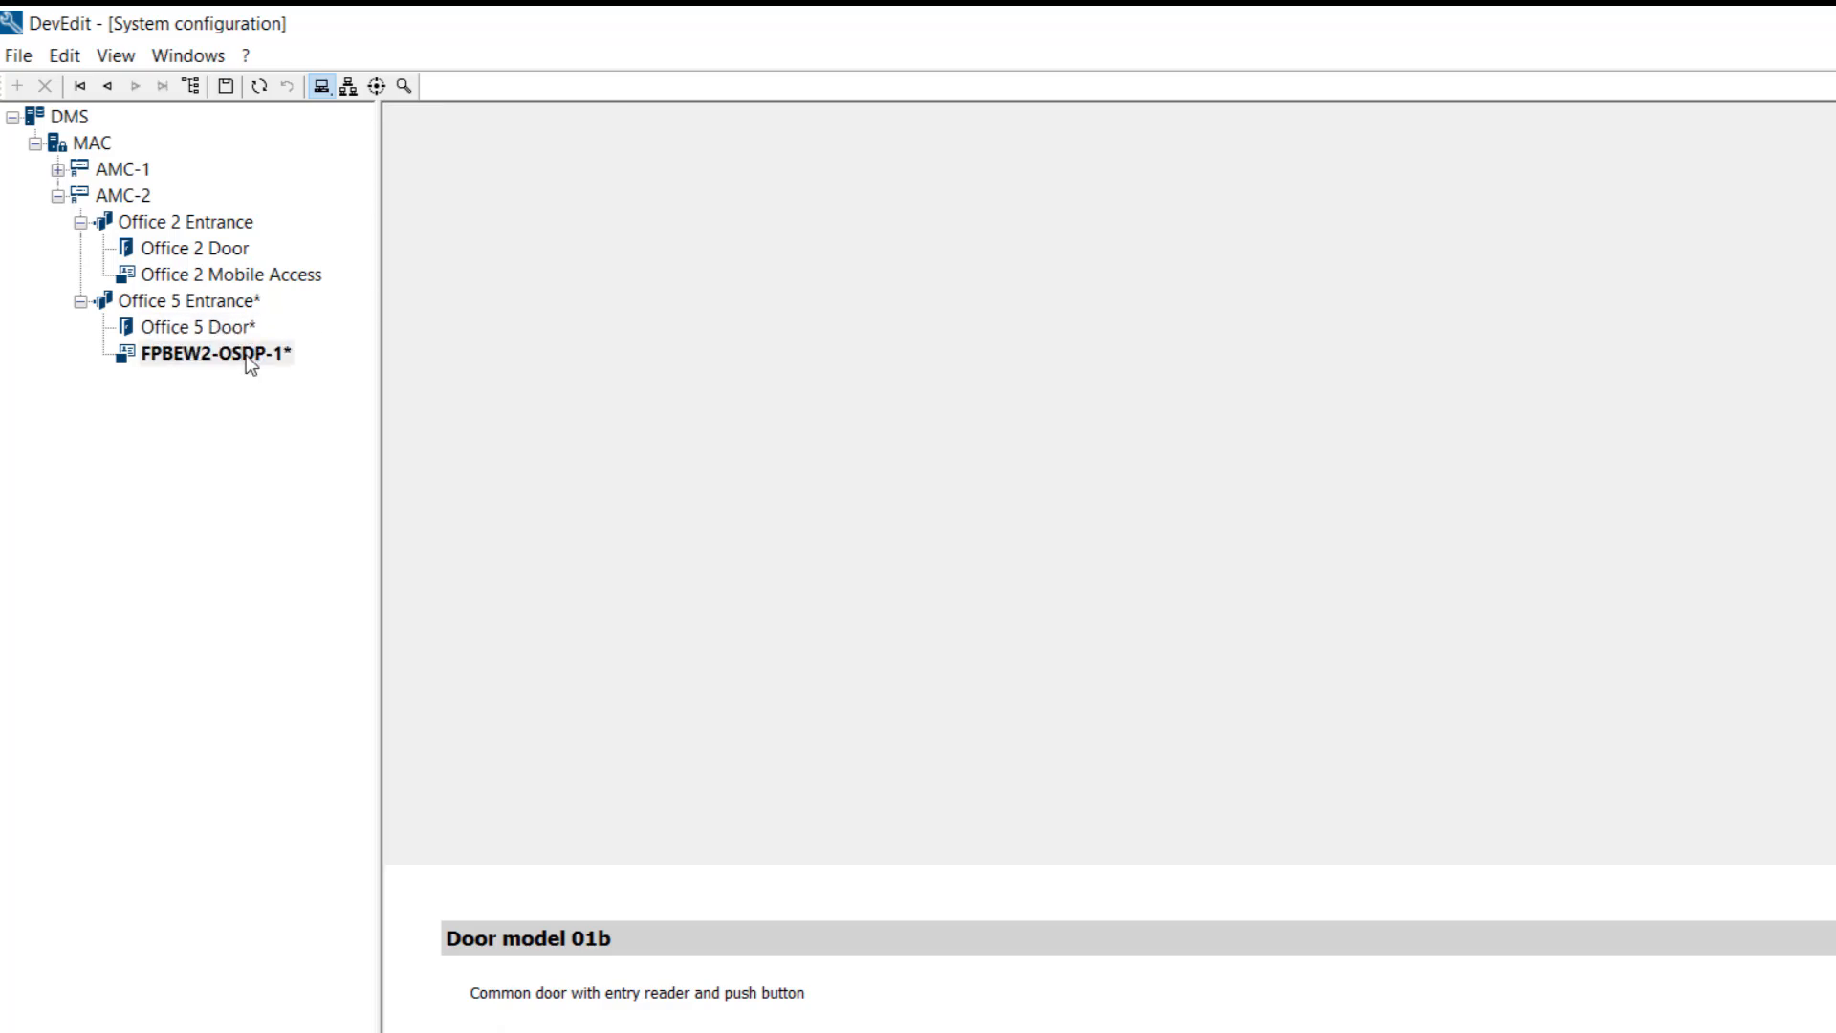
{"action": "left_click", "coordinate": [216, 354]}
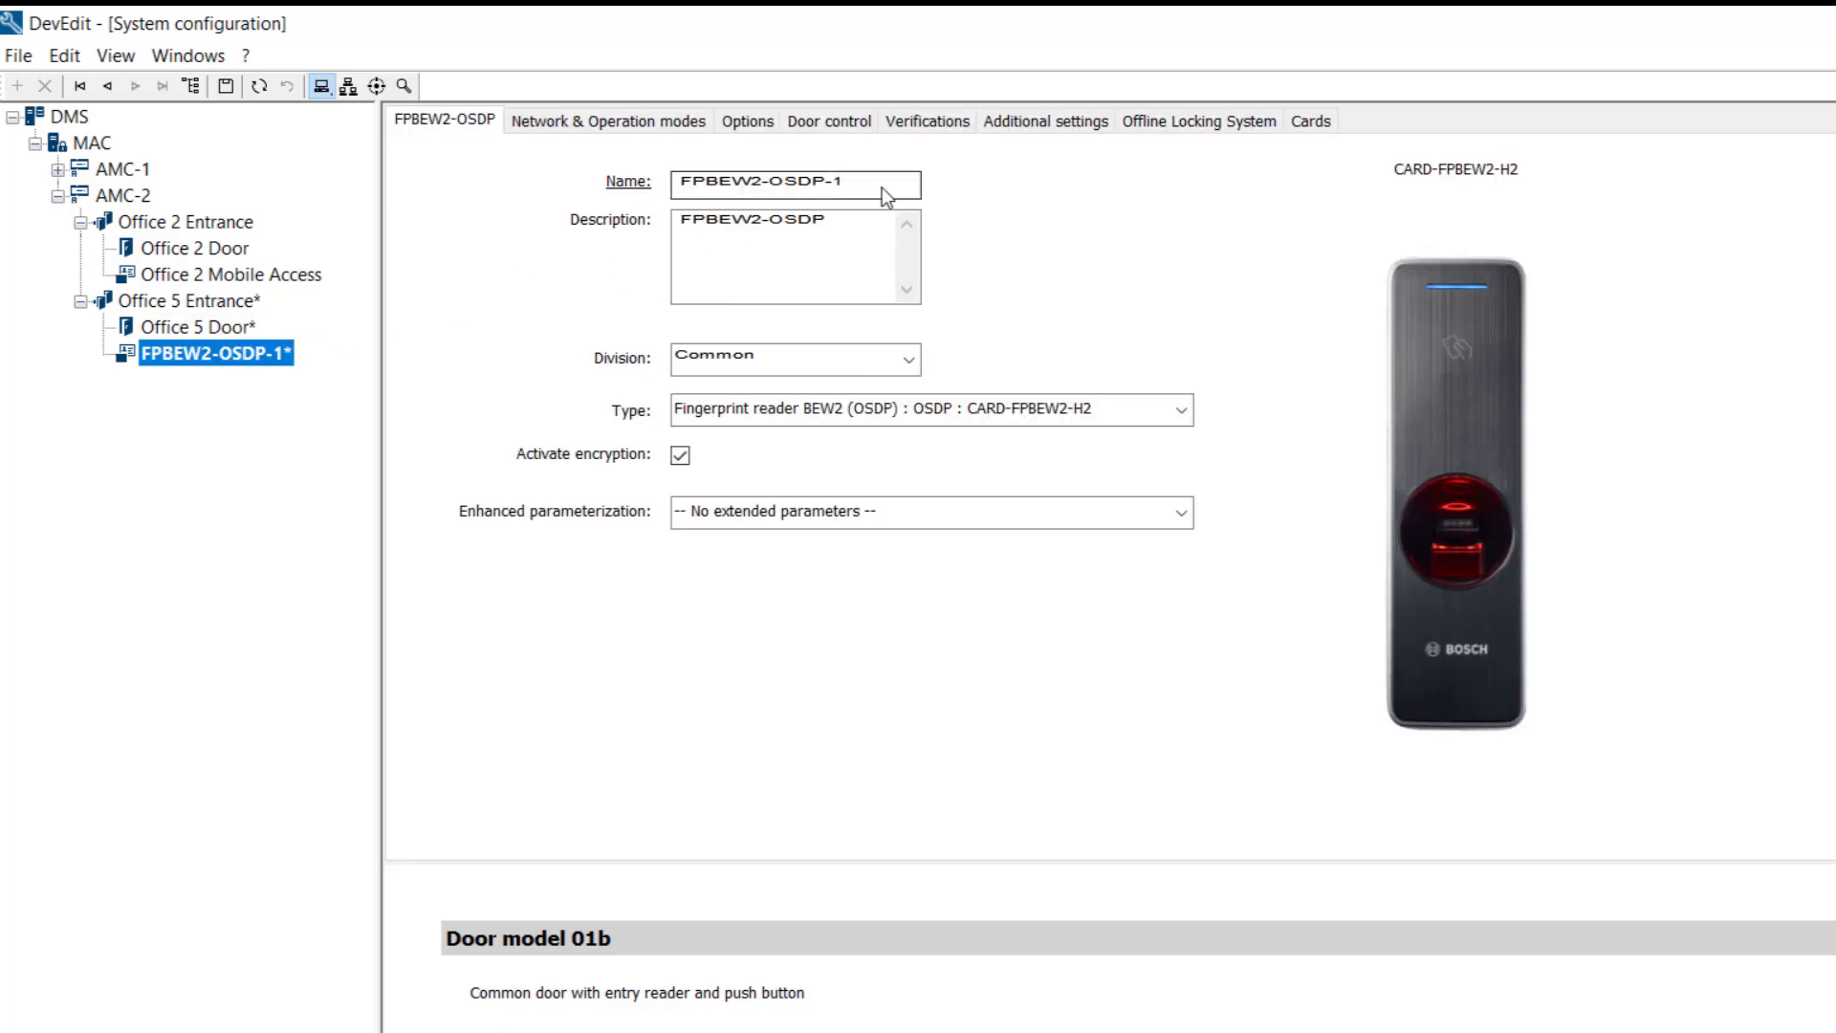
Name the reader Office 5 FP Access and enter its IP address under Network & Operation modes.
{"action": "type", "text": "Office 5 FP Ac"}
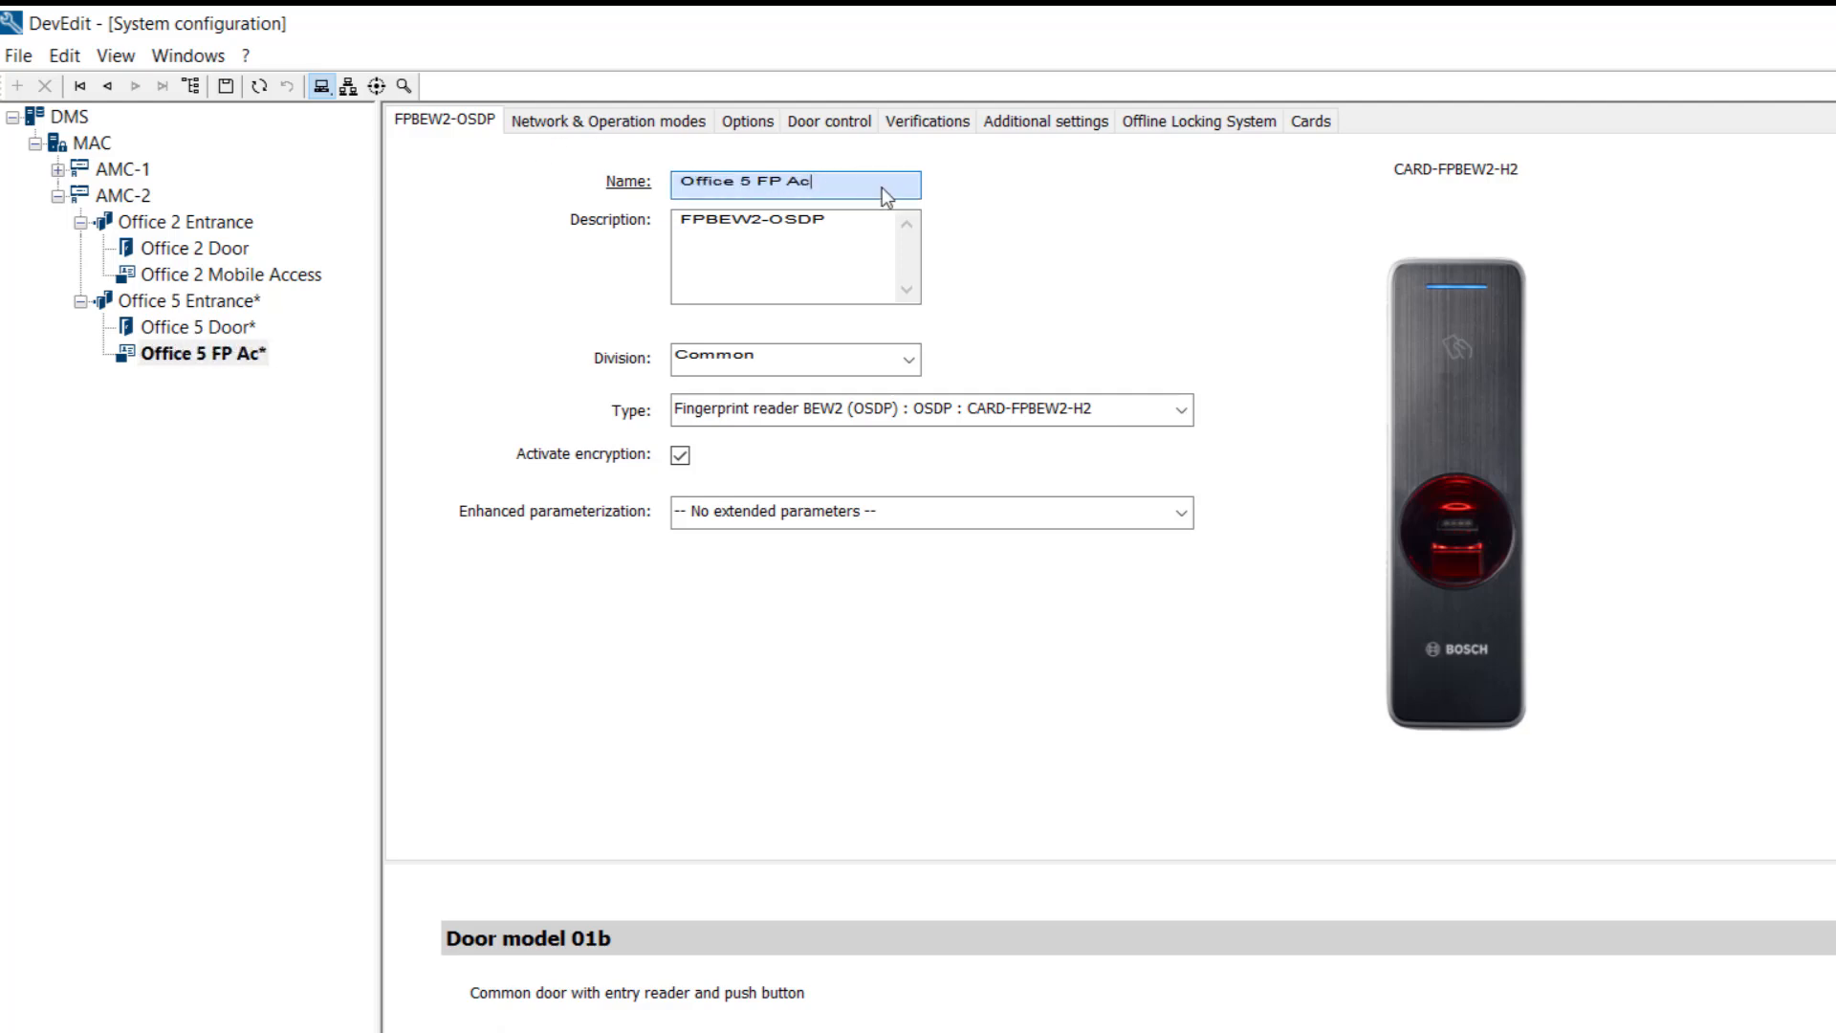
{"action": "left_click", "coordinate": [608, 120]}
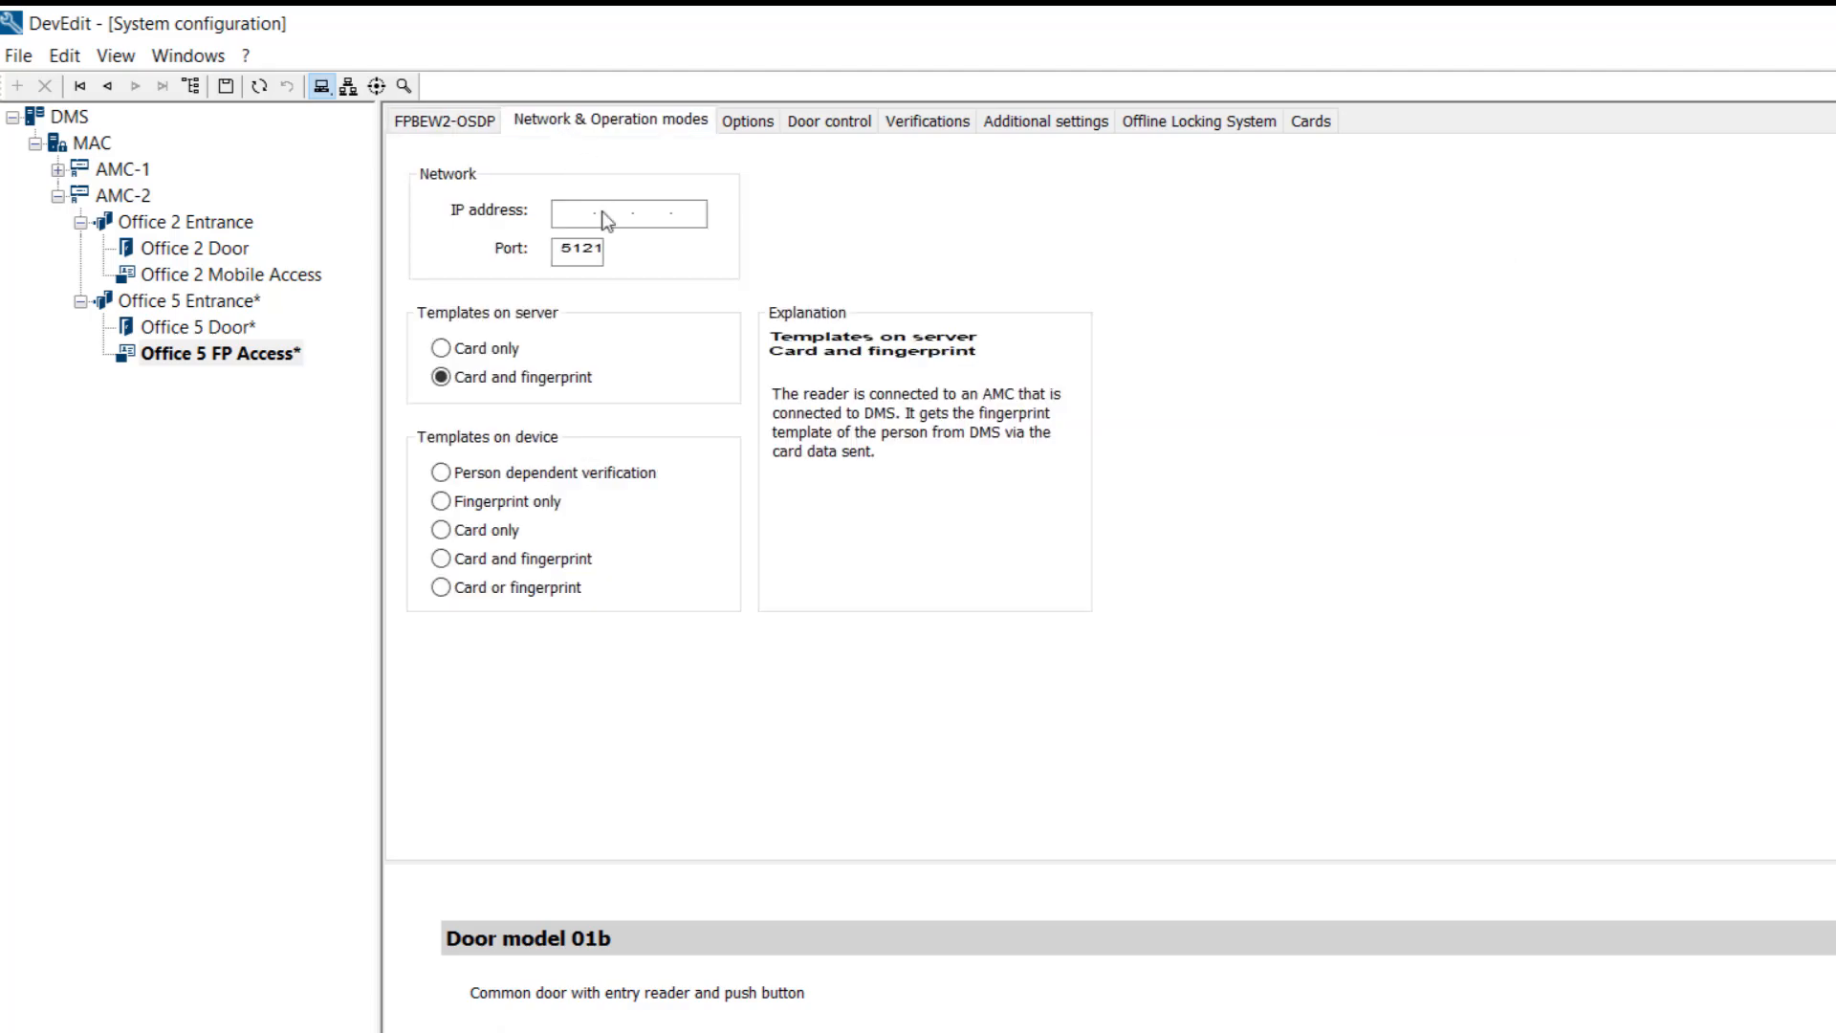
{"action": "type", "text": "19"}
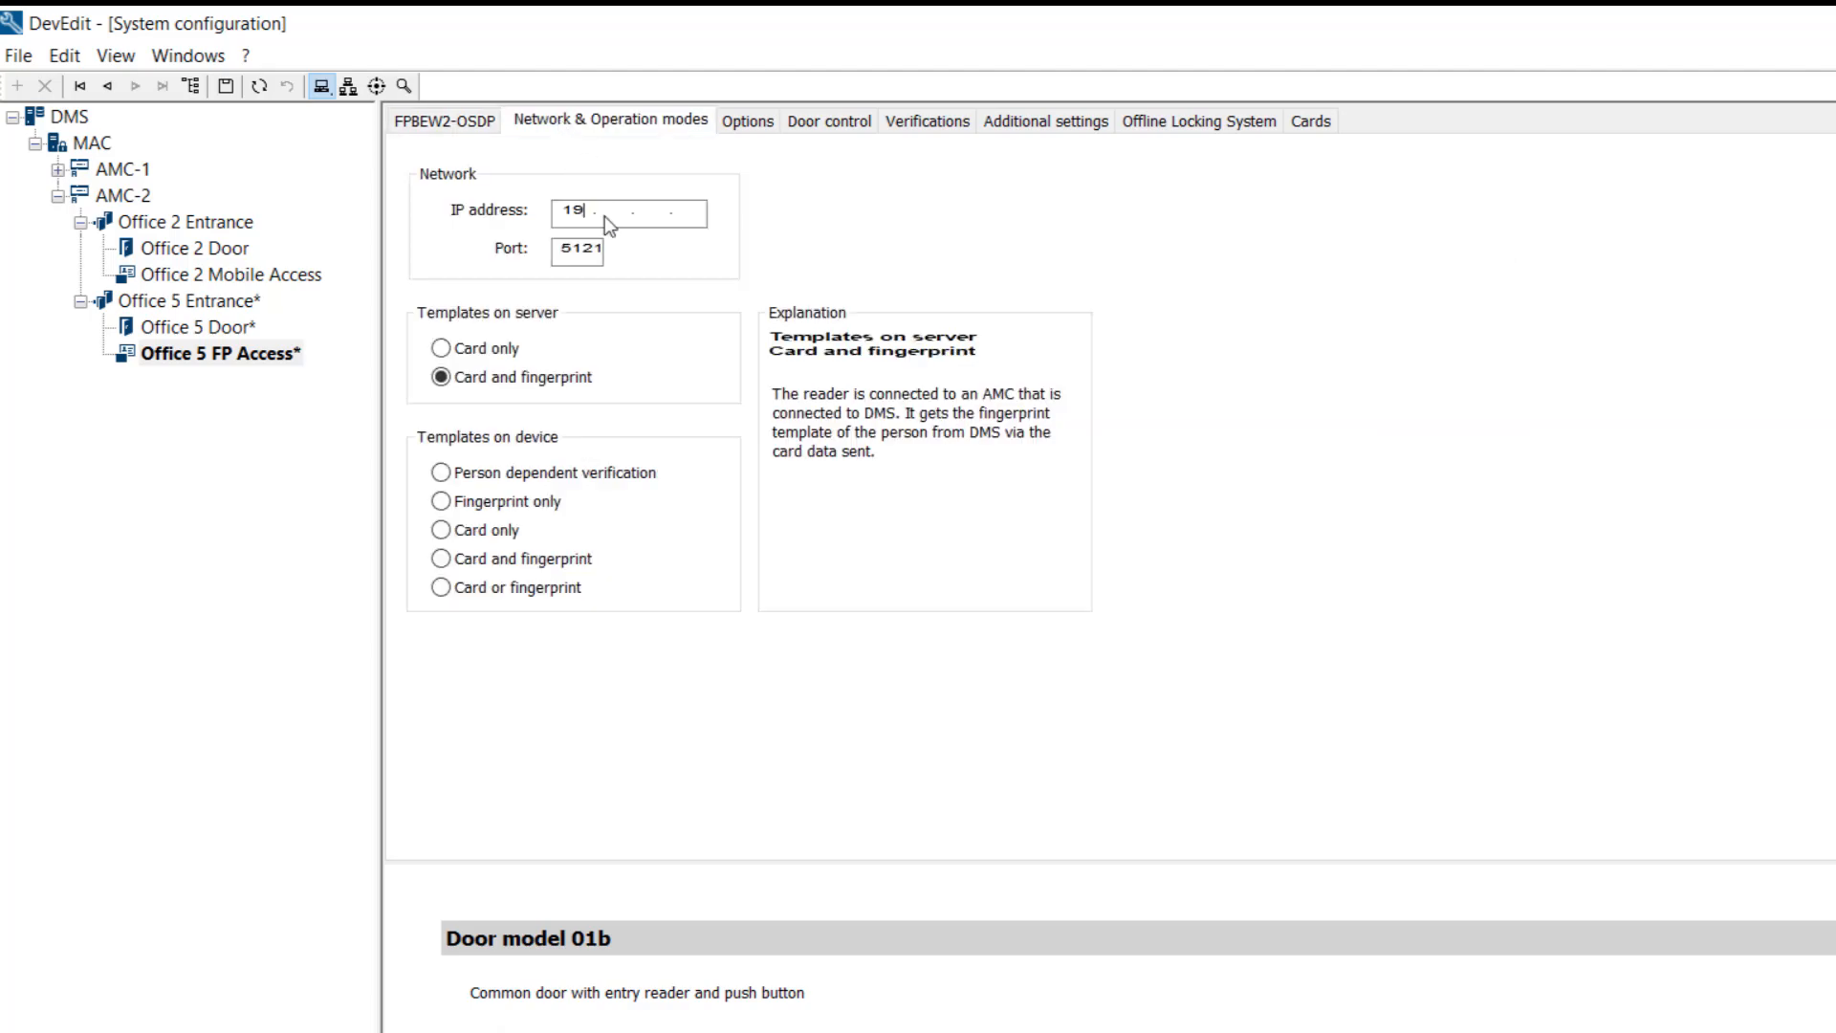
{"action": "type", "text": "2.16"}
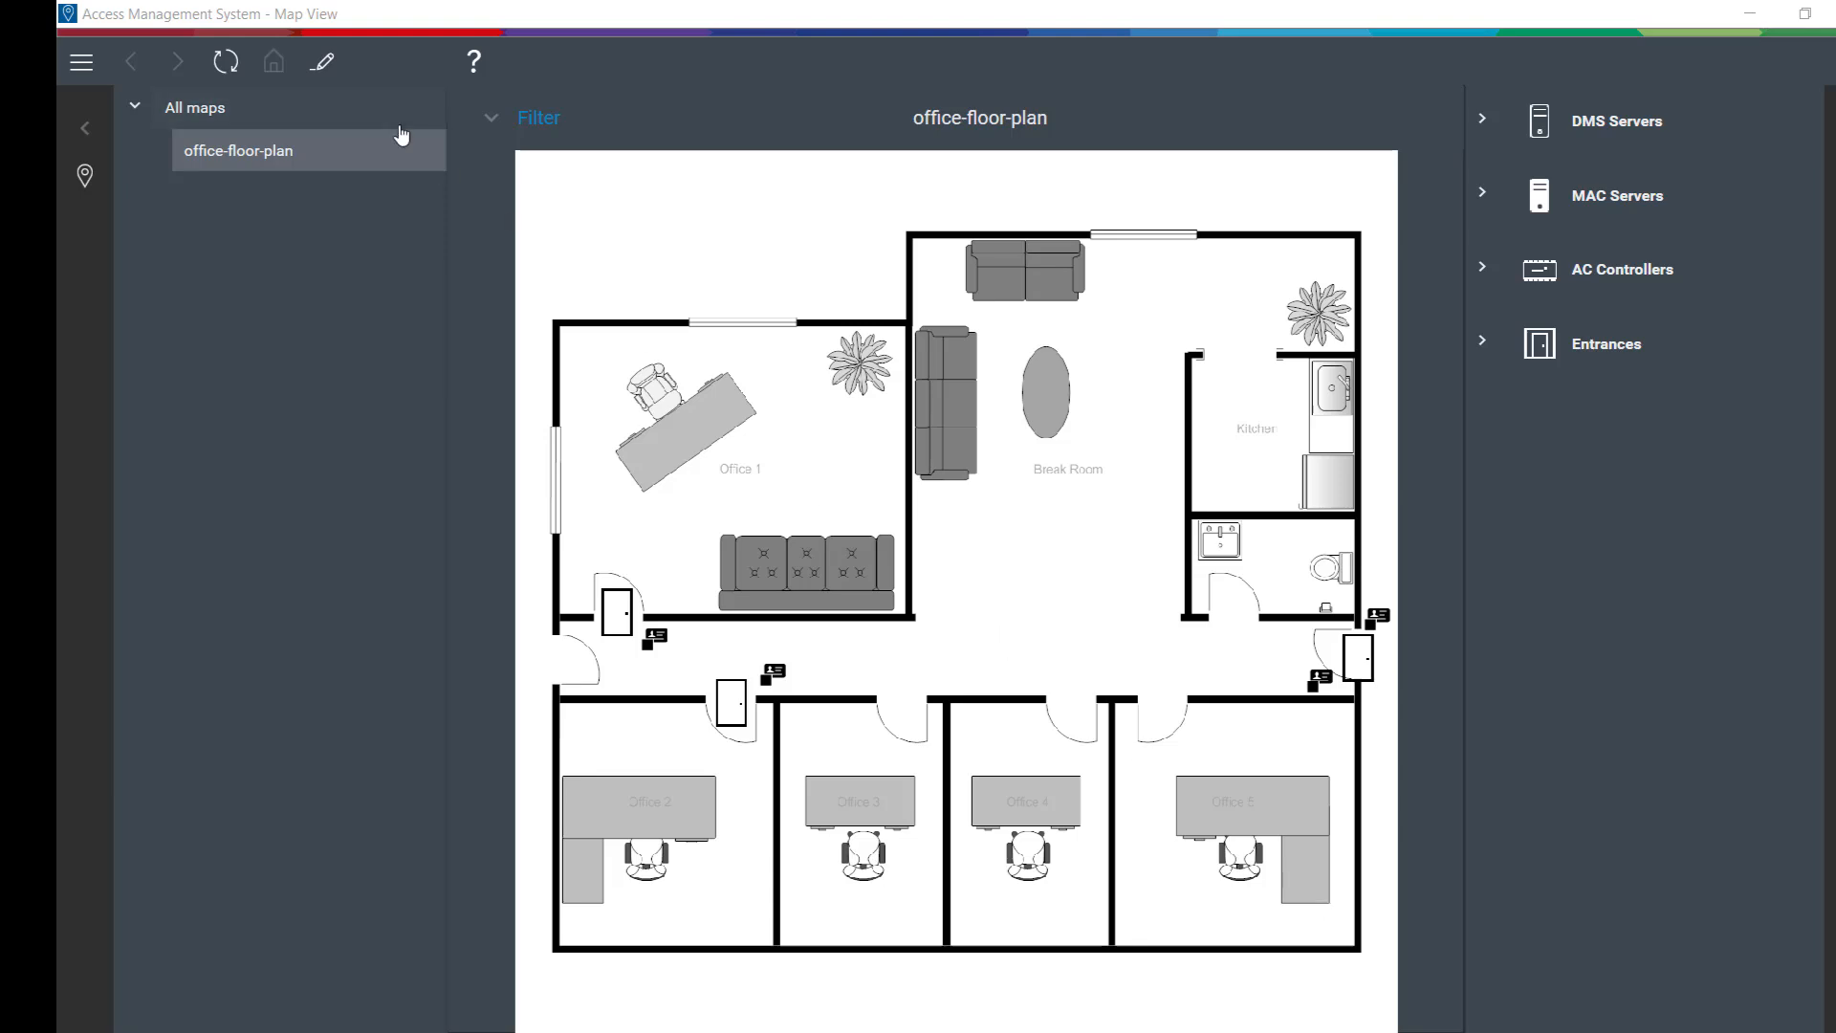
In edit mode, drag Office 5 Door and Office 5 FP Access from Office 5 Entrance onto the floor plan.
{"action": "left_click", "coordinate": [321, 62]}
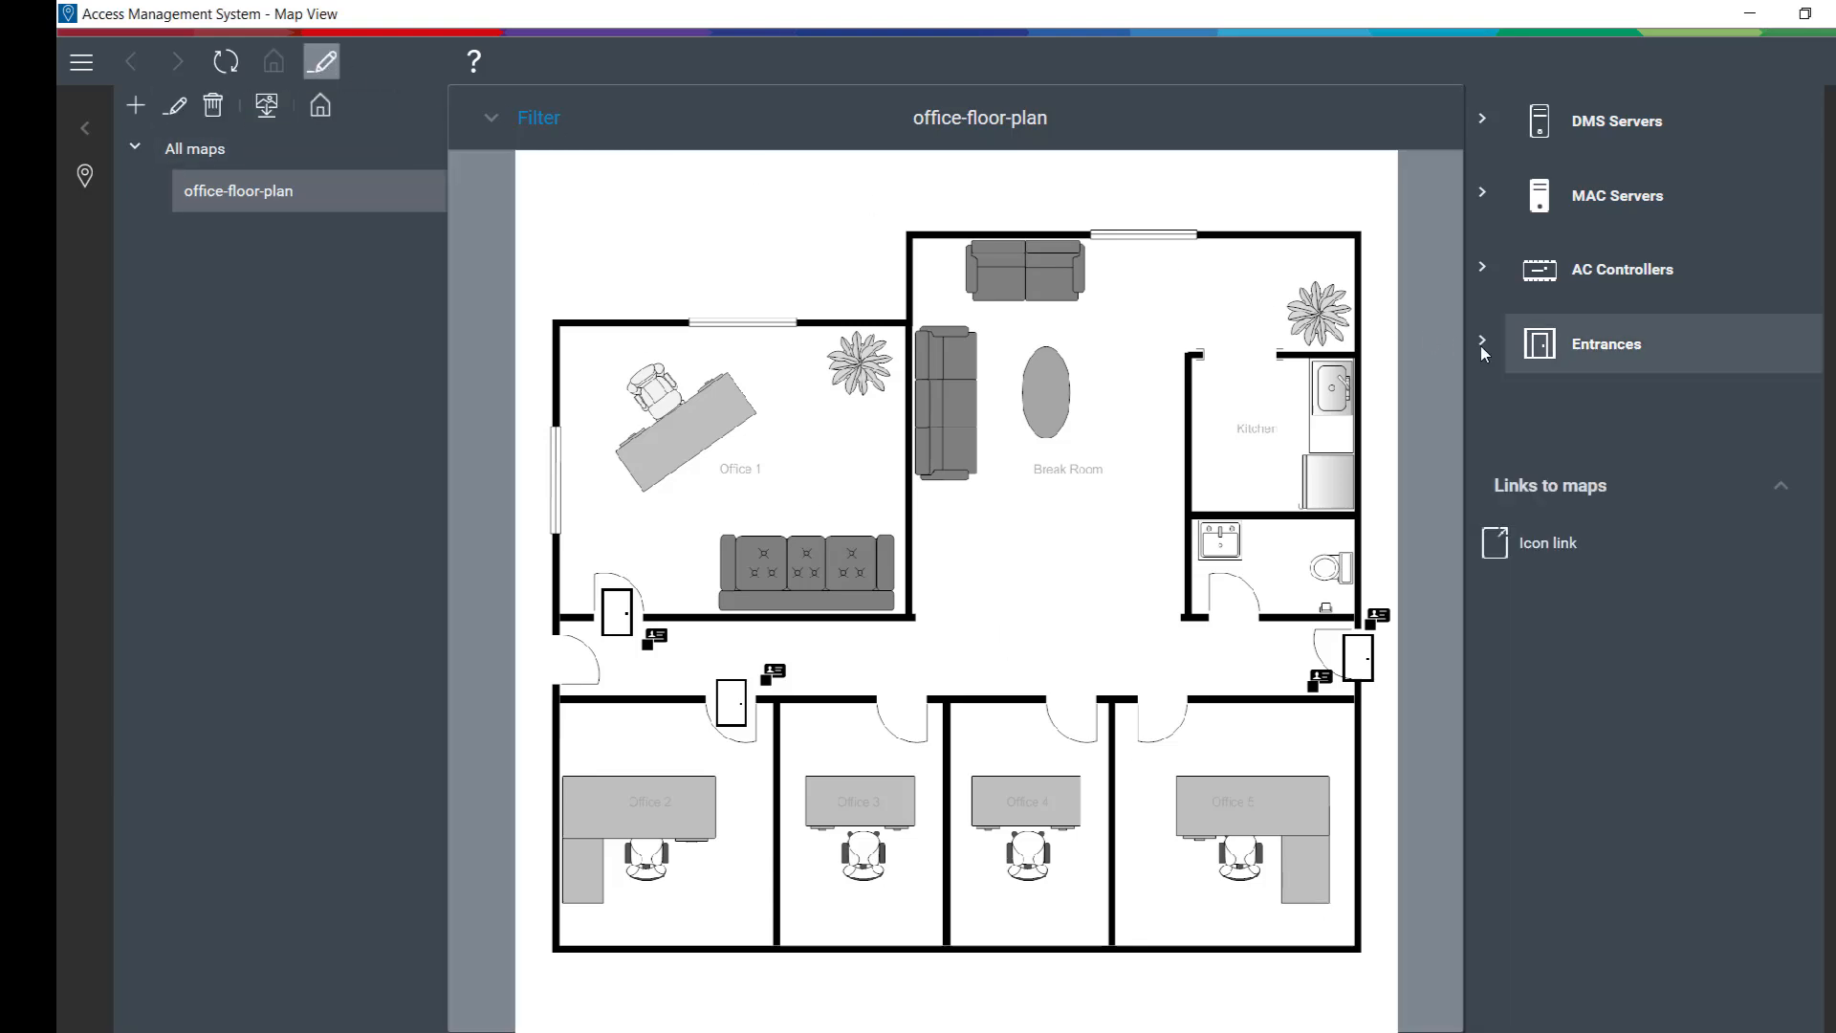
{"action": "left_click", "coordinate": [1484, 343]}
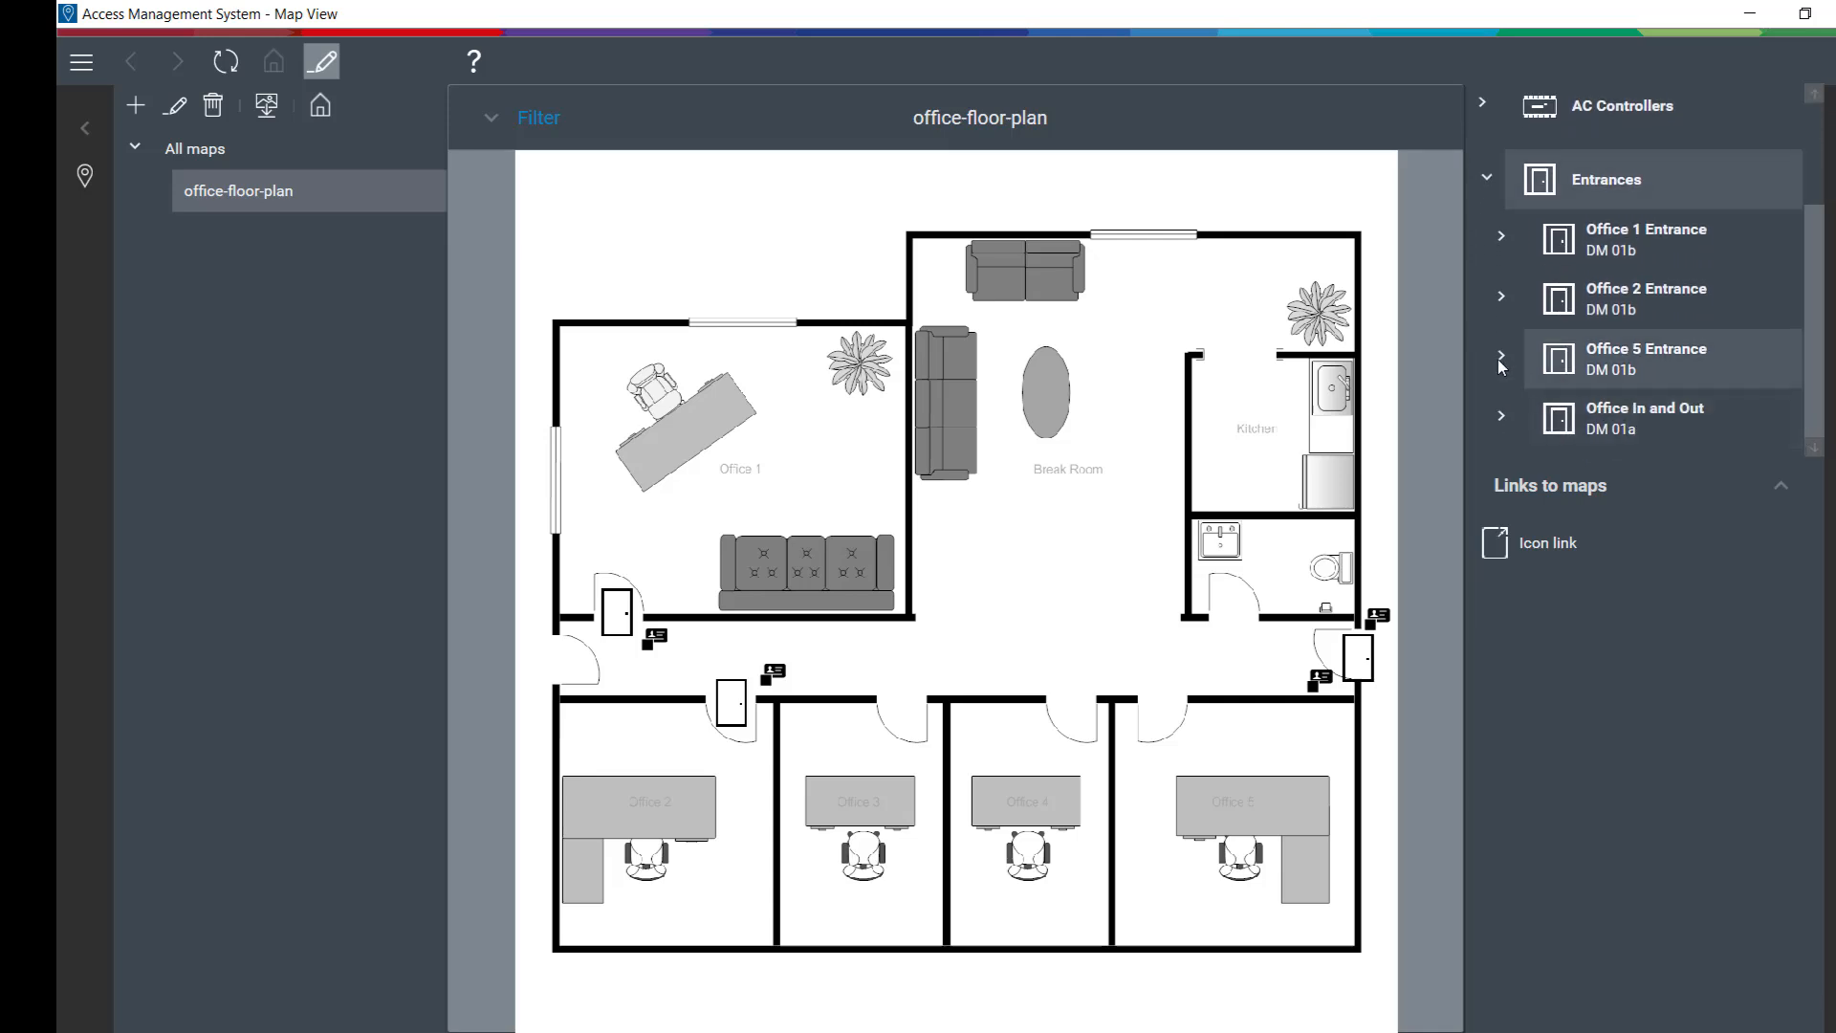
{"action": "left_click", "coordinate": [1503, 359]}
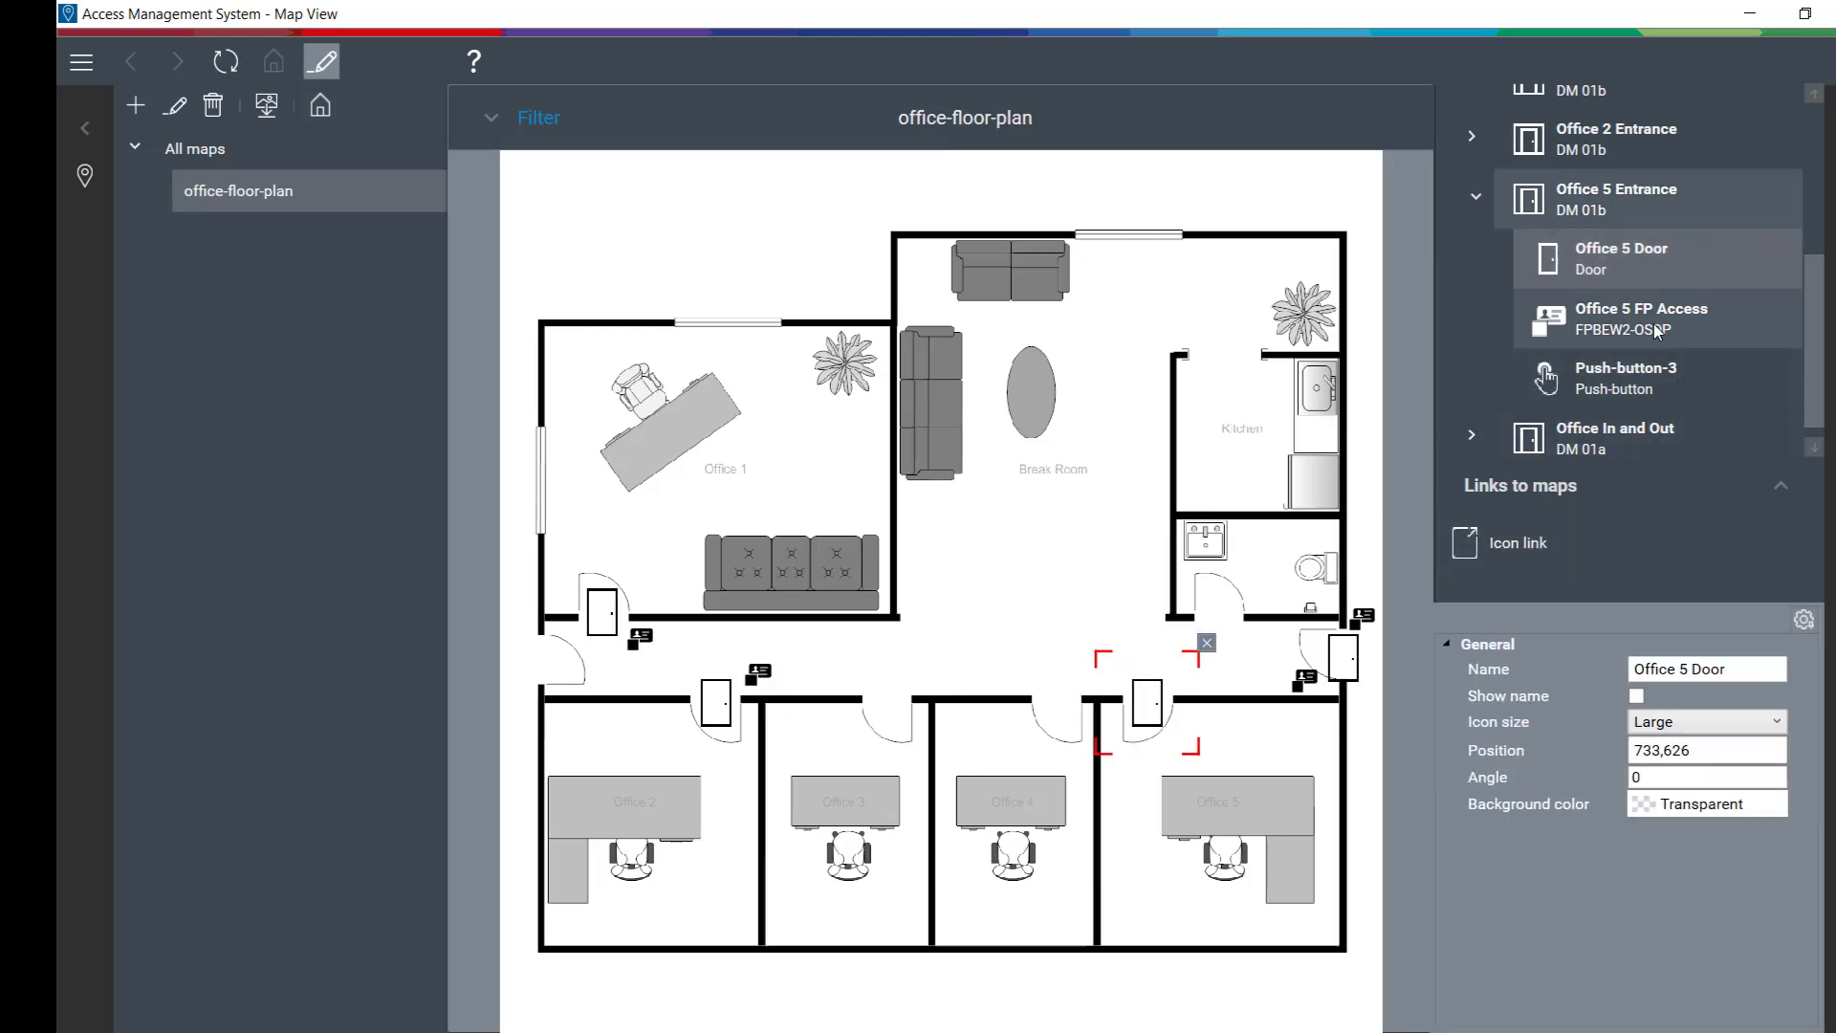
{"action": "left_click", "coordinate": [1641, 317]}
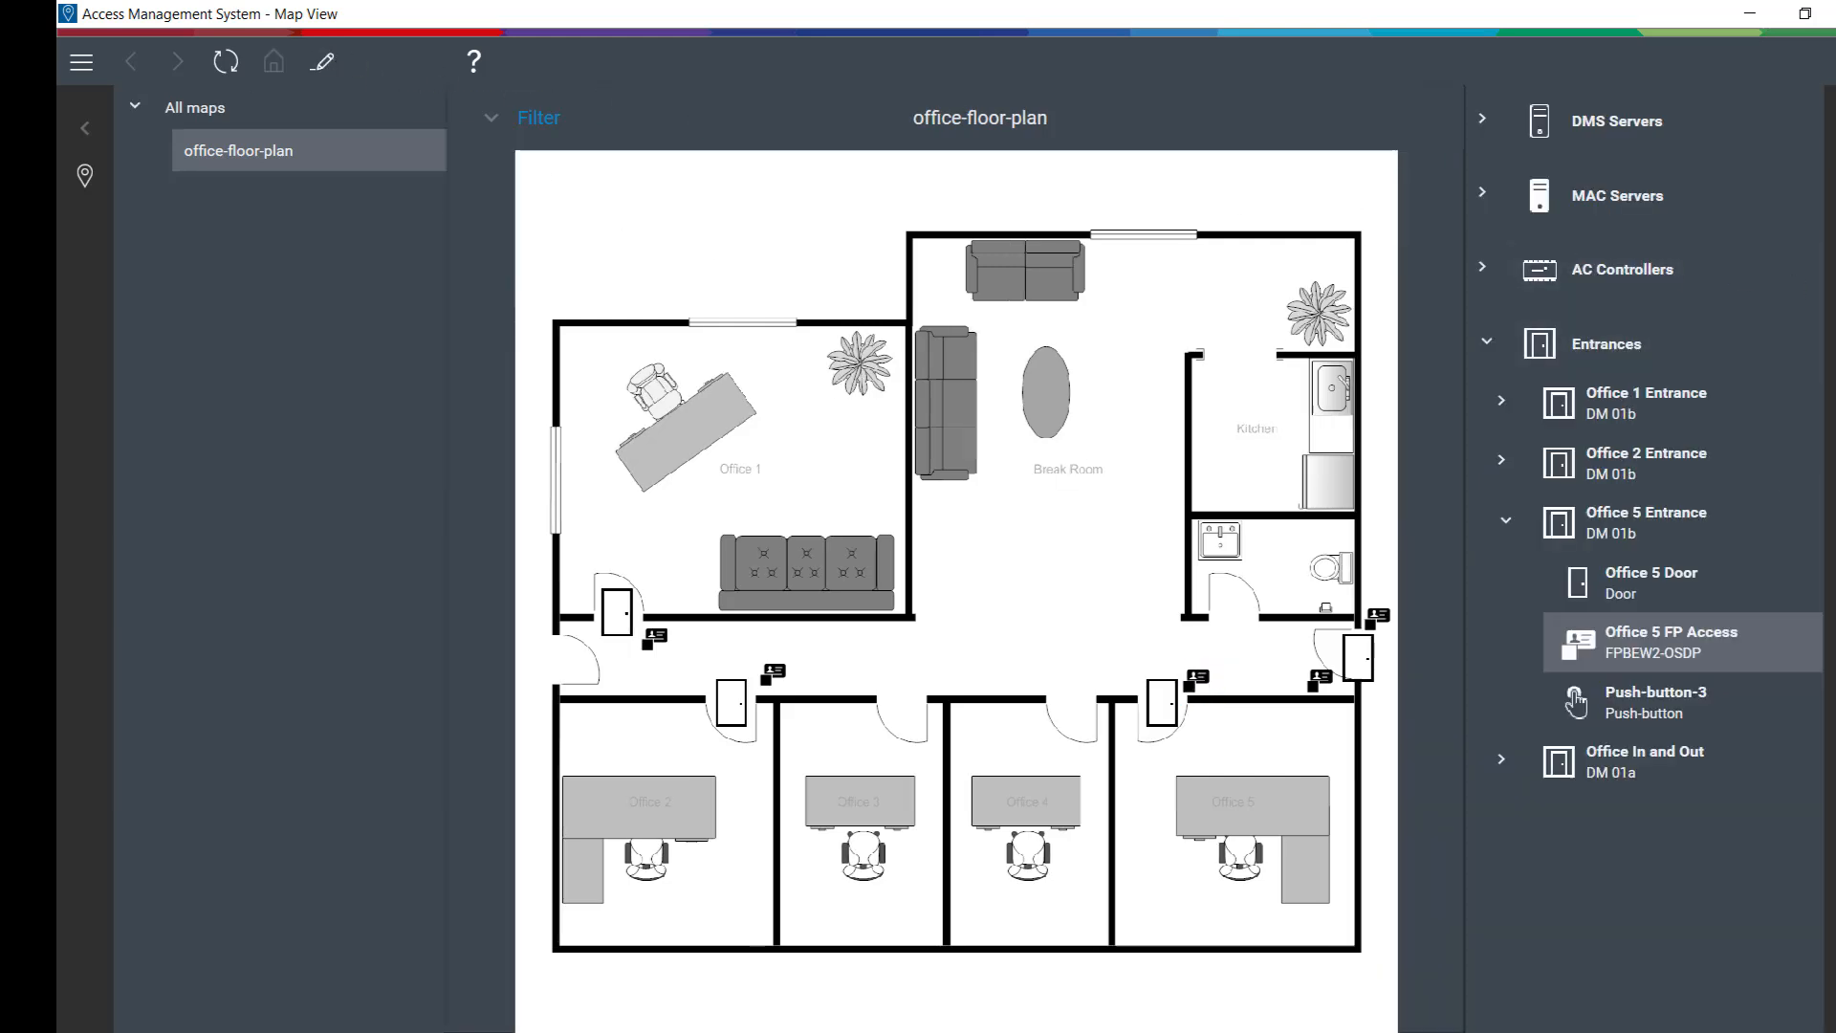
Tick Office 5 Entrance in the device filter and apply it.
{"action": "left_click", "coordinate": [537, 117]}
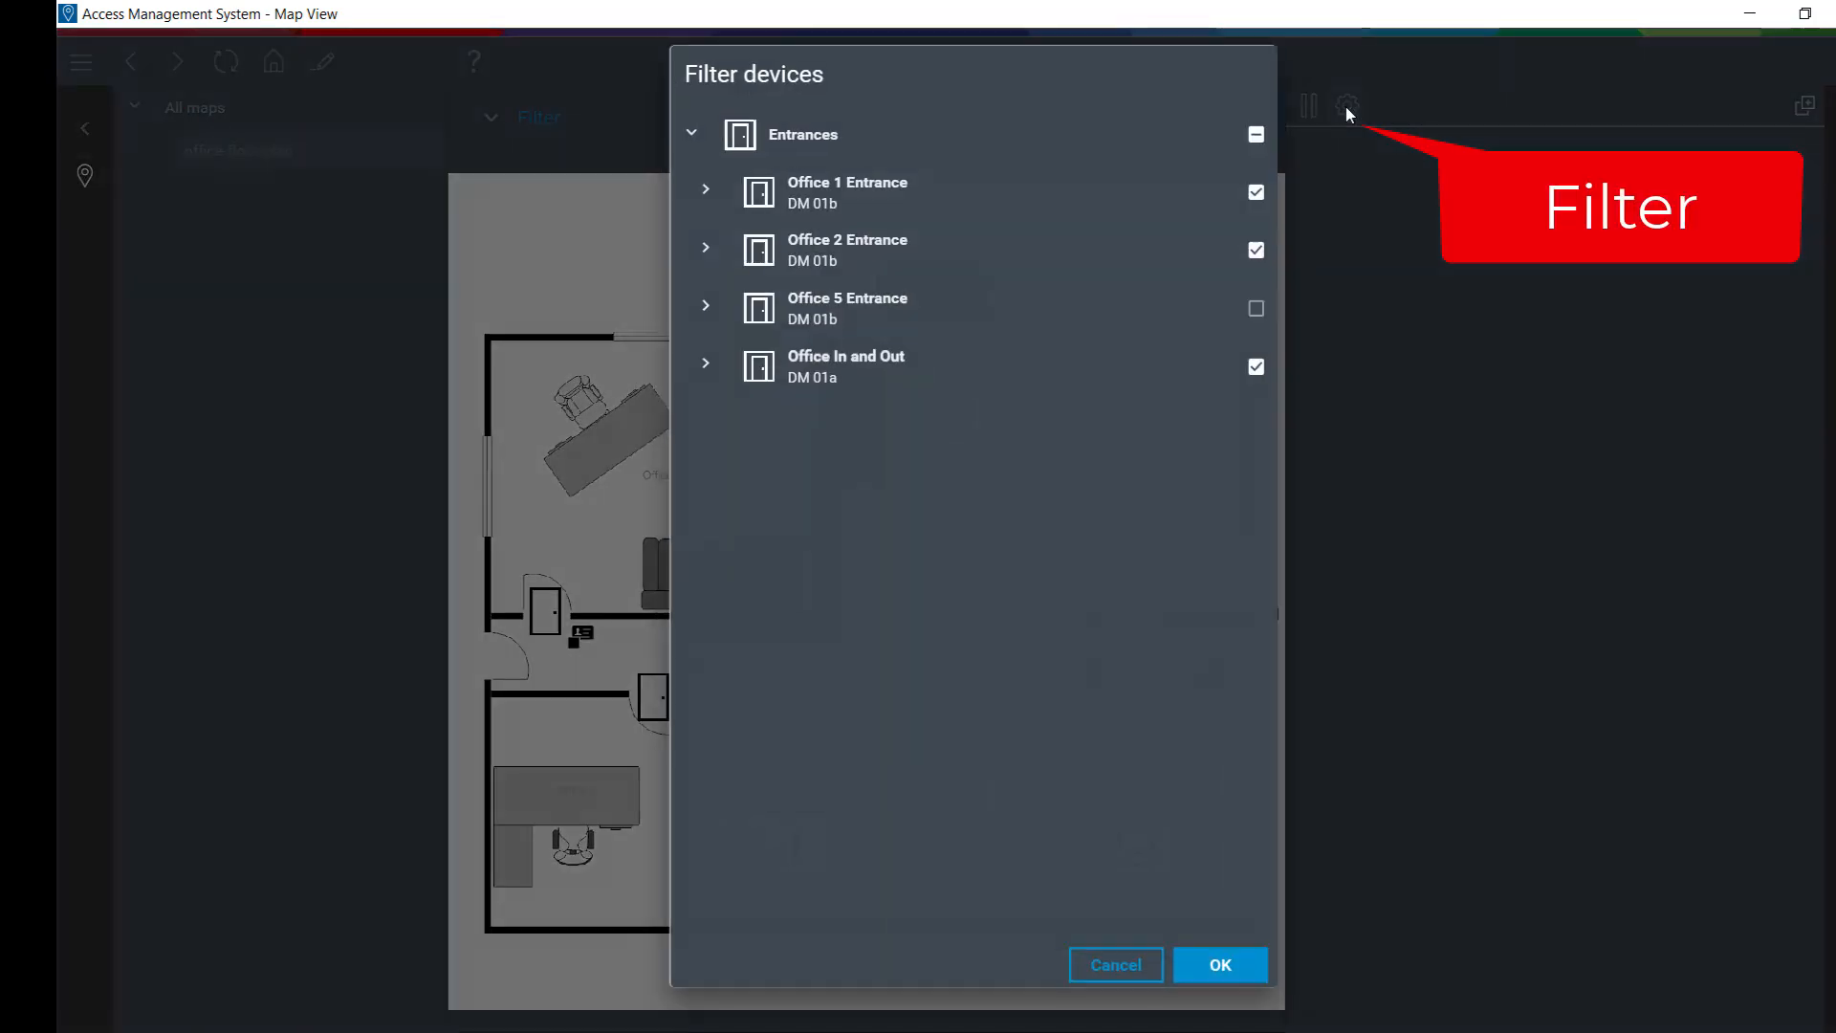
{"action": "left_click", "coordinate": [1254, 308]}
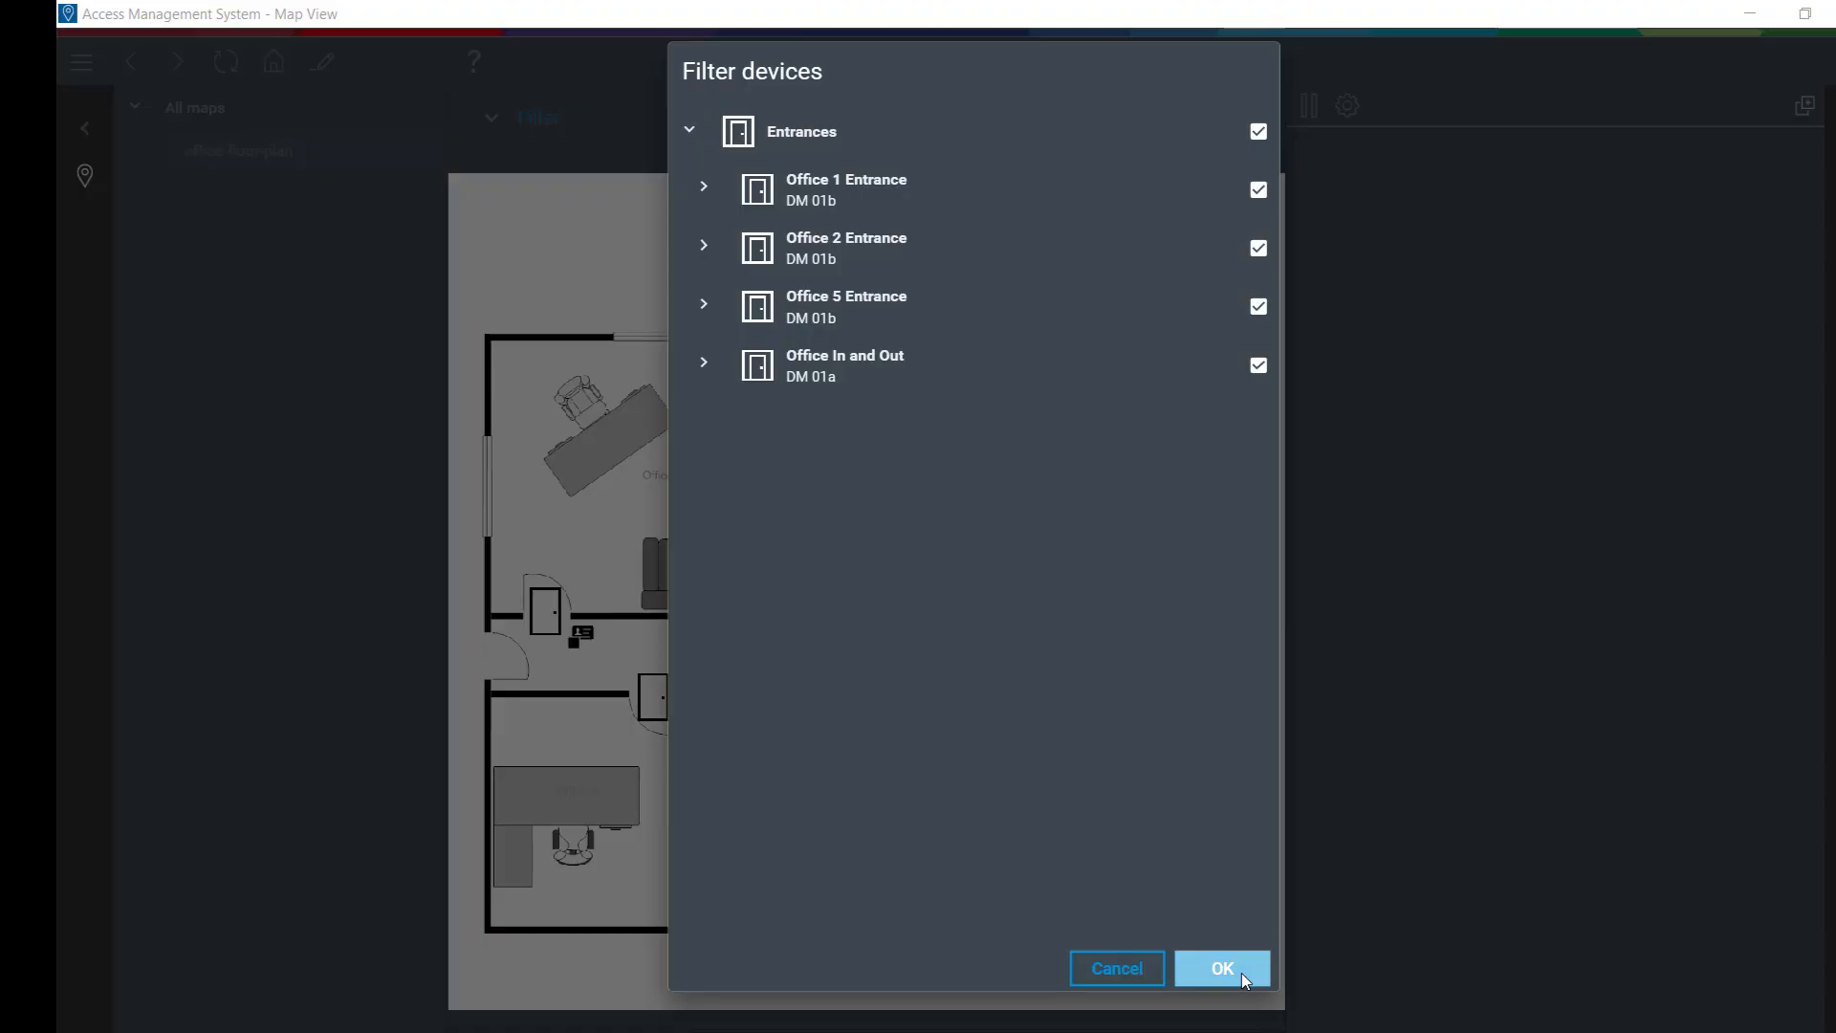
{"action": "left_click", "coordinate": [1222, 968]}
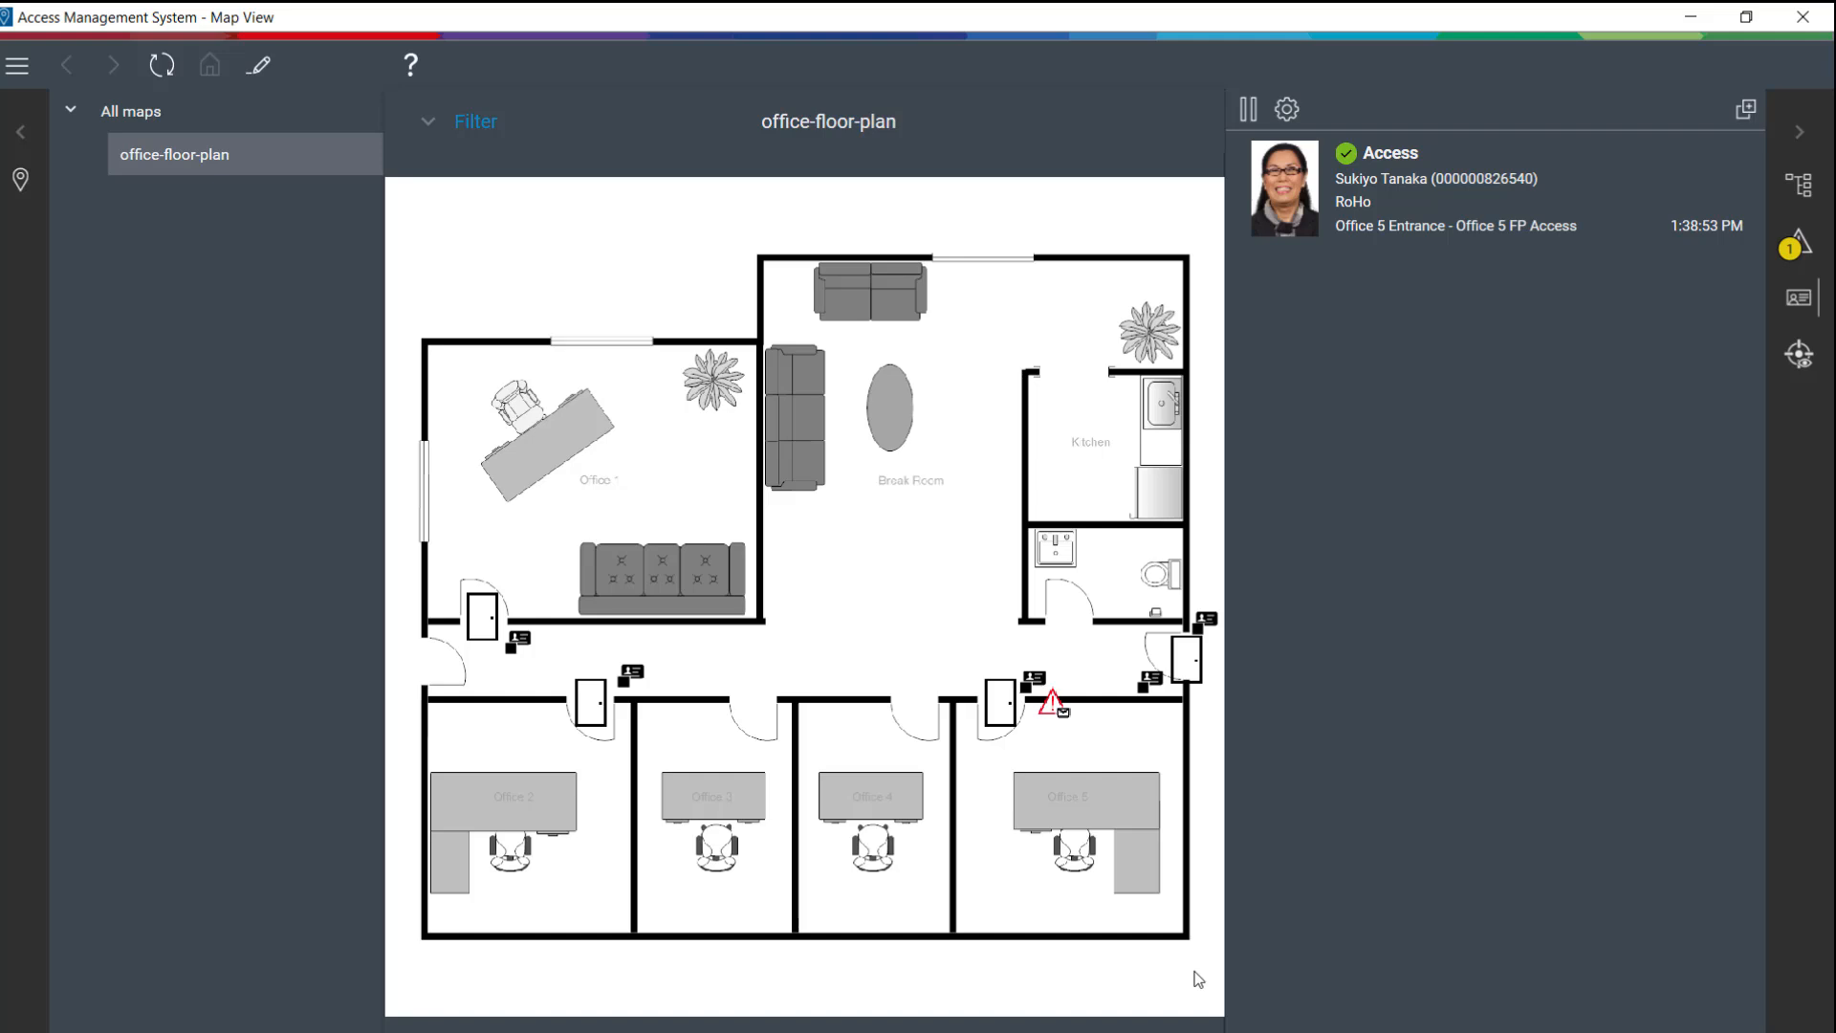
{"action": "mouse_move", "coordinate": [1796, 245]}
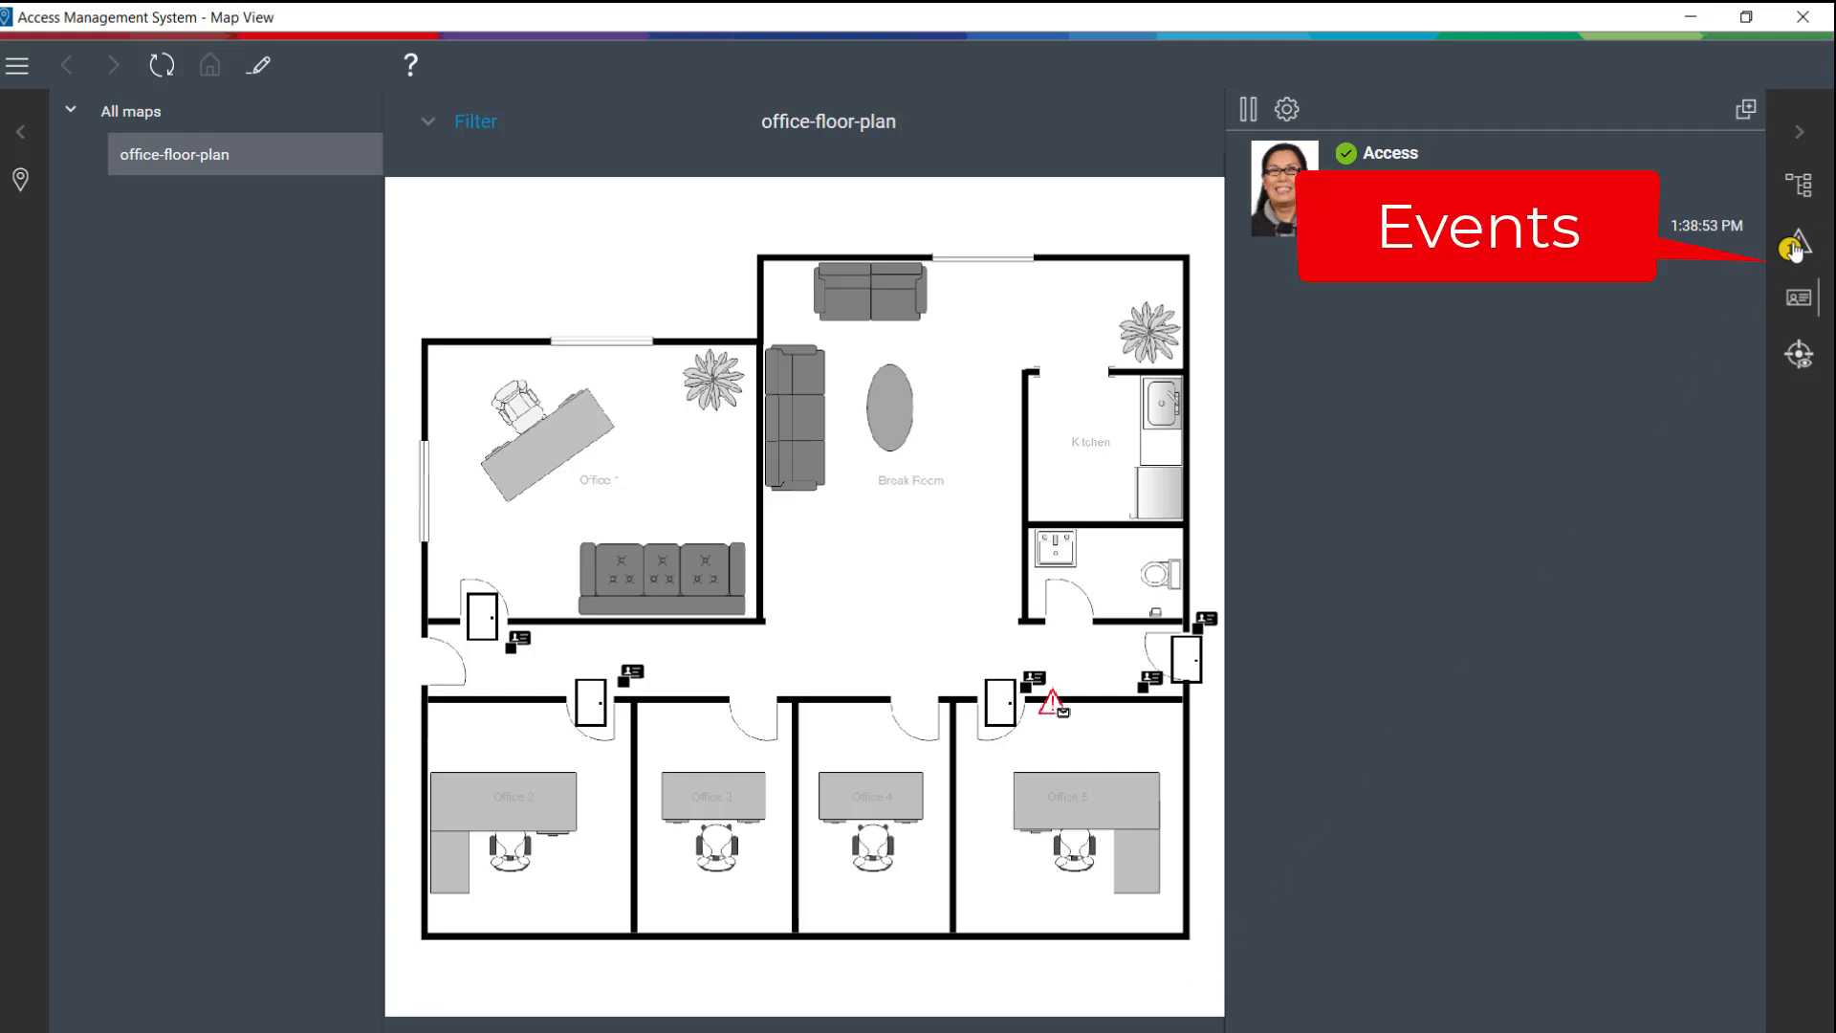
View the fingerprint-verified event in the events list, then return to the access decision feed.
{"action": "left_click", "coordinate": [1798, 245]}
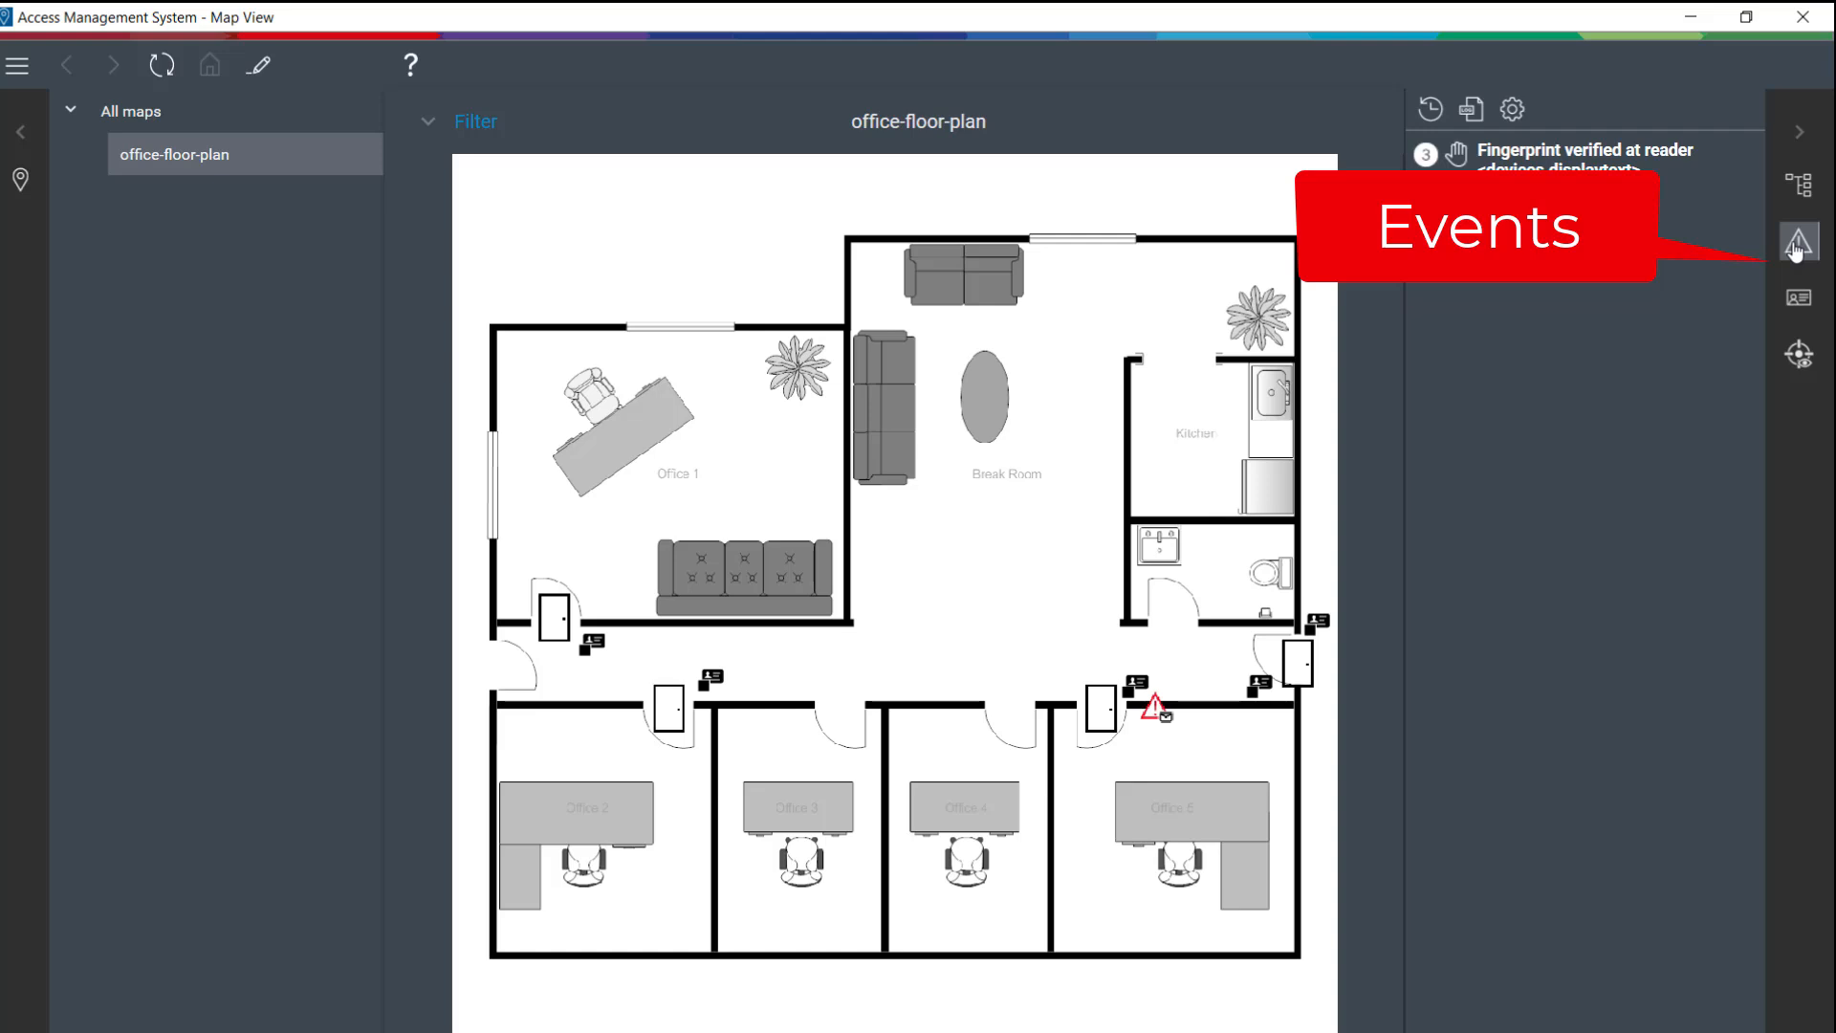
{"action": "left_click", "coordinate": [1797, 297]}
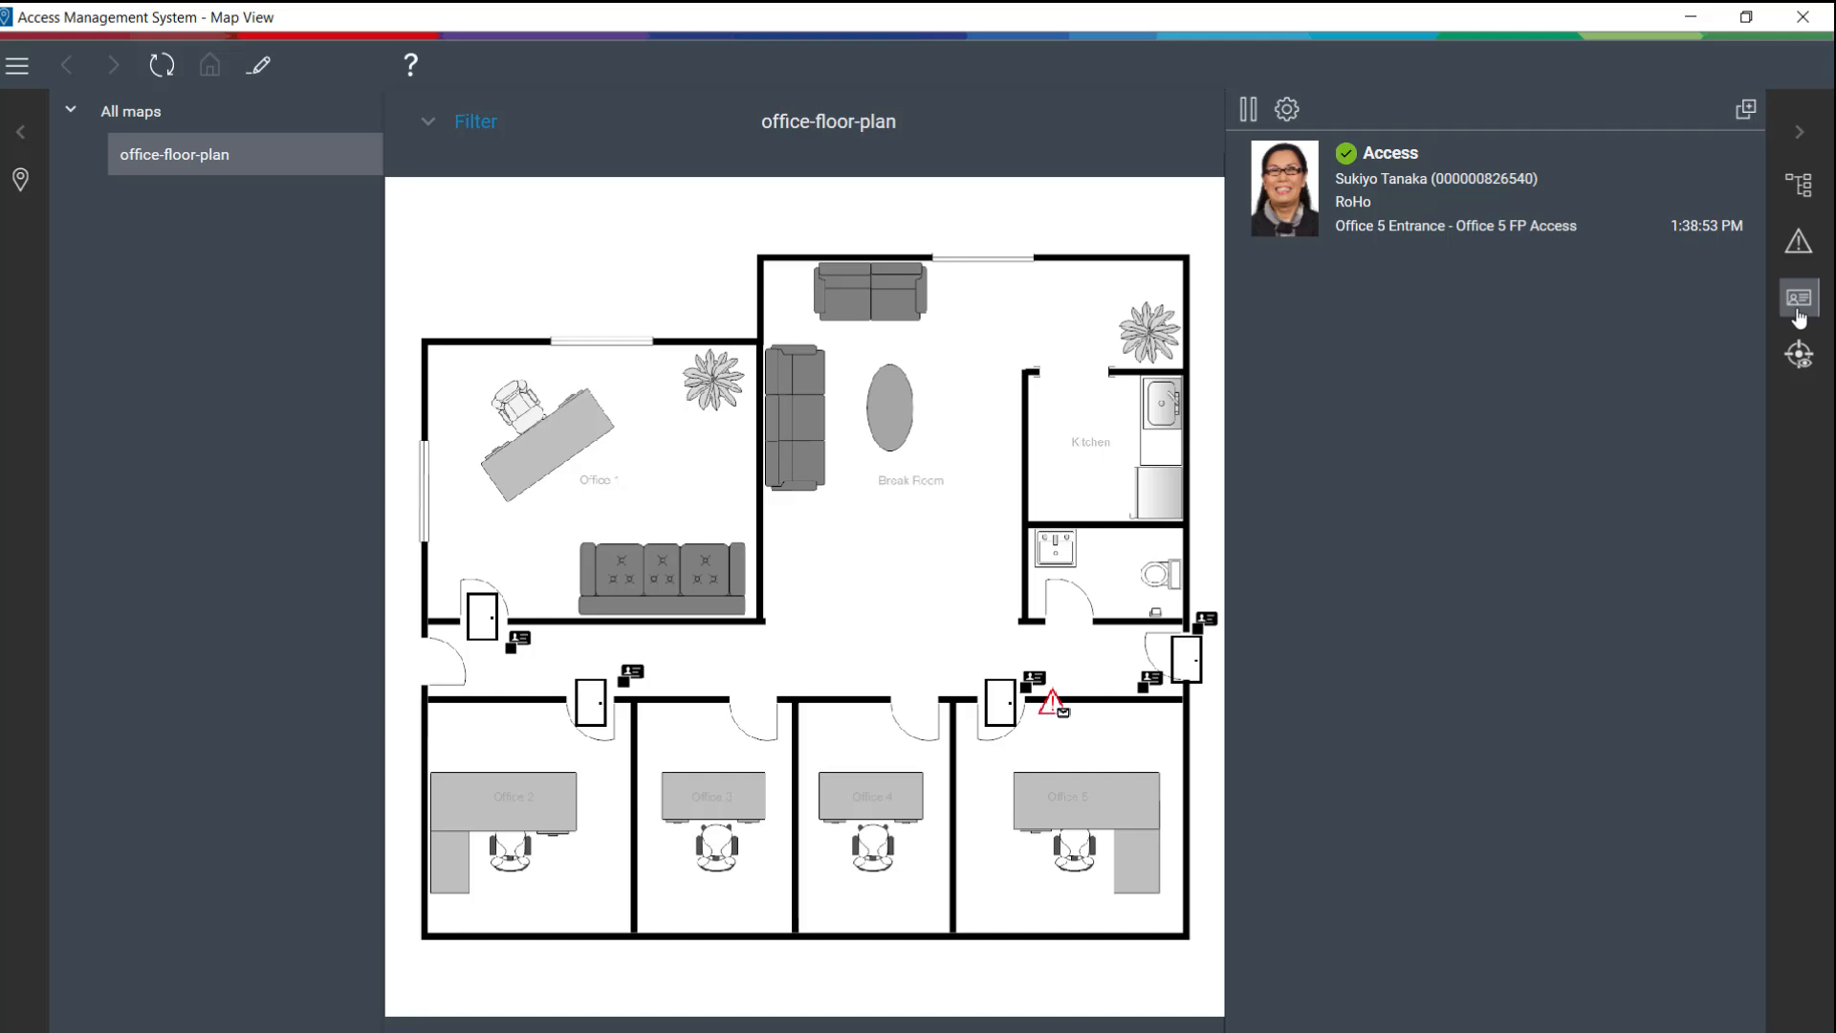
{"action": "mouse_move", "coordinate": [420, 866]}
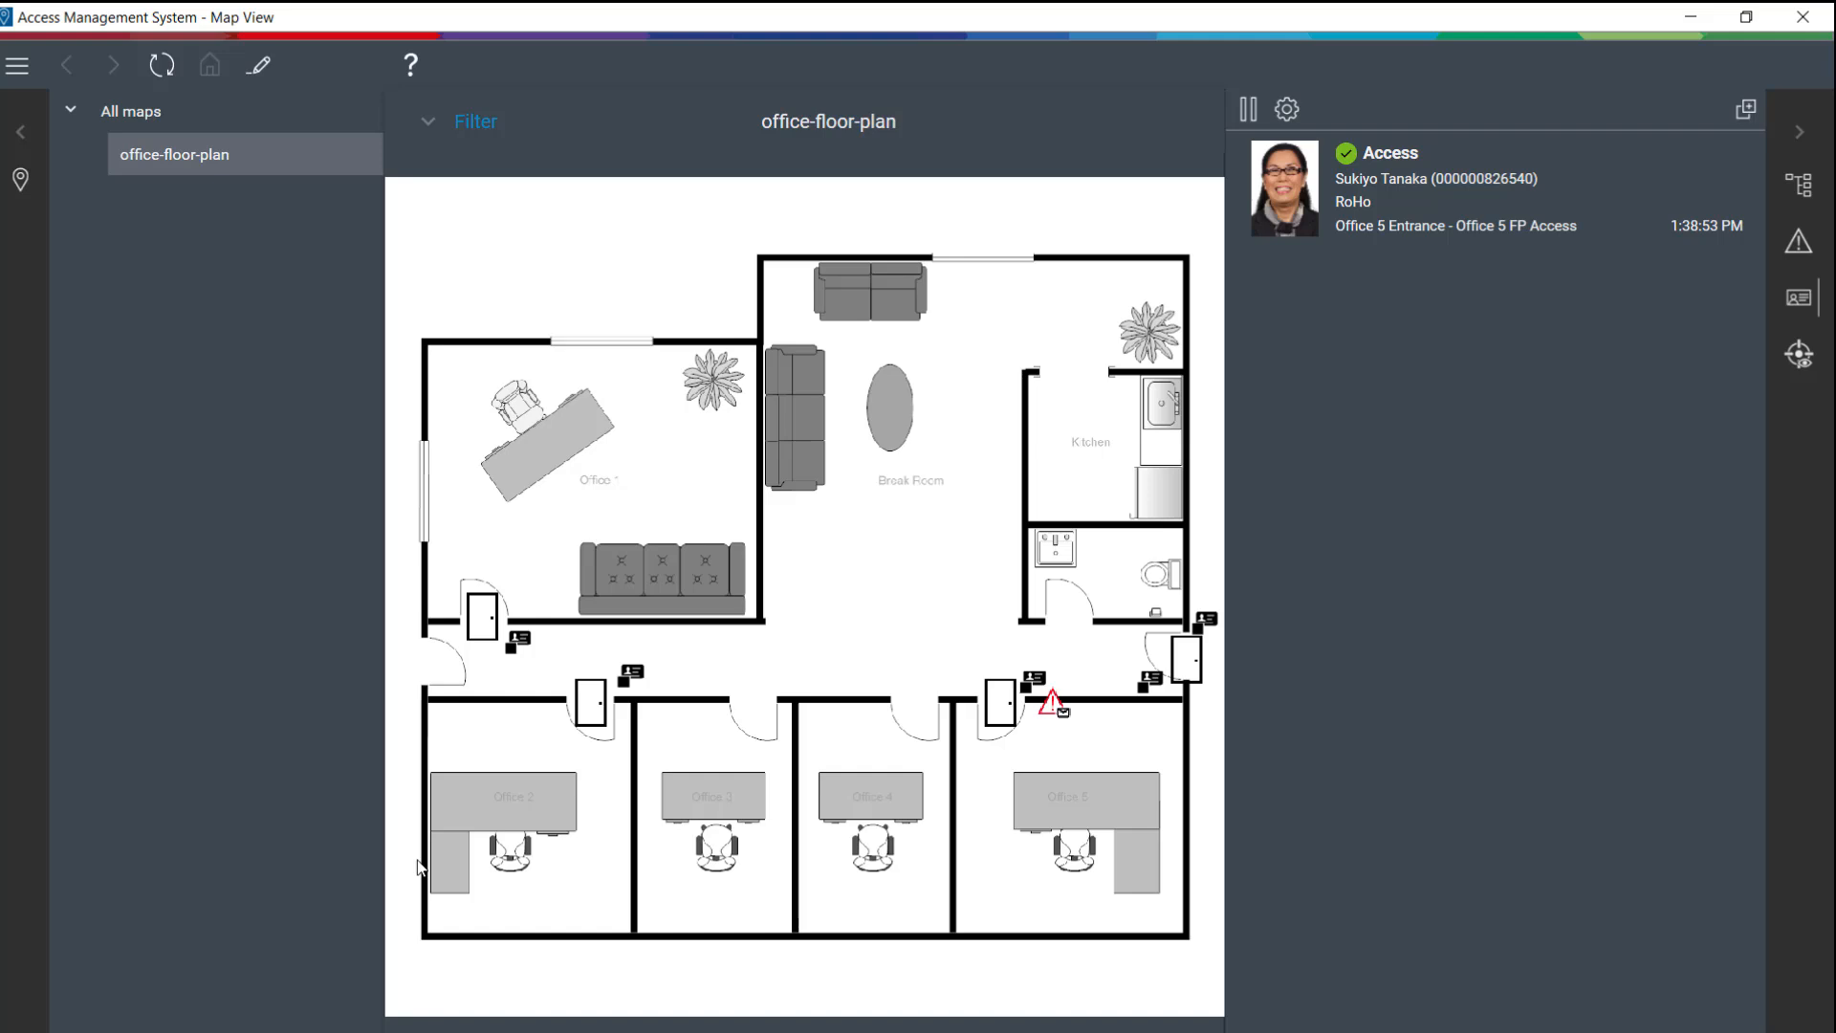